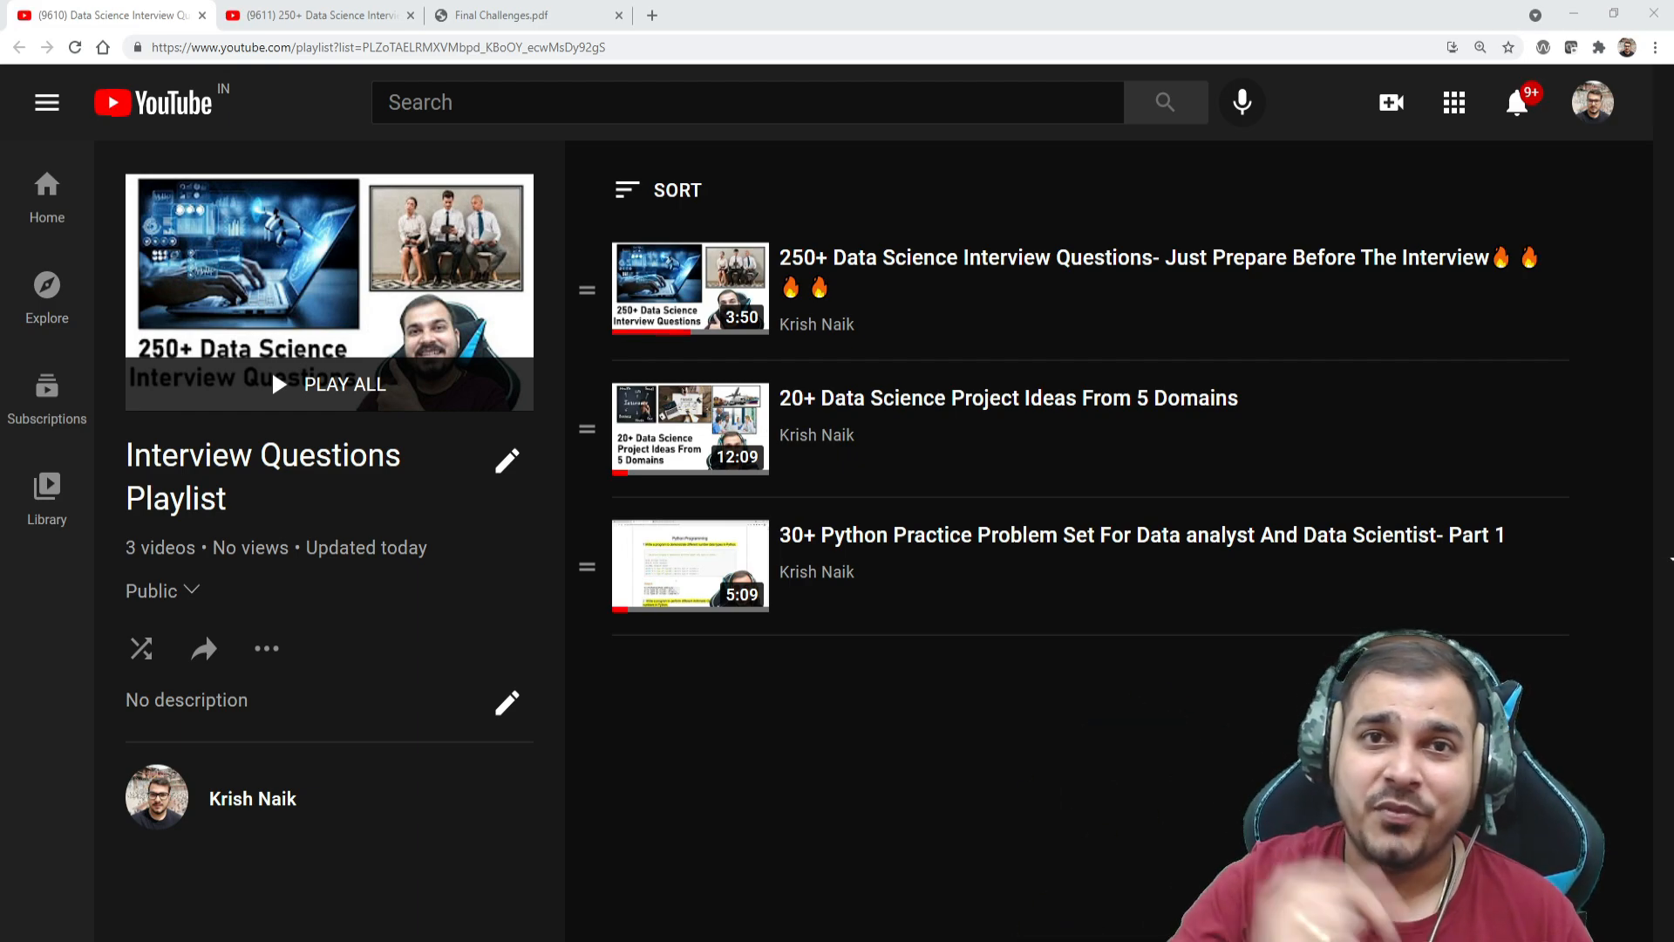
pyautogui.moveTo(932, 293)
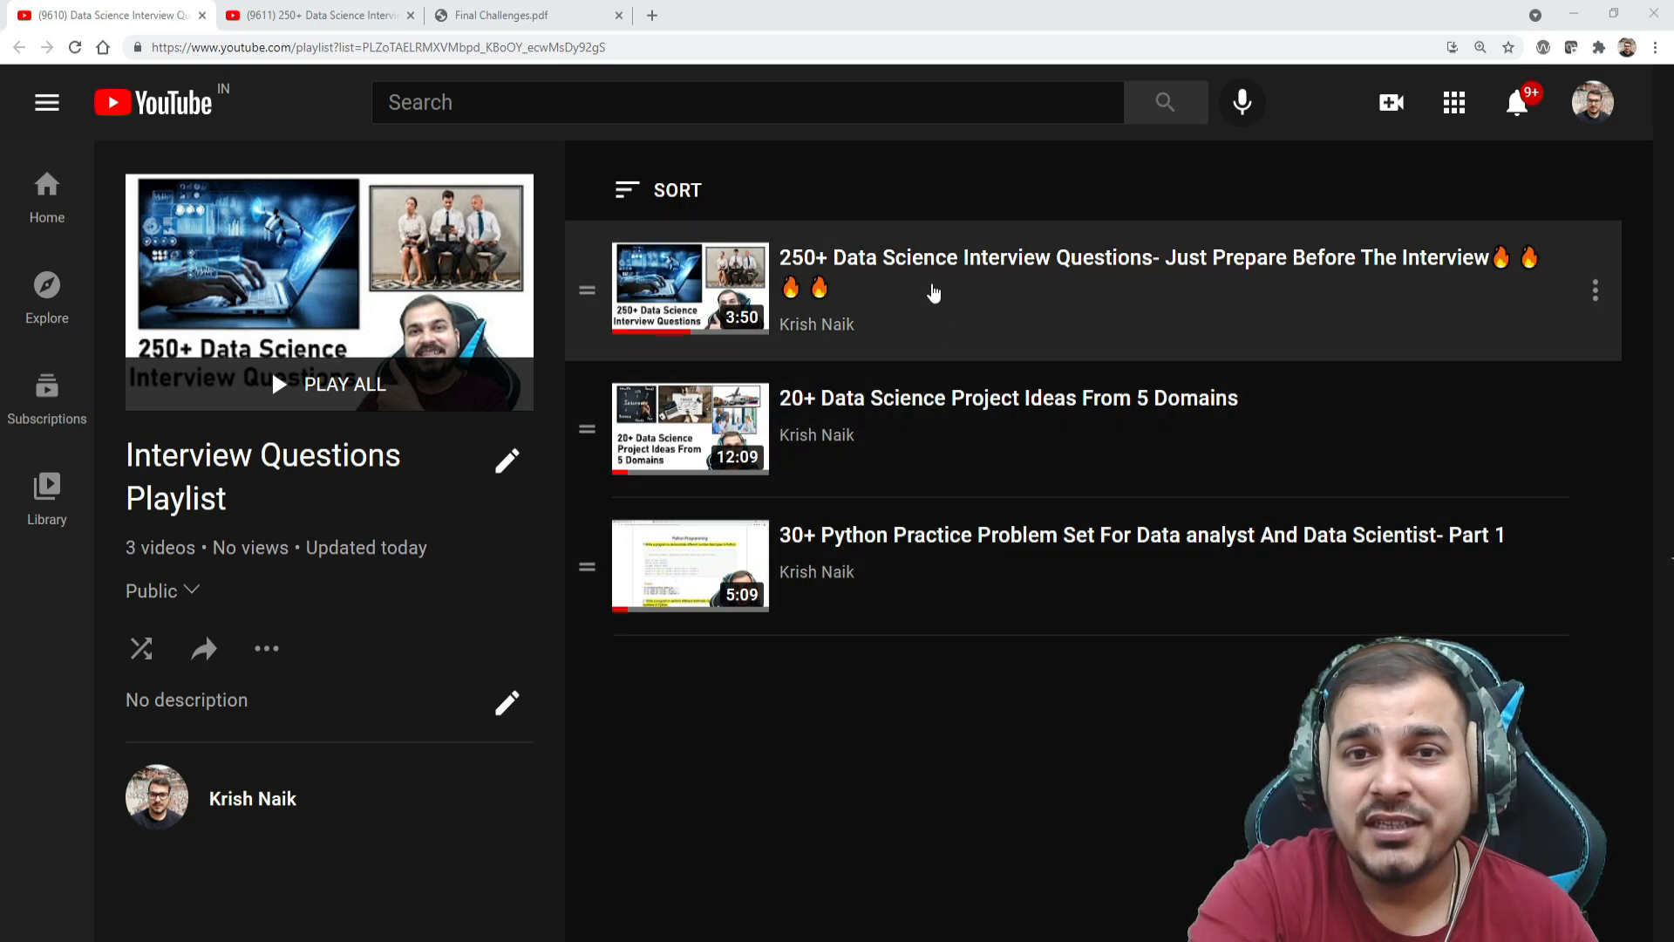
pyautogui.moveTo(886, 279)
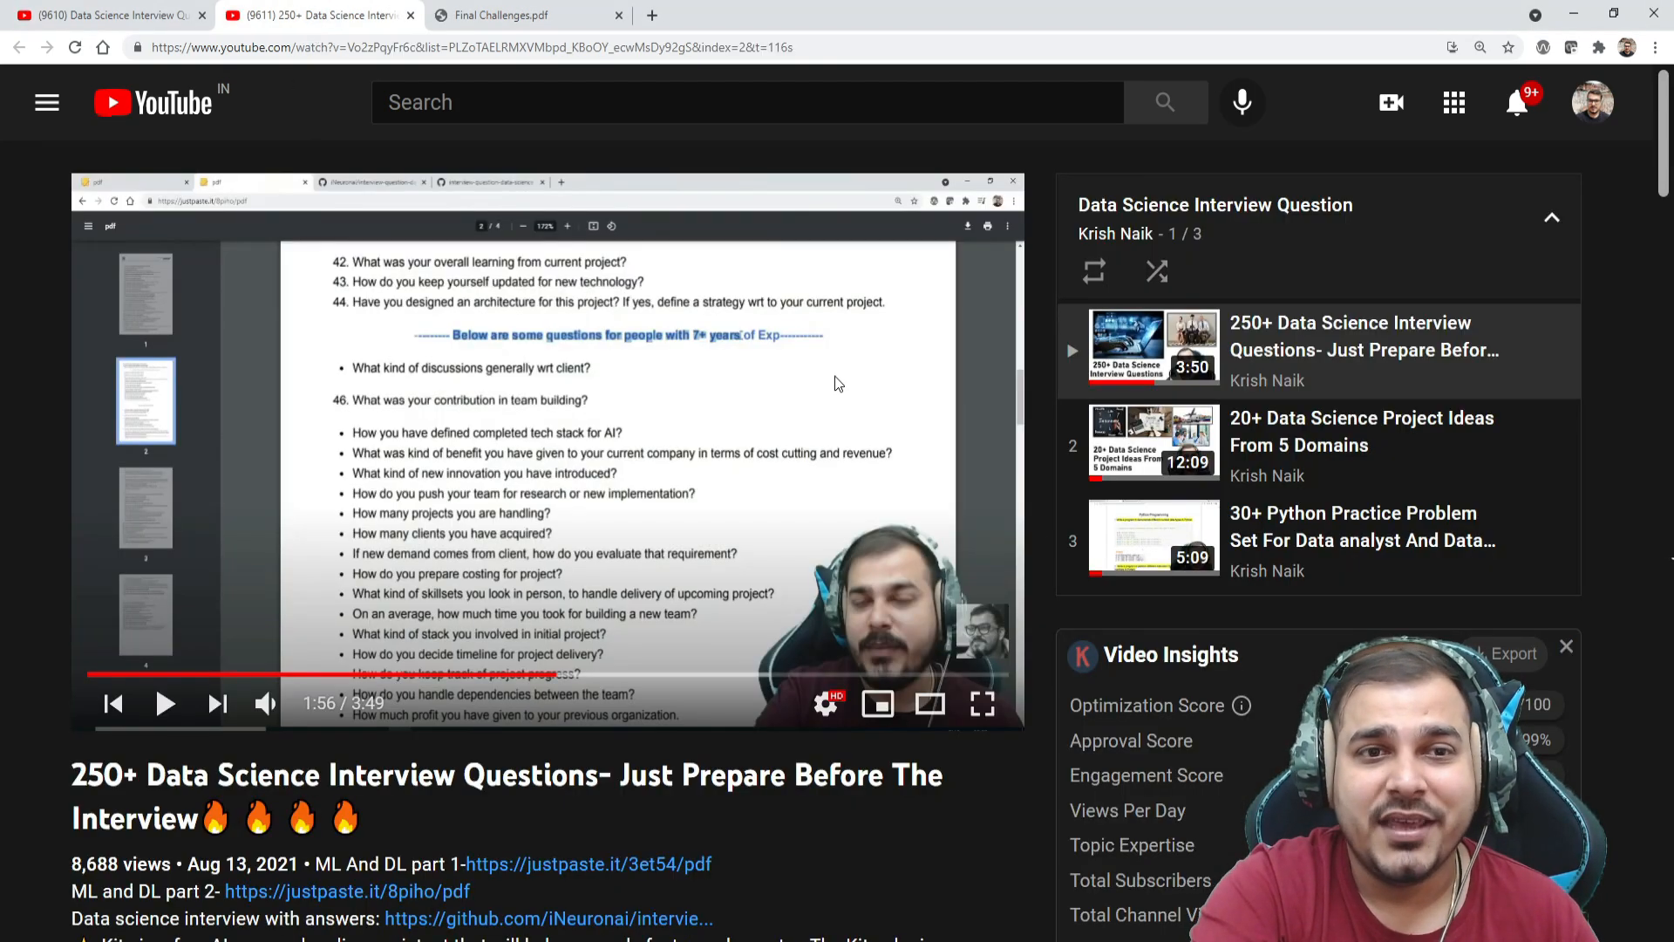
# Step: Scroll the watch page down to the viewer comments, read them, then return to the description
pyautogui.scroll(-3)
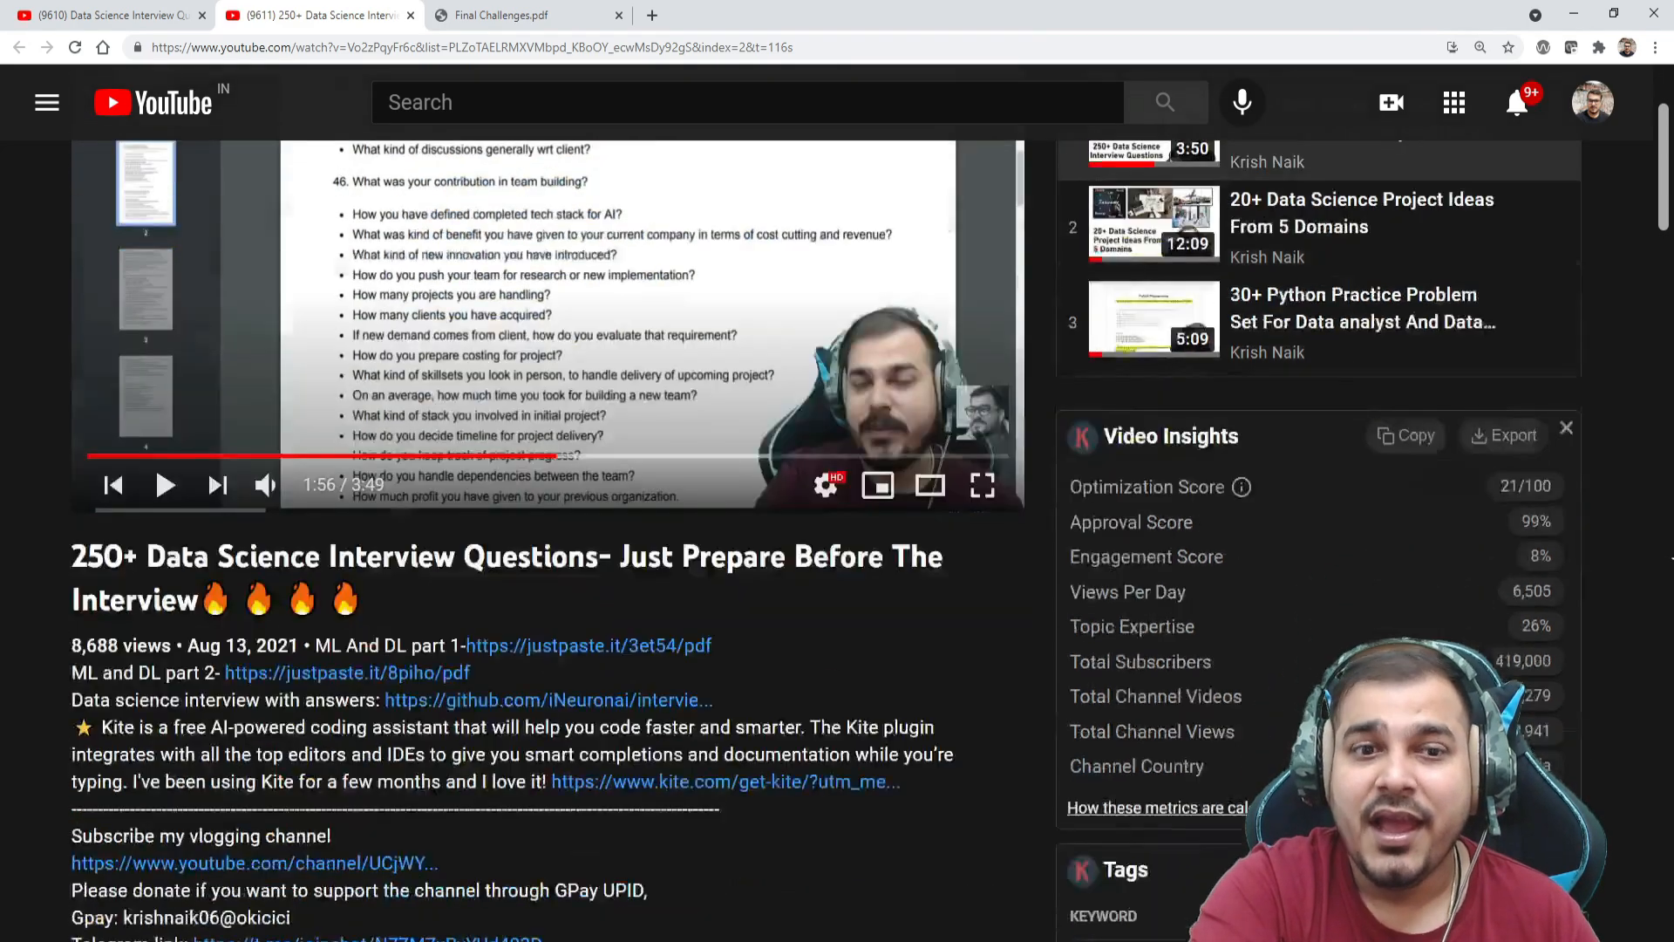
pyautogui.scroll(-3)
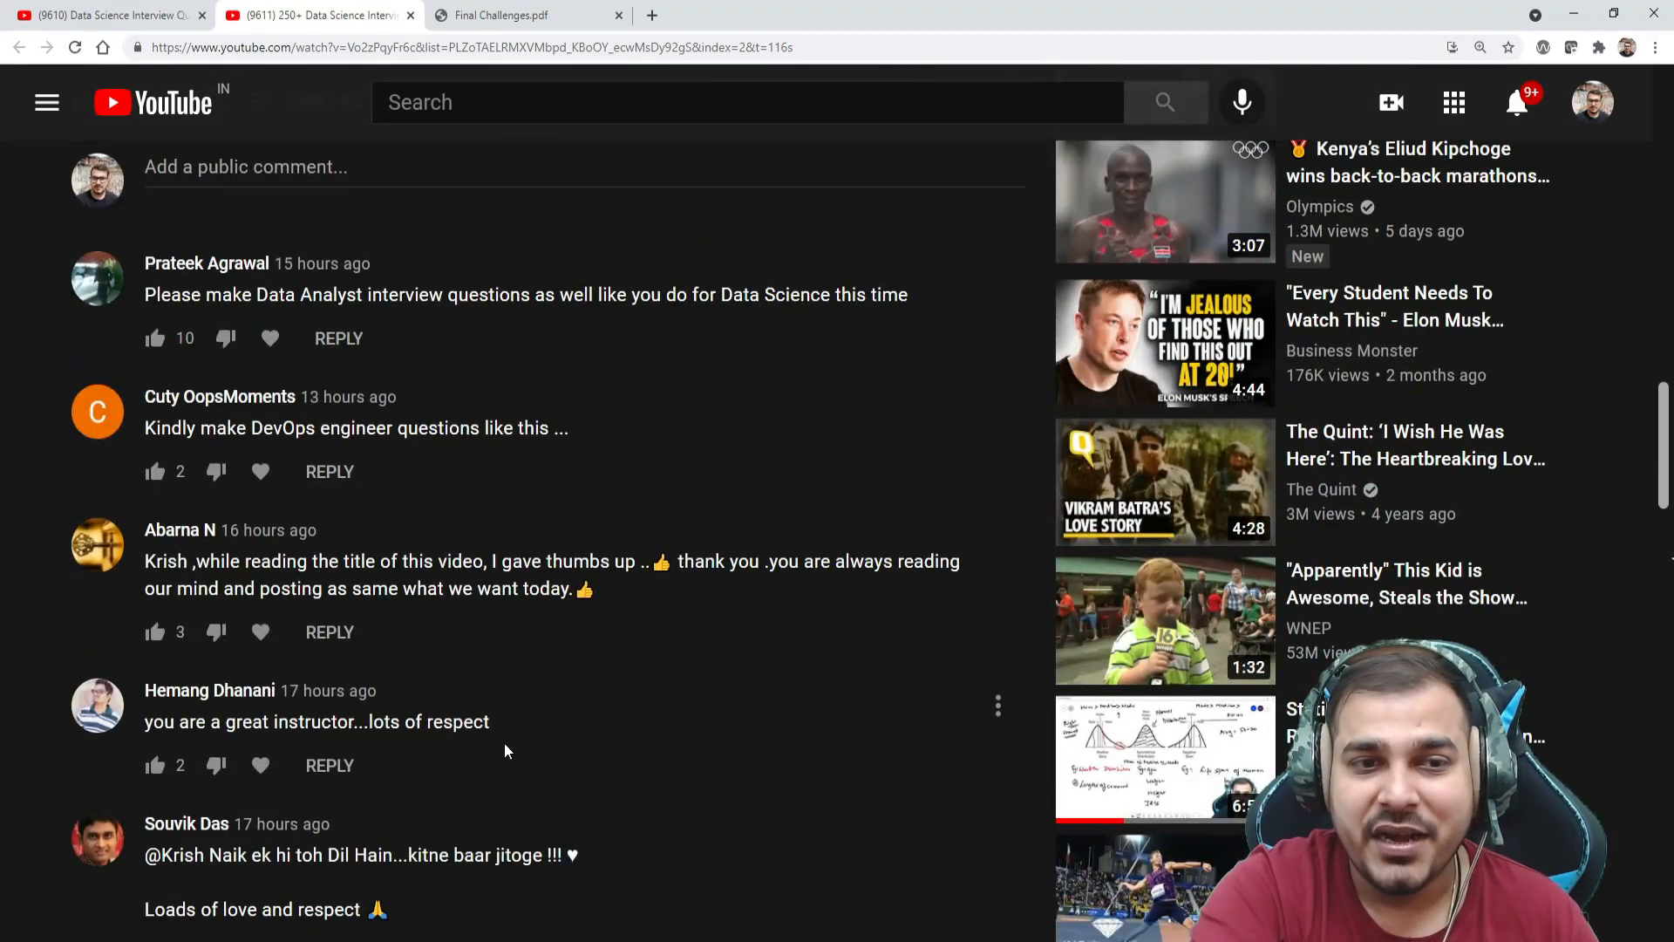
pyautogui.scroll(-3)
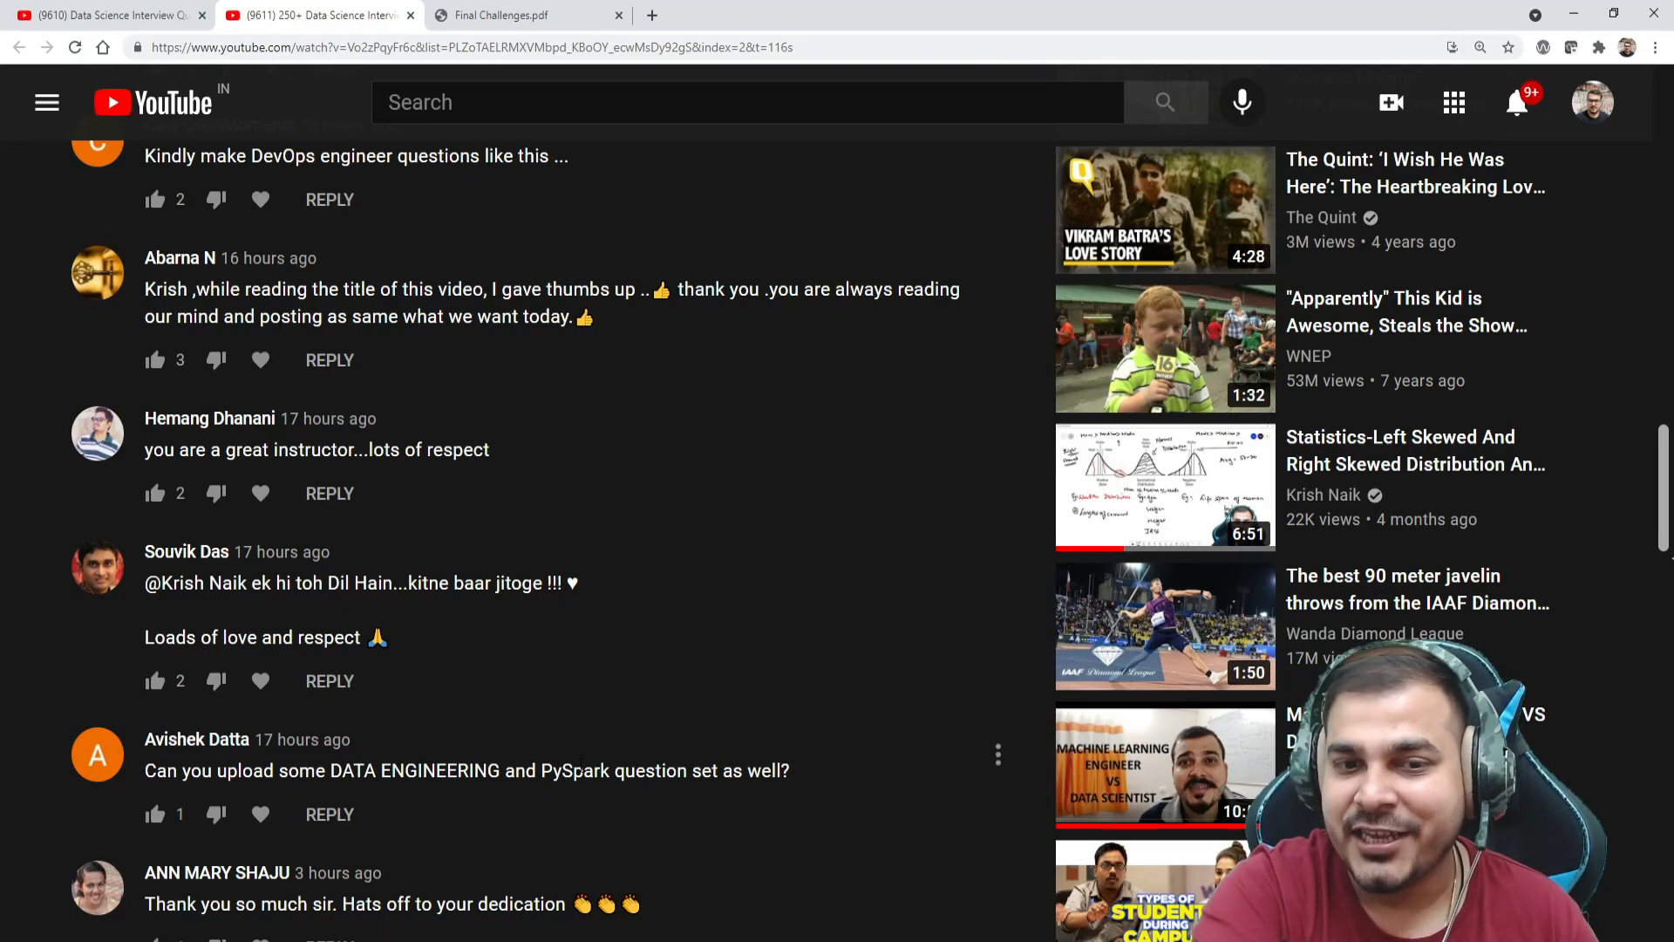
pyautogui.scroll(-3)
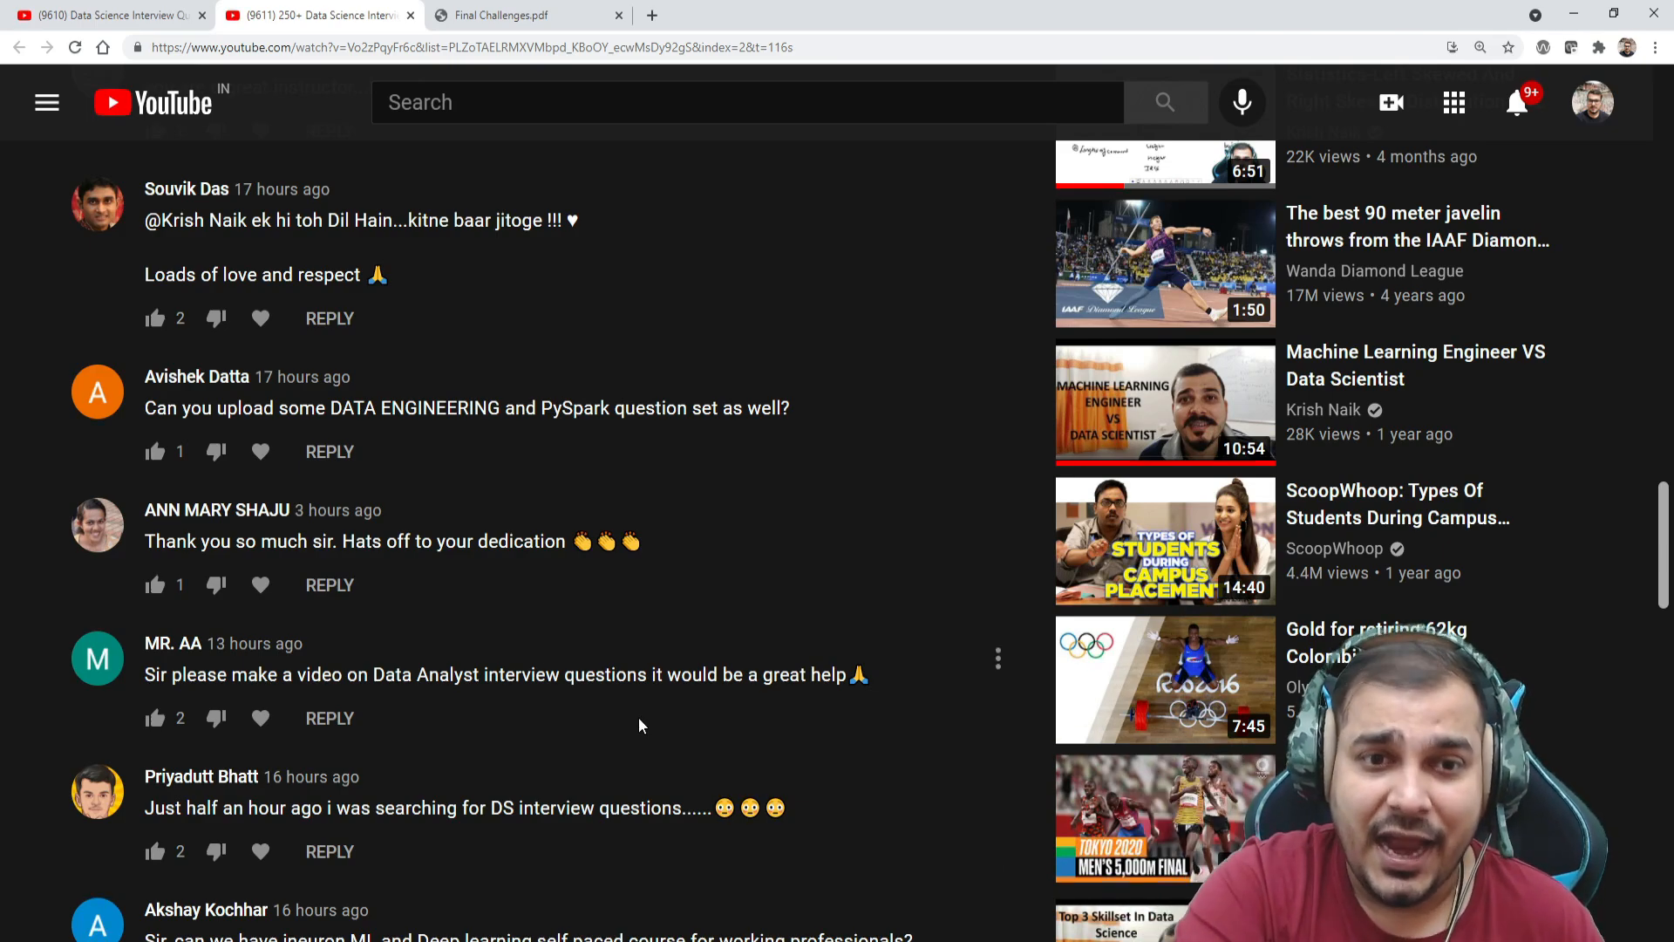
pyautogui.scroll(3)
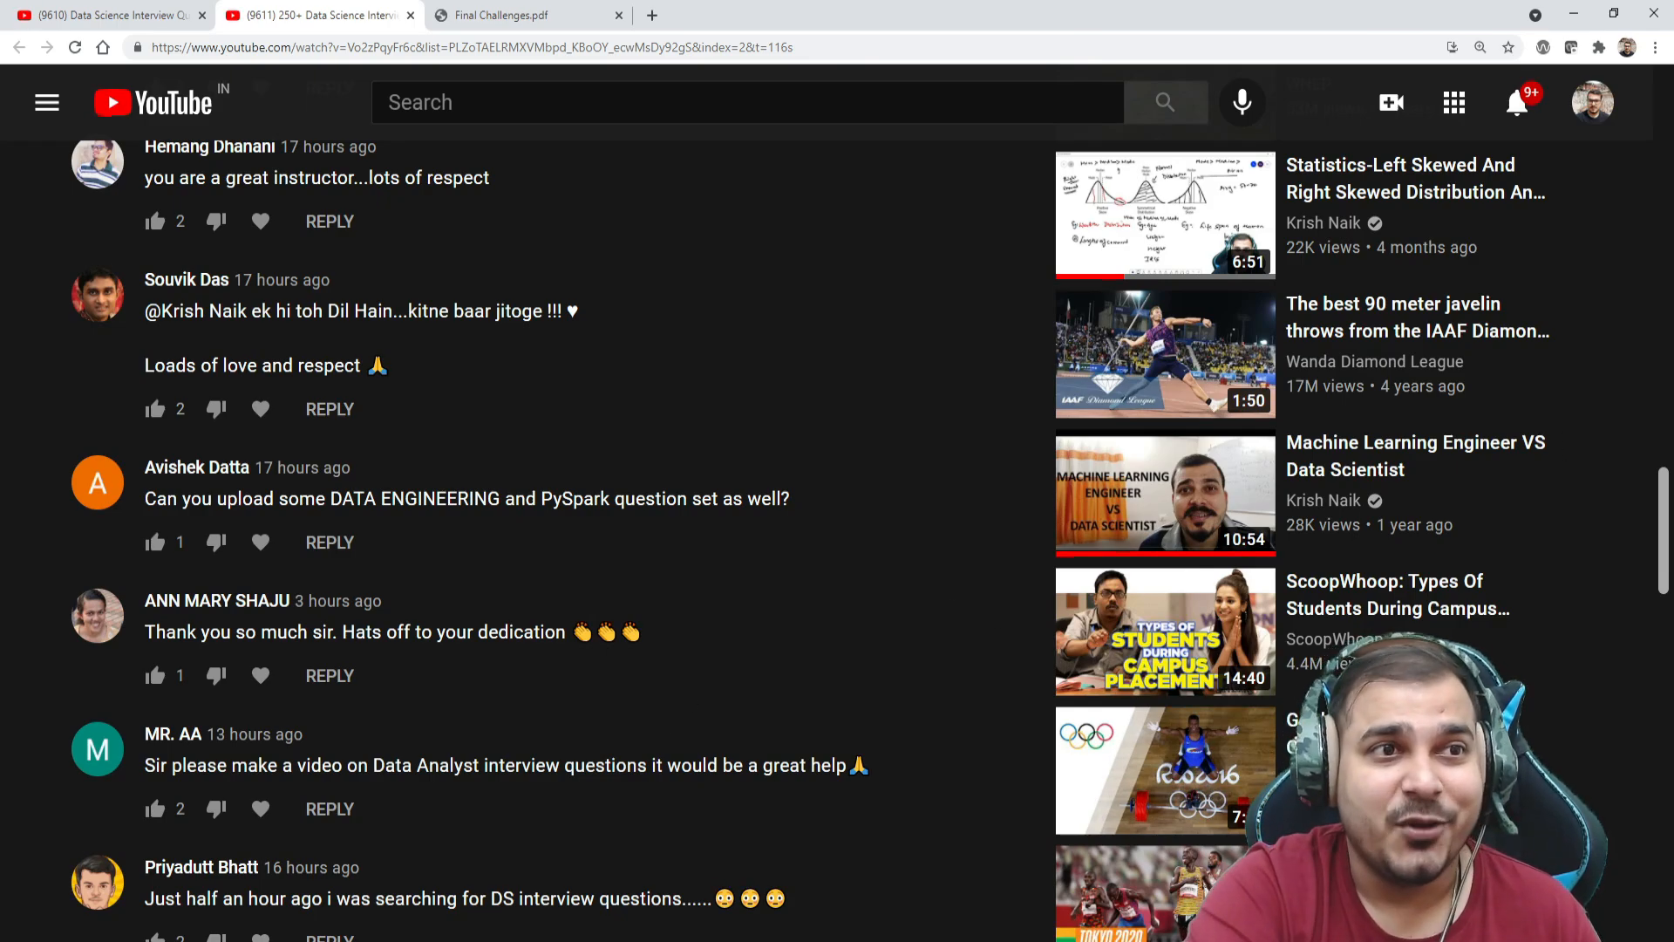
pyautogui.scroll(3)
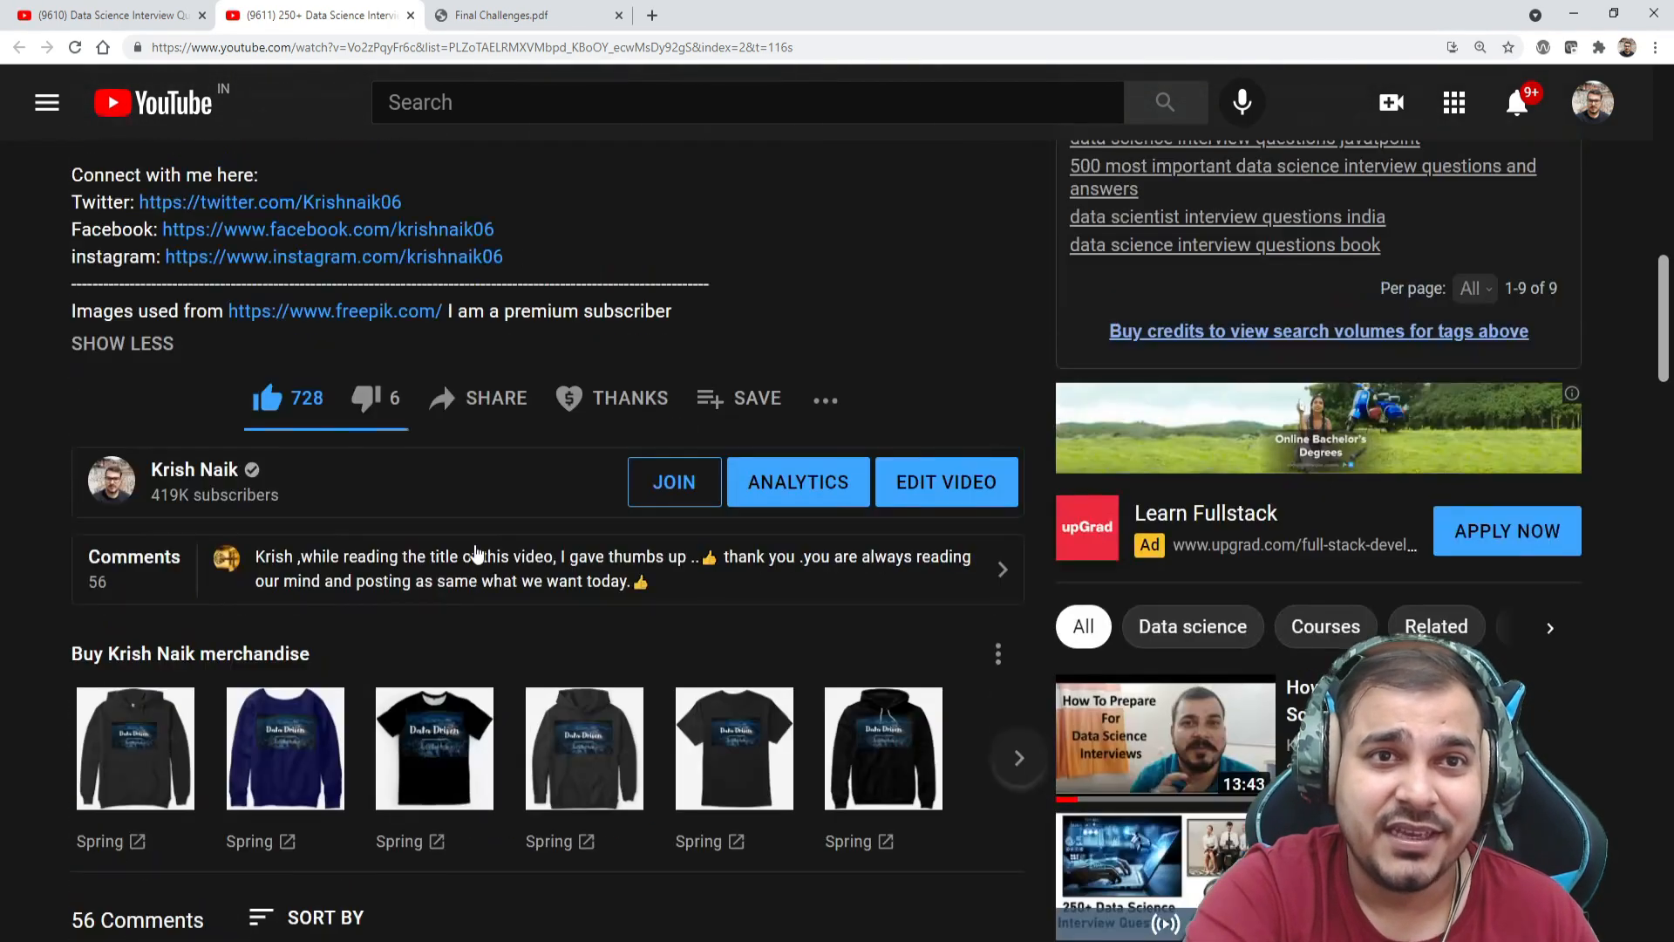
# Step: Switch to the Final Challenges.pdf tab and read page 1's instructions and Q-1 to Q-4
pyautogui.click(523, 16)
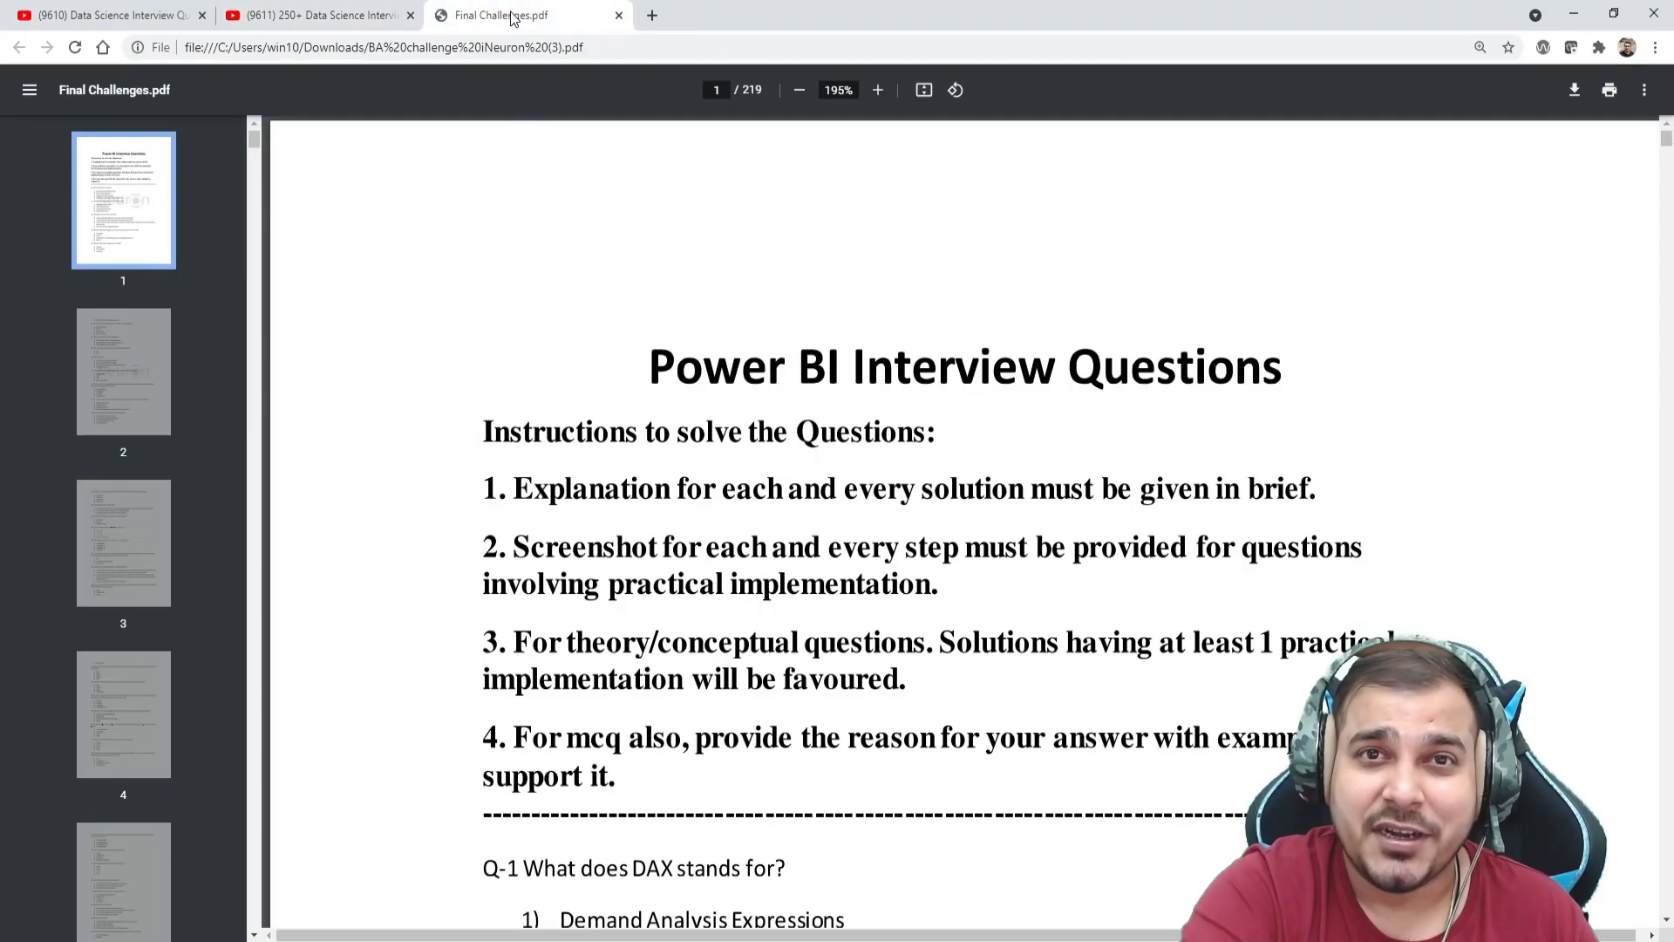
pyautogui.moveTo(511, 828)
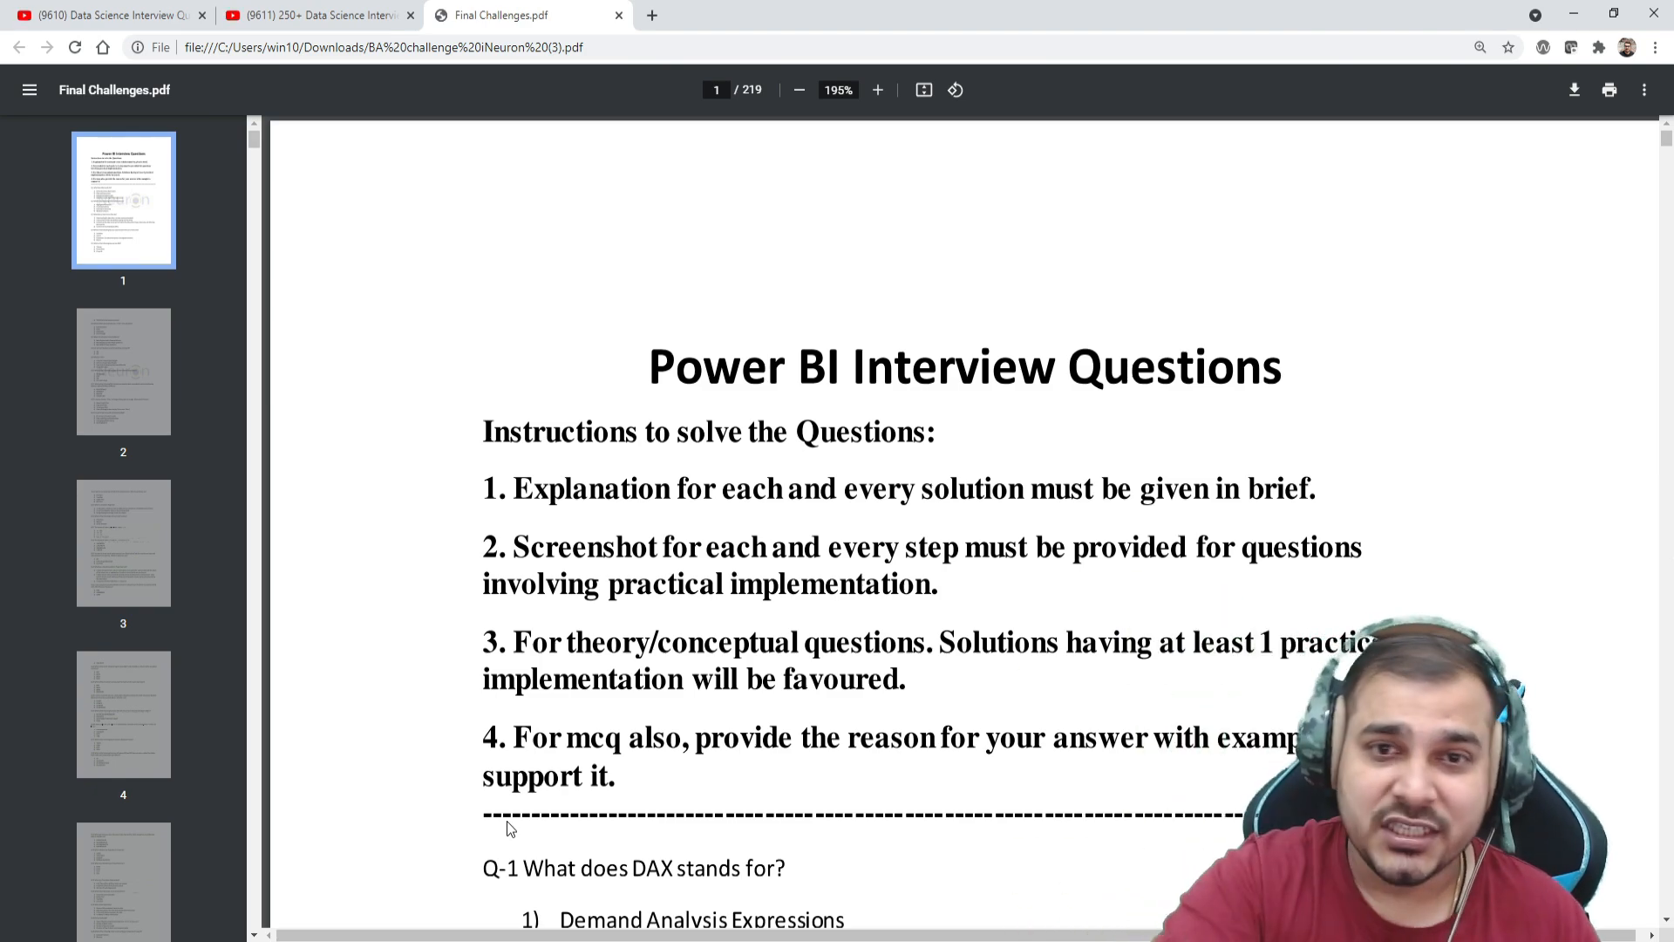
pyautogui.moveTo(839, 448)
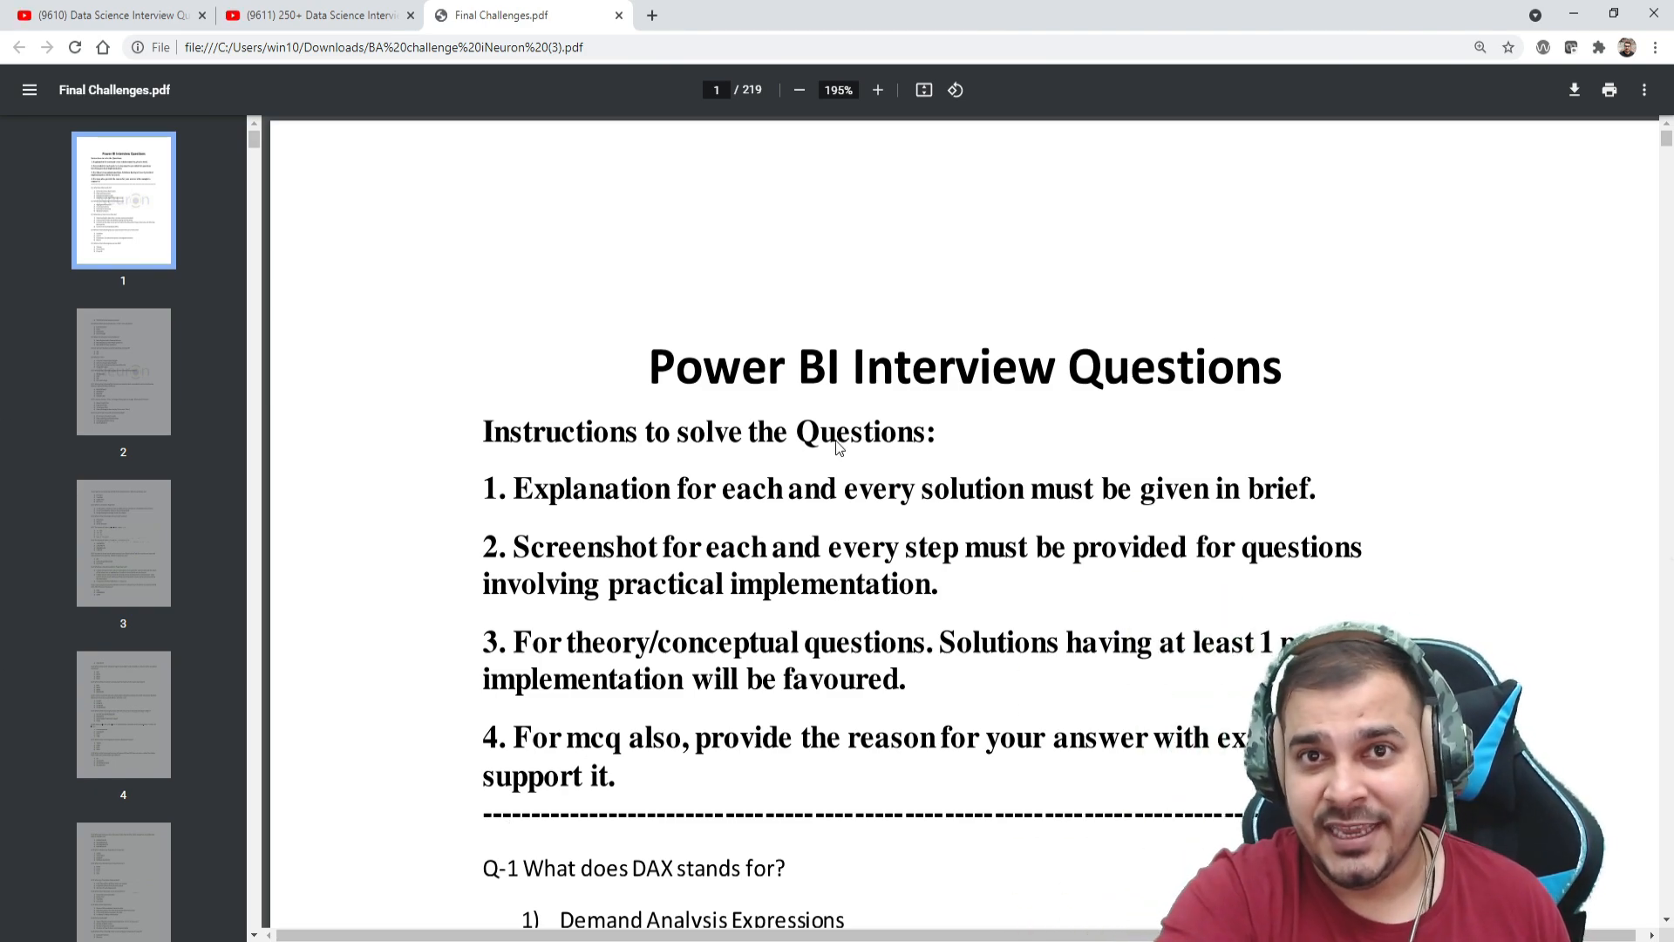
pyautogui.moveTo(643, 343)
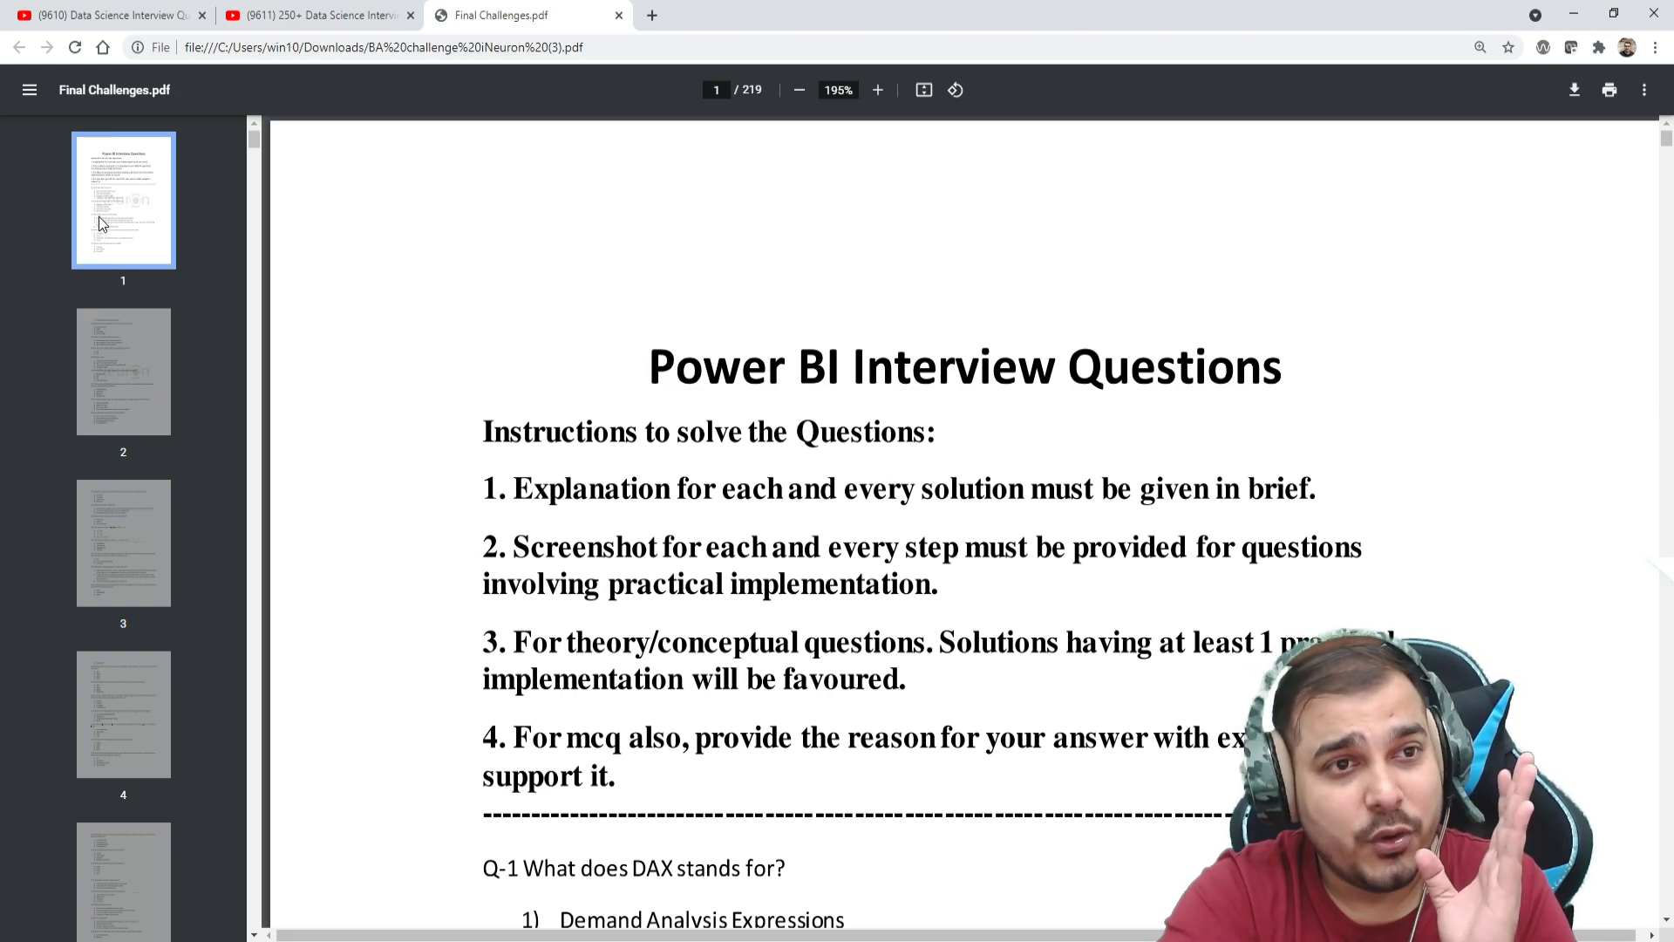
pyautogui.scroll(-3)
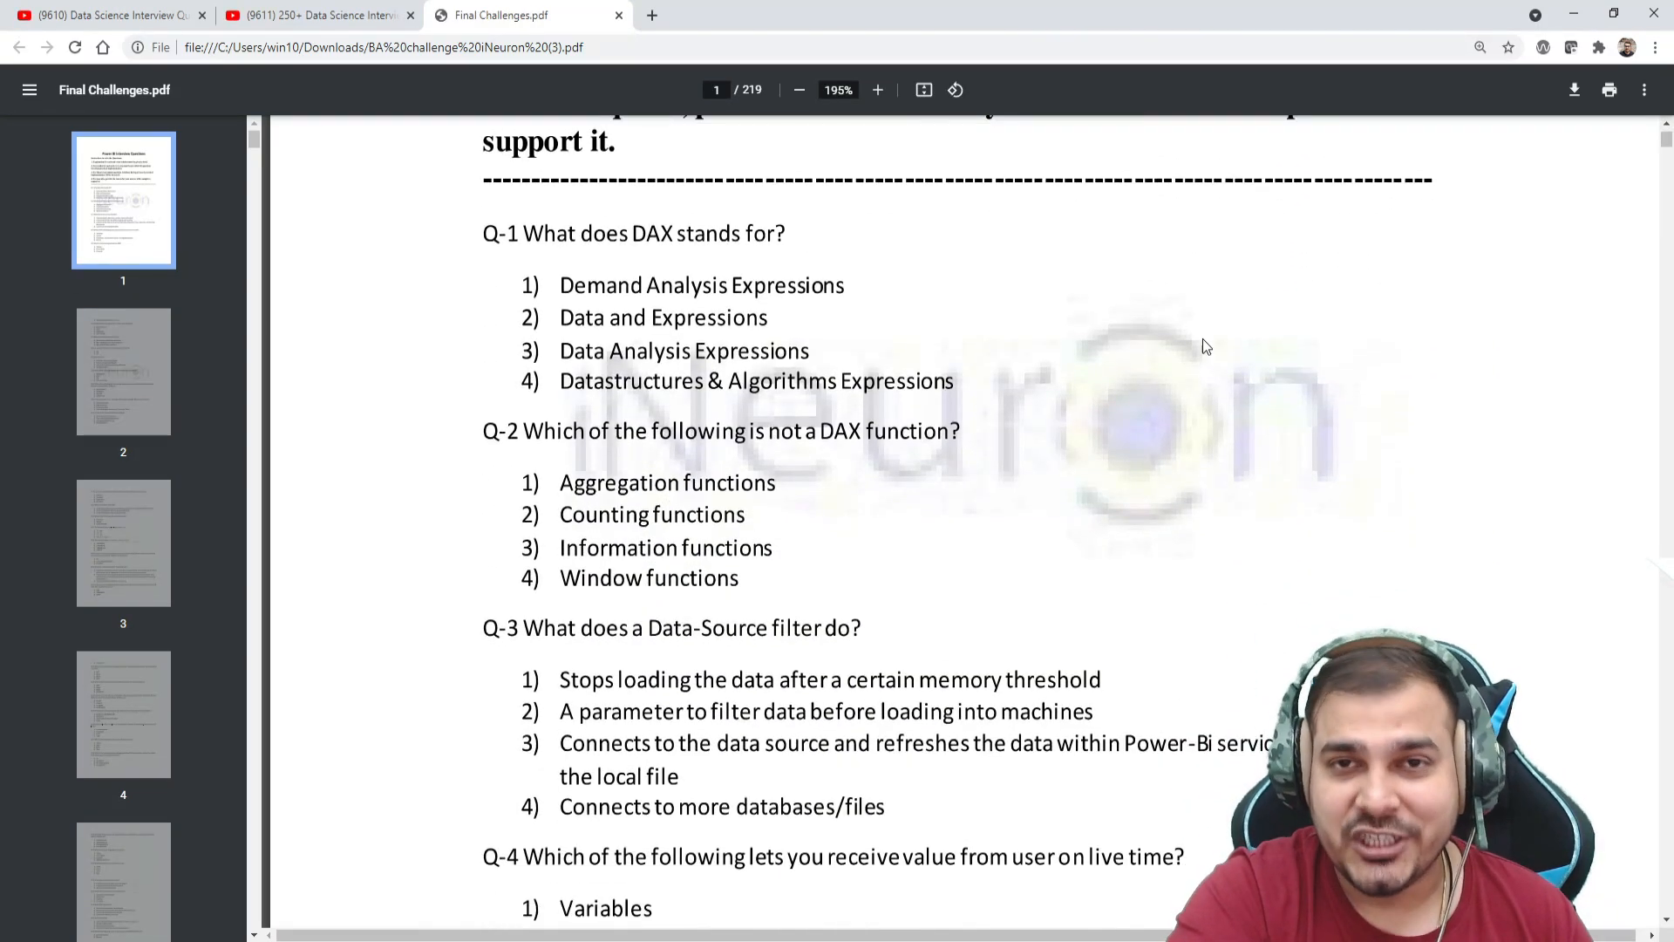
pyautogui.scroll(3)
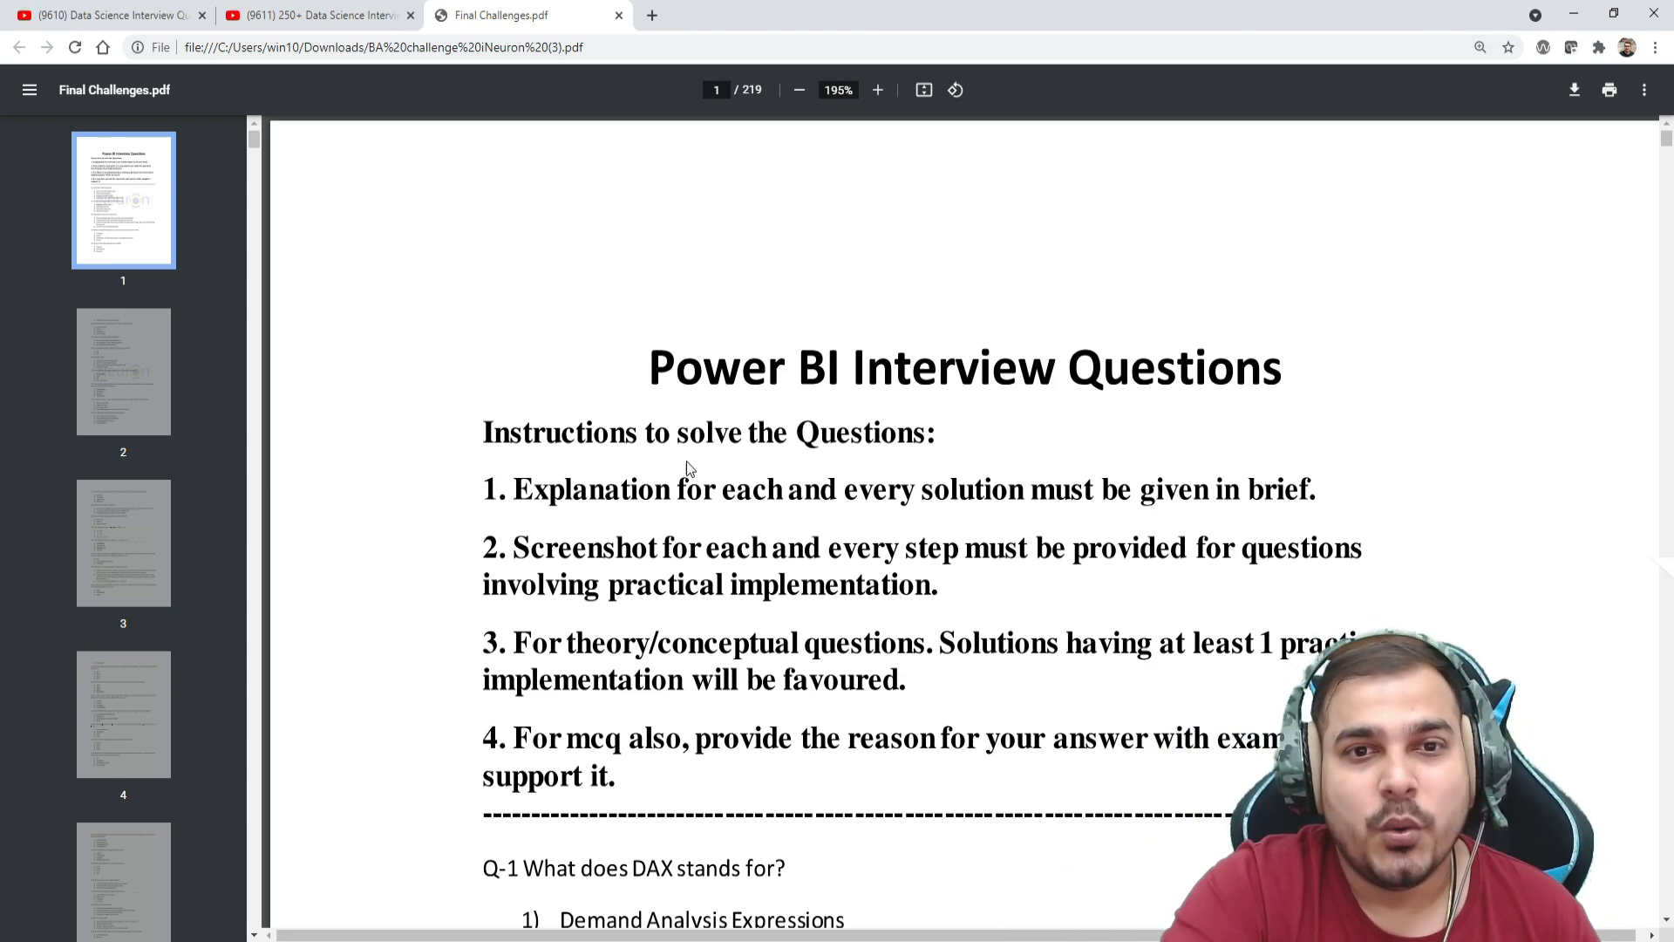
pyautogui.moveTo(1053, 455)
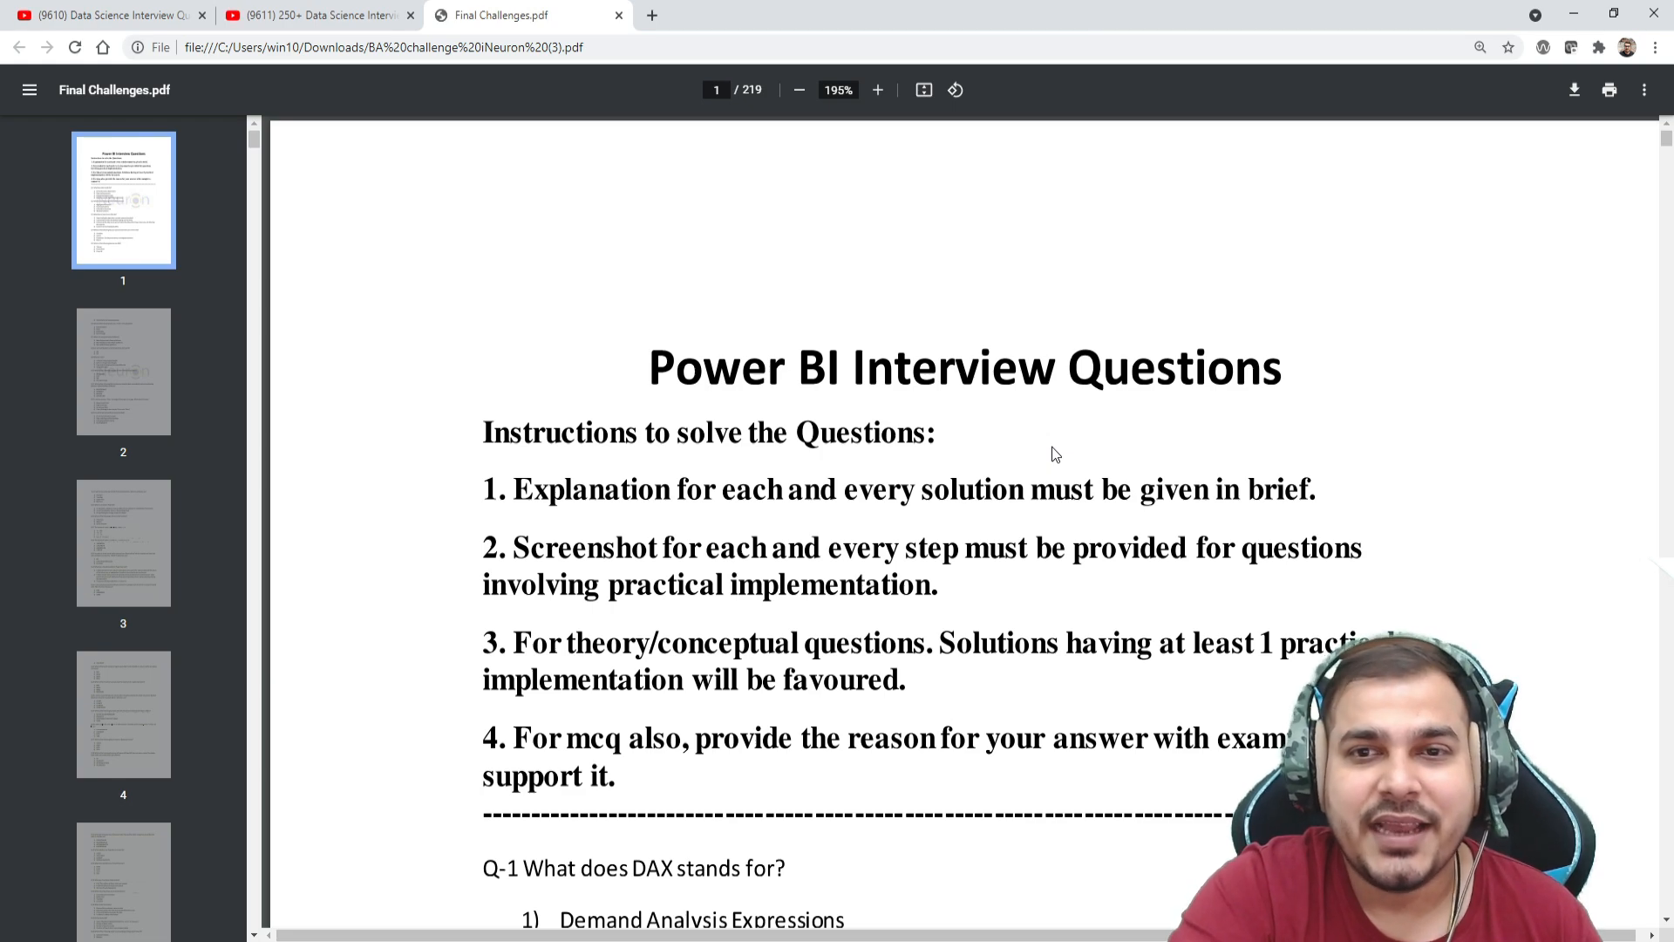
pyautogui.moveTo(56, 254)
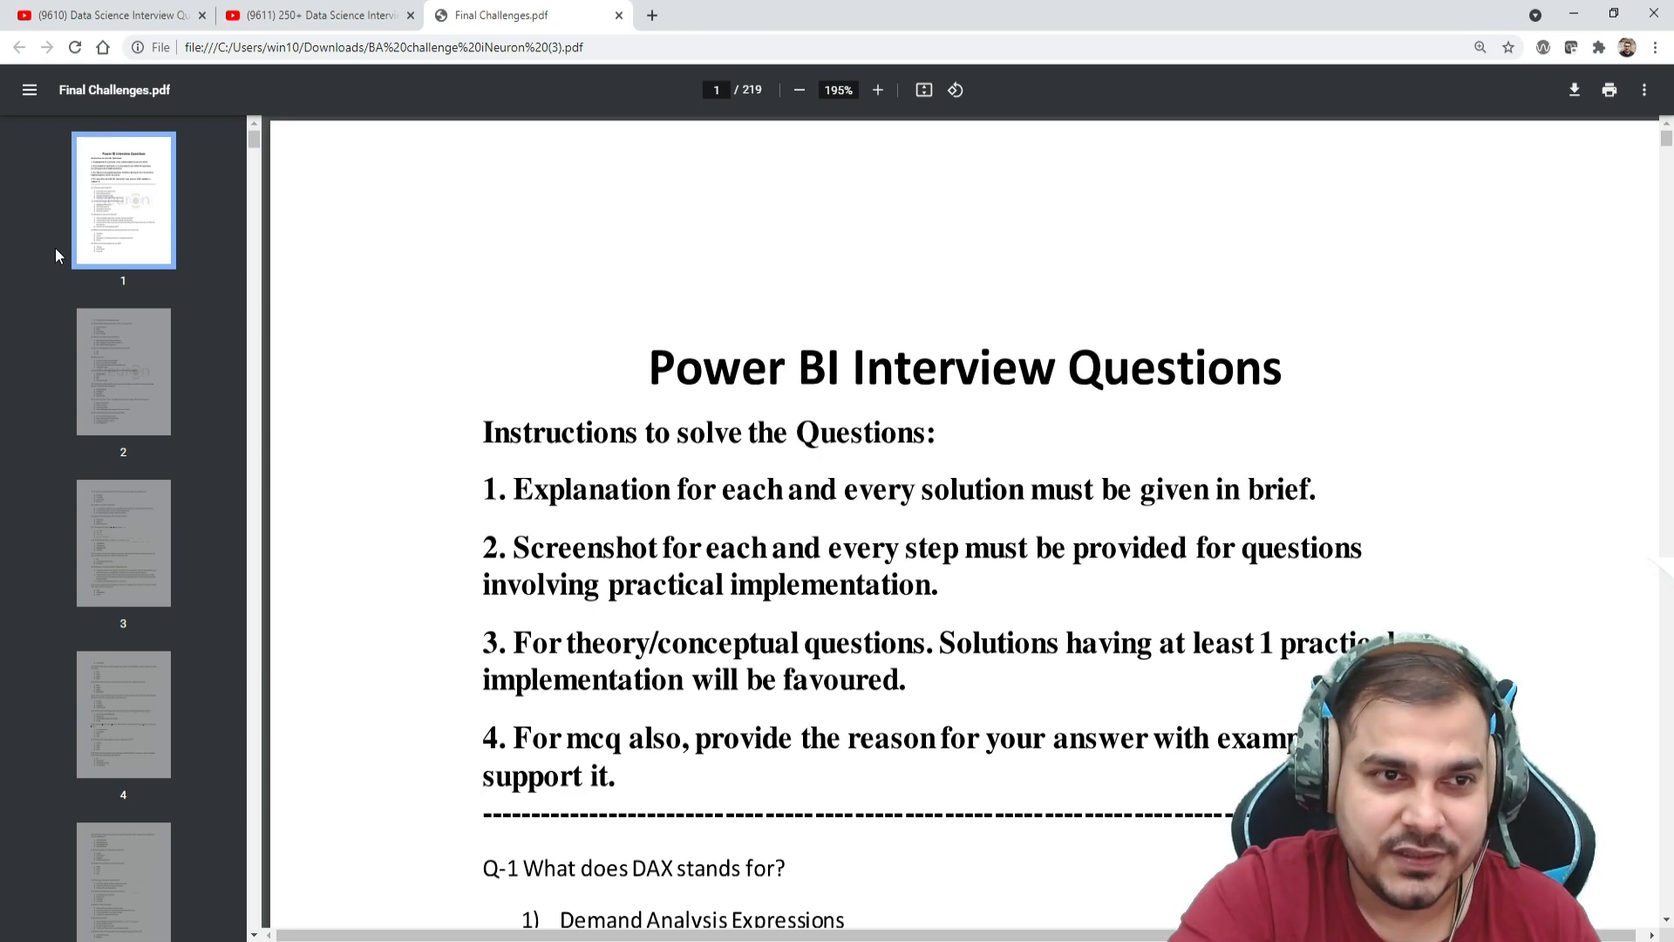
pyautogui.scroll(-3)
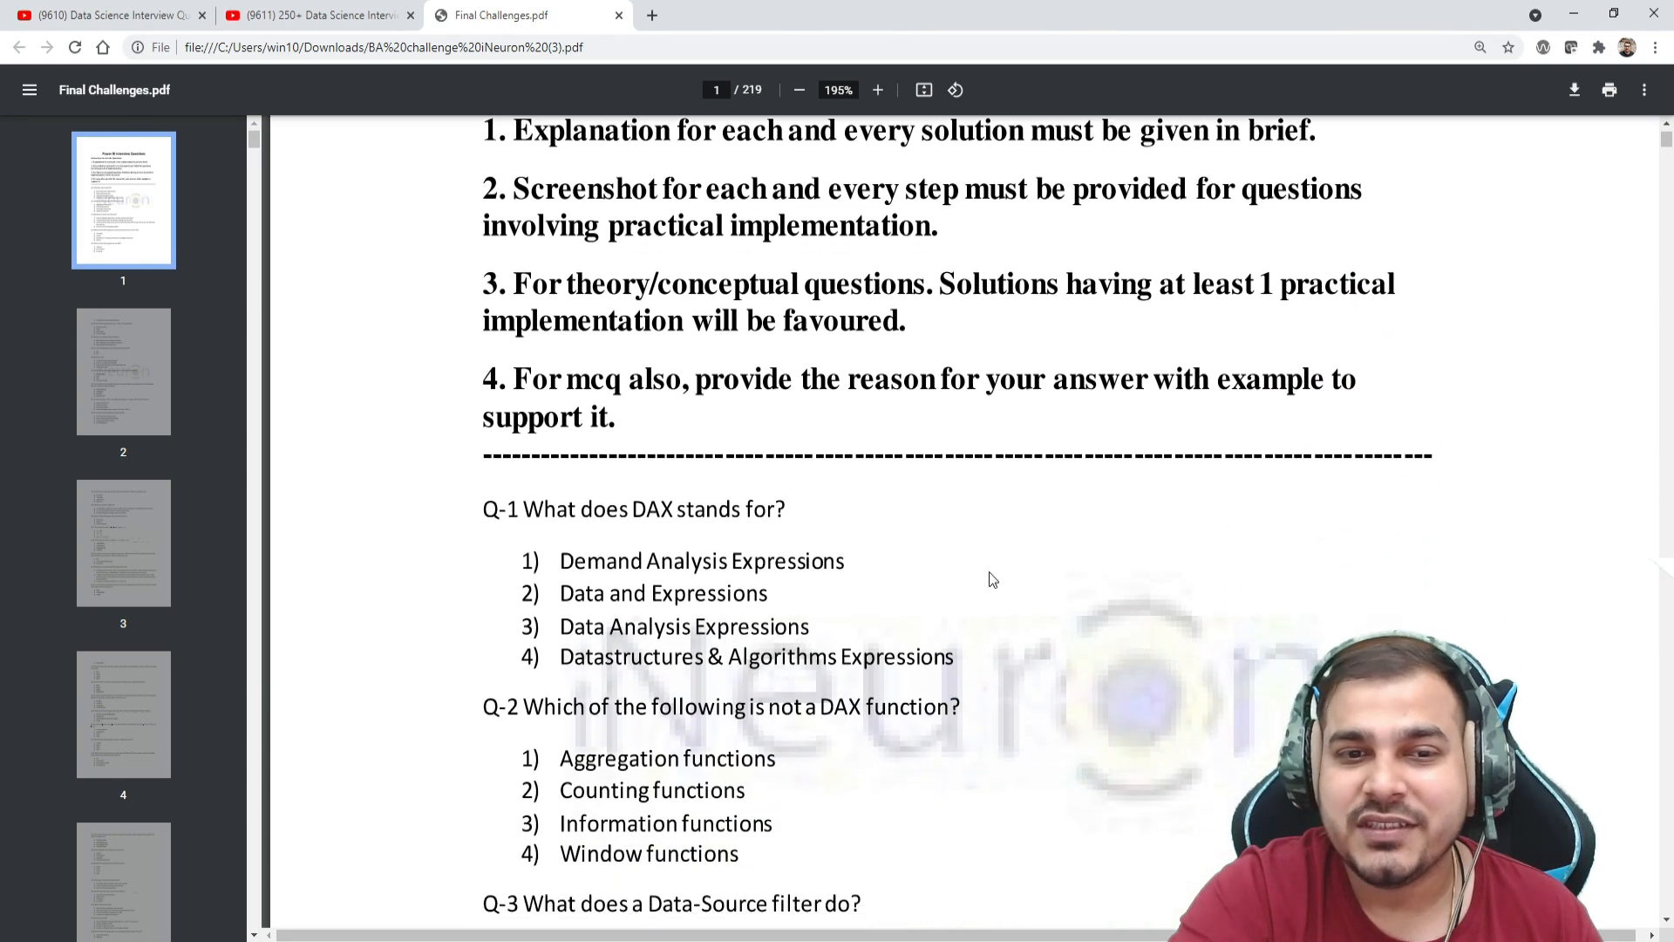
pyautogui.scroll(3)
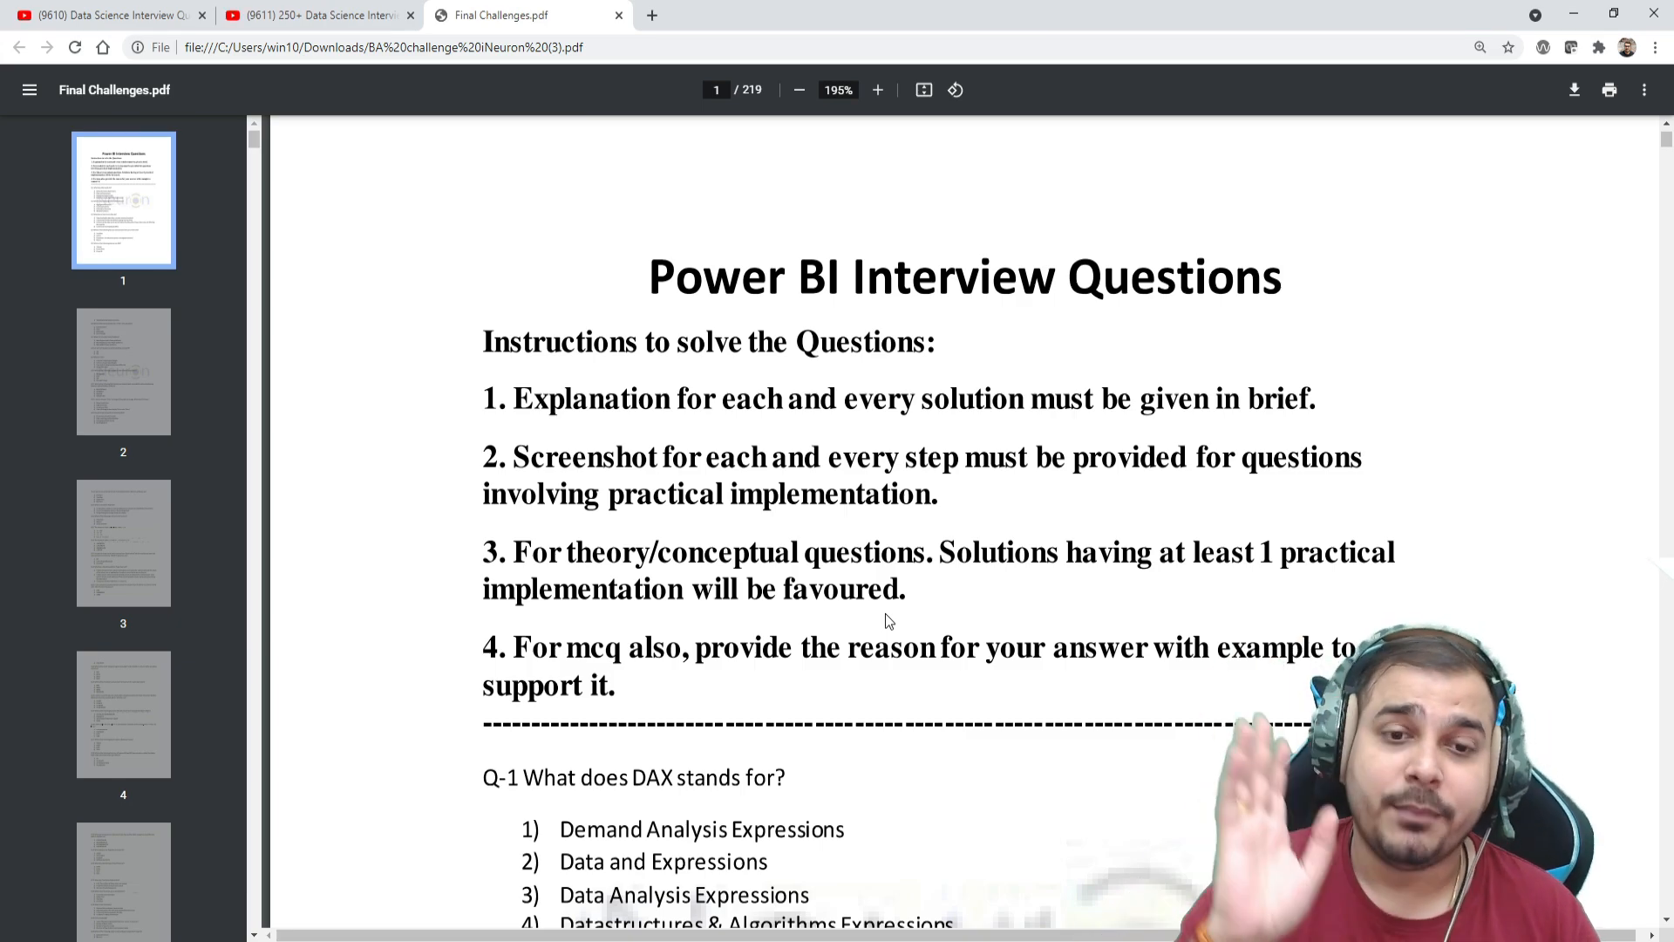
# Step: Scroll the thumbnail sidebar of the 219-page Power BI document to survey its pages
pyautogui.scroll(-3)
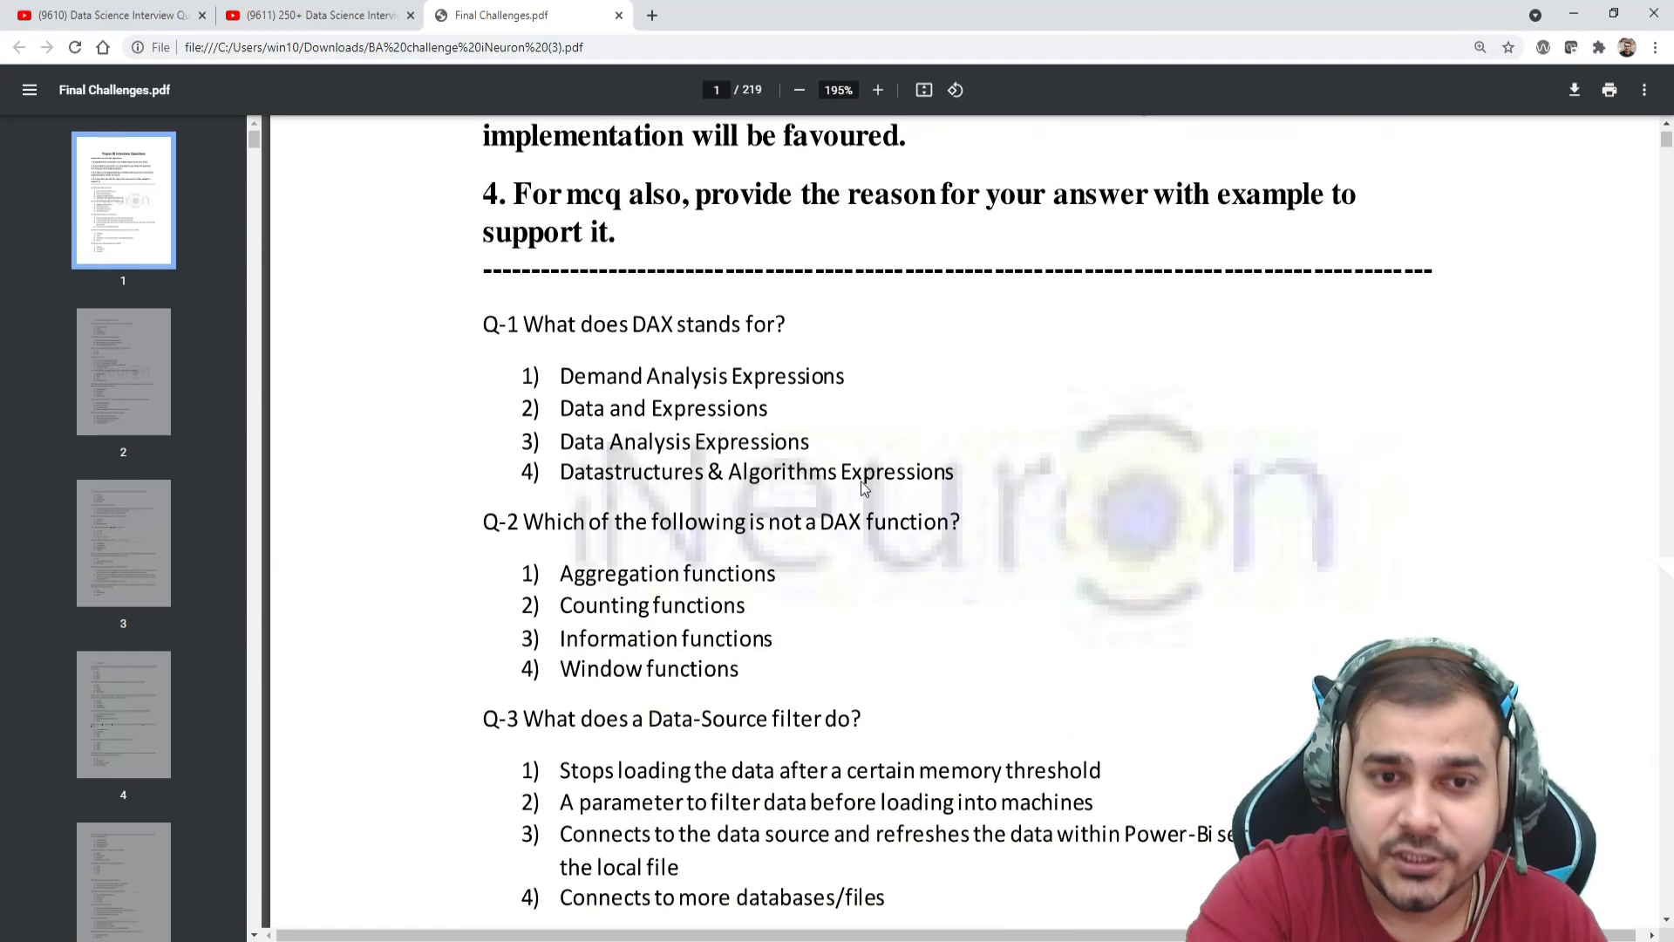
pyautogui.scroll(3)
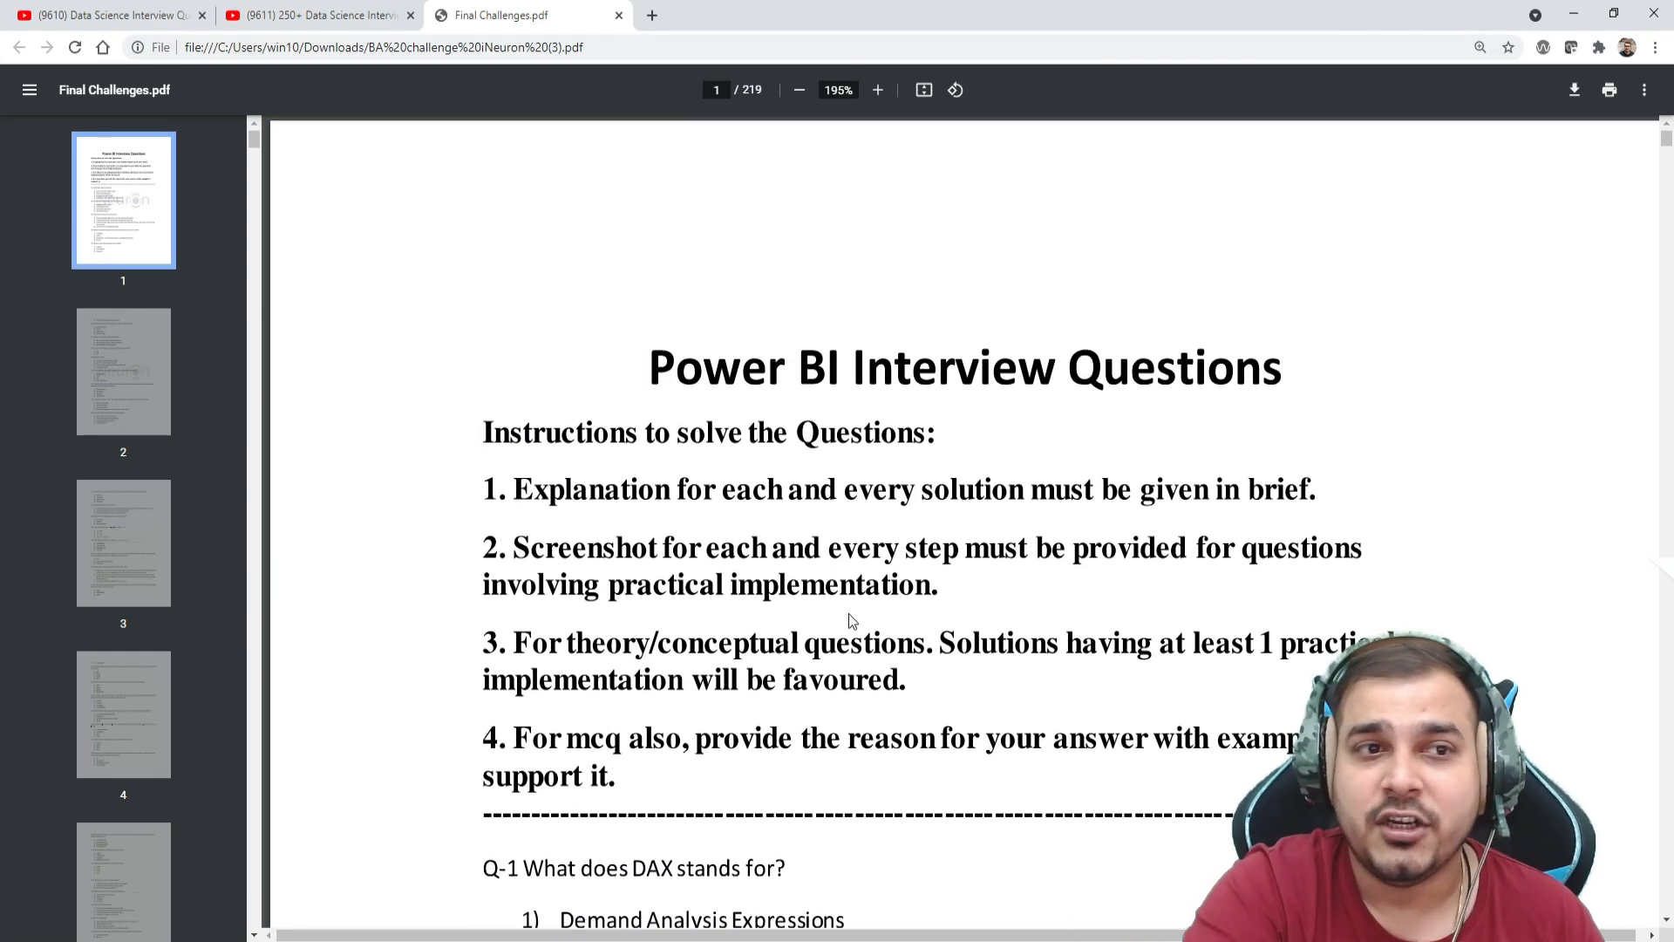
pyautogui.scroll(-3)
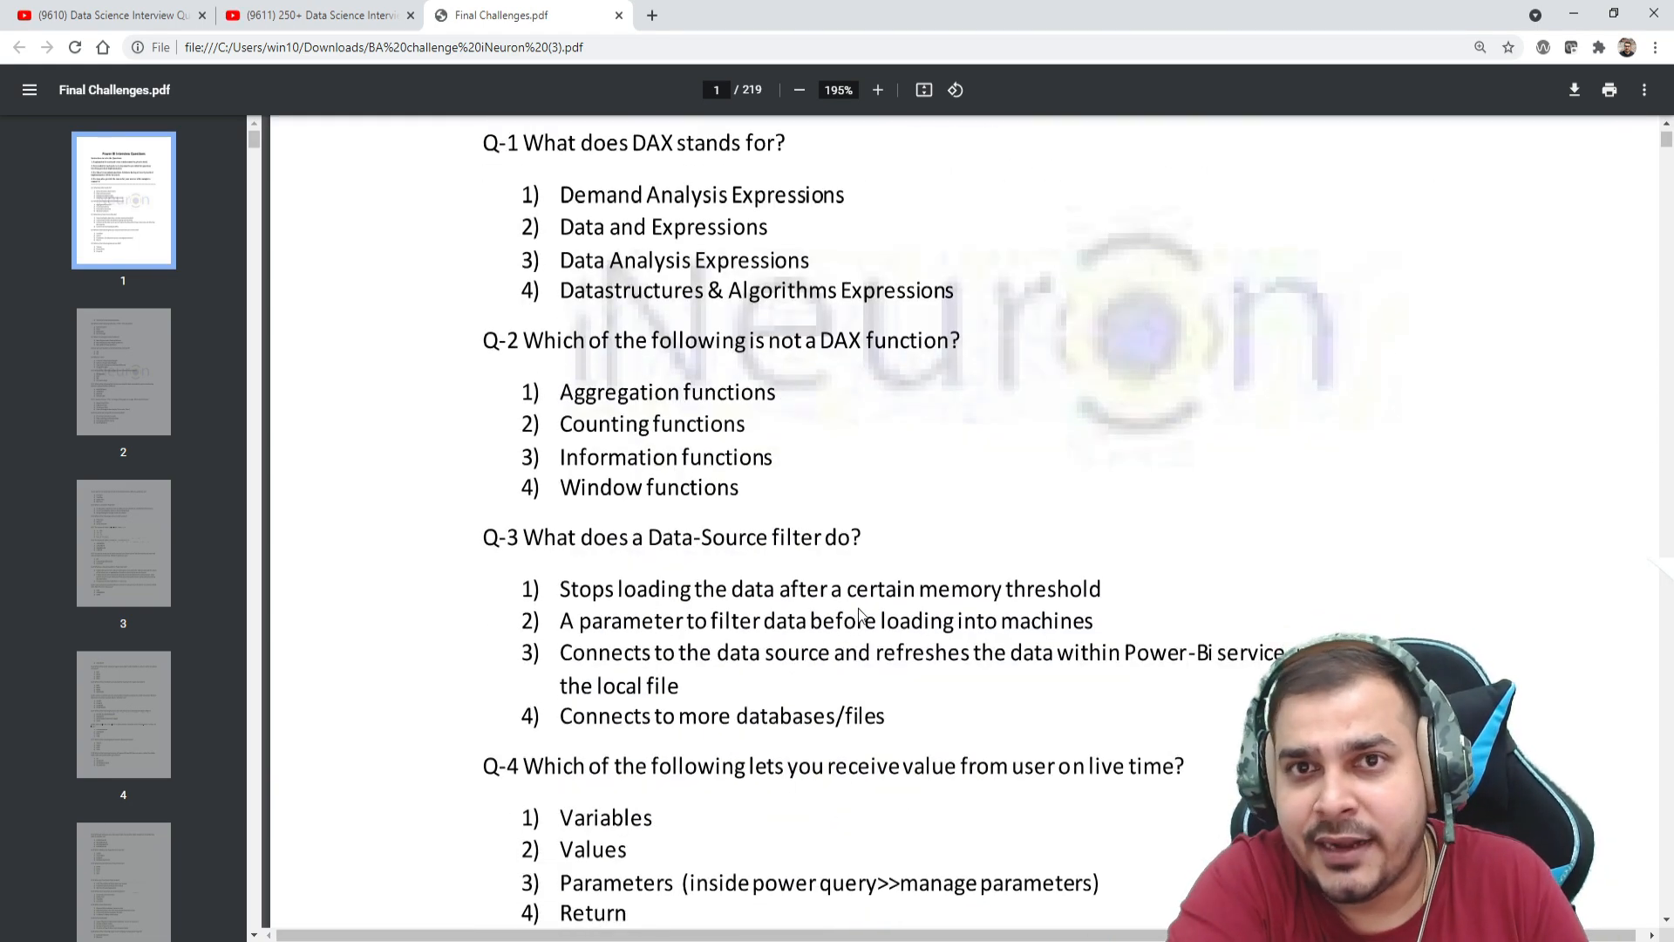
pyautogui.scroll(-3)
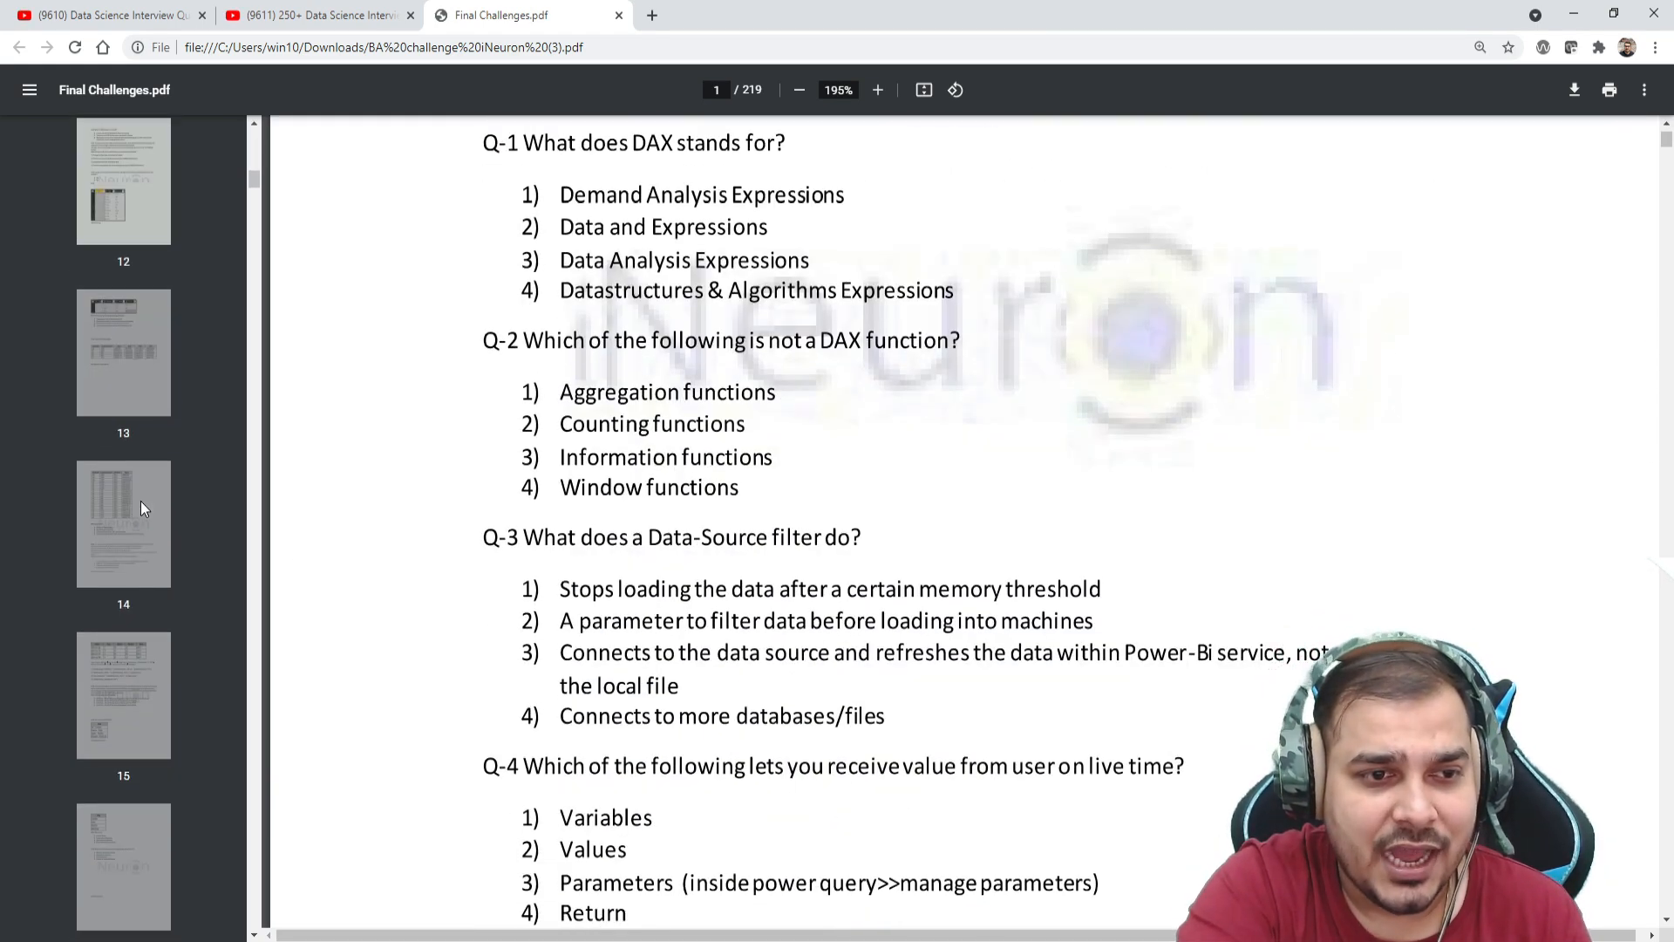
pyautogui.scroll(3)
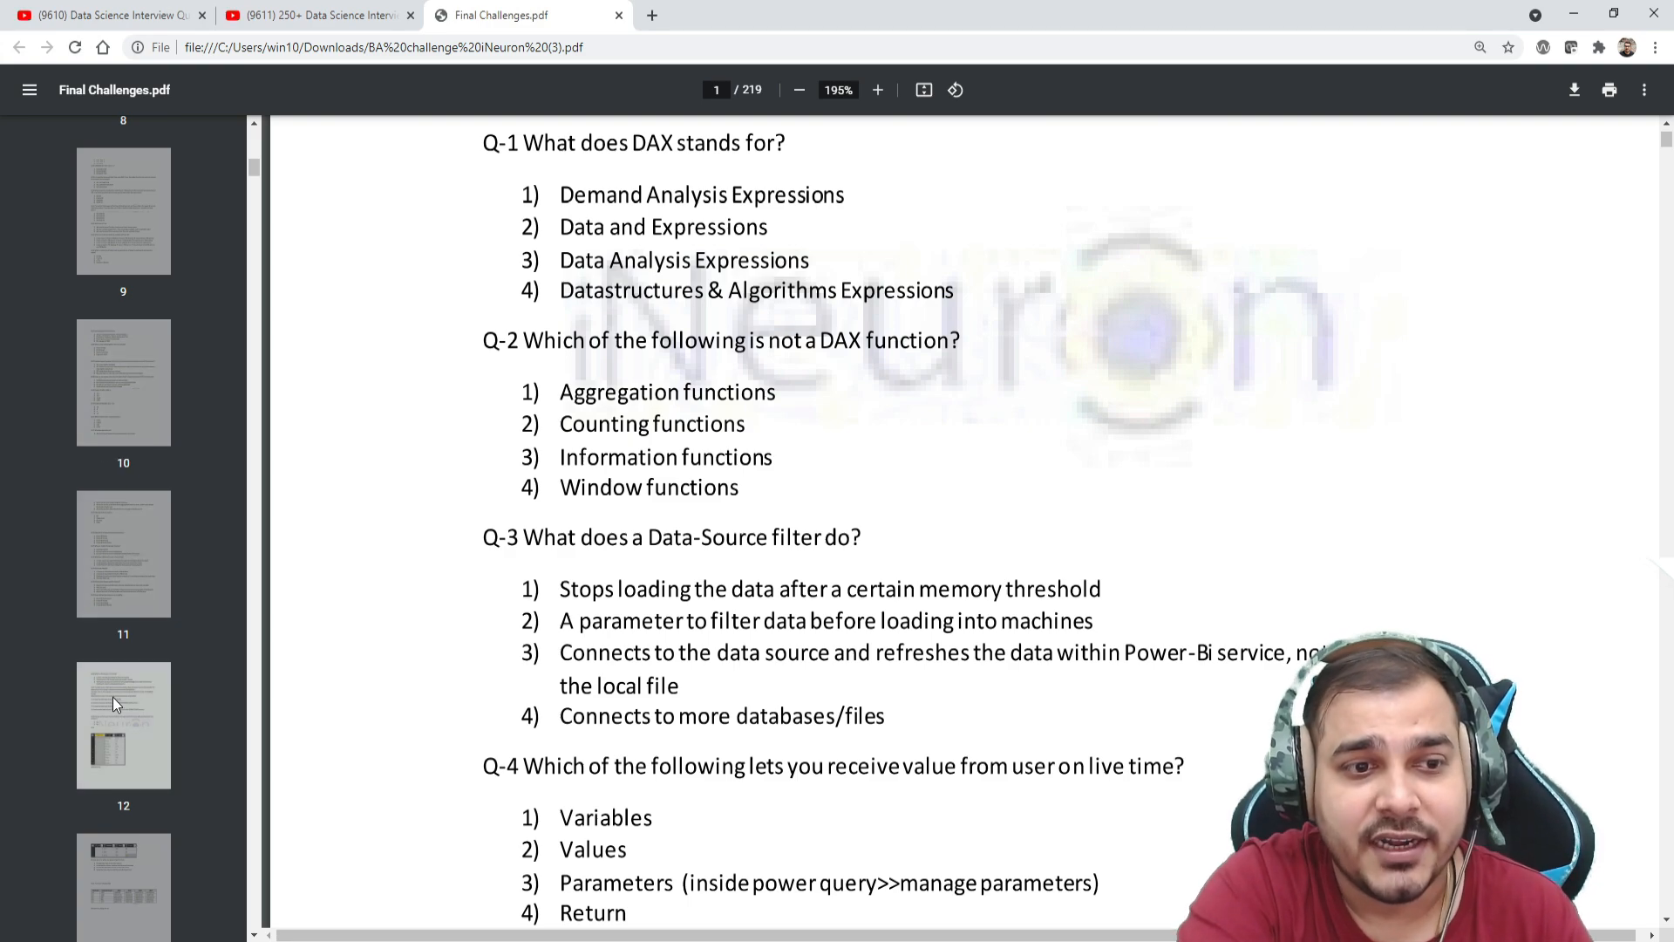
# Step: Jump to page 12 and read the Power BI scenario questions around Q-83's data reshaping
pyautogui.click(122, 723)
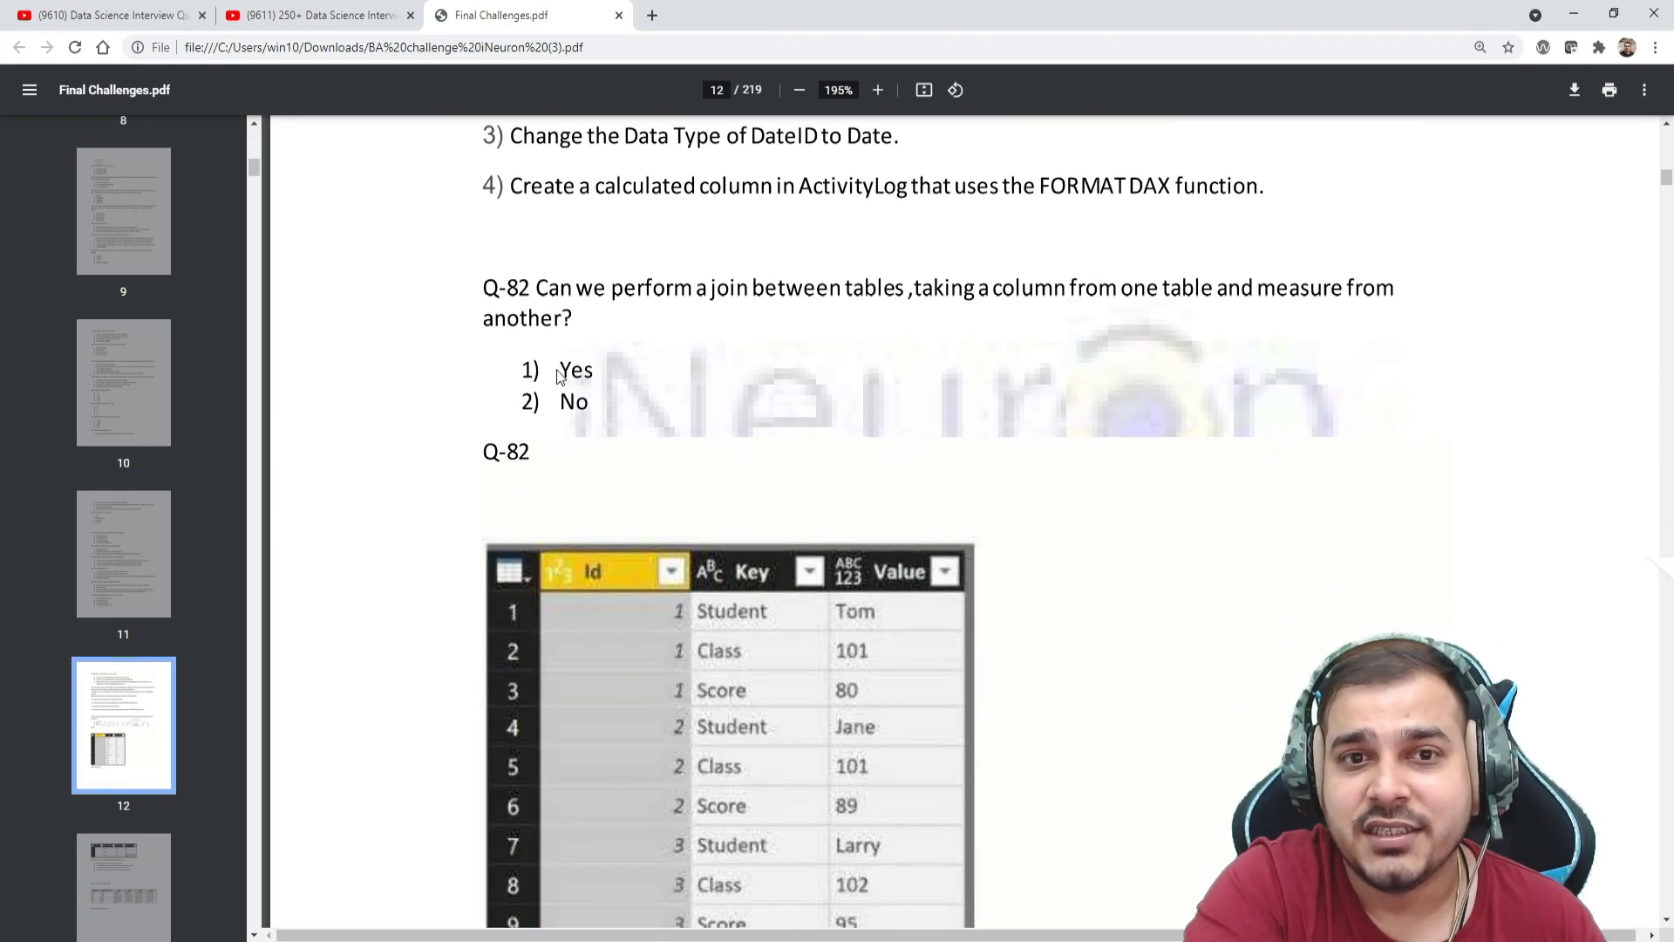
pyautogui.scroll(-3)
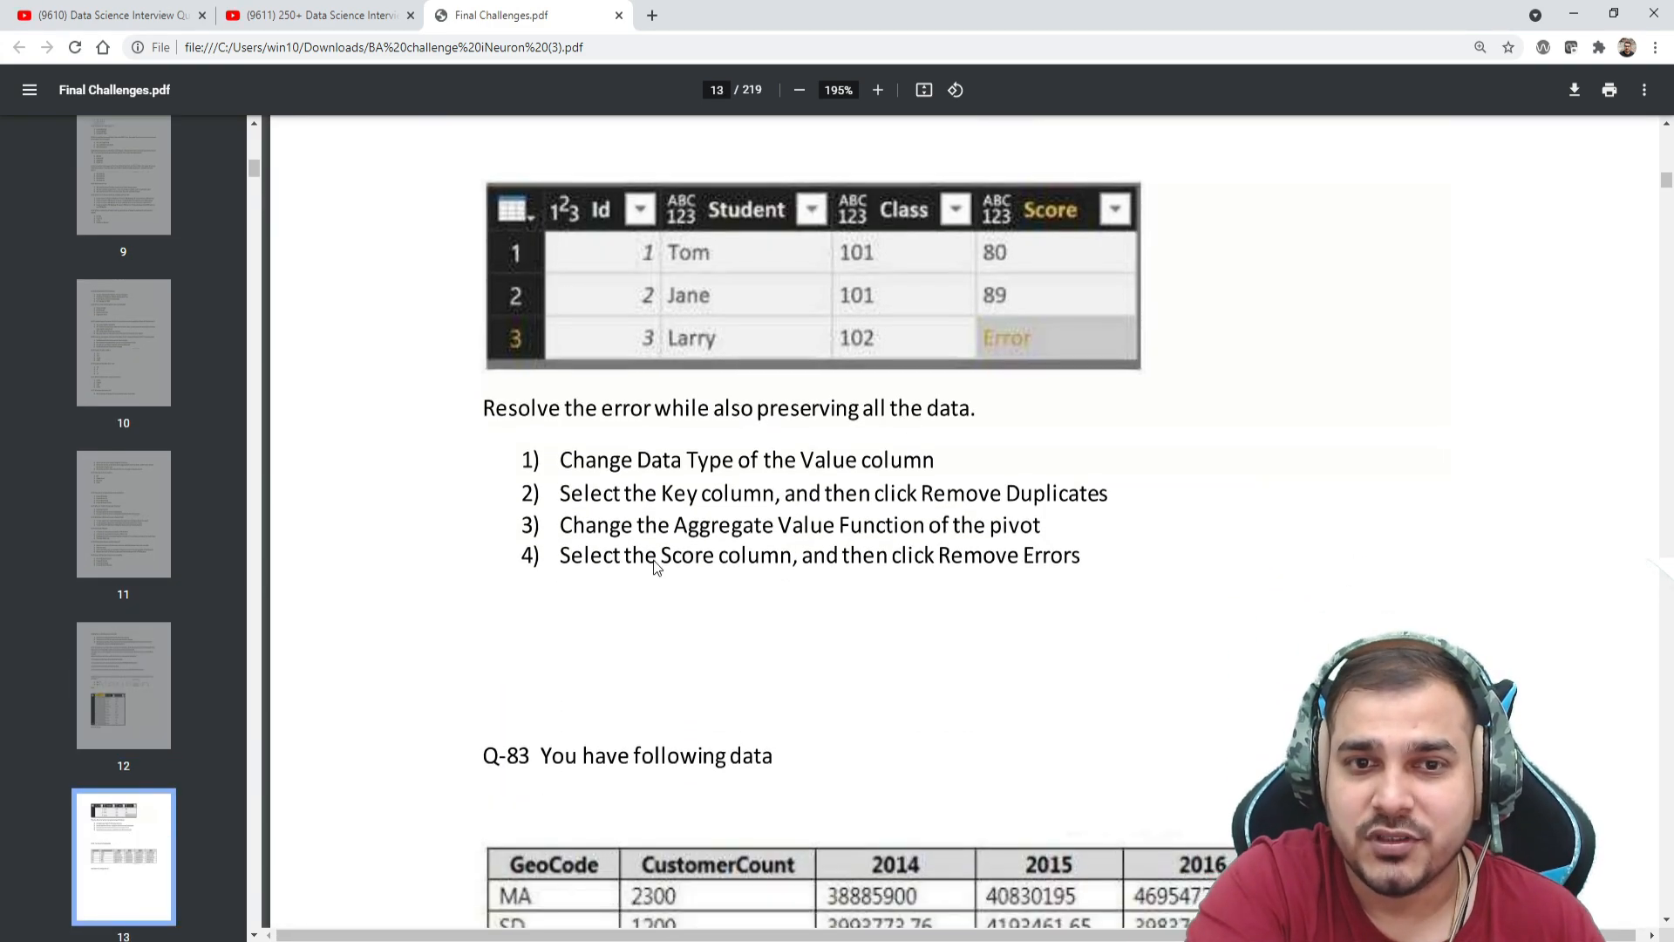
pyautogui.moveTo(876, 433)
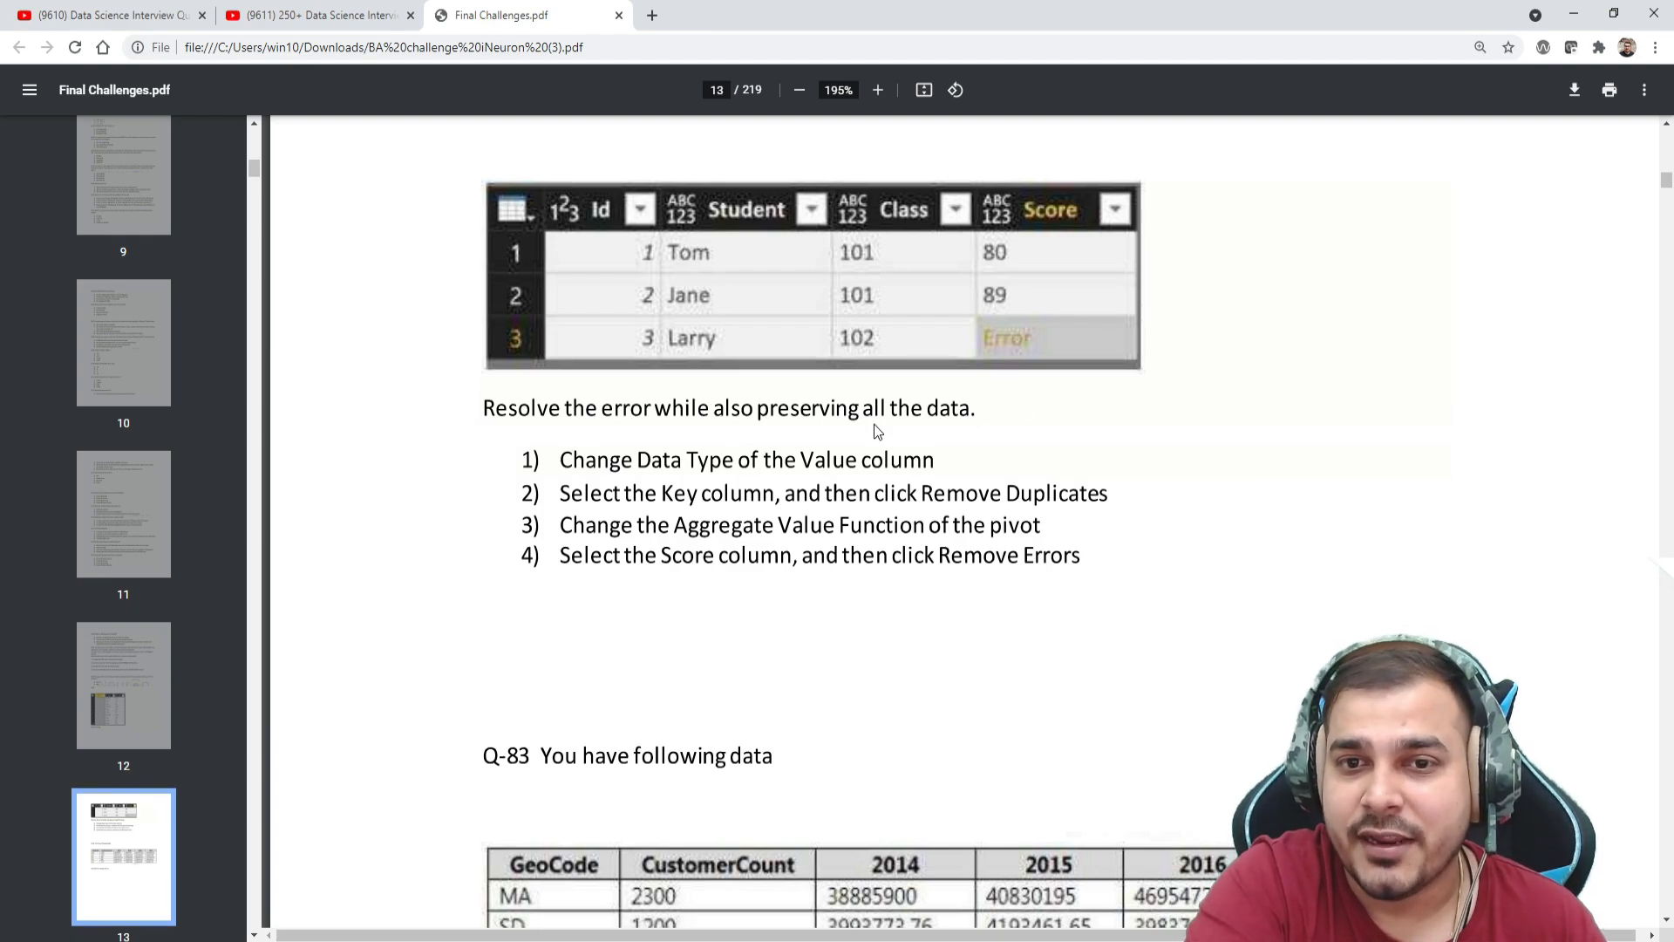
pyautogui.moveTo(574, 478)
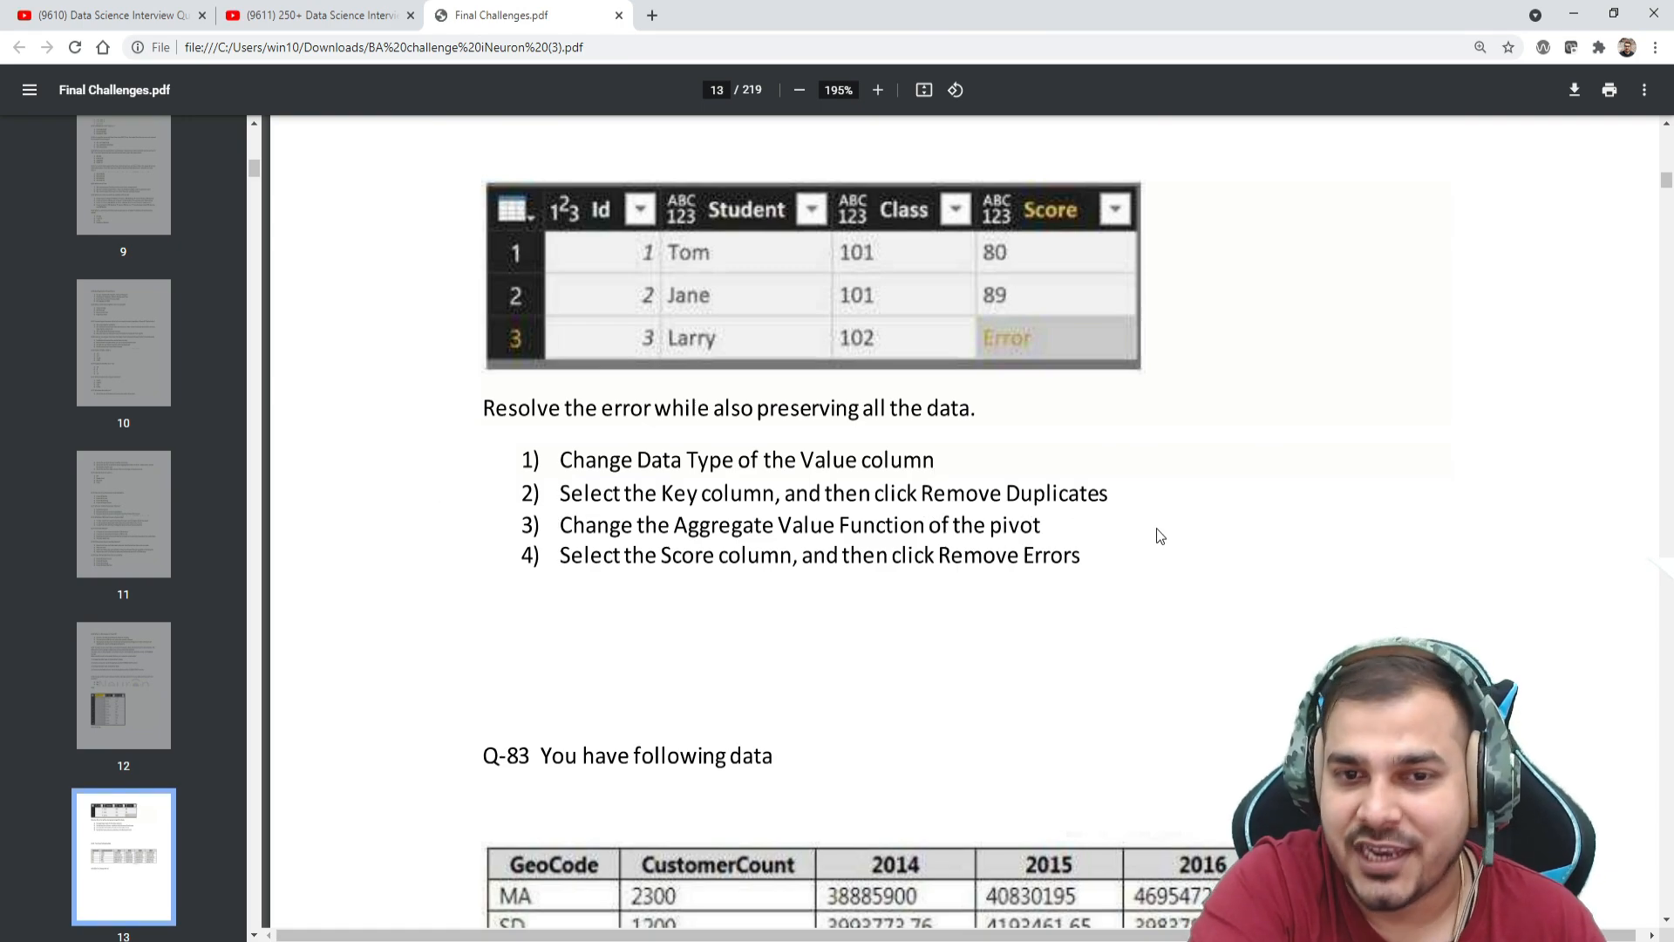
pyautogui.scroll(-3)
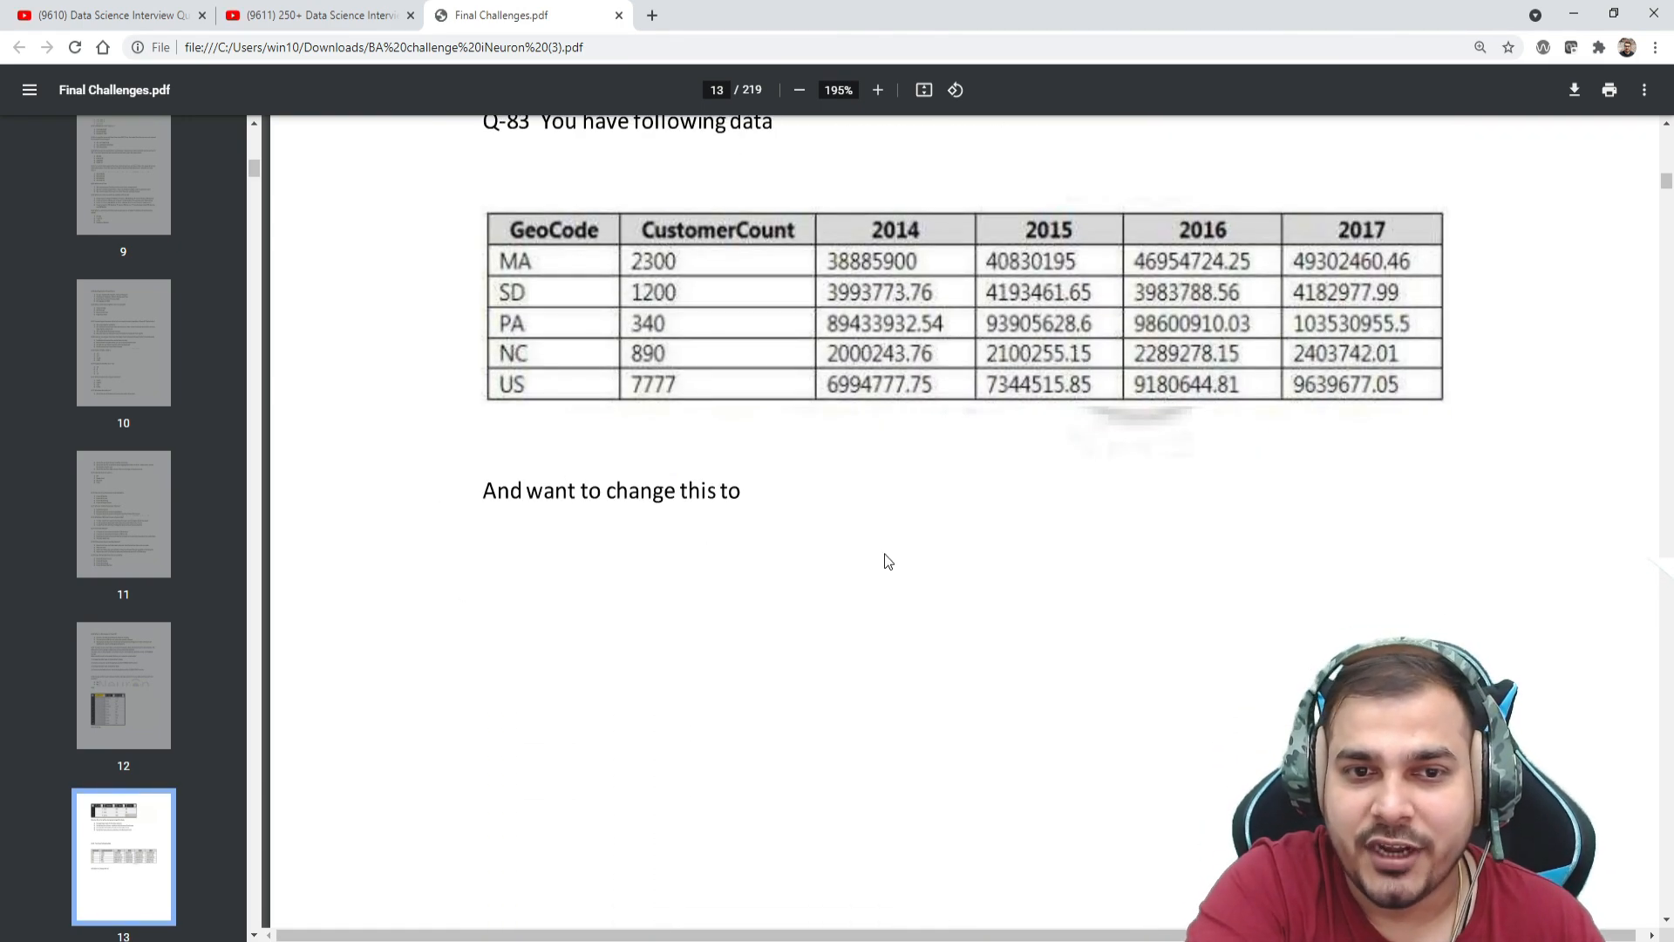
pyautogui.scroll(-3)
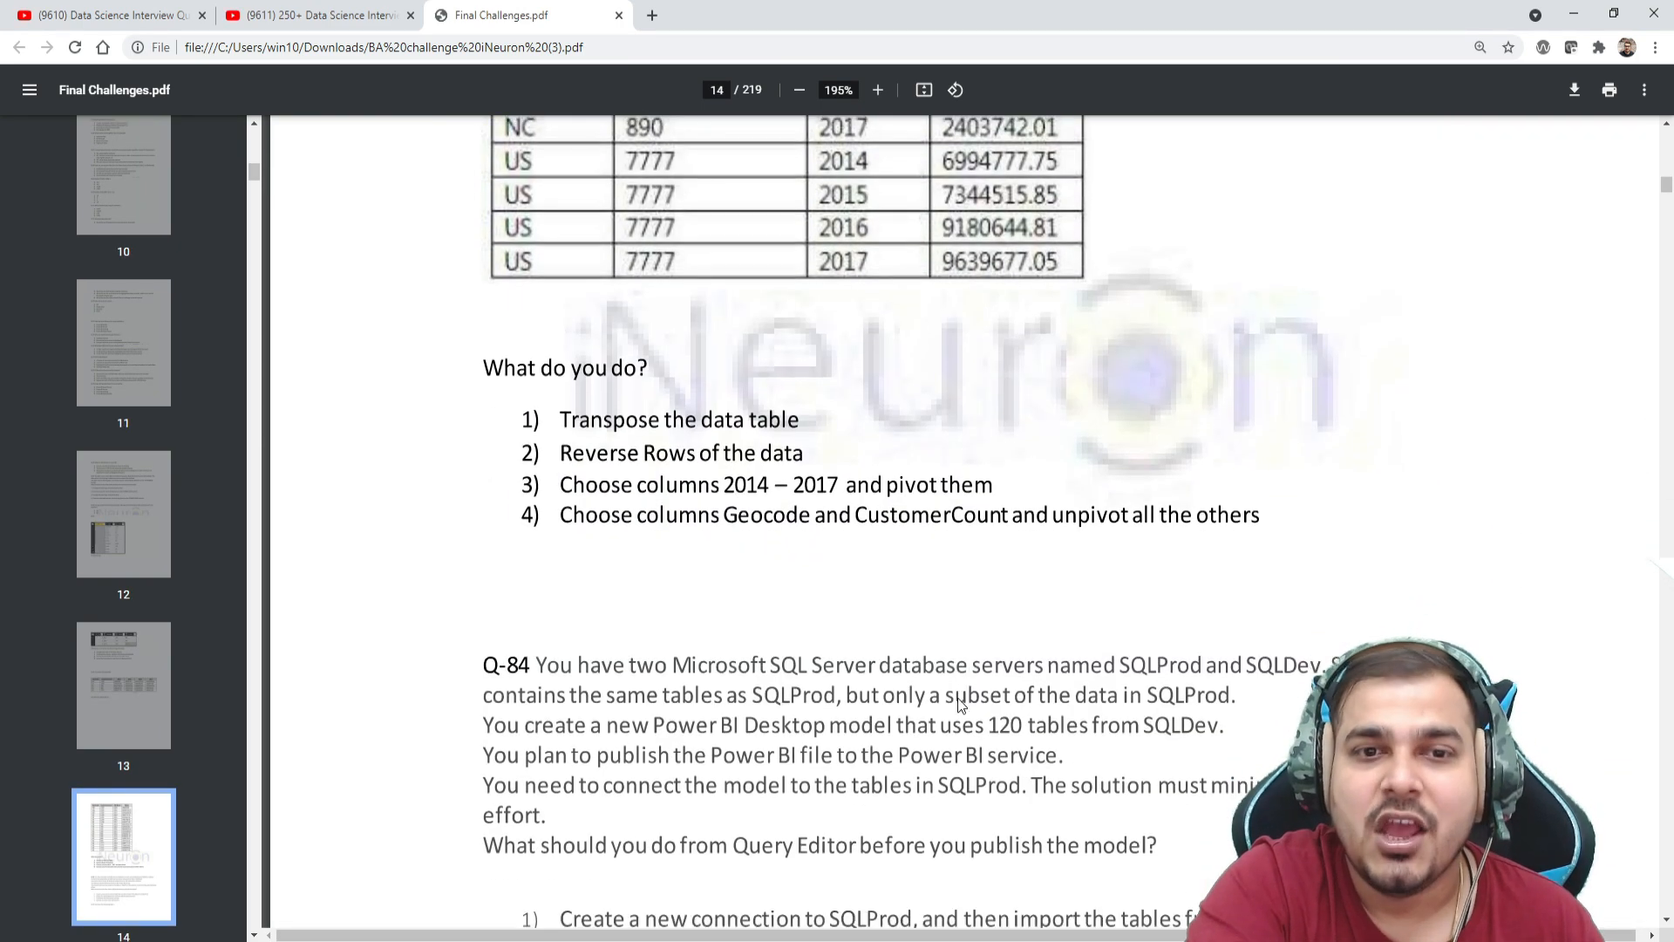
pyautogui.scroll(-3)
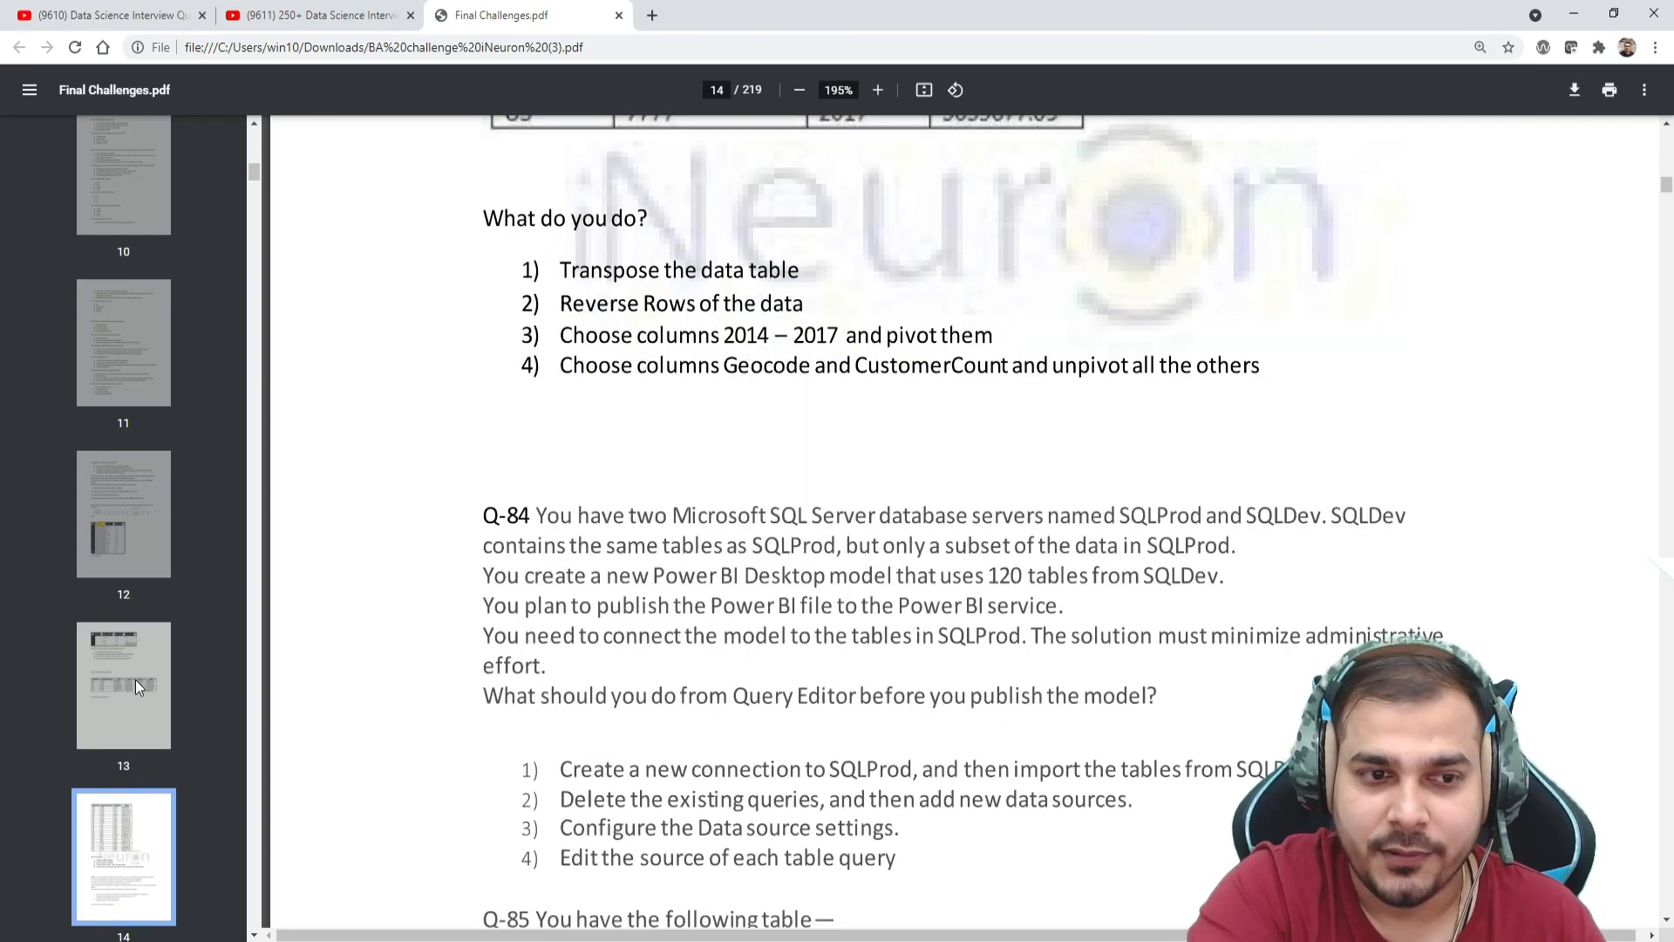
pyautogui.scroll(-3)
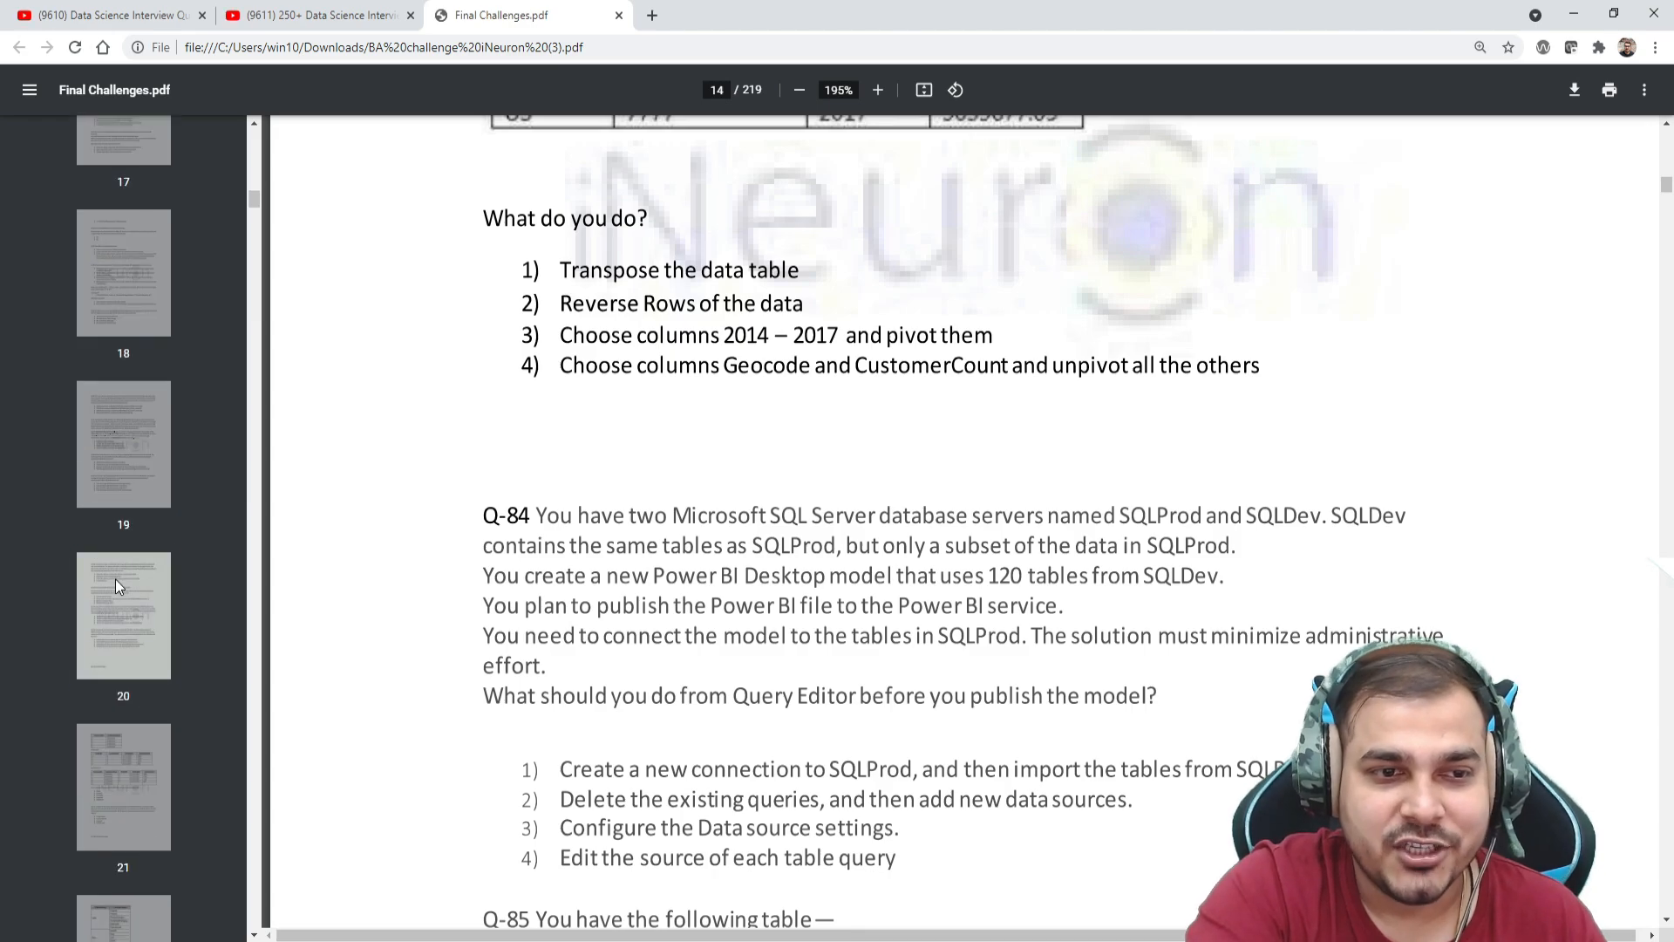
# Step: Jump to page 20 and continue paging to Q-107's Transactions table around page 49
pyautogui.click(122, 616)
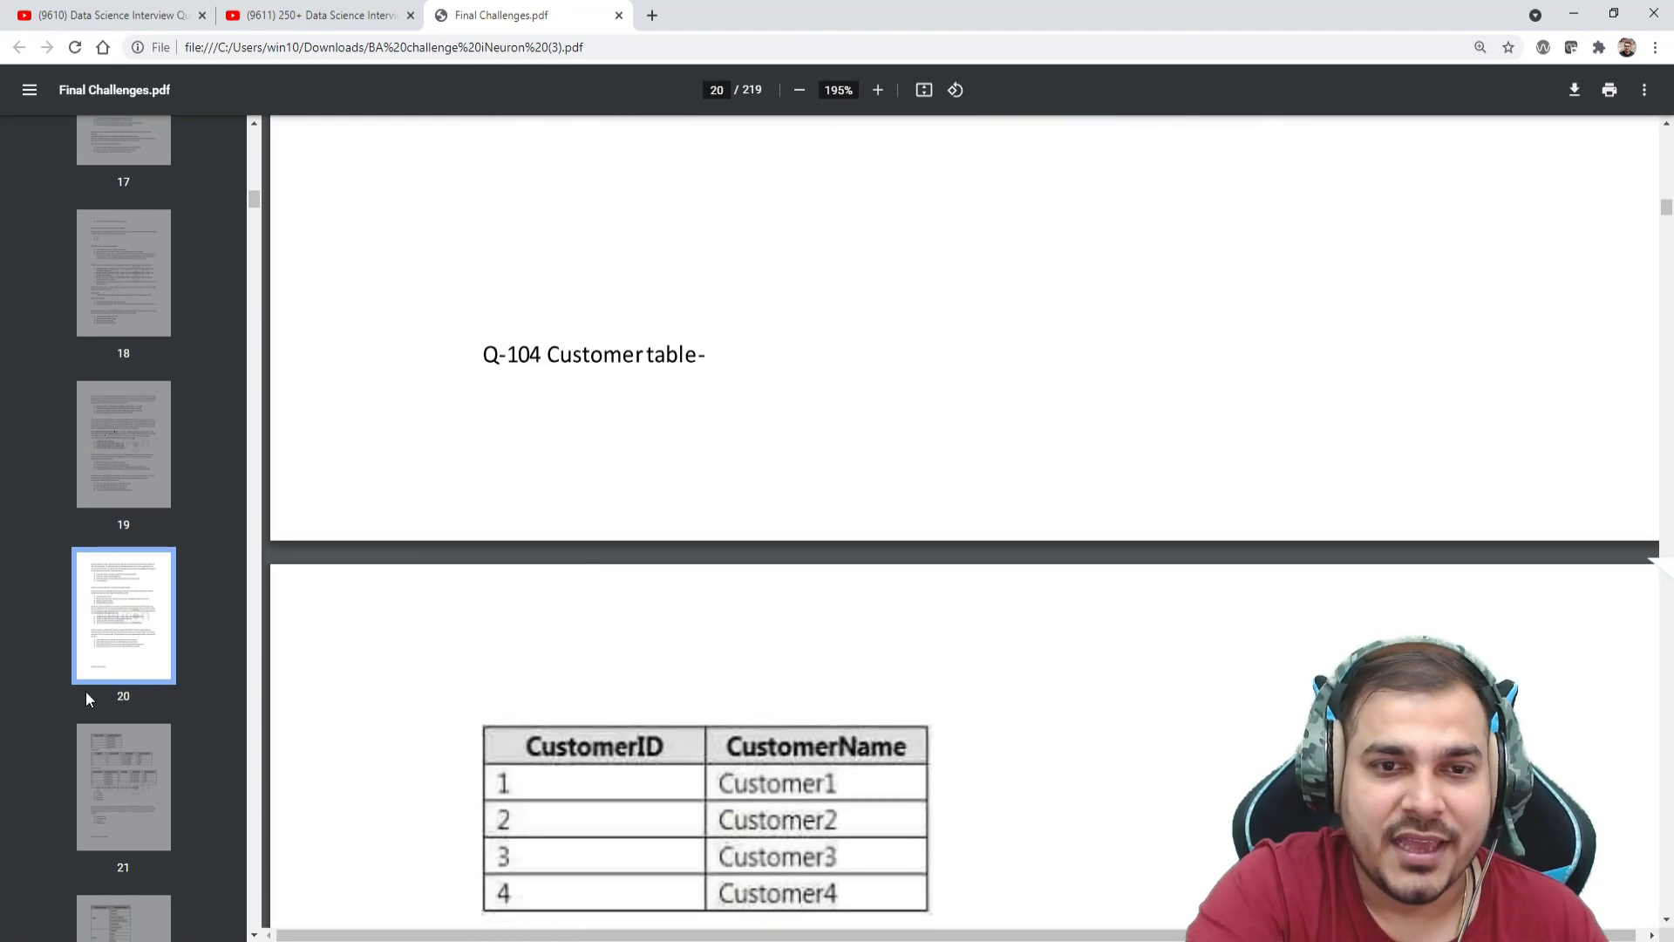
pyautogui.scroll(-3)
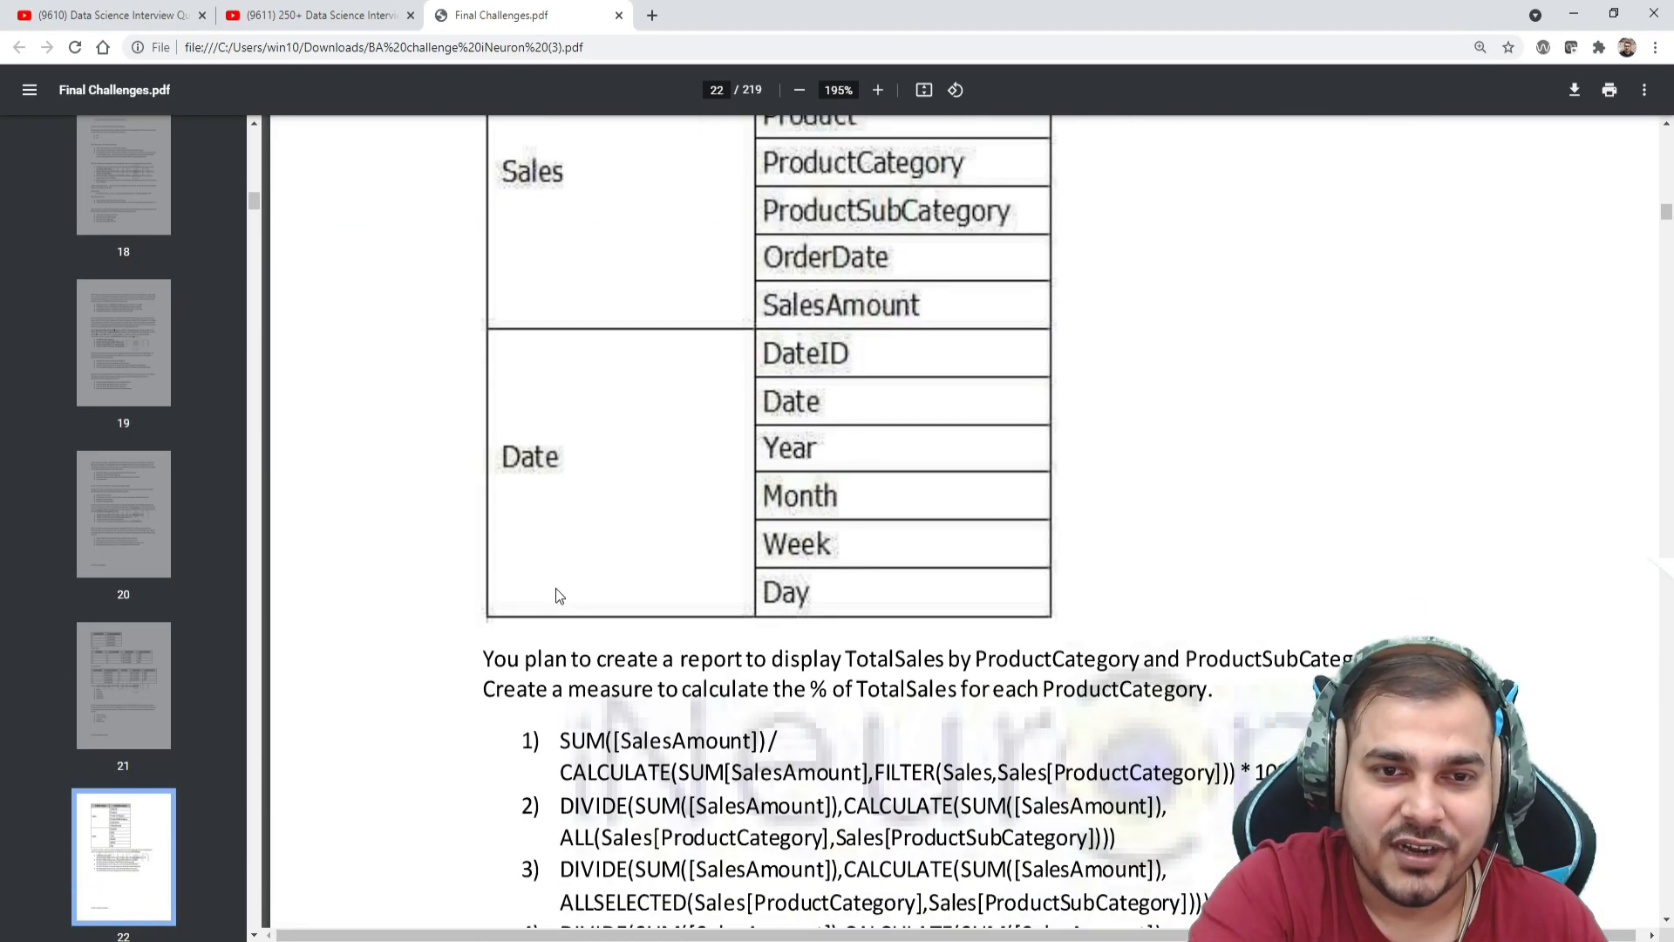
pyautogui.scroll(-3)
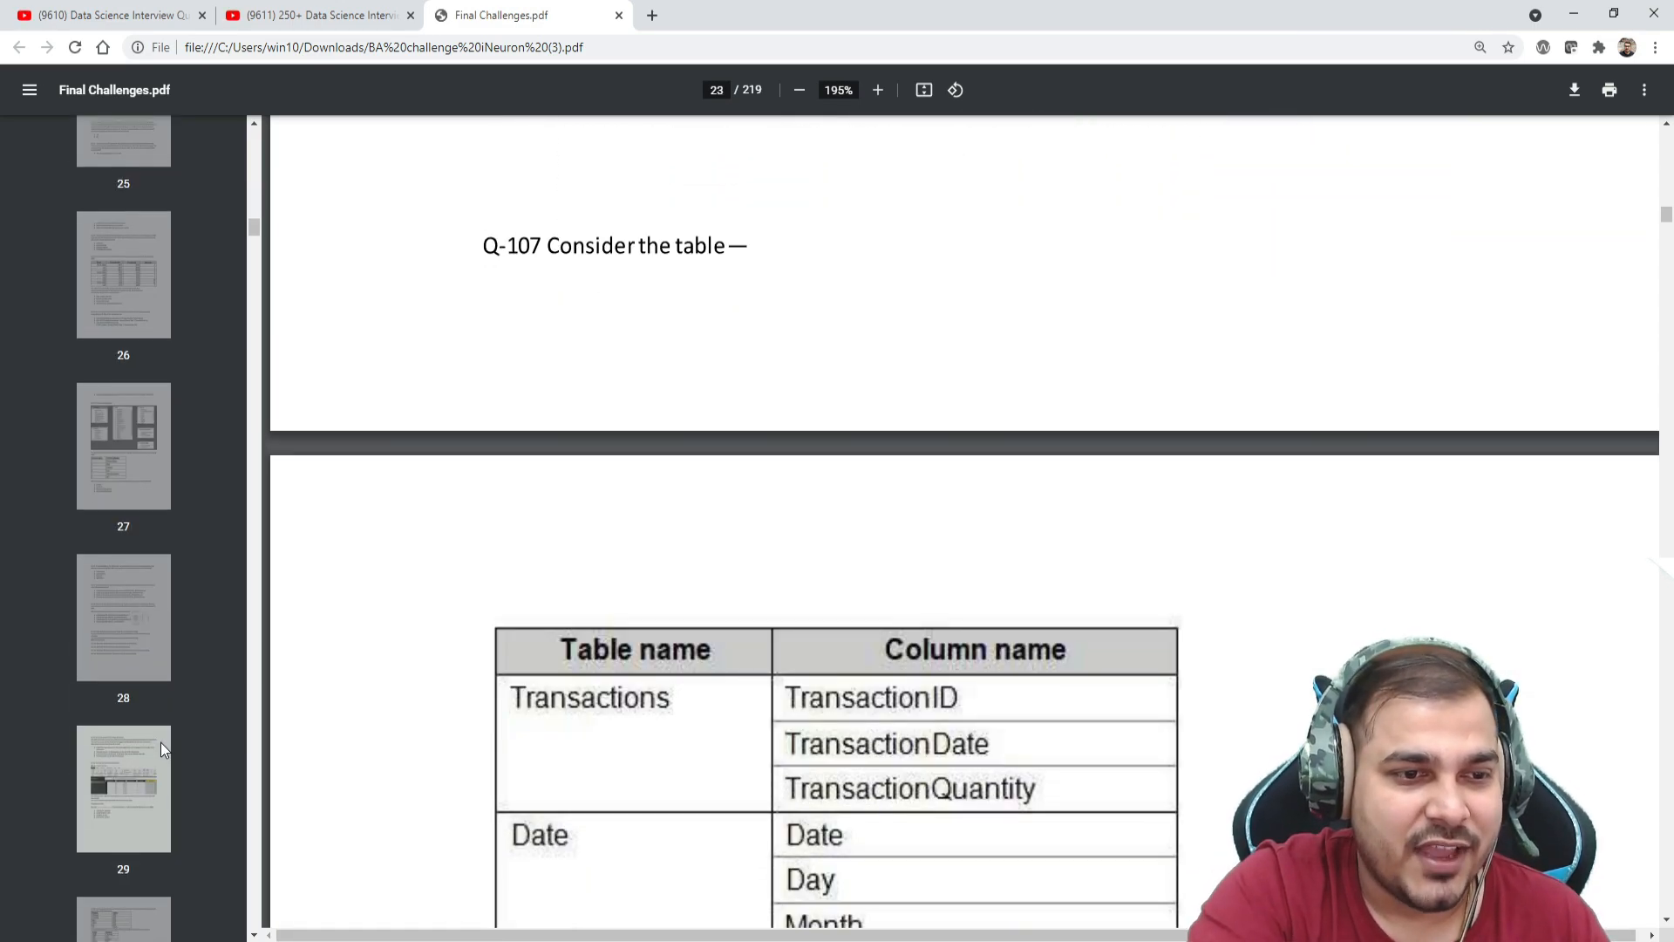
pyautogui.scroll(-3)
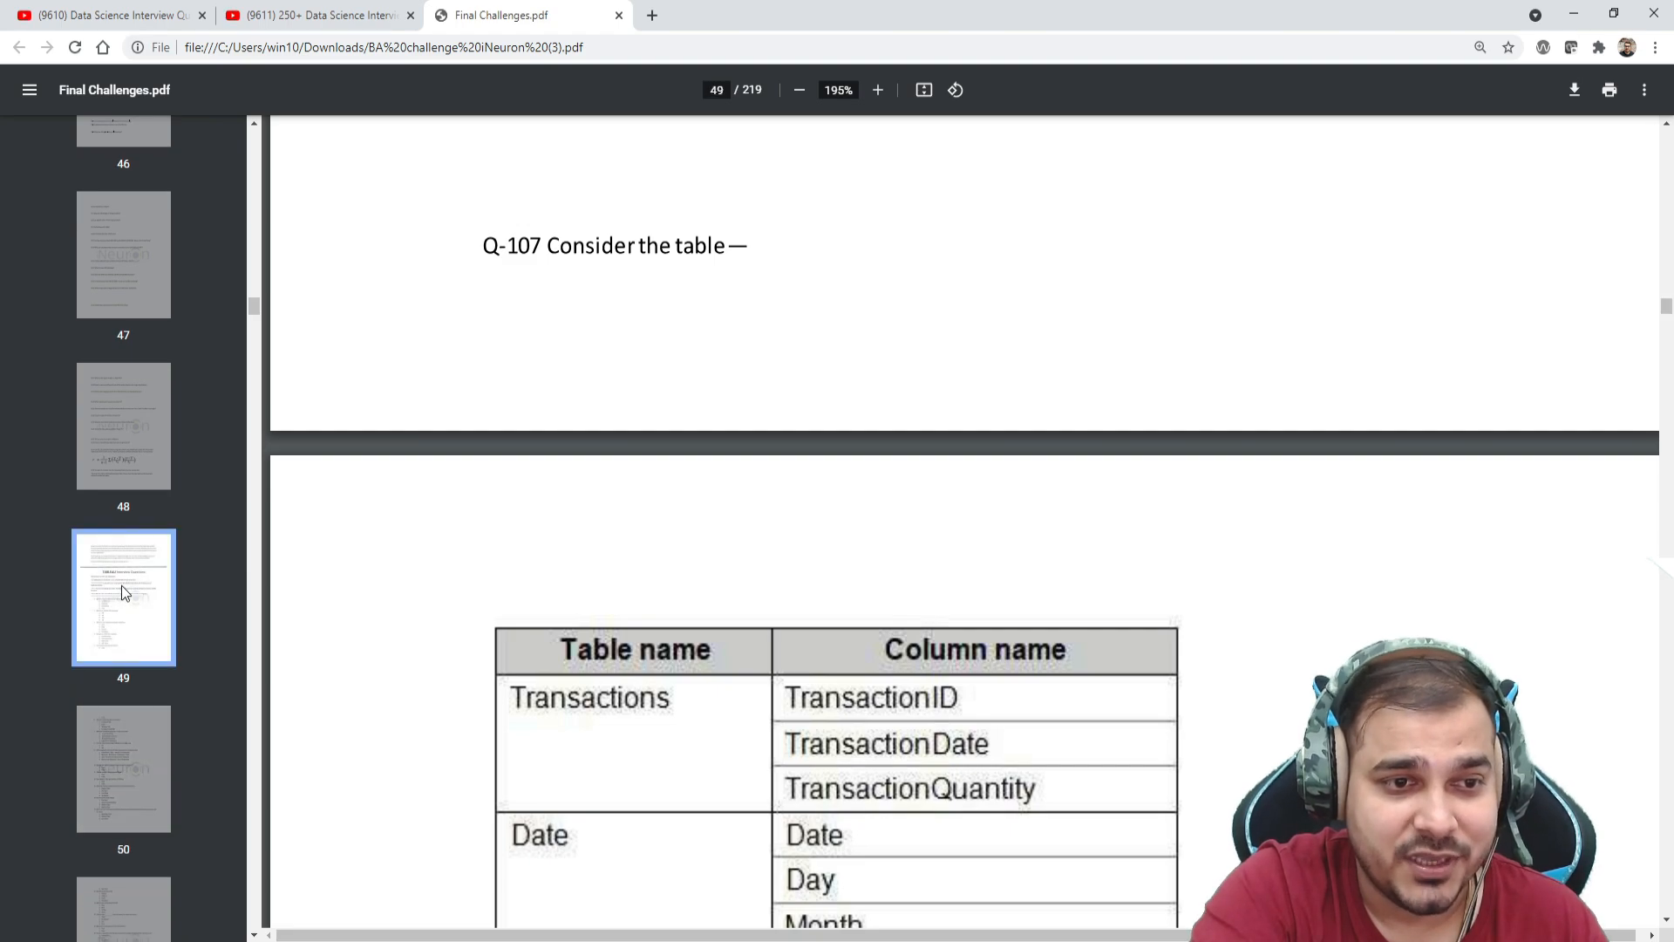
pyautogui.scroll(3)
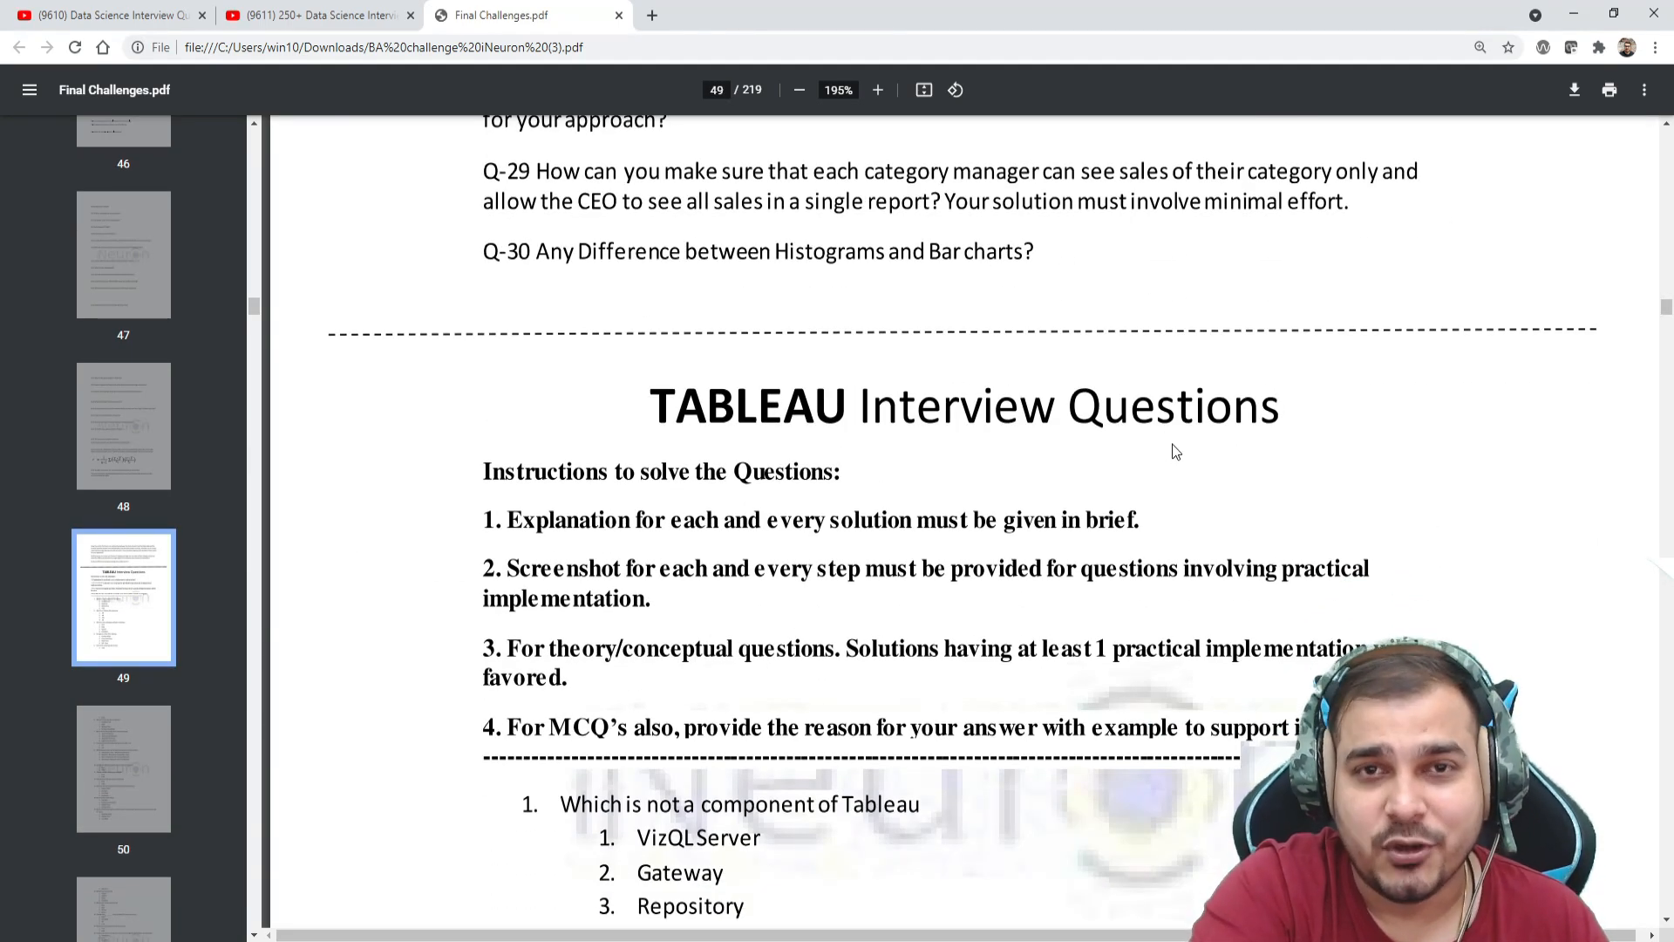
pyautogui.scroll(3)
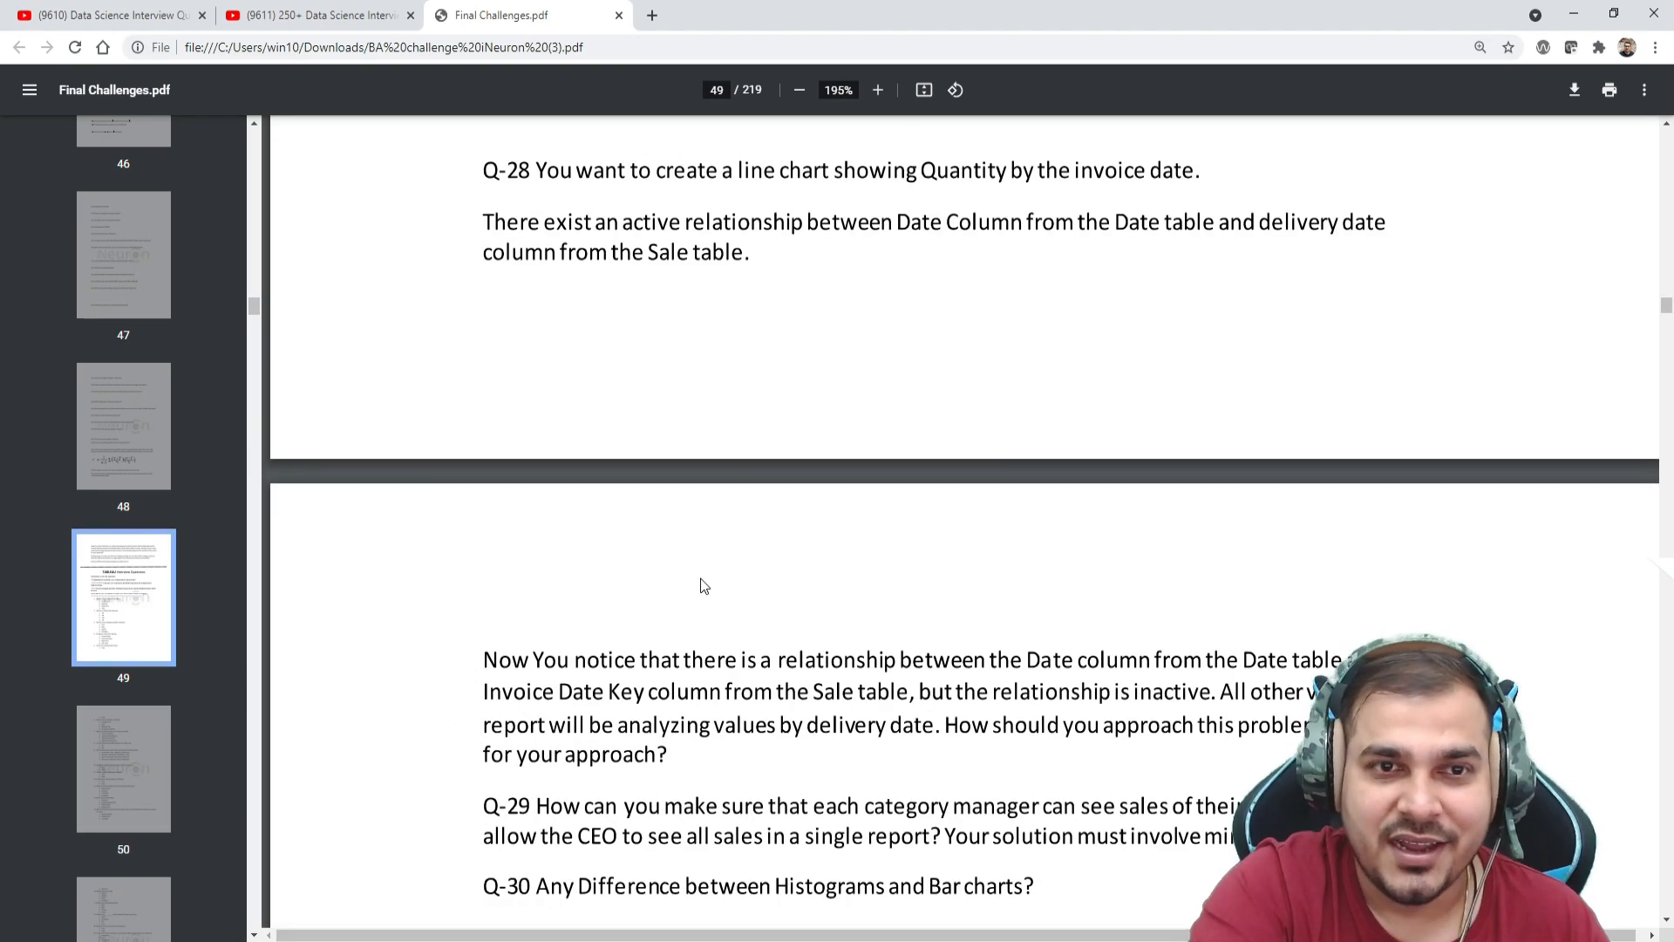
pyautogui.scroll(3)
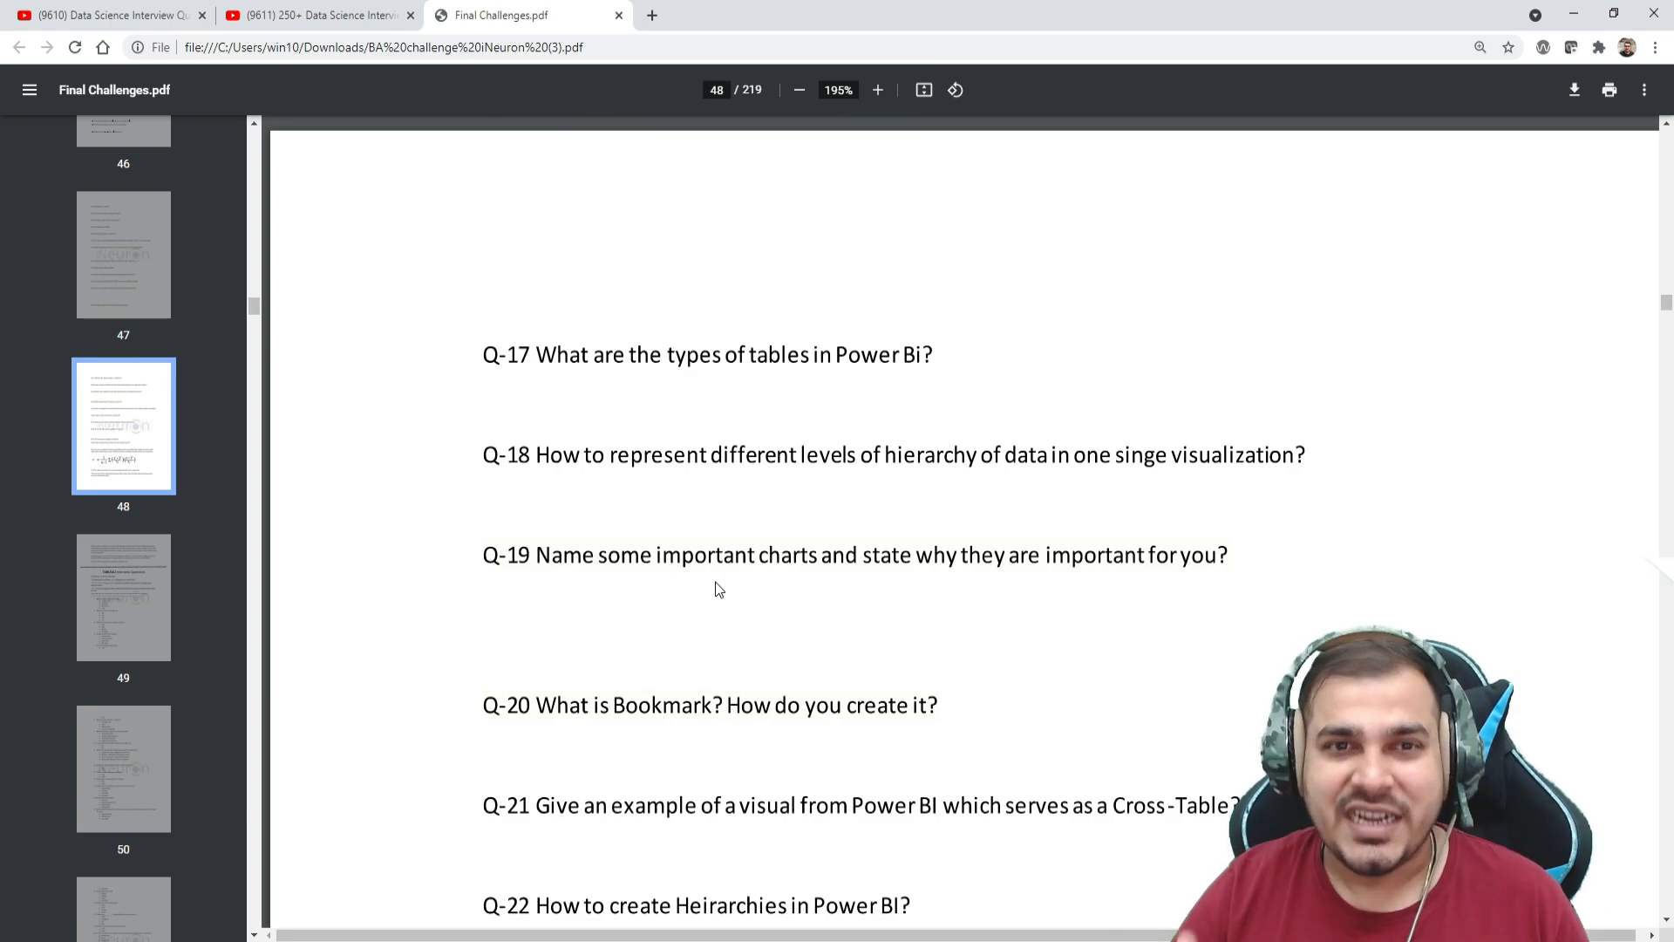
pyautogui.moveTo(447, 387)
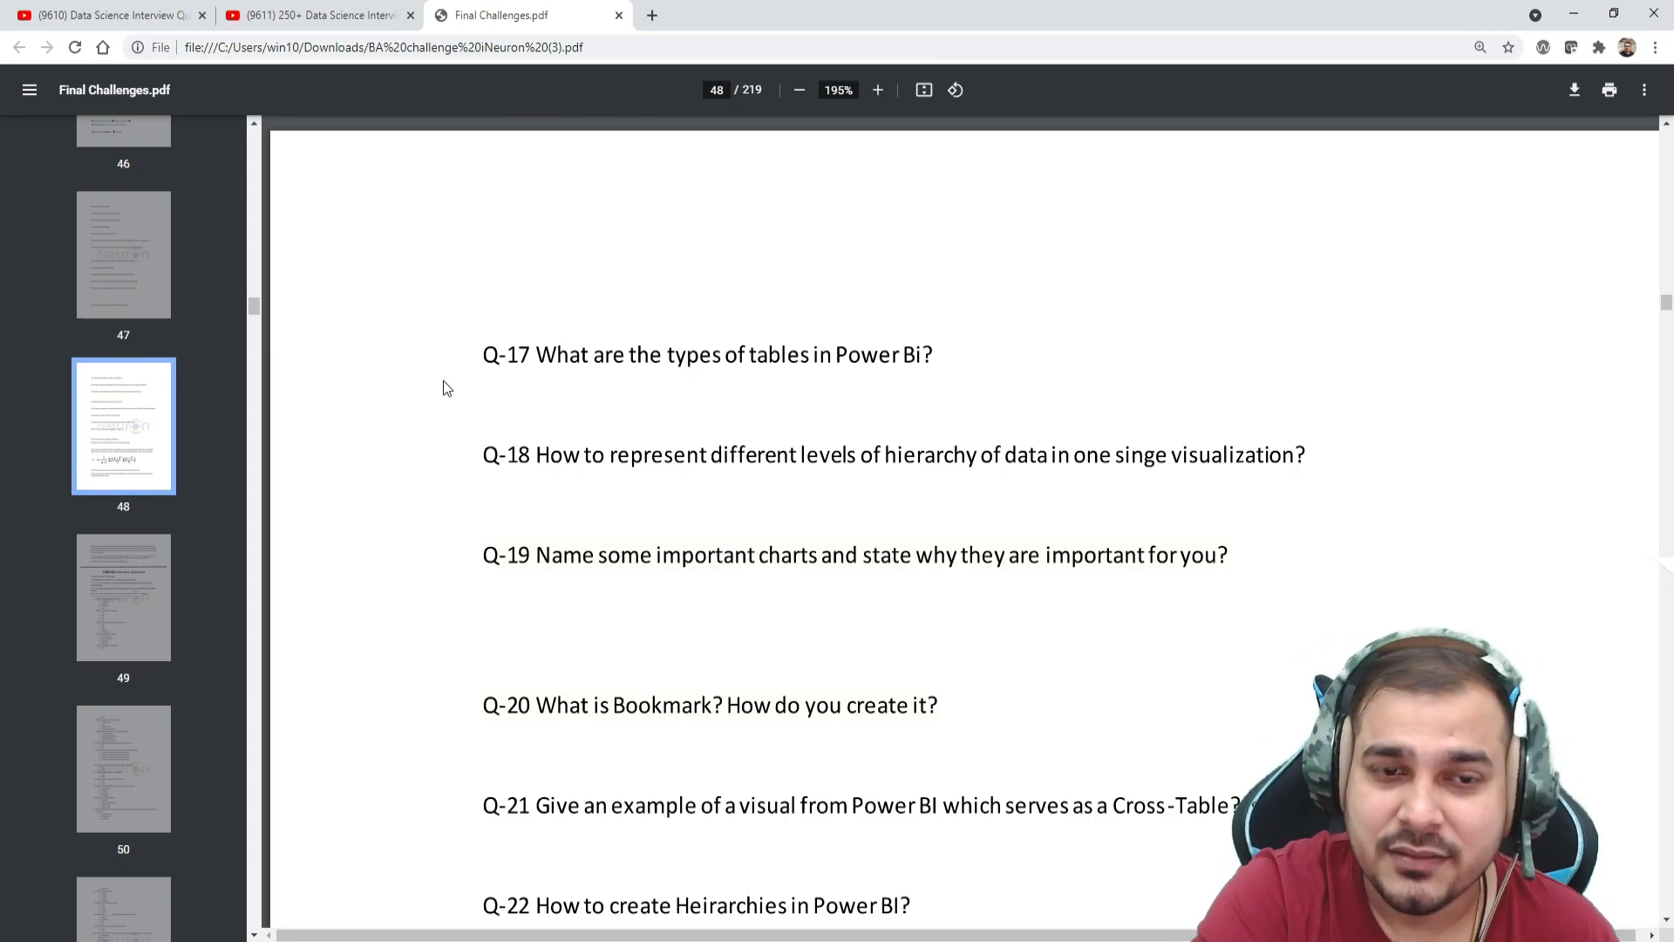
pyautogui.scroll(-3)
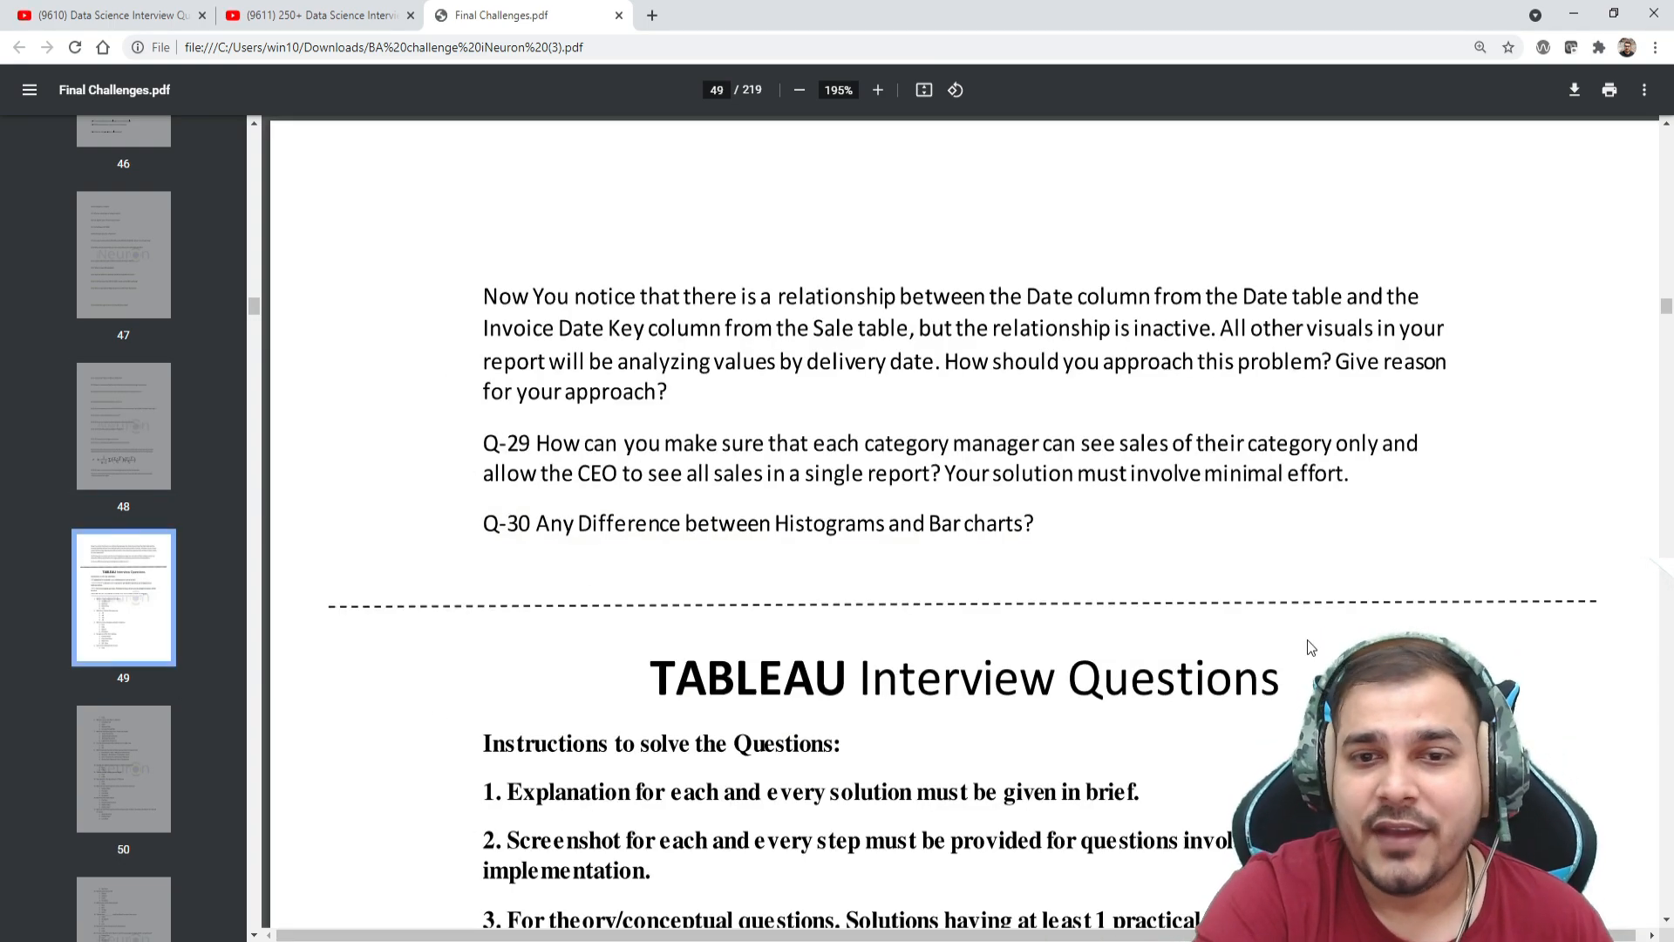
pyautogui.scroll(-3)
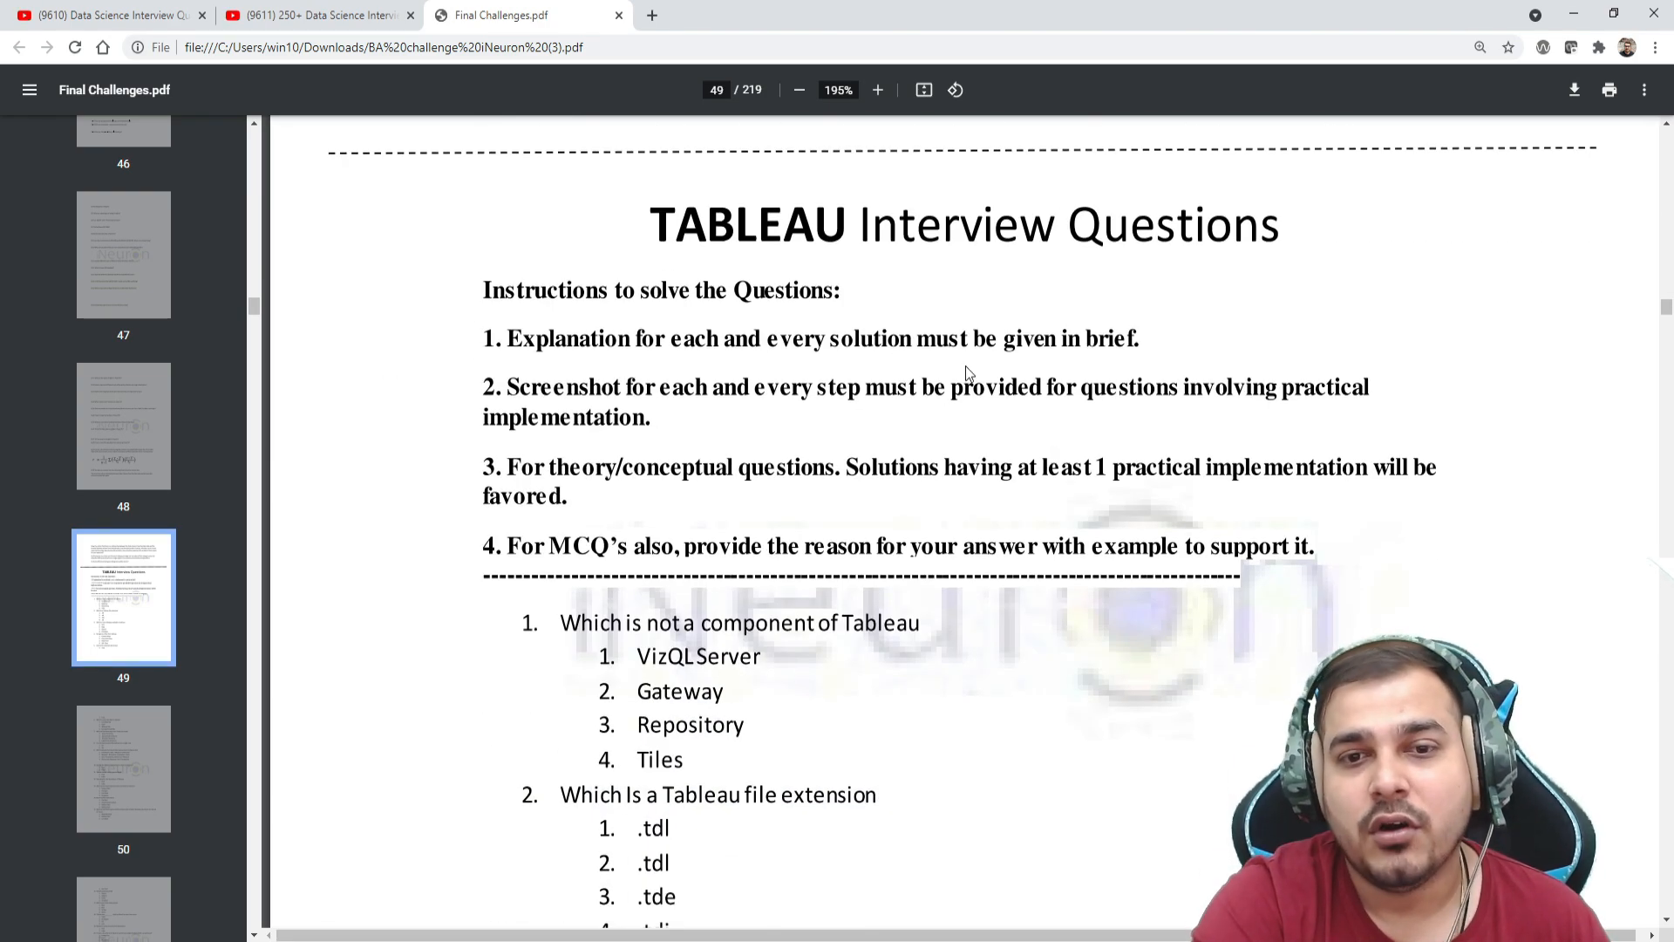
pyautogui.moveTo(199, 474)
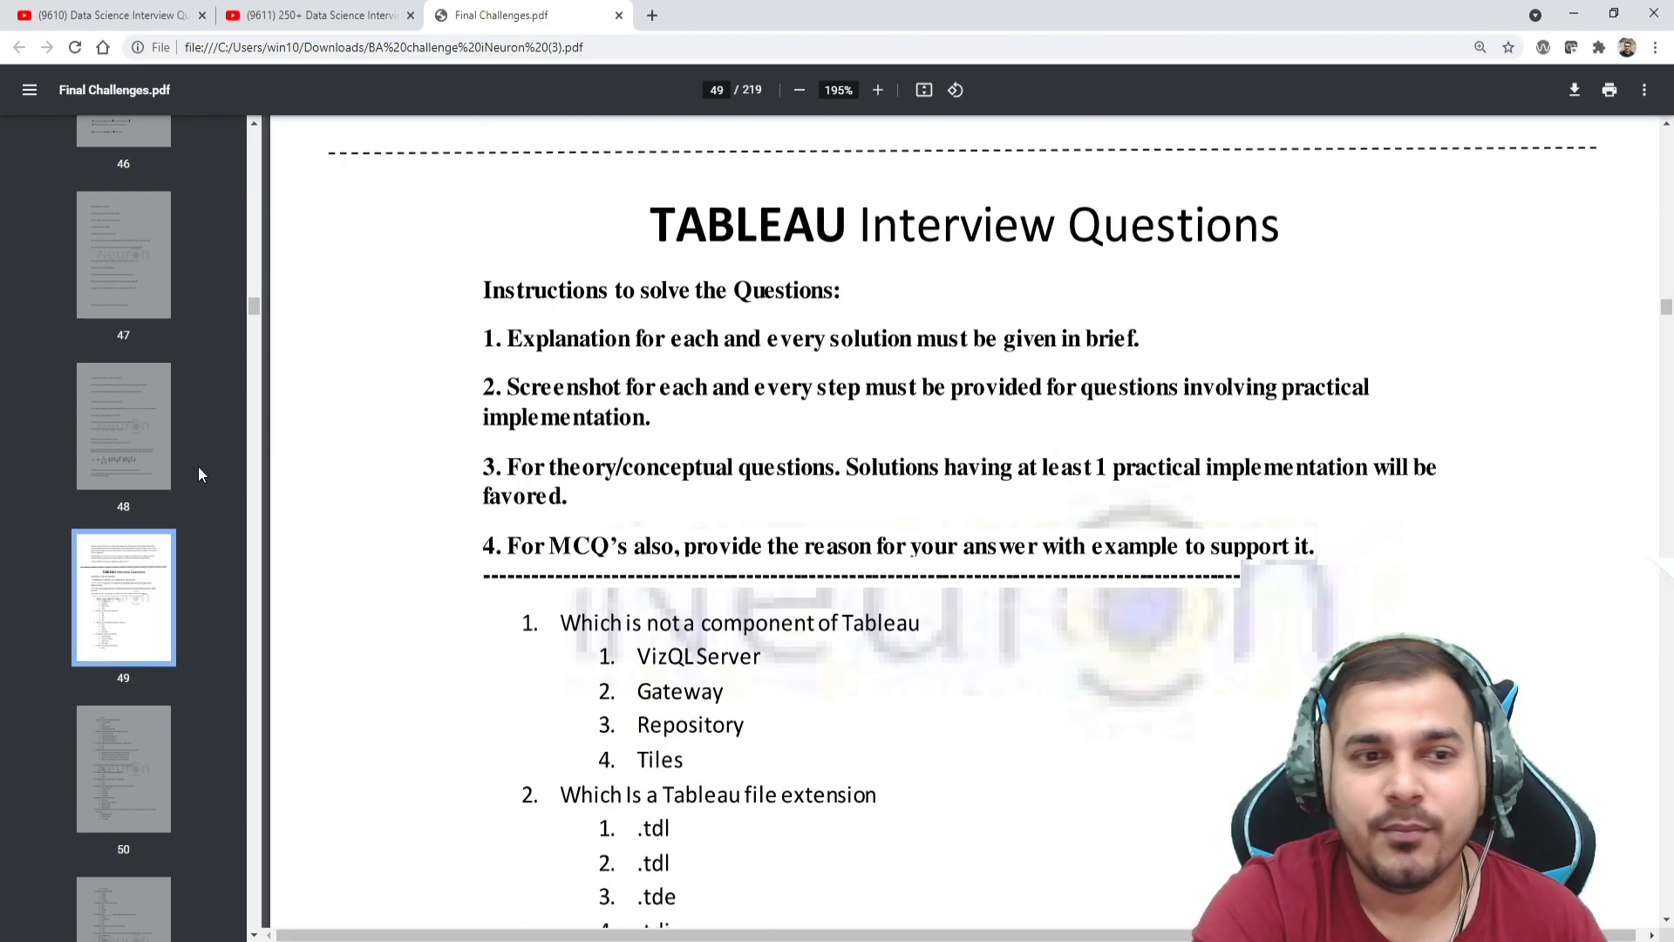
pyautogui.scroll(-3)
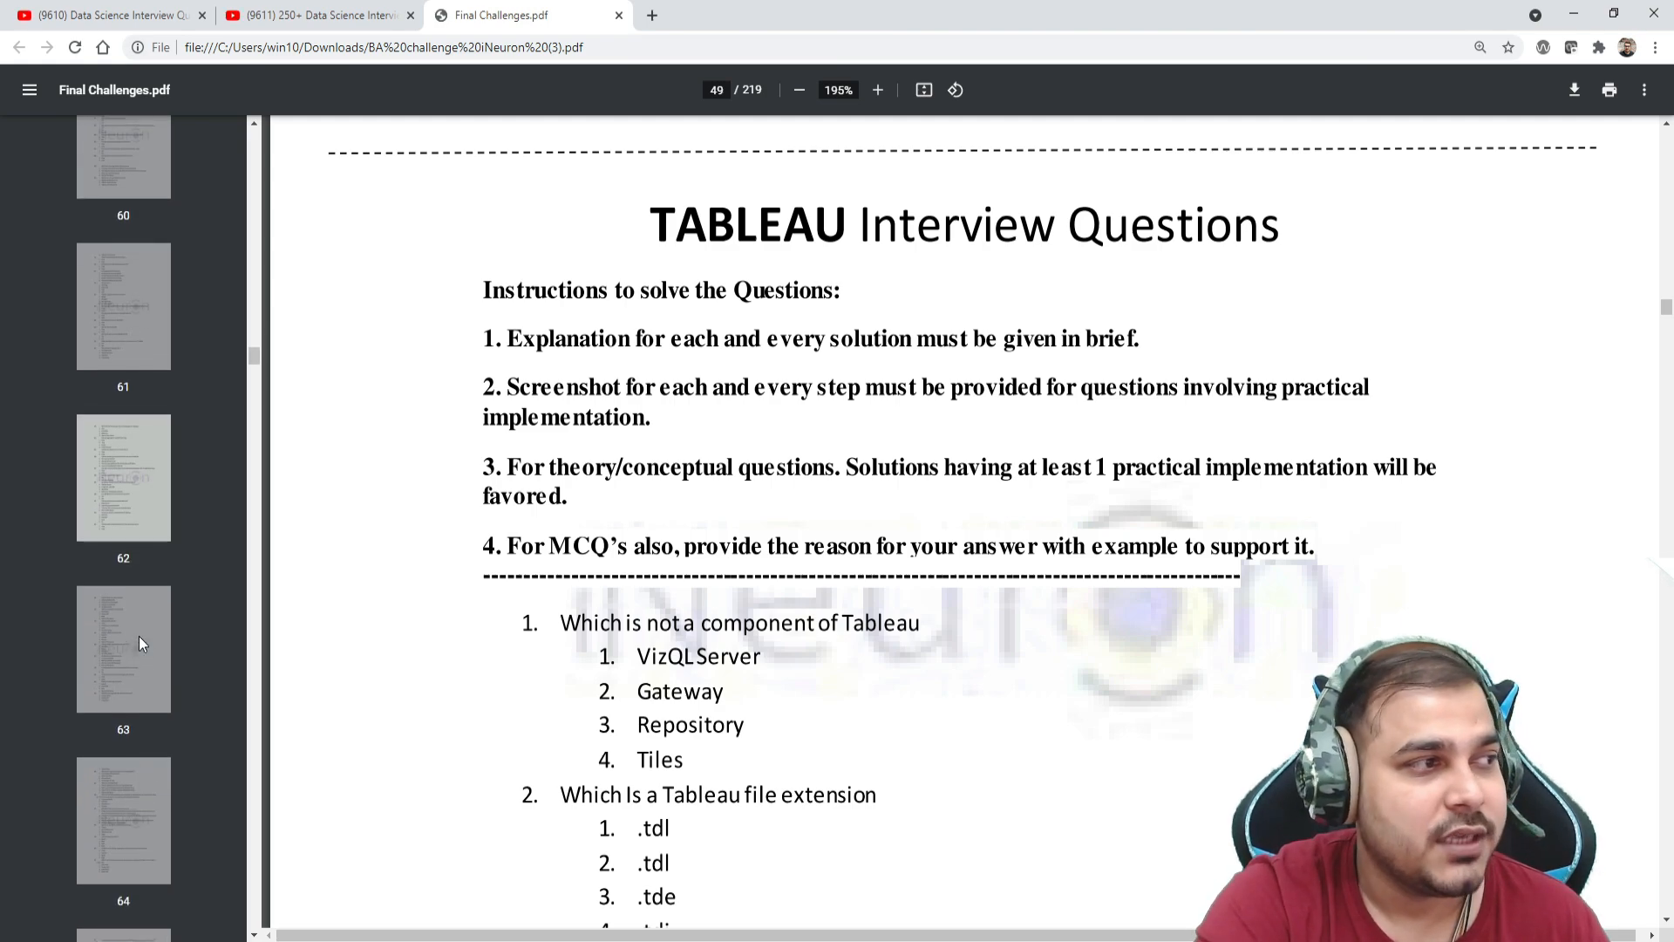
pyautogui.scroll(-3)
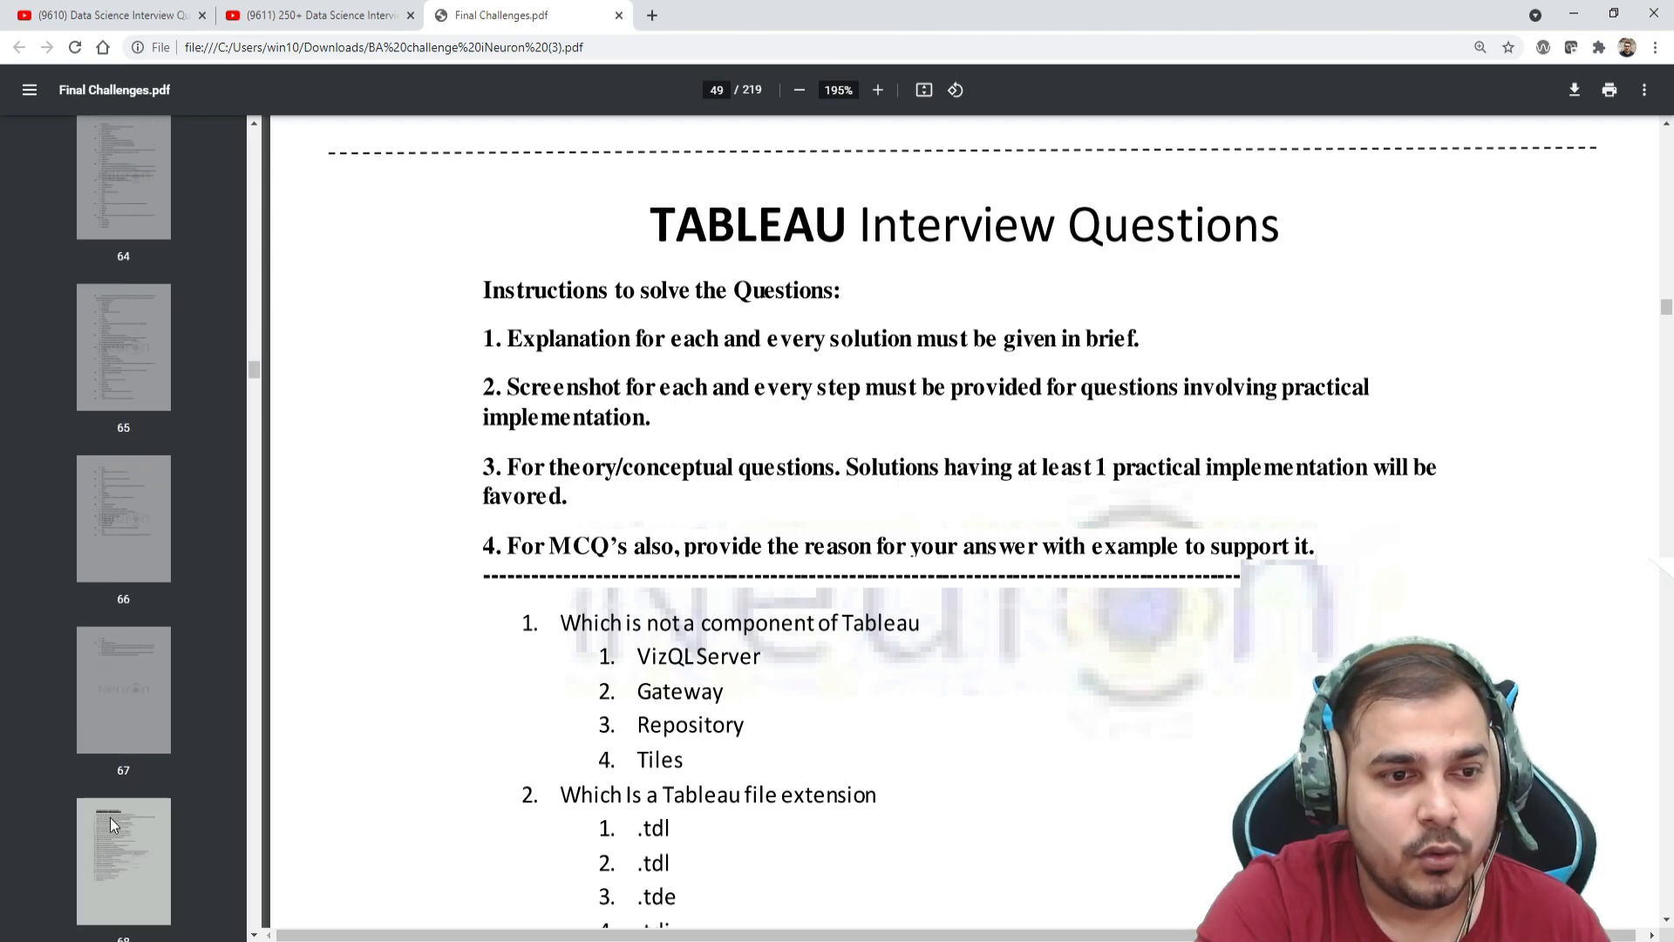
# Step: Jump to page 68 and review the Tableau Subjective Questions list through item 32
pyautogui.click(122, 860)
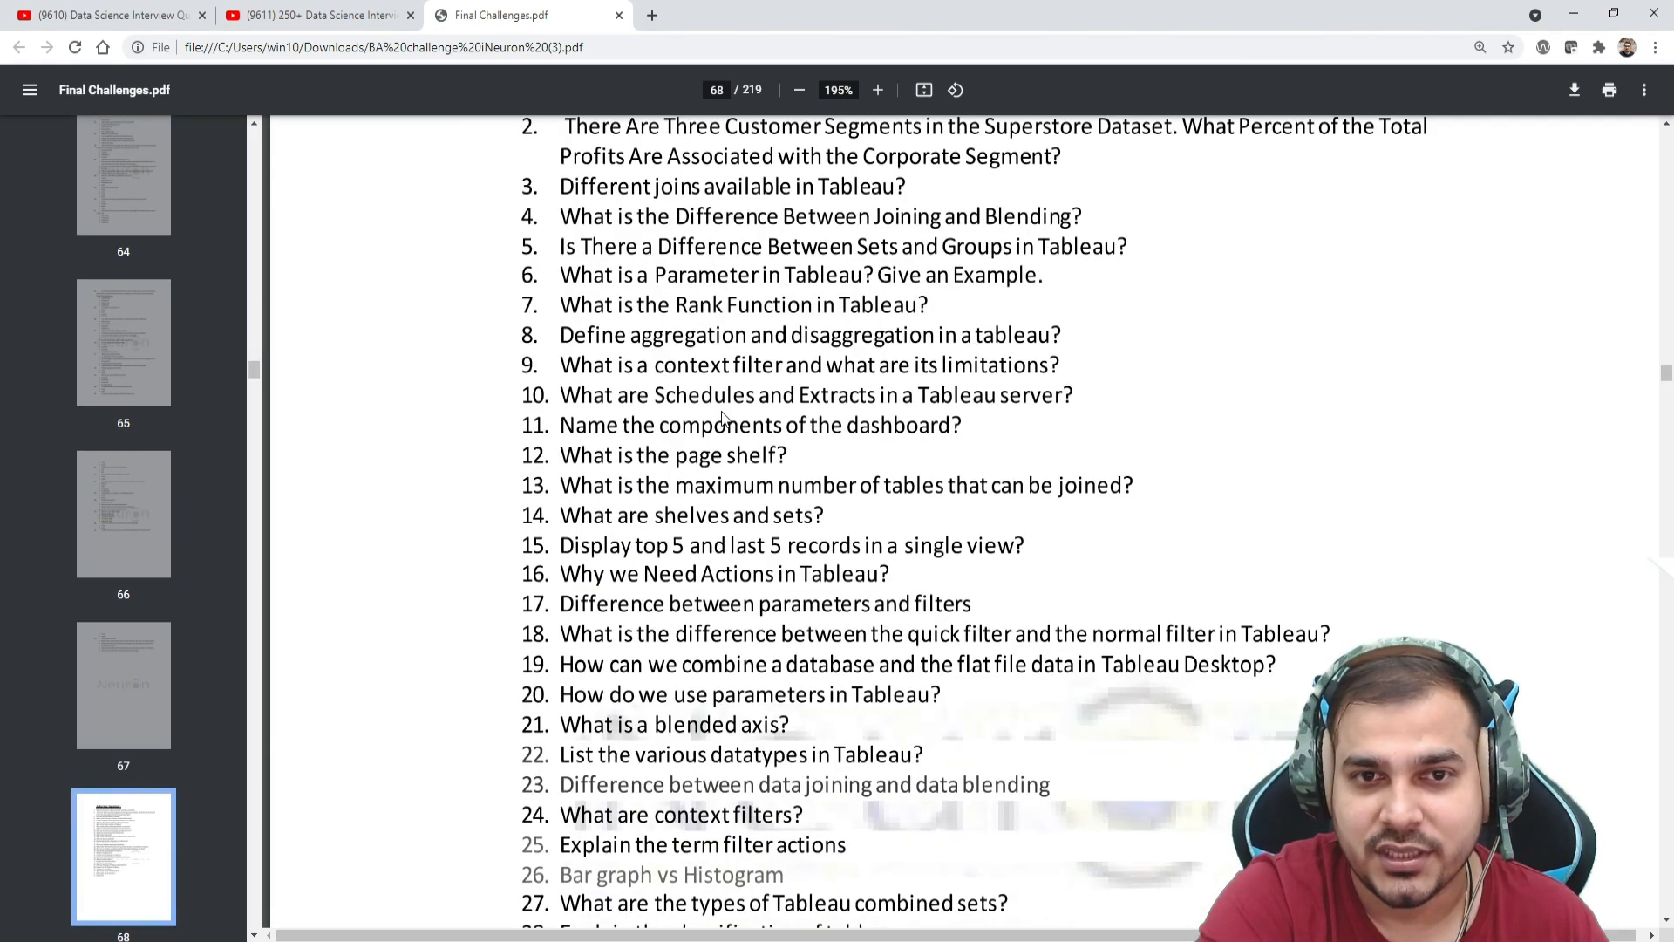
pyautogui.scroll(-3)
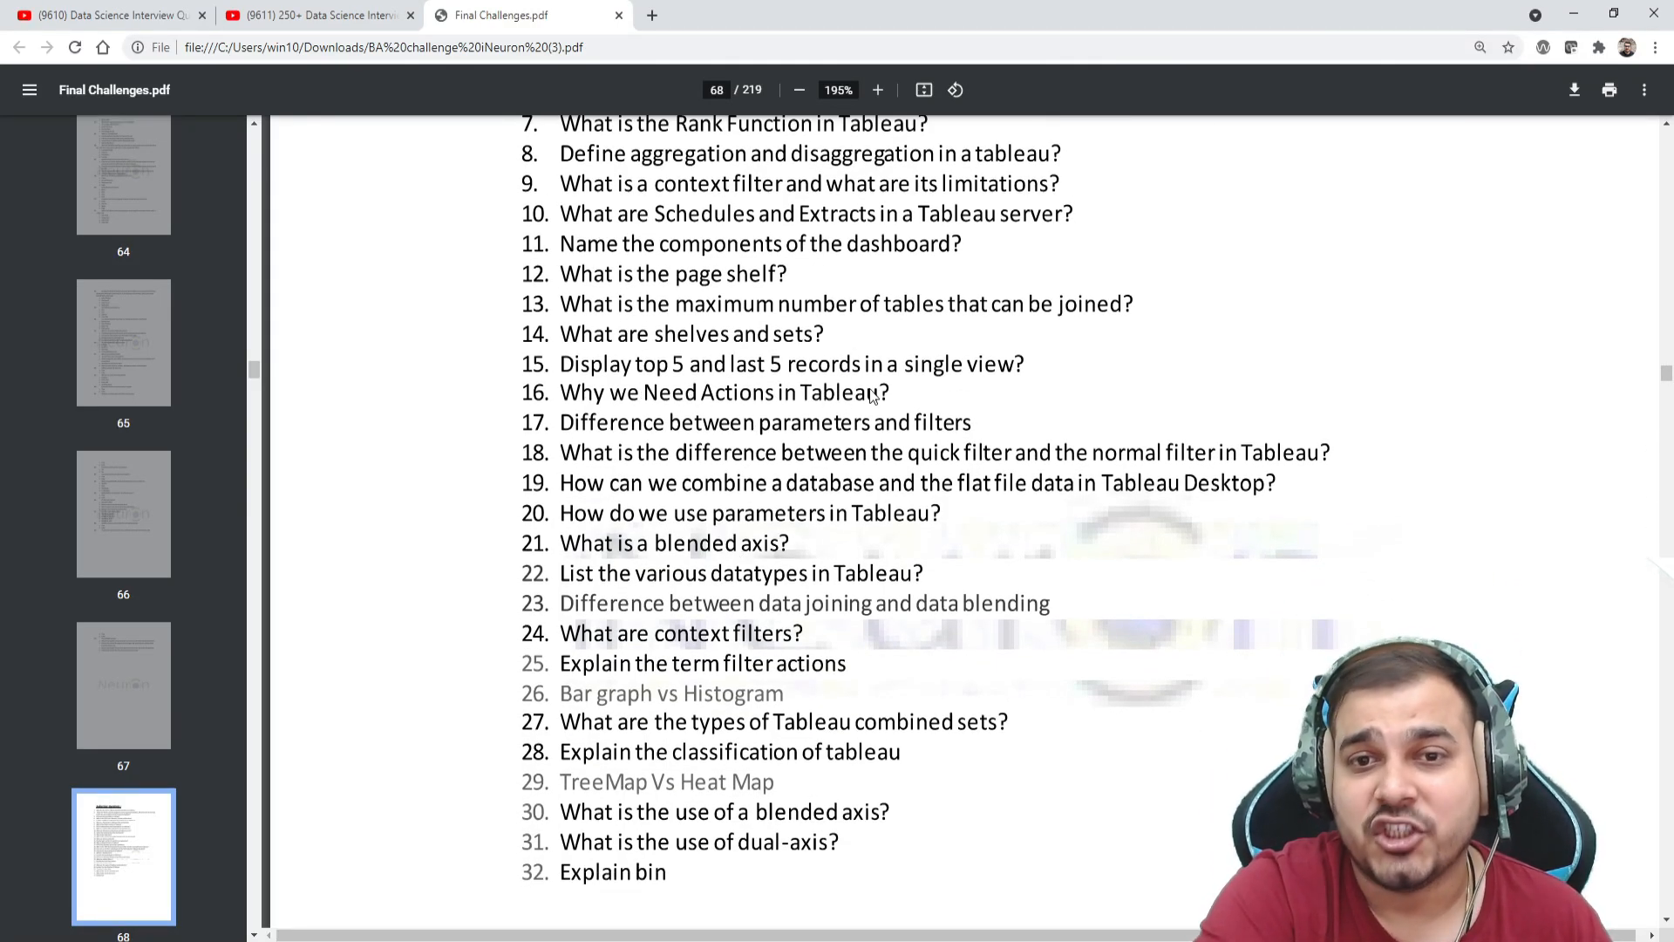
pyautogui.scroll(3)
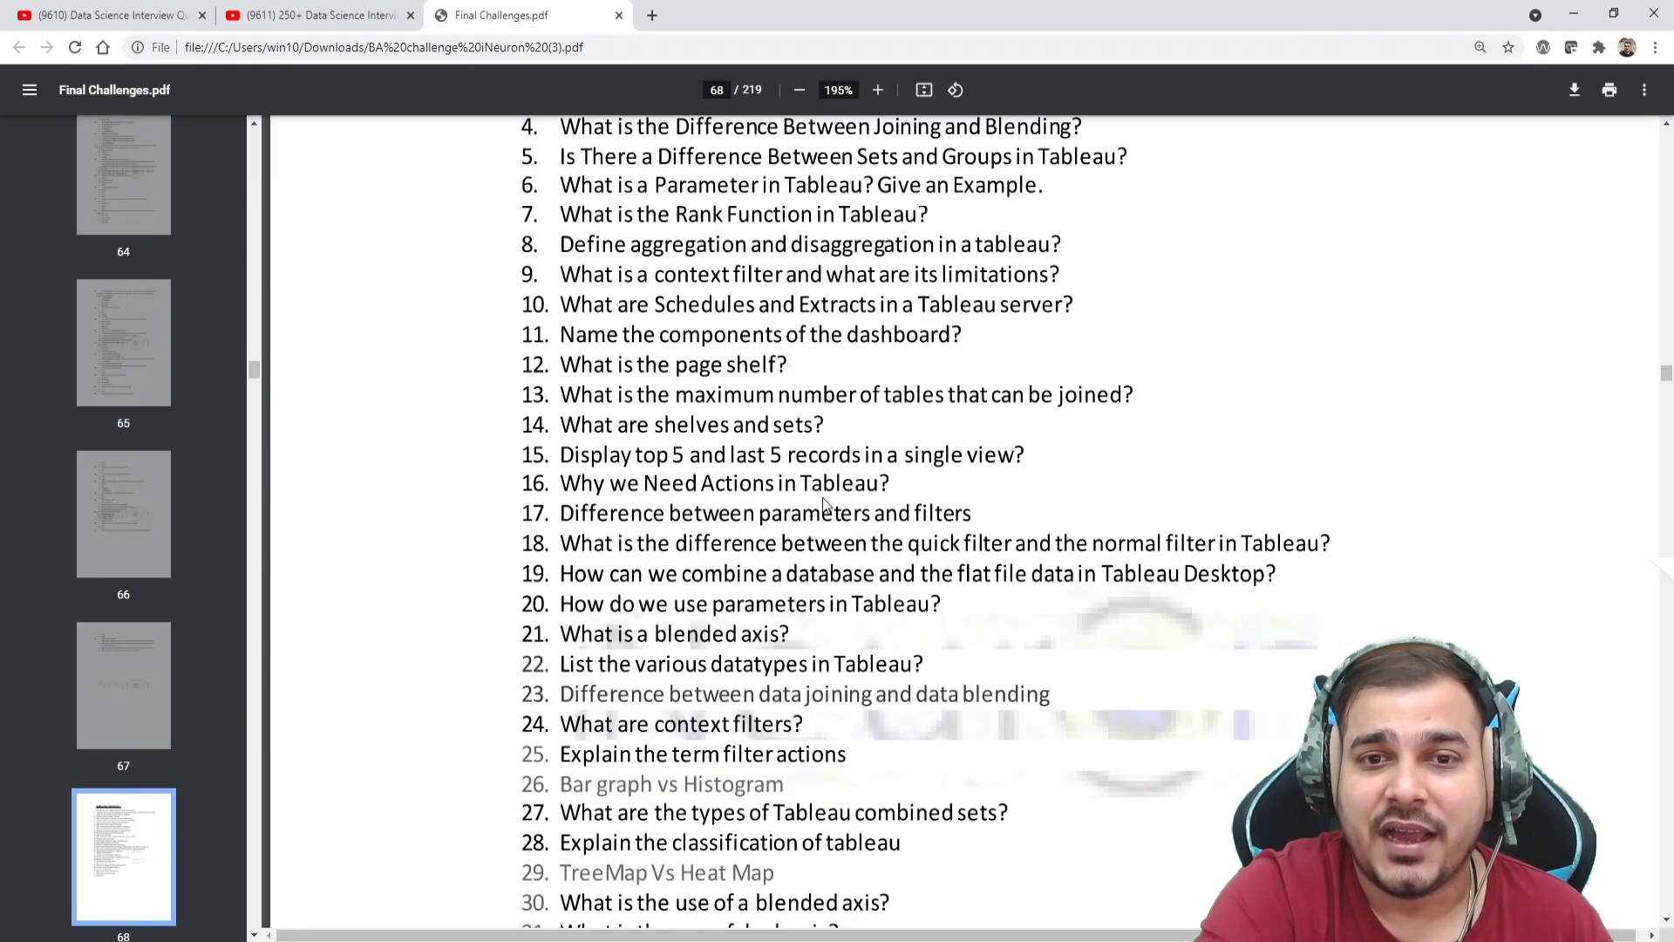
pyautogui.moveTo(998, 467)
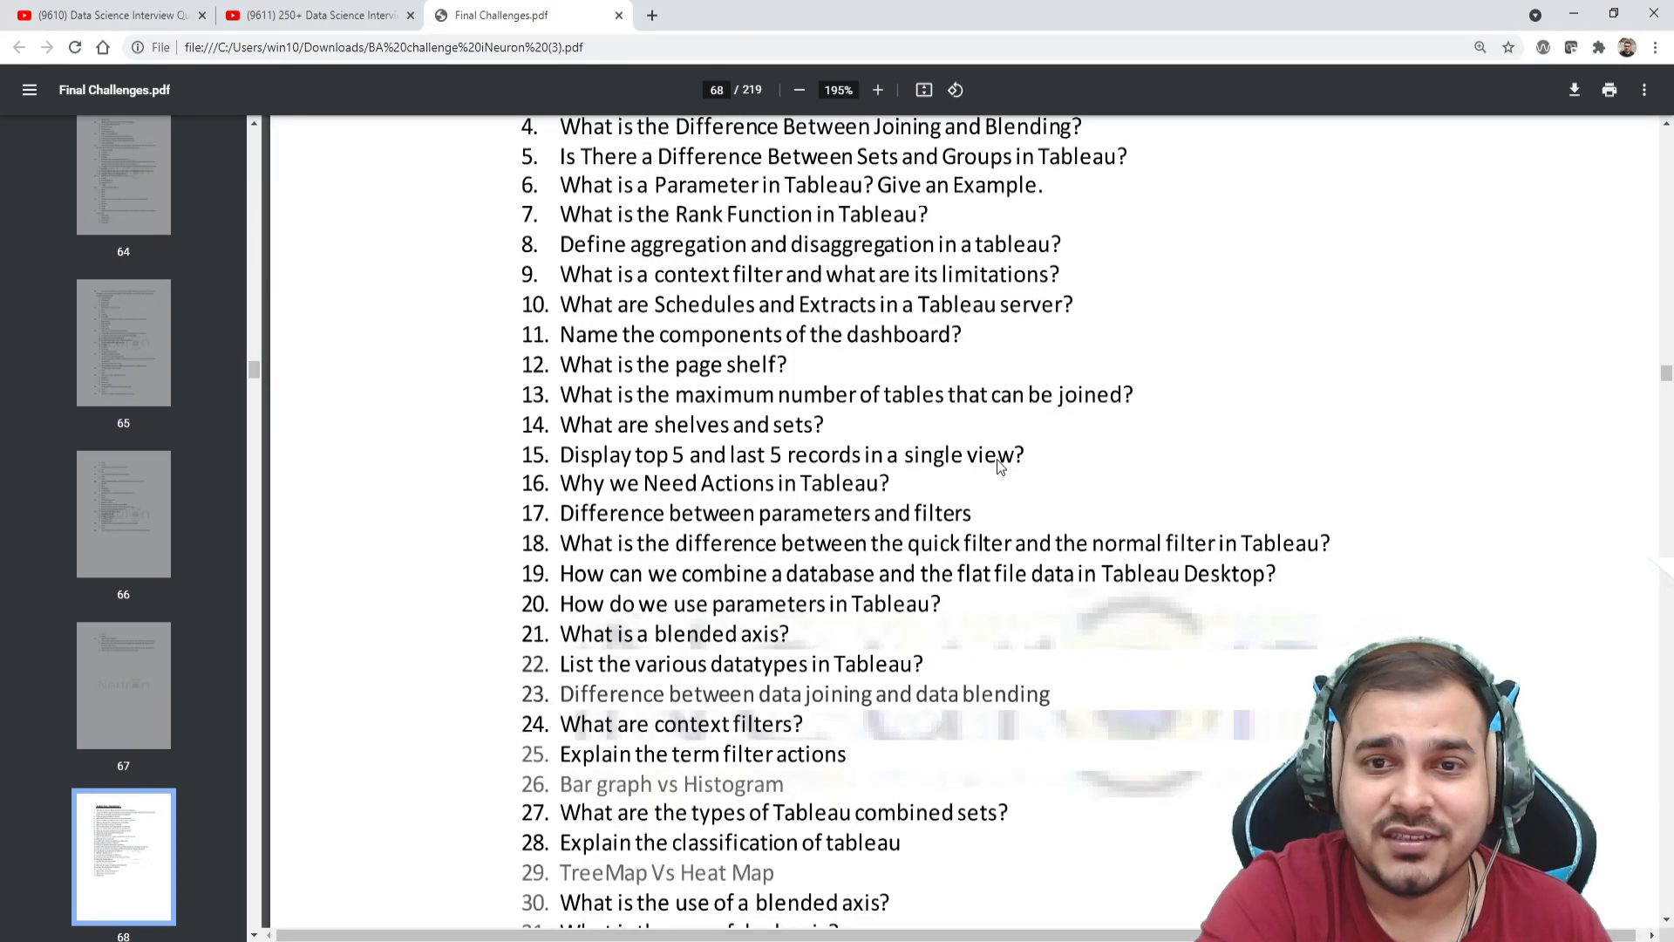
pyautogui.scroll(3)
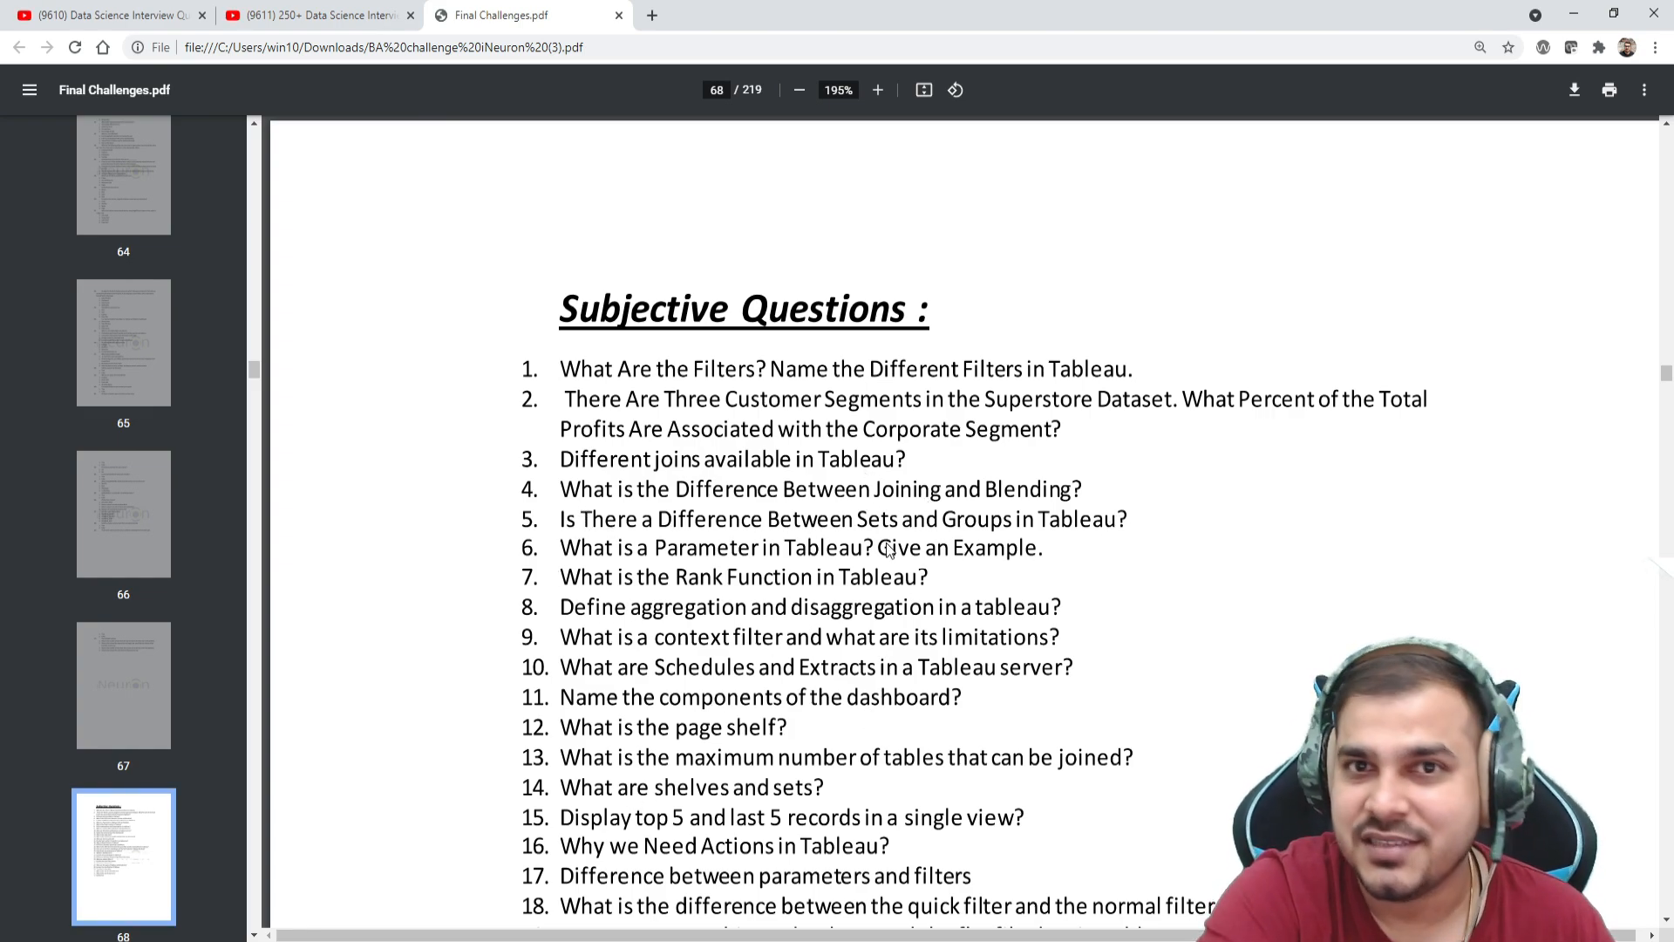
pyautogui.moveTo(757, 745)
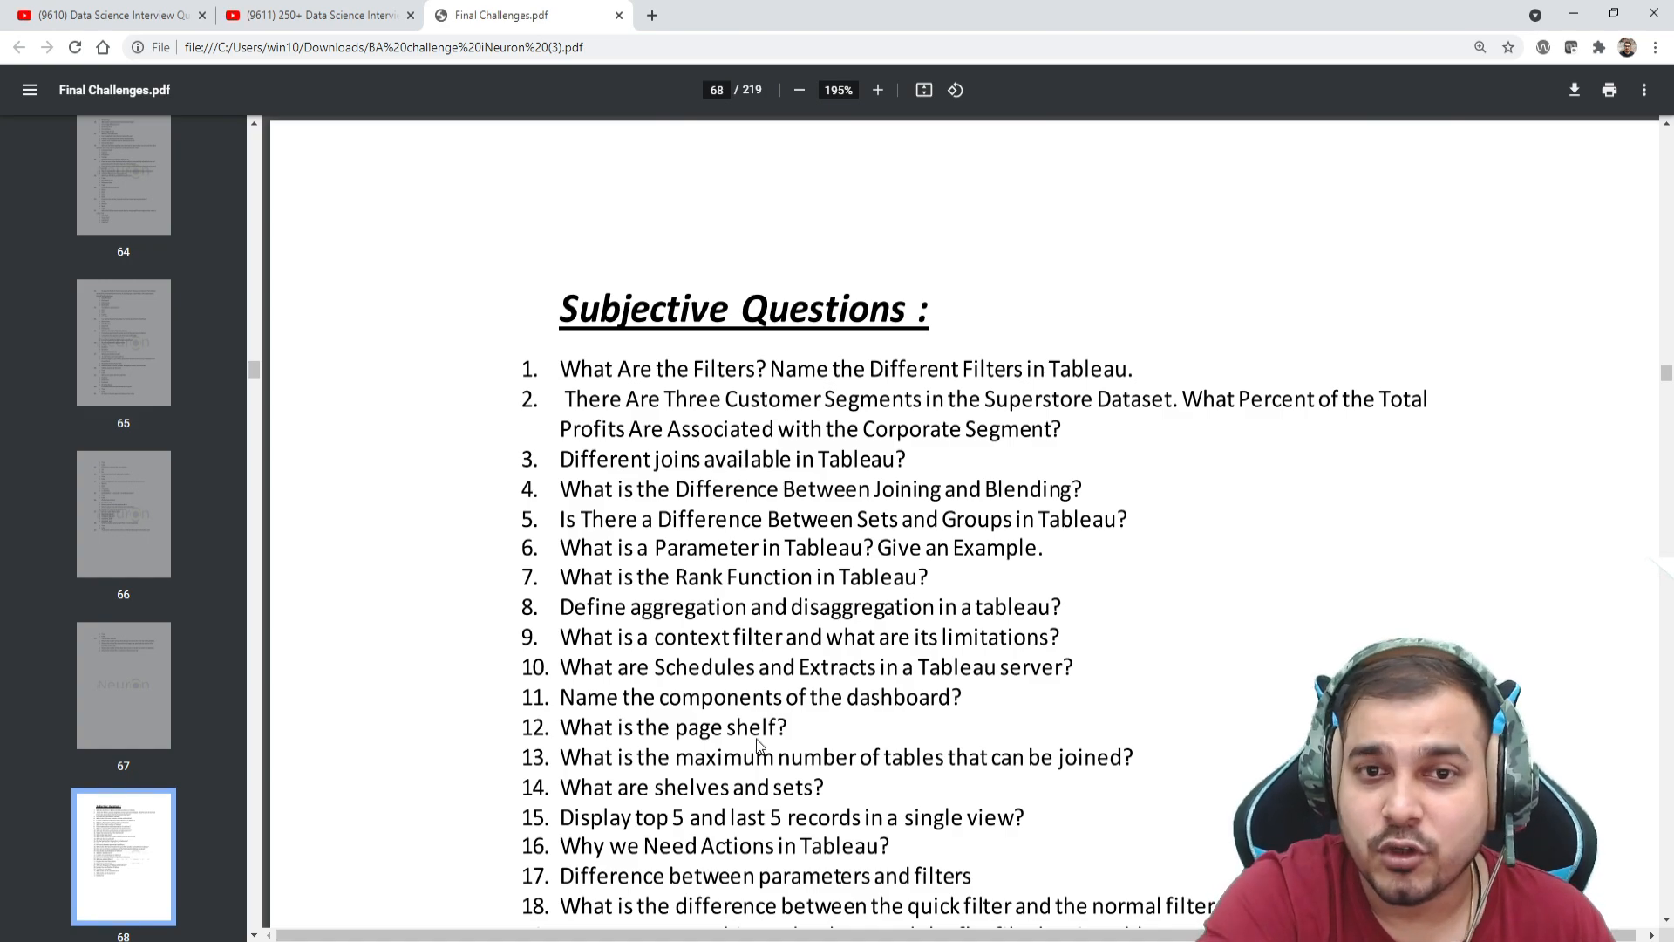
pyautogui.moveTo(784, 774)
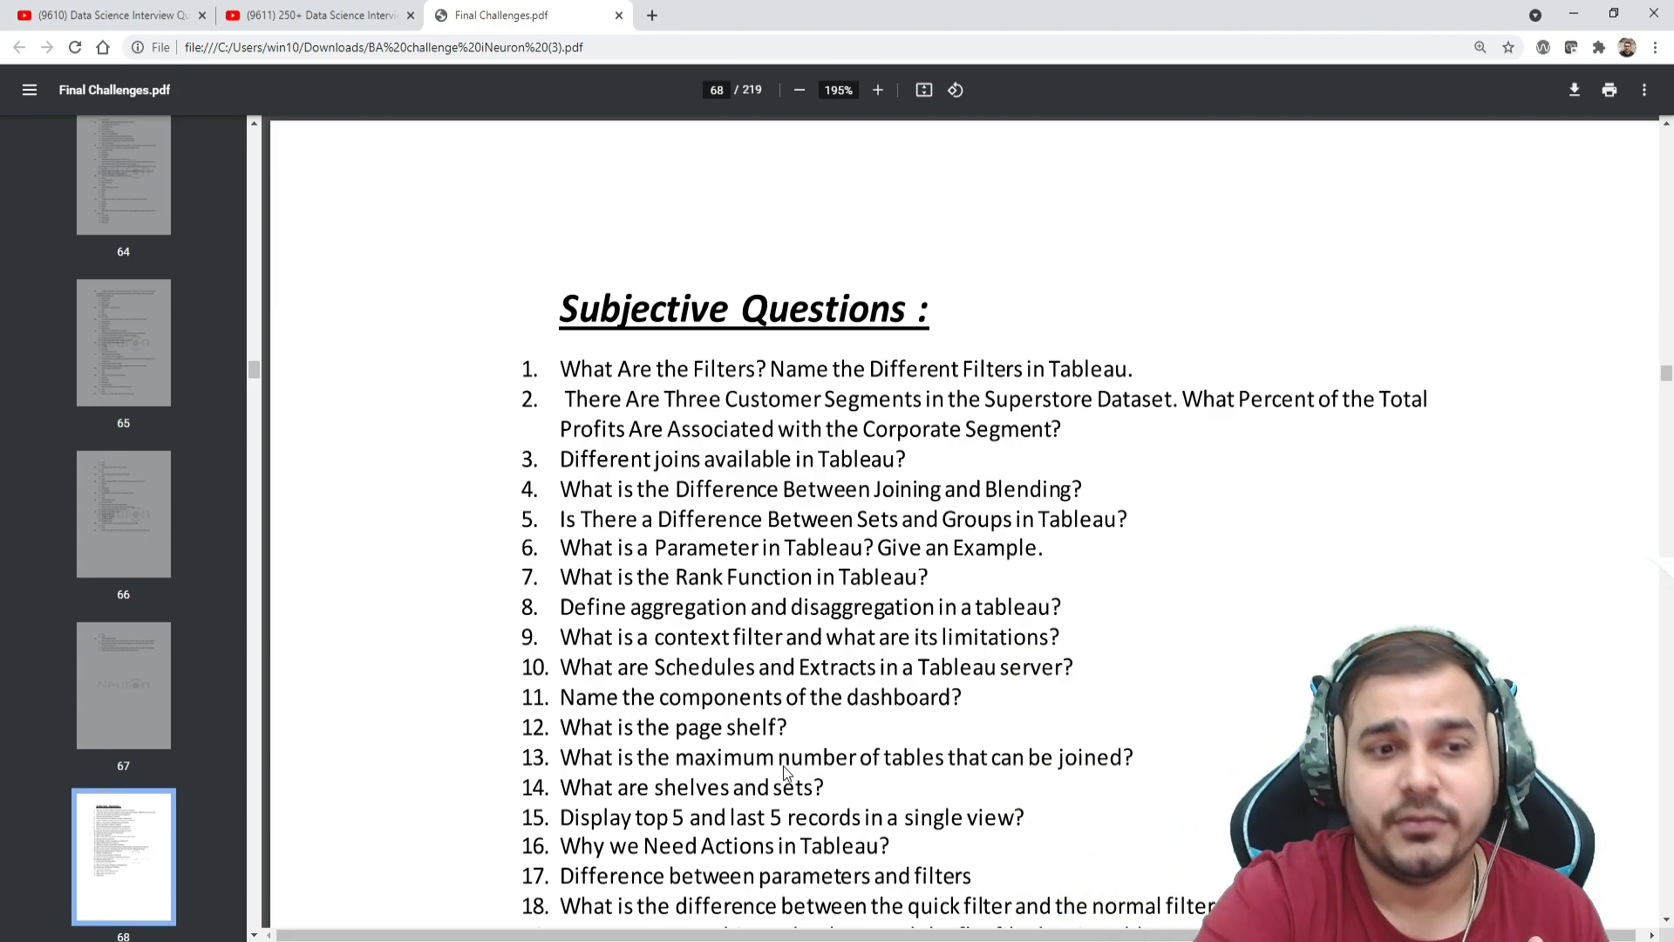
pyautogui.scroll(-3)
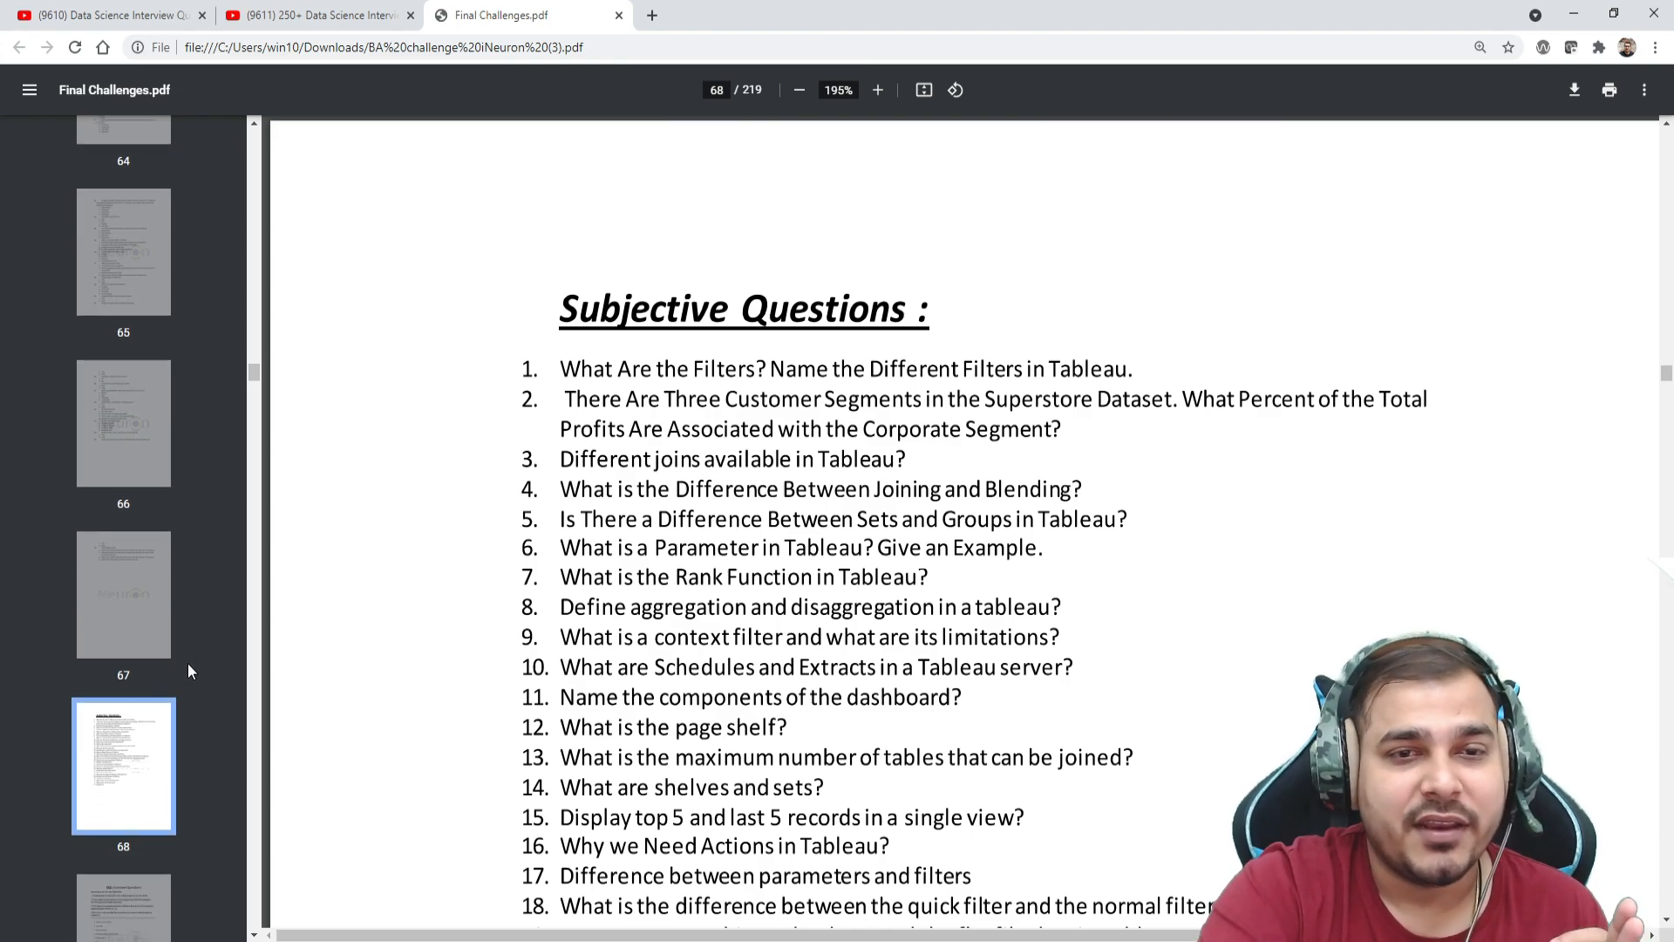
# Step: Page down from the SQL not-equal operator question on page 70 through the following MCQs
pyautogui.scroll(-3)
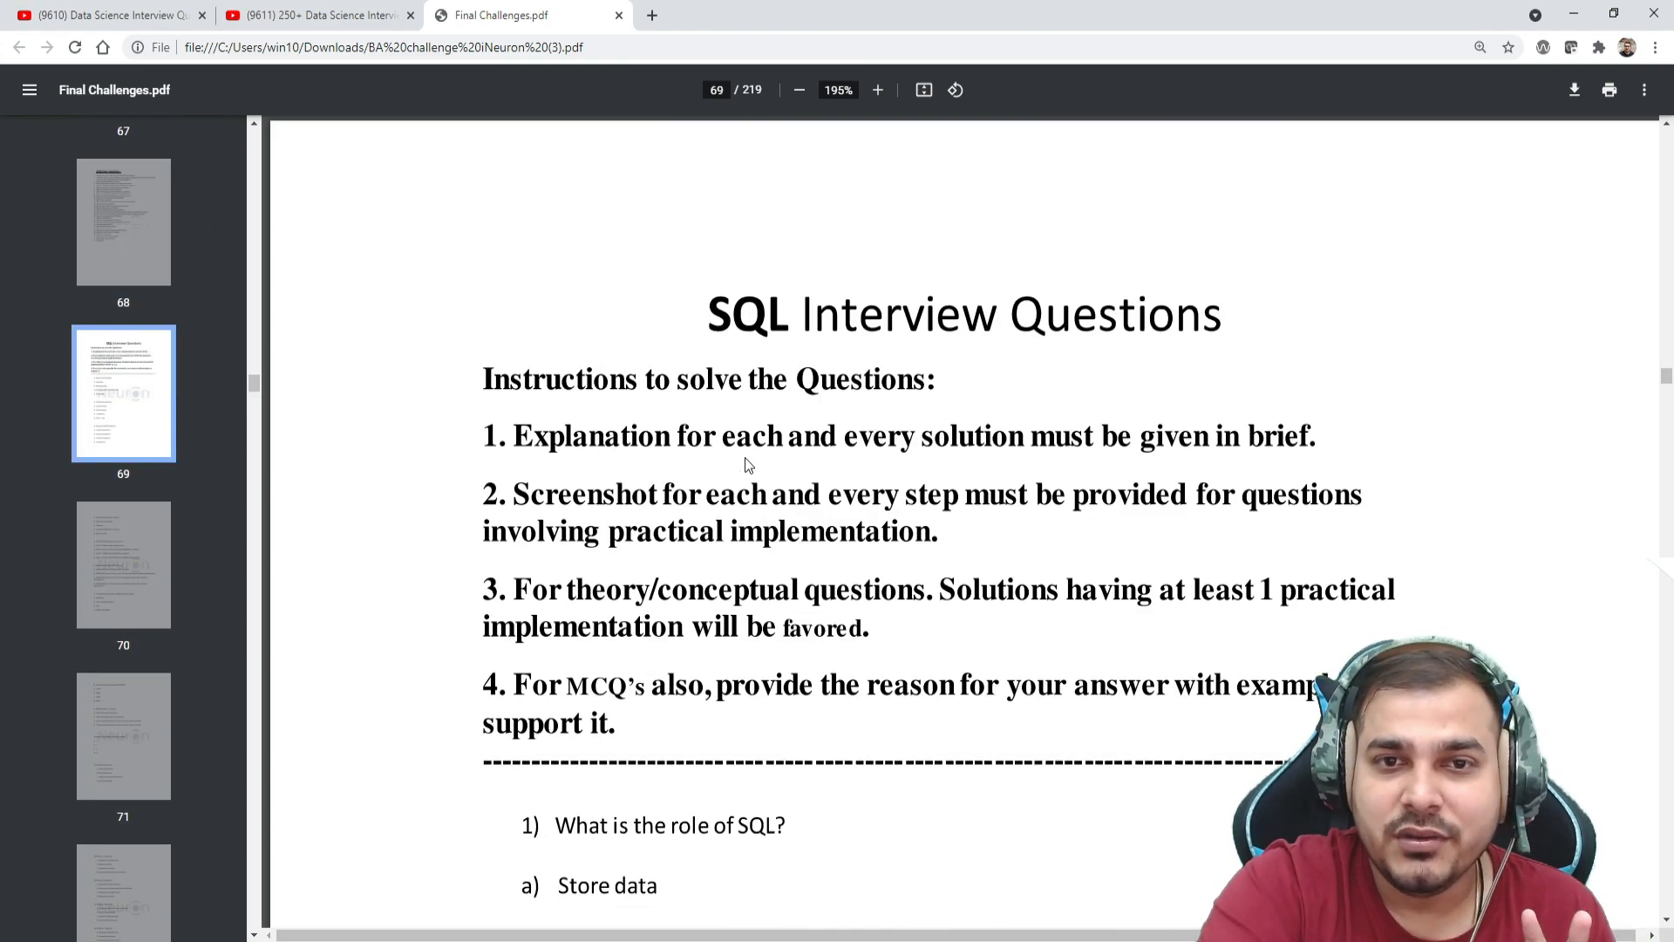
pyautogui.scroll(-3)
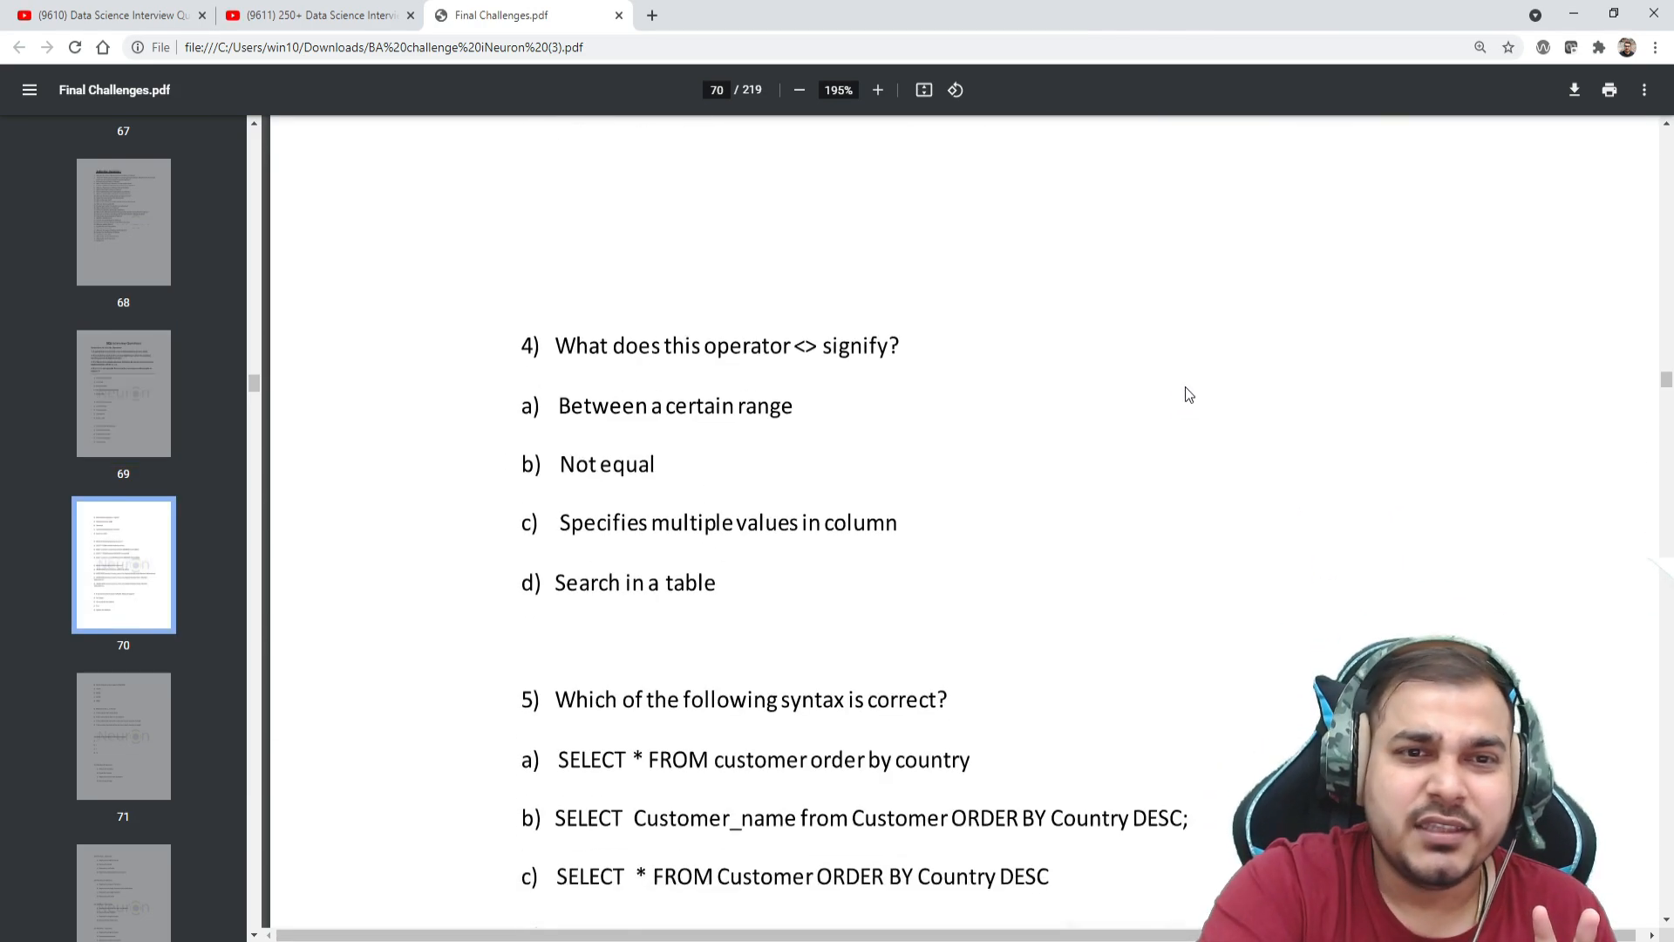
pyautogui.scroll(-3)
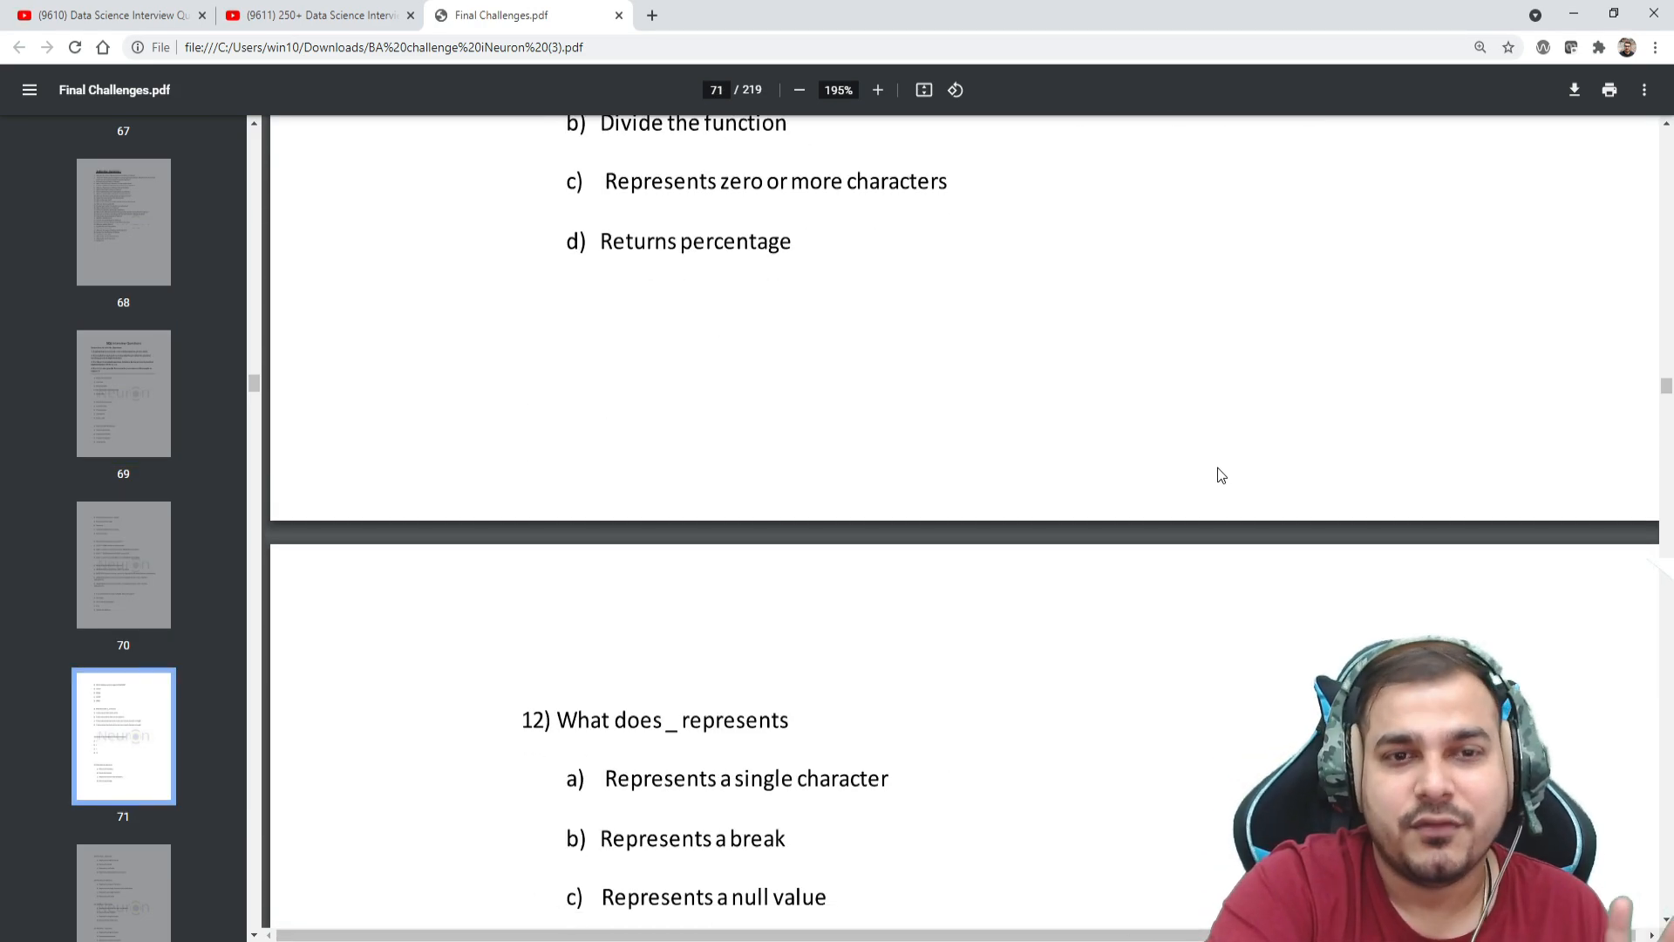
pyautogui.scroll(-3)
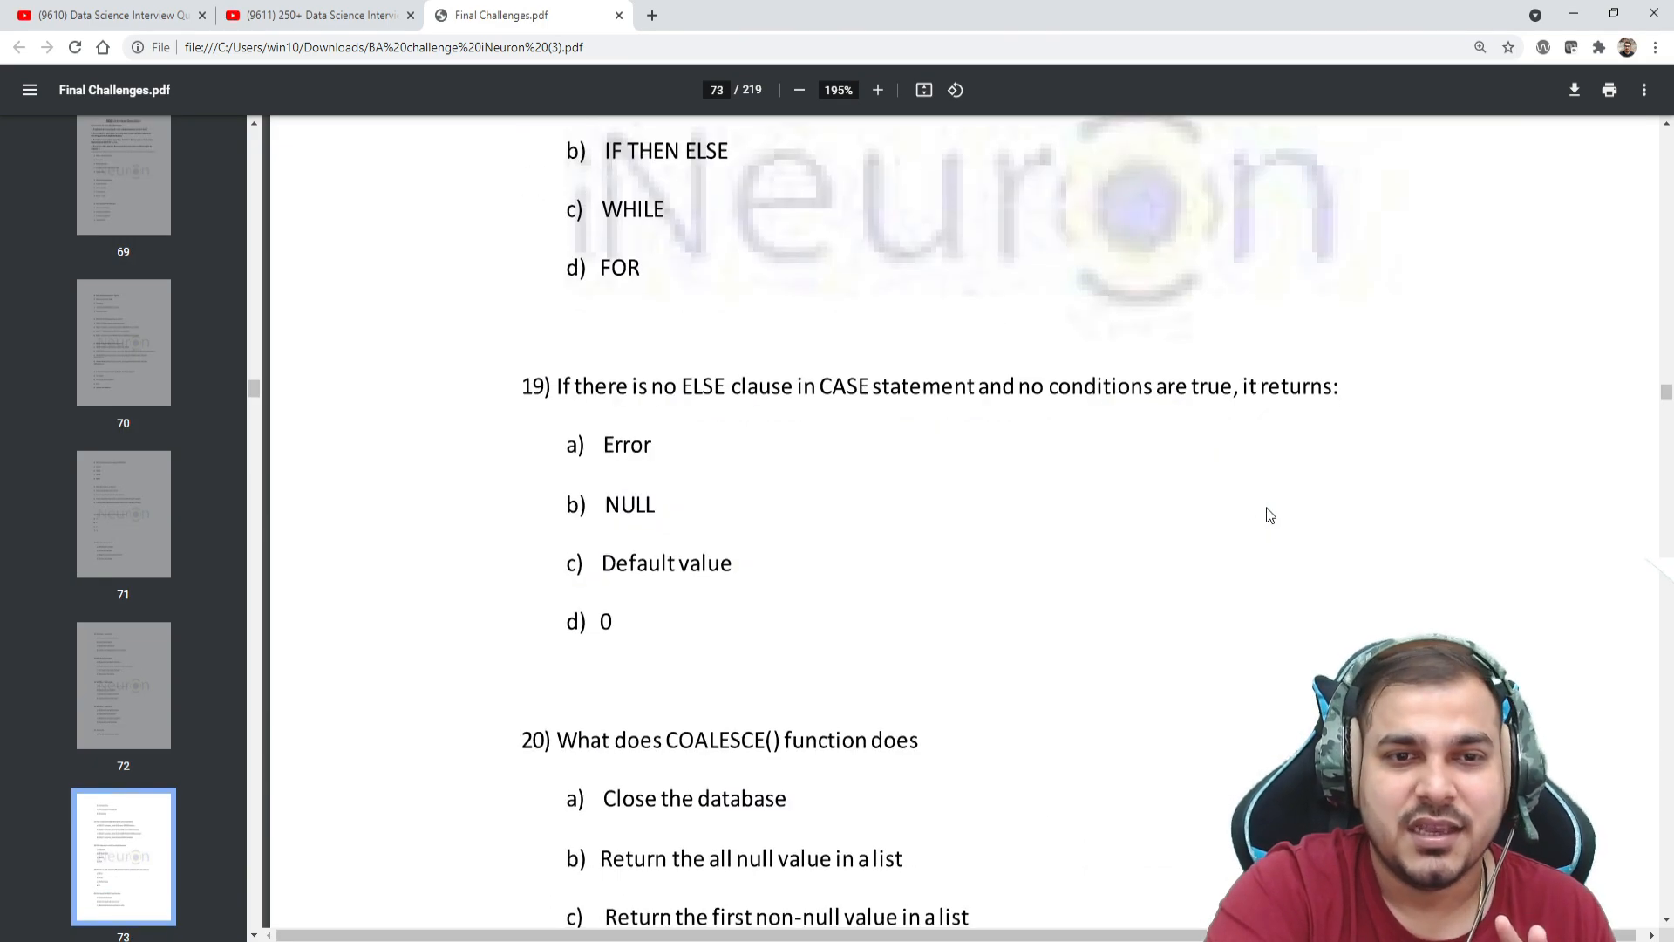
pyautogui.scroll(-3)
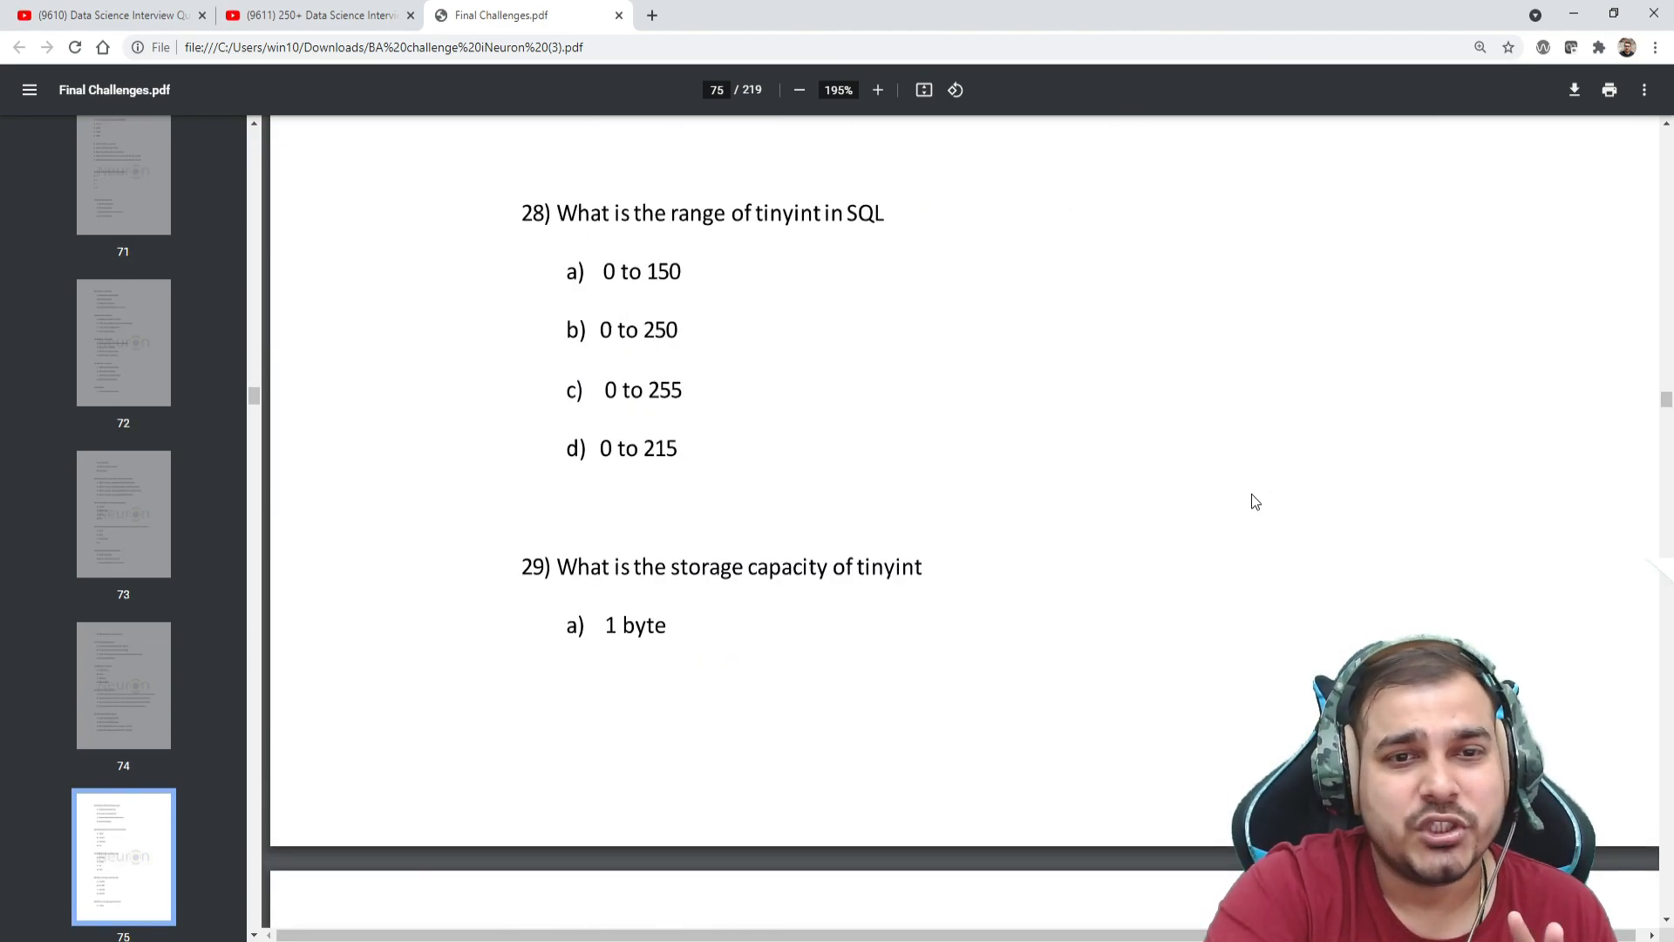
pyautogui.scroll(-3)
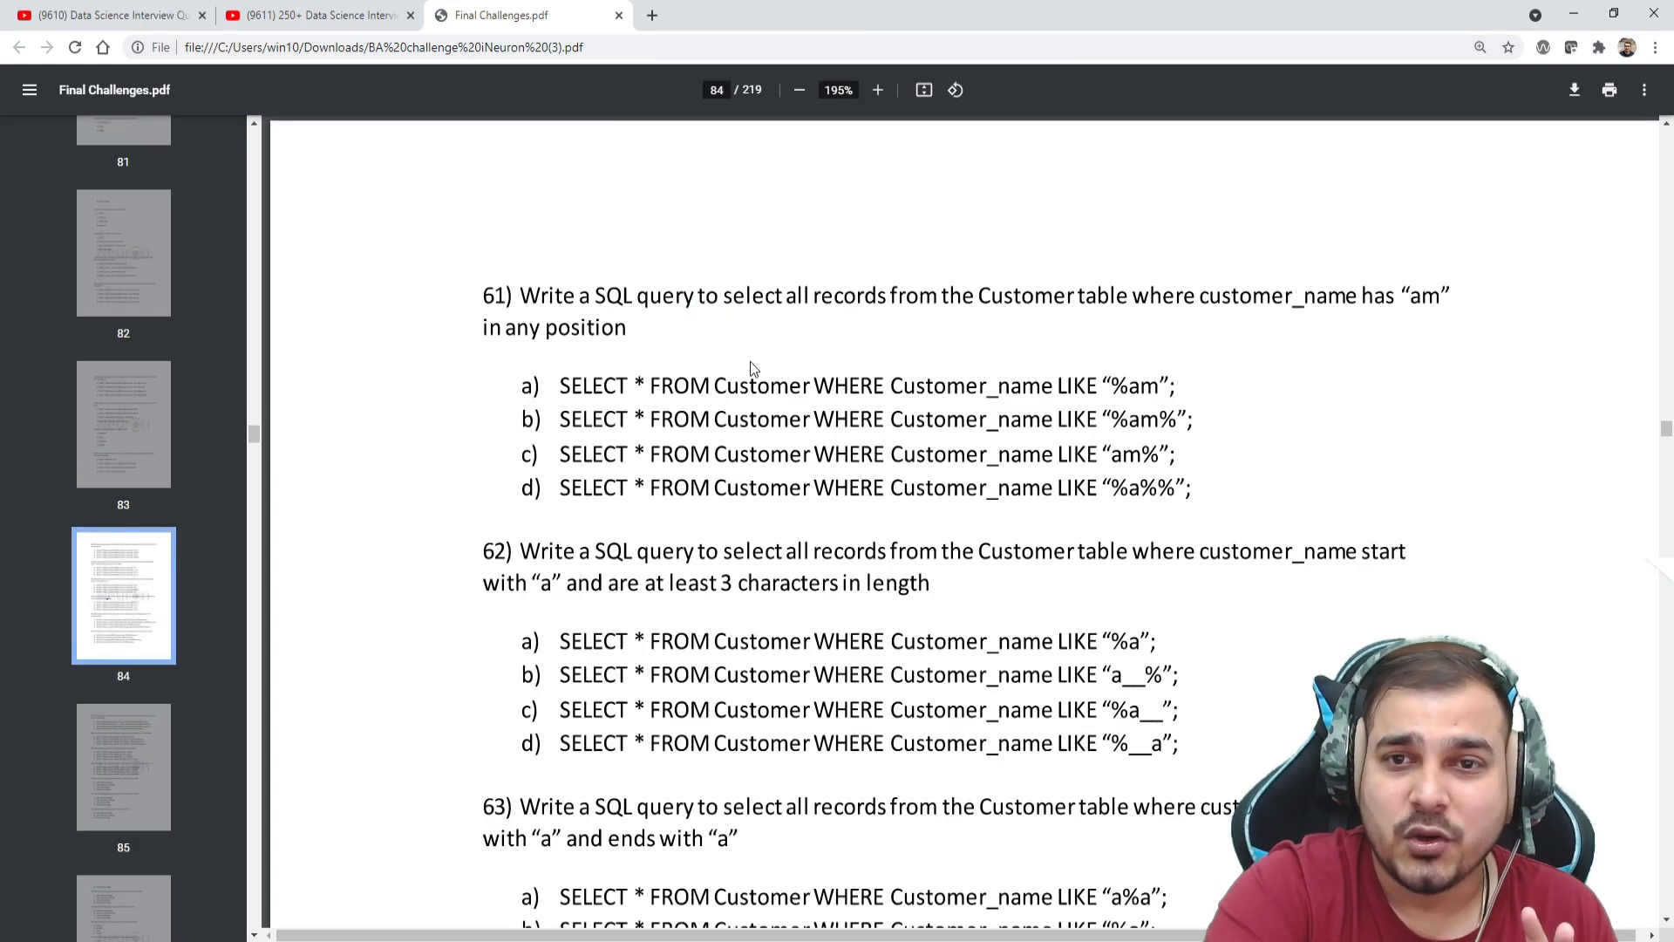
pyautogui.moveTo(864, 312)
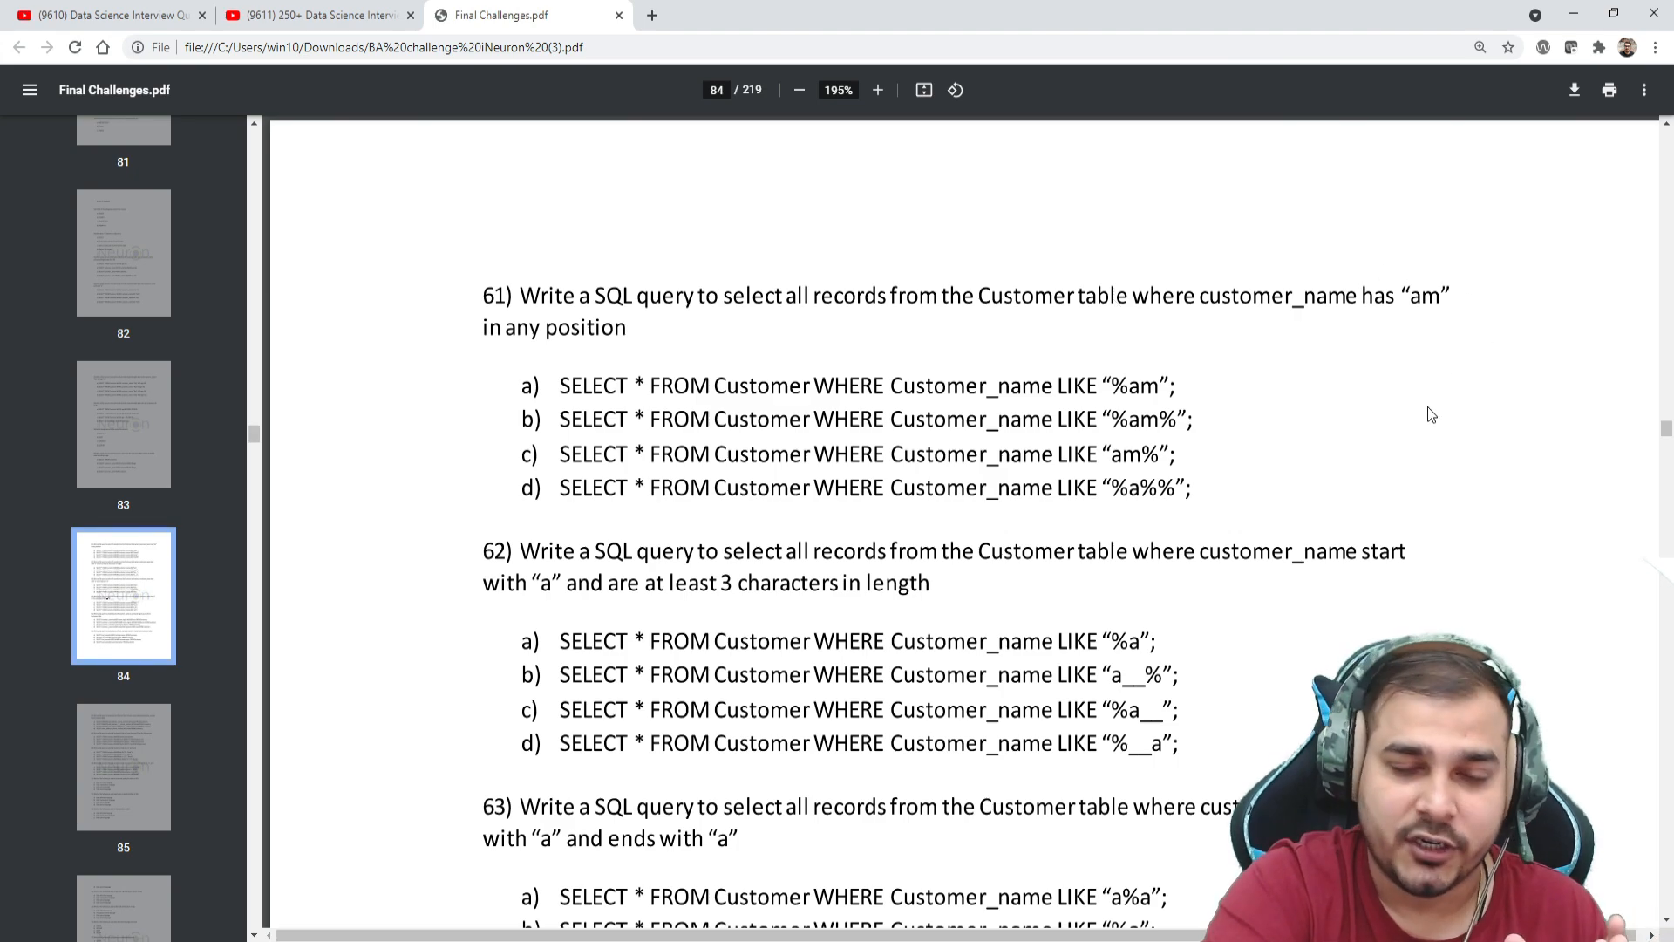
# Step: Continue through the SQL questions to questions 94 and 95 on page 89
pyautogui.scroll(-3)
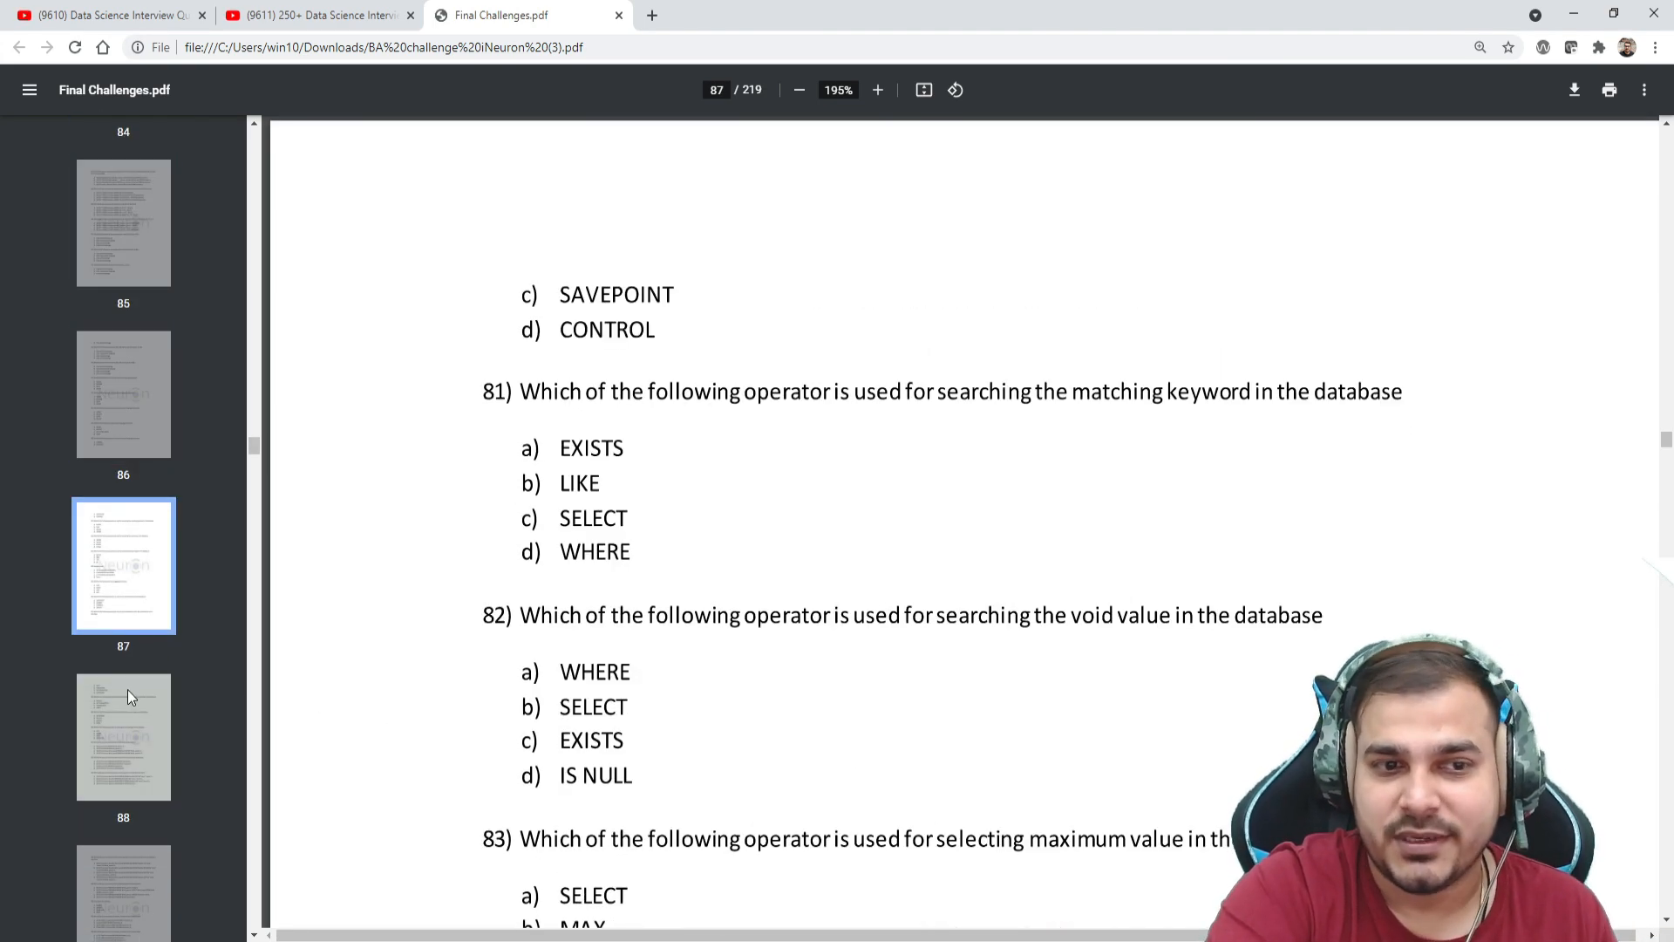
pyautogui.scroll(-3)
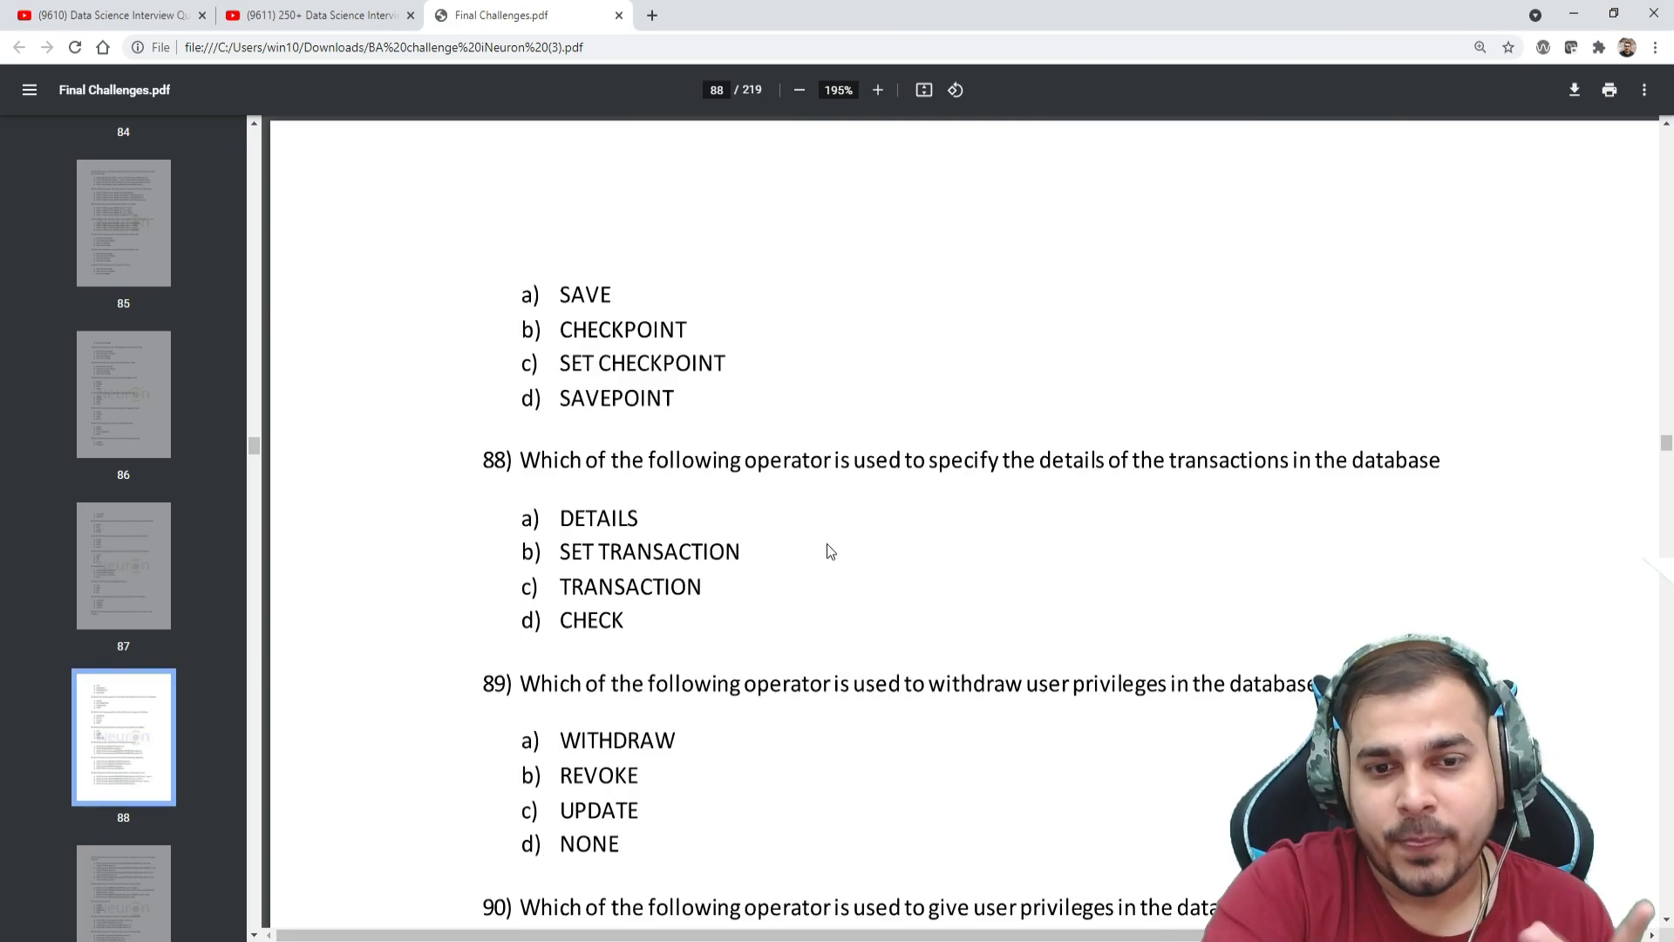
pyautogui.moveTo(755, 560)
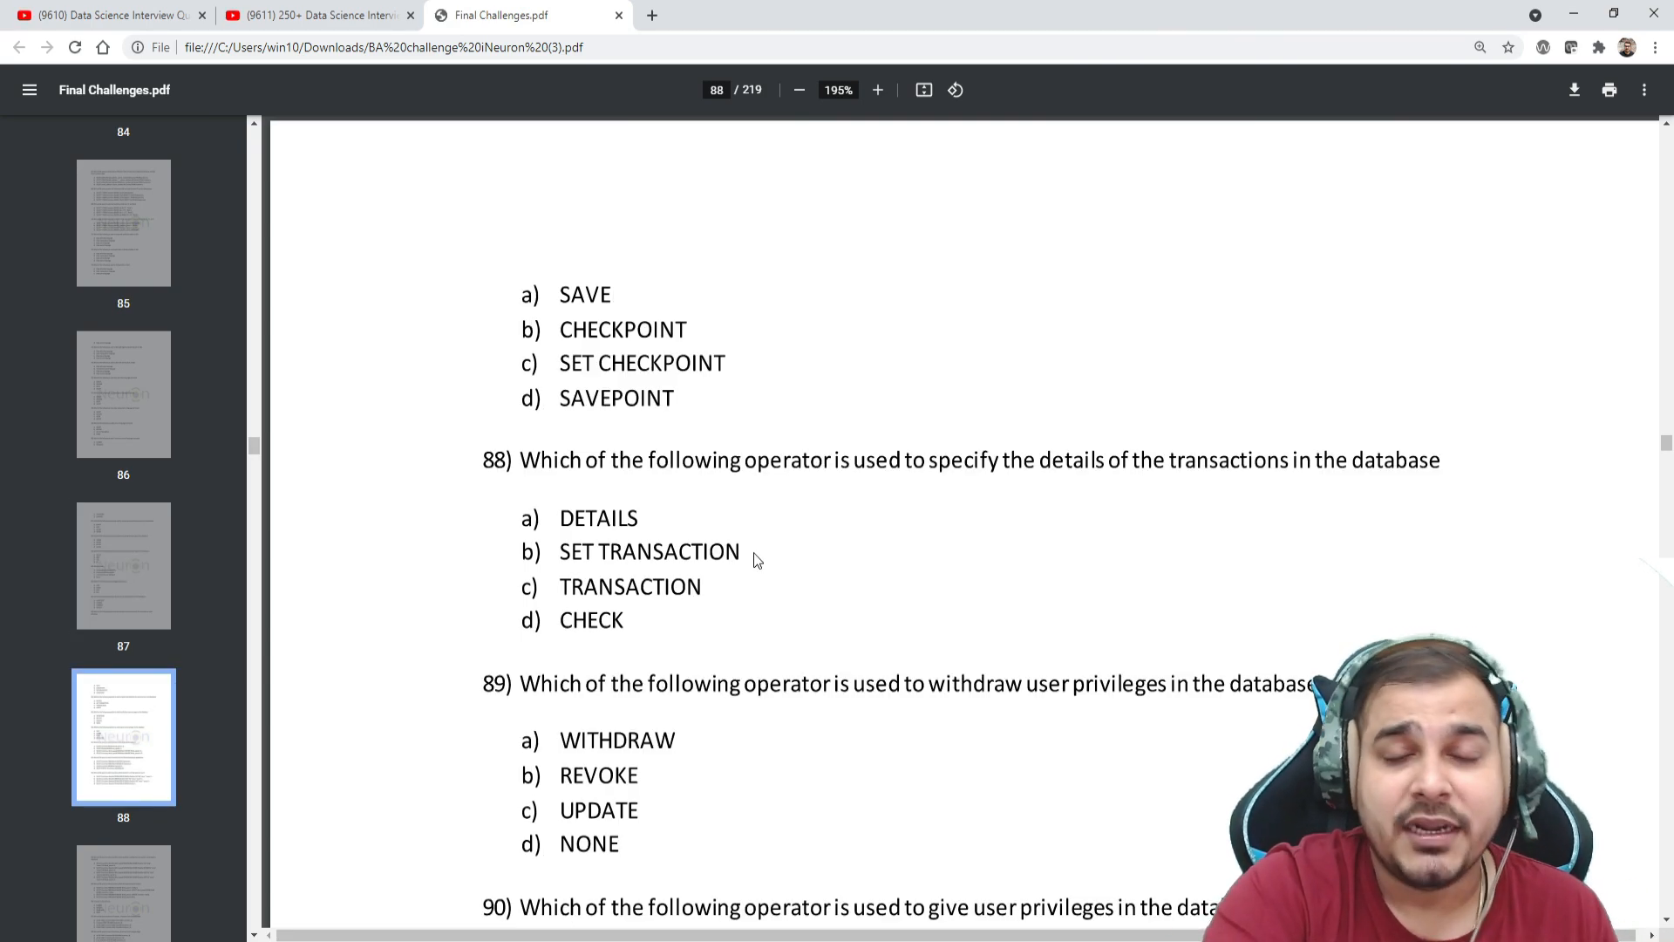
pyautogui.moveTo(484, 530)
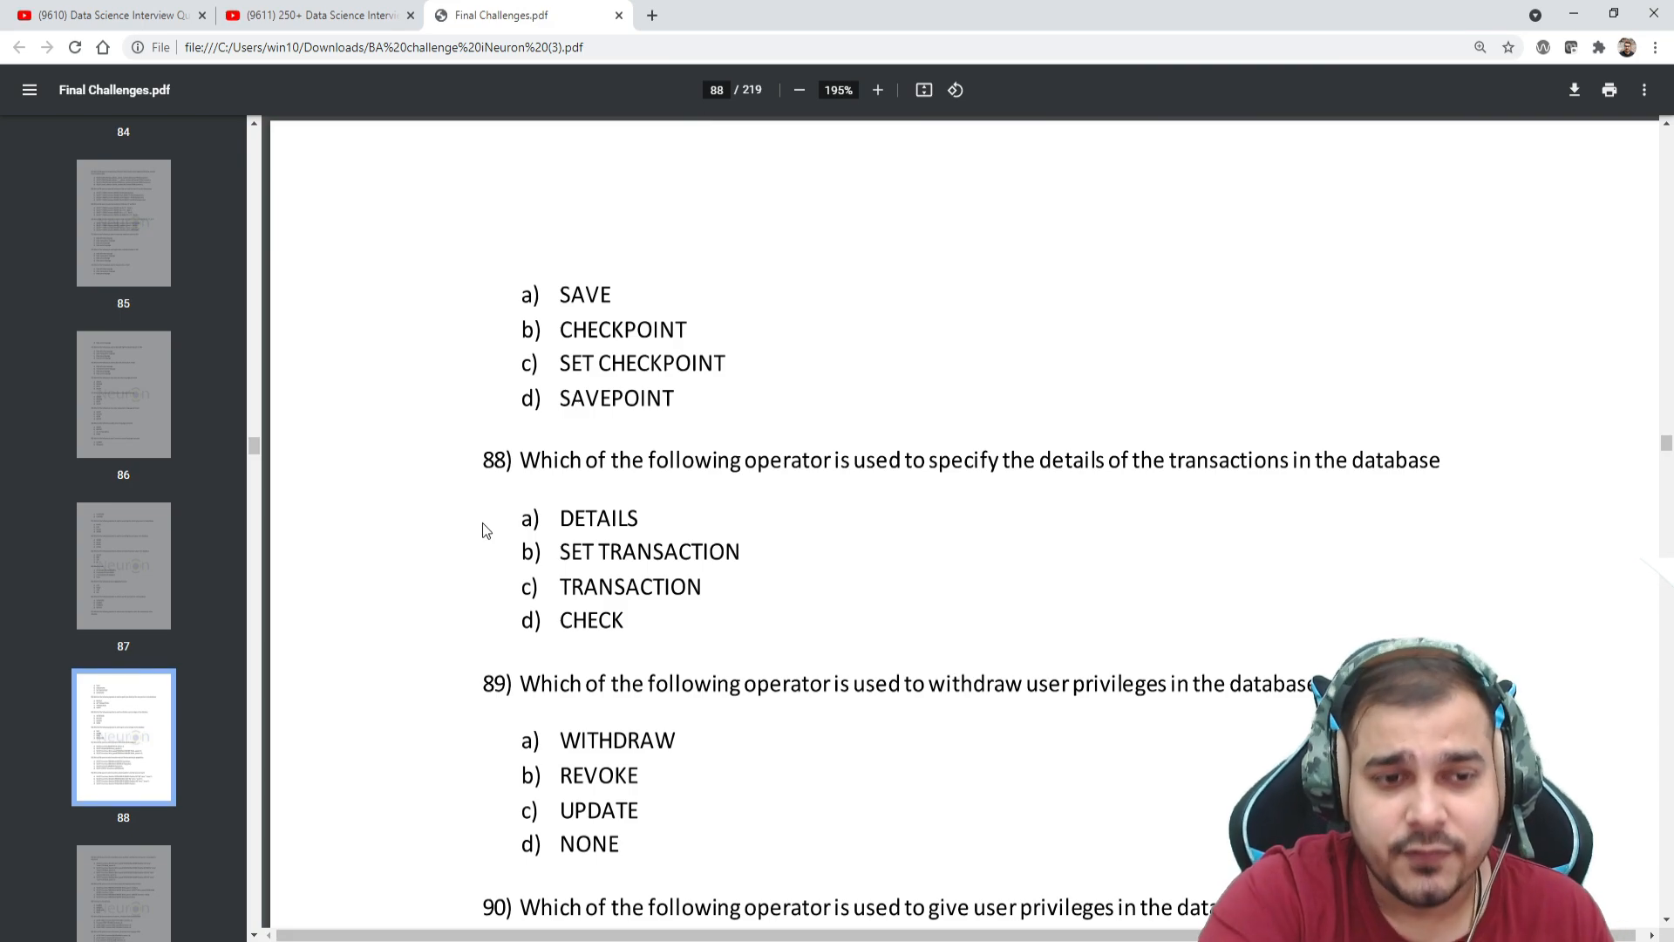
pyautogui.scroll(-3)
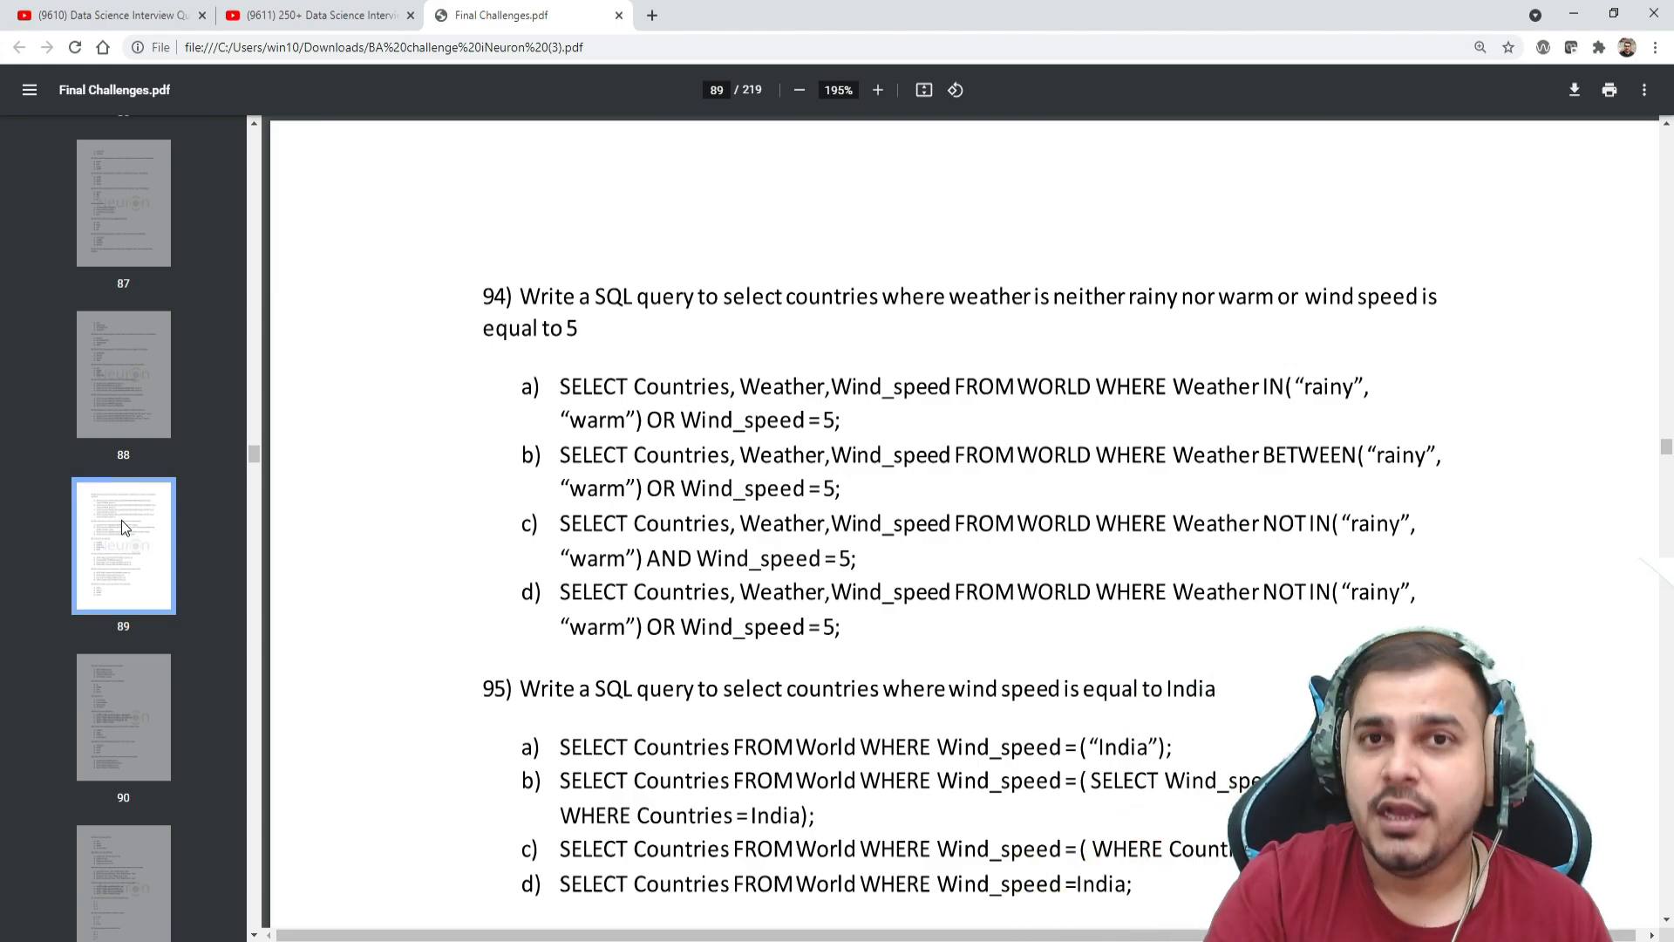
pyautogui.scroll(-3)
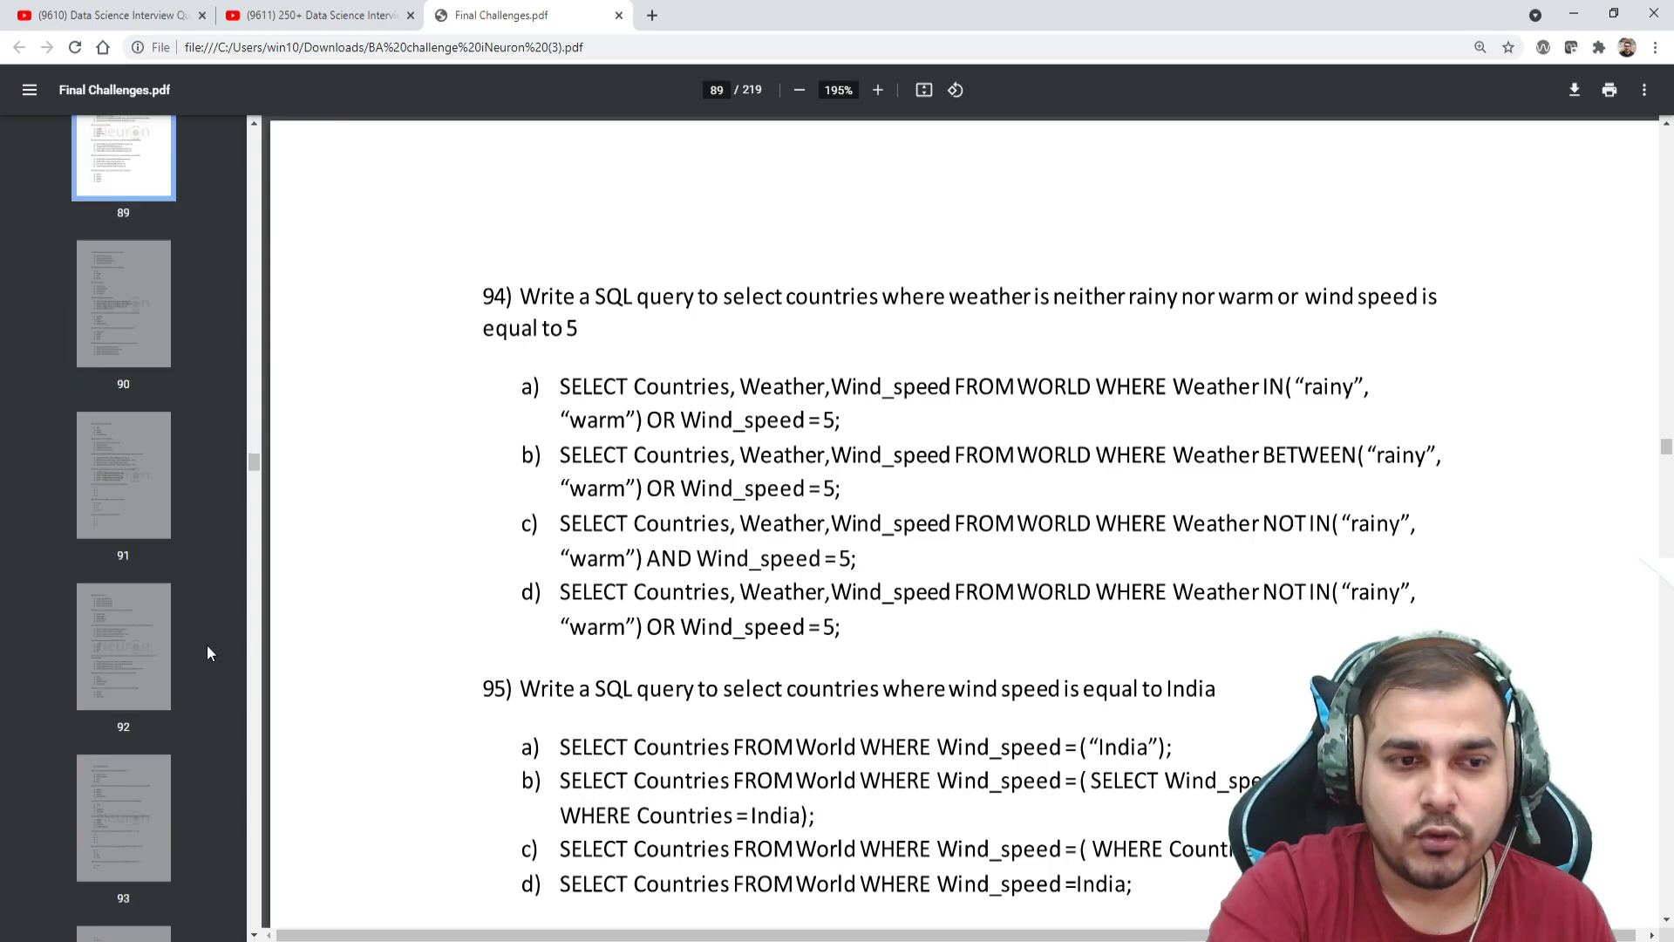
pyautogui.scroll(-3)
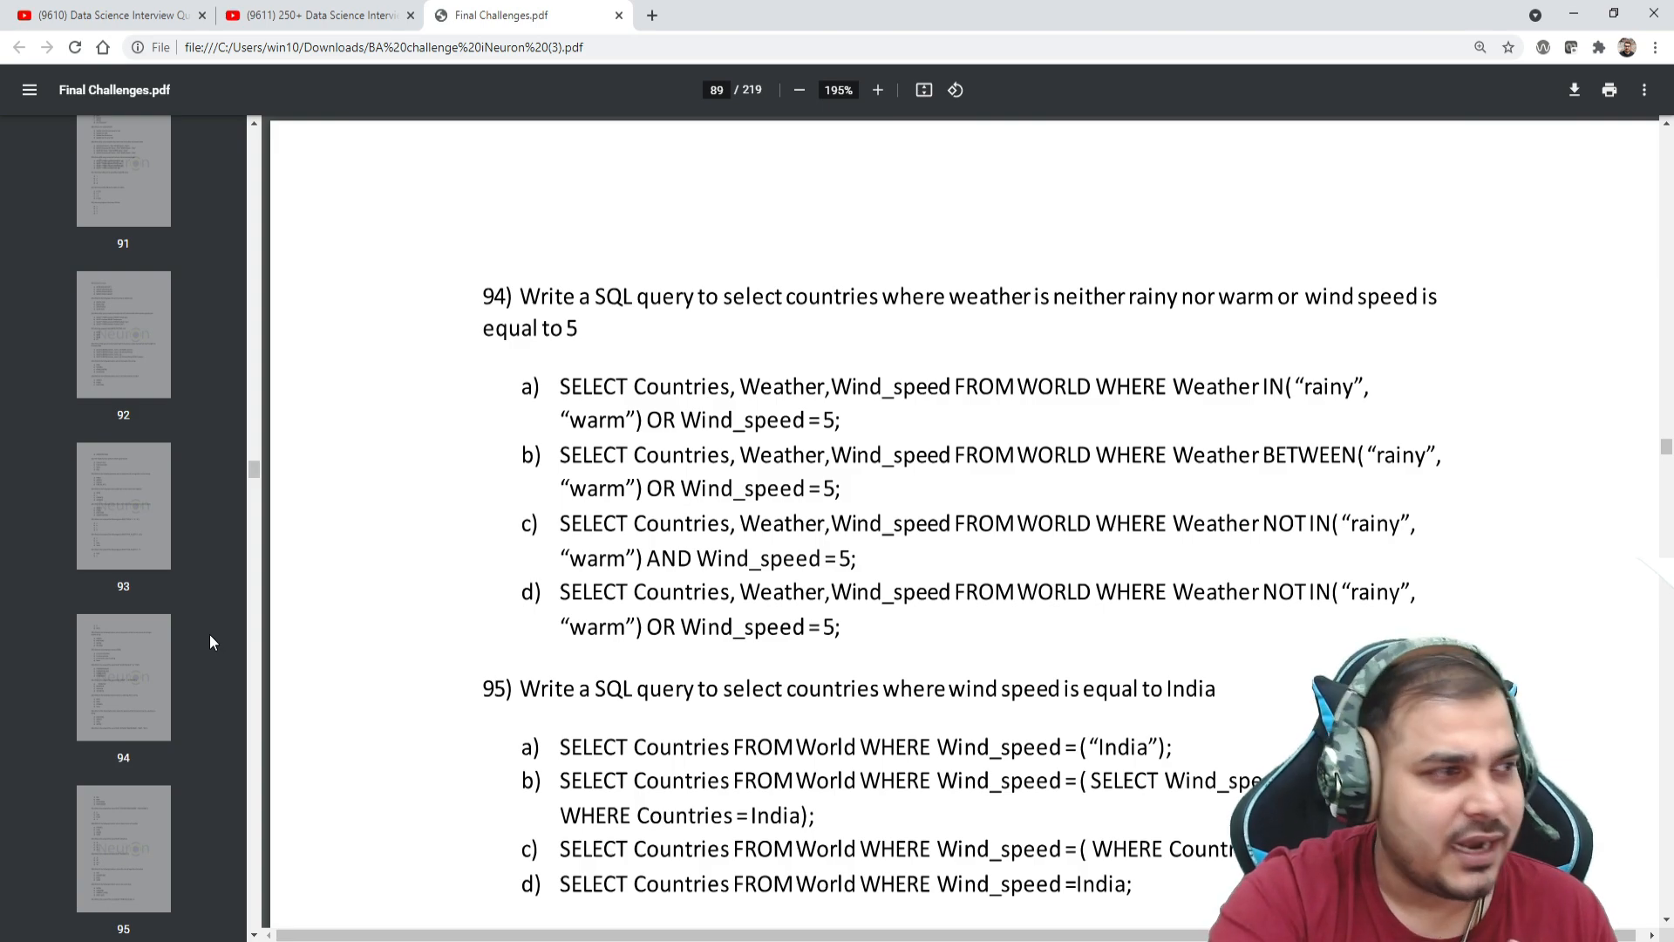
# Step: Scroll on to the Python Interview Questions section starting at page 102
pyautogui.scroll(-3)
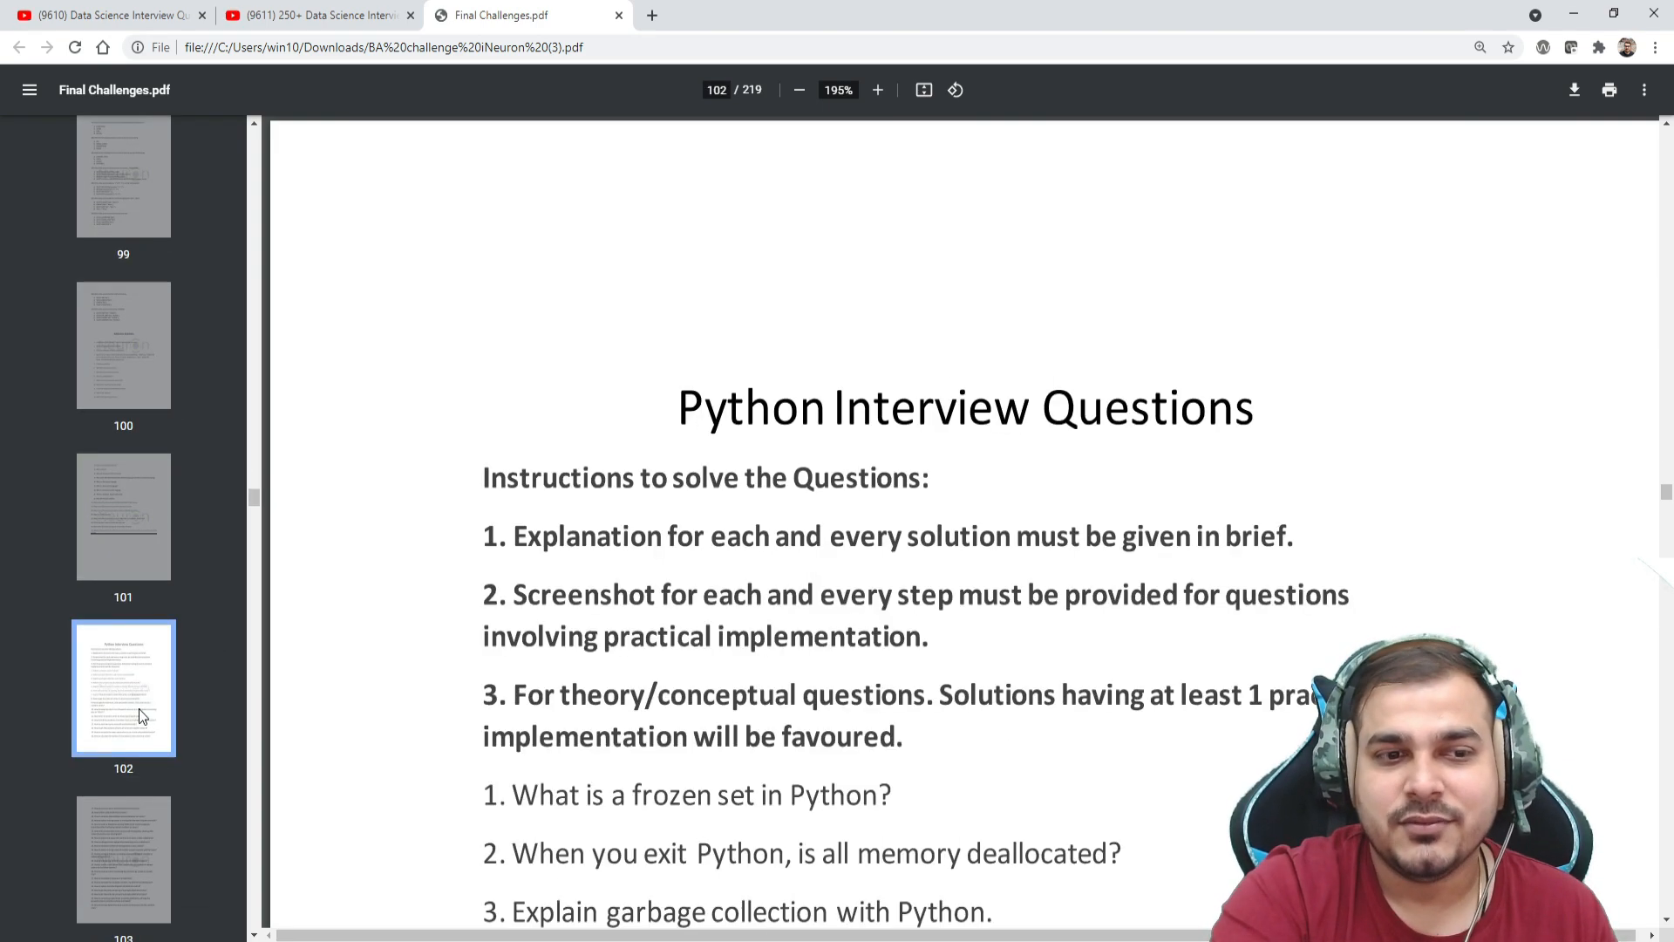
pyautogui.moveTo(1063, 450)
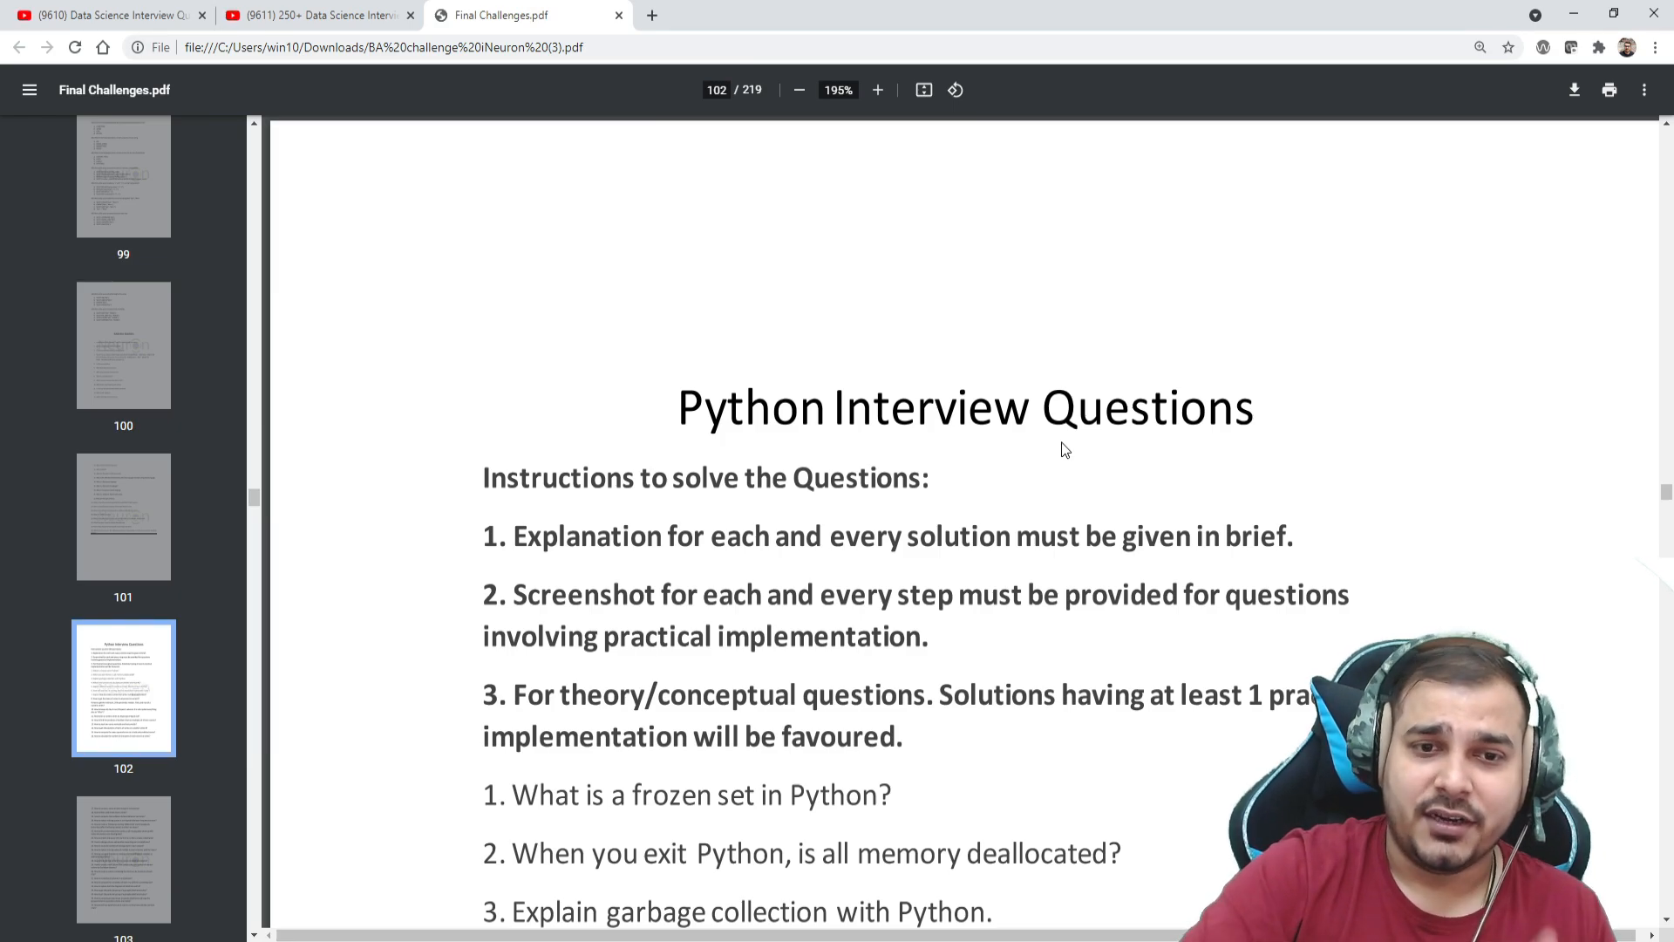
pyautogui.scroll(-3)
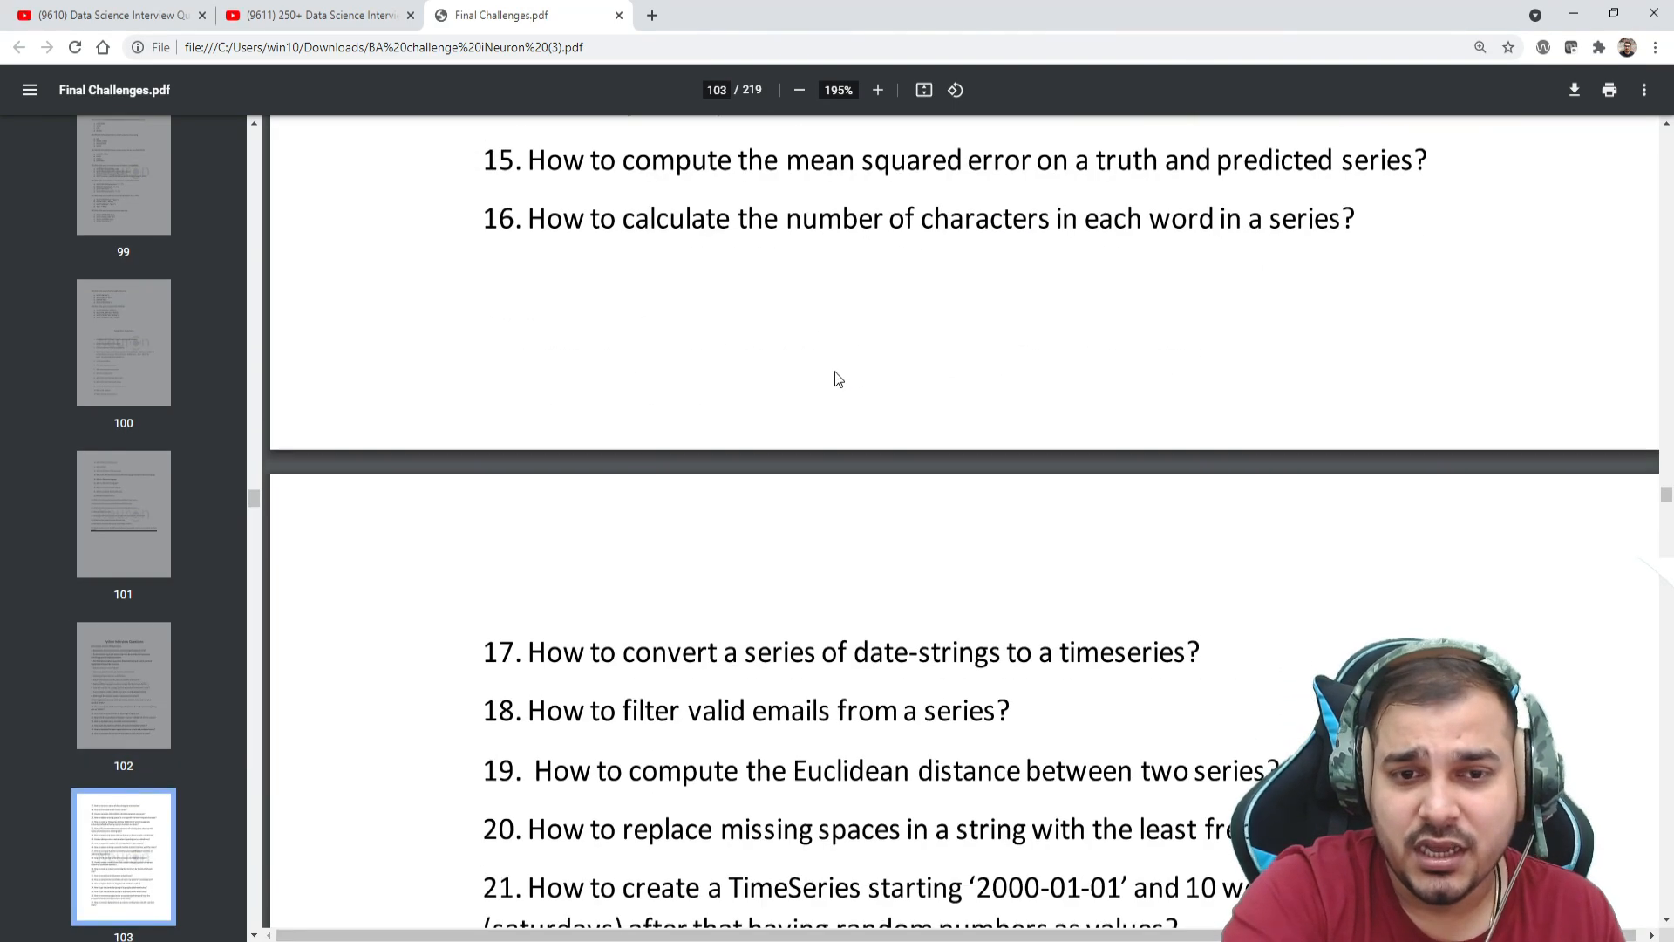
pyautogui.scroll(-3)
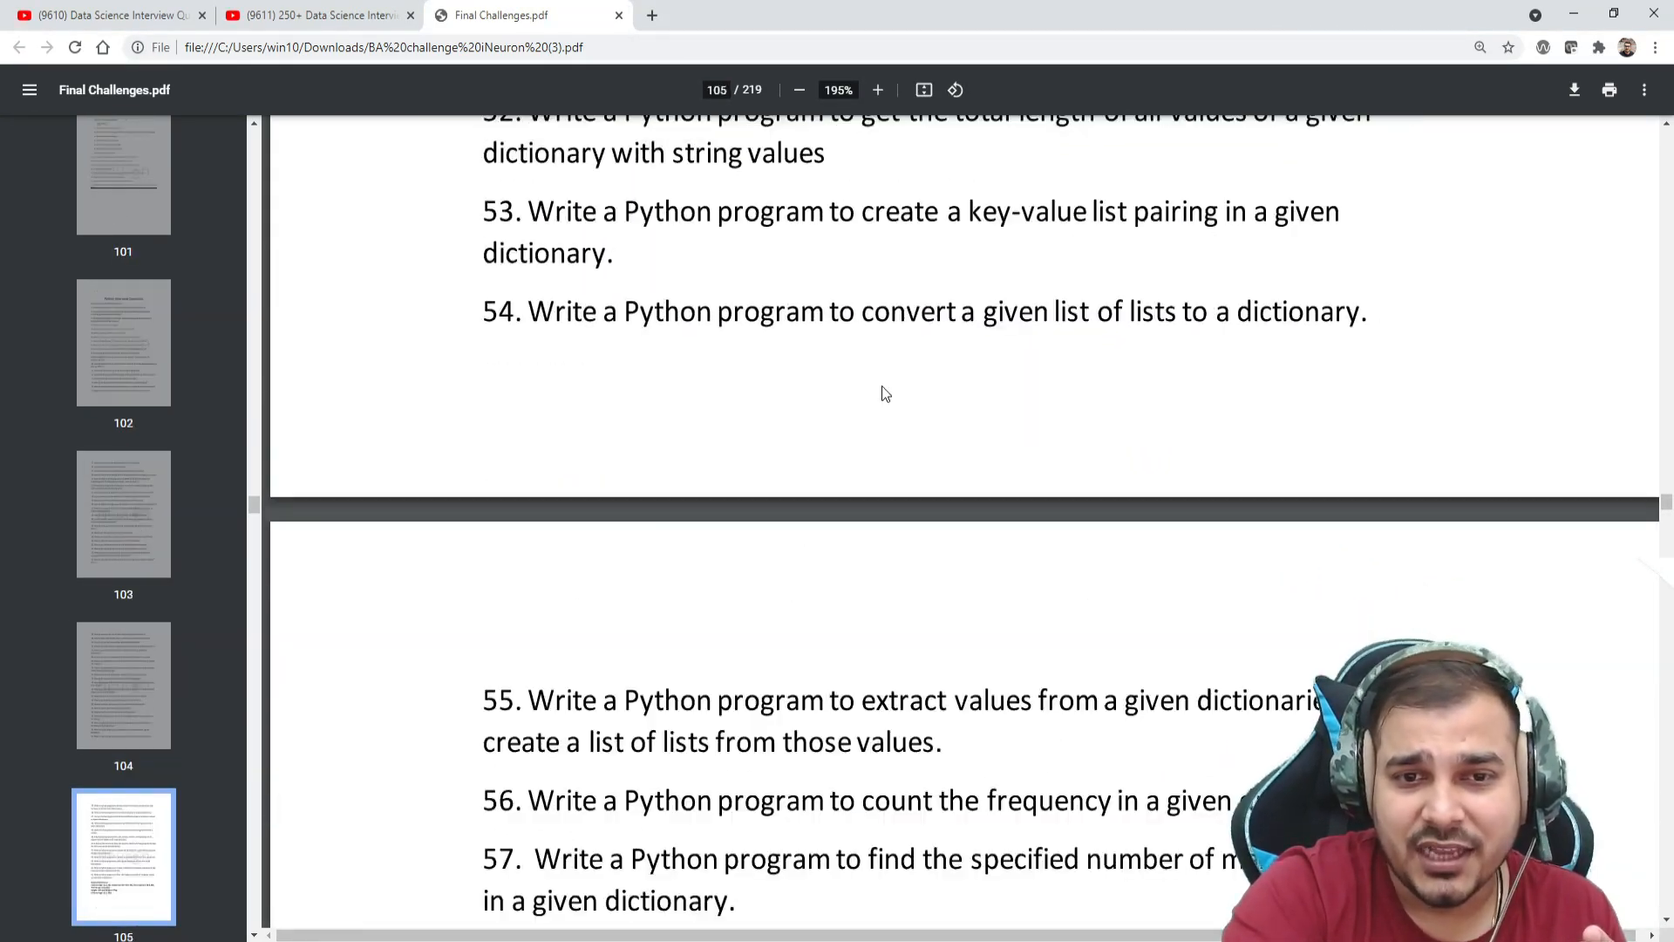
pyautogui.scroll(-3)
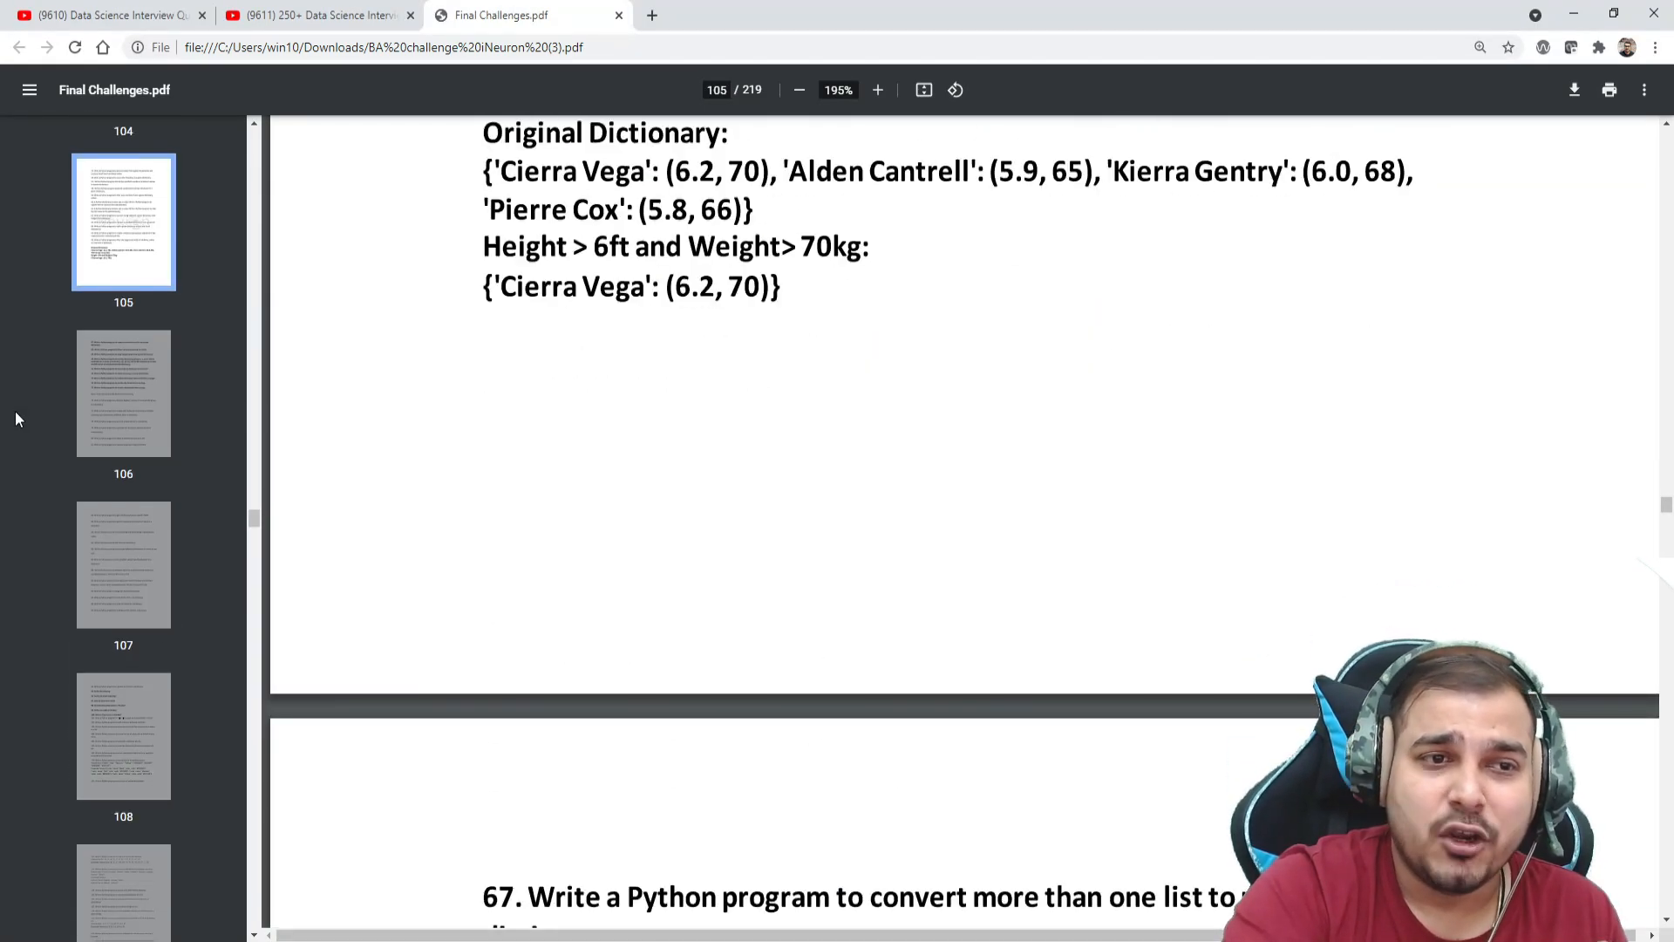
pyautogui.scroll(-3)
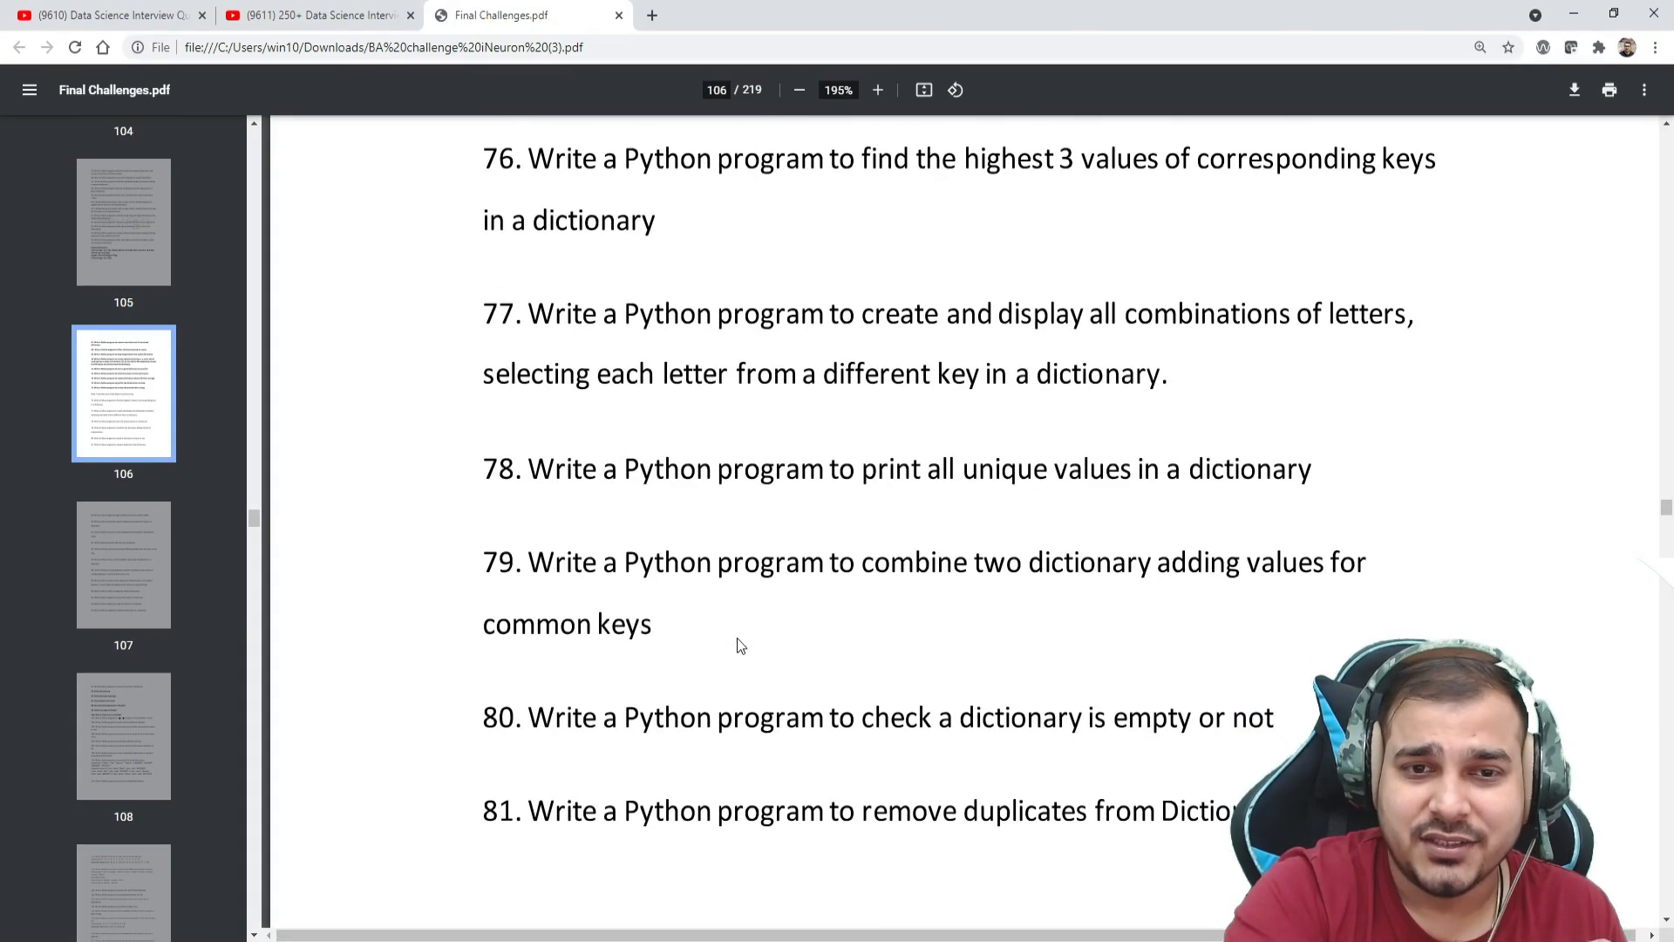
pyautogui.scroll(-3)
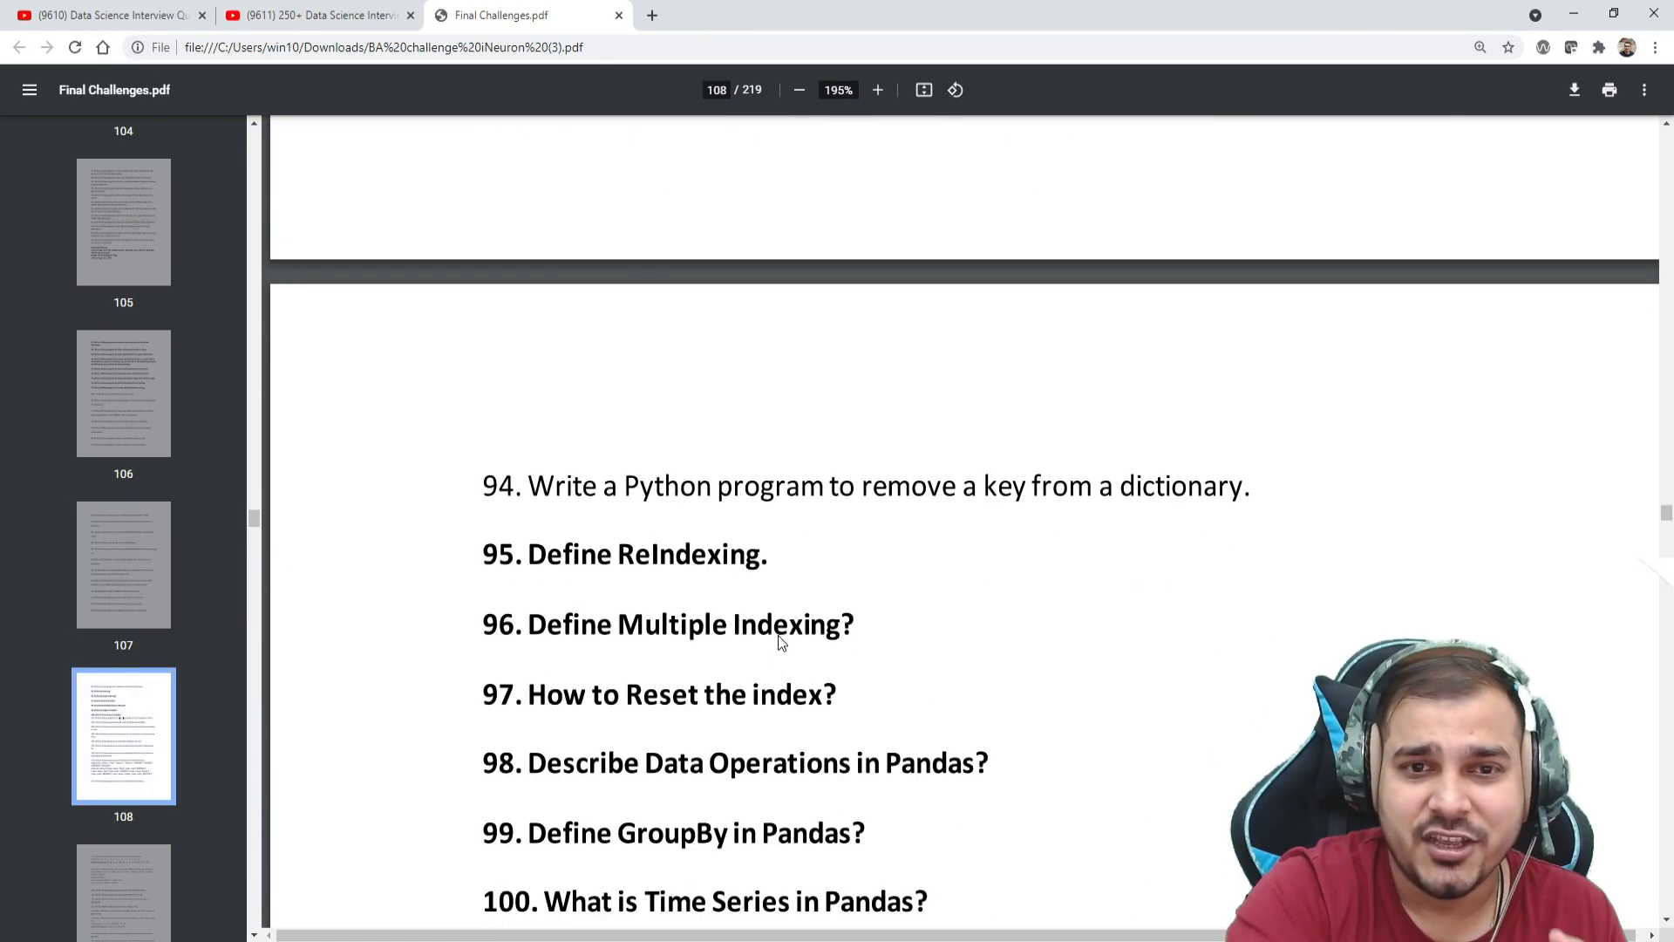
pyautogui.scroll(-3)
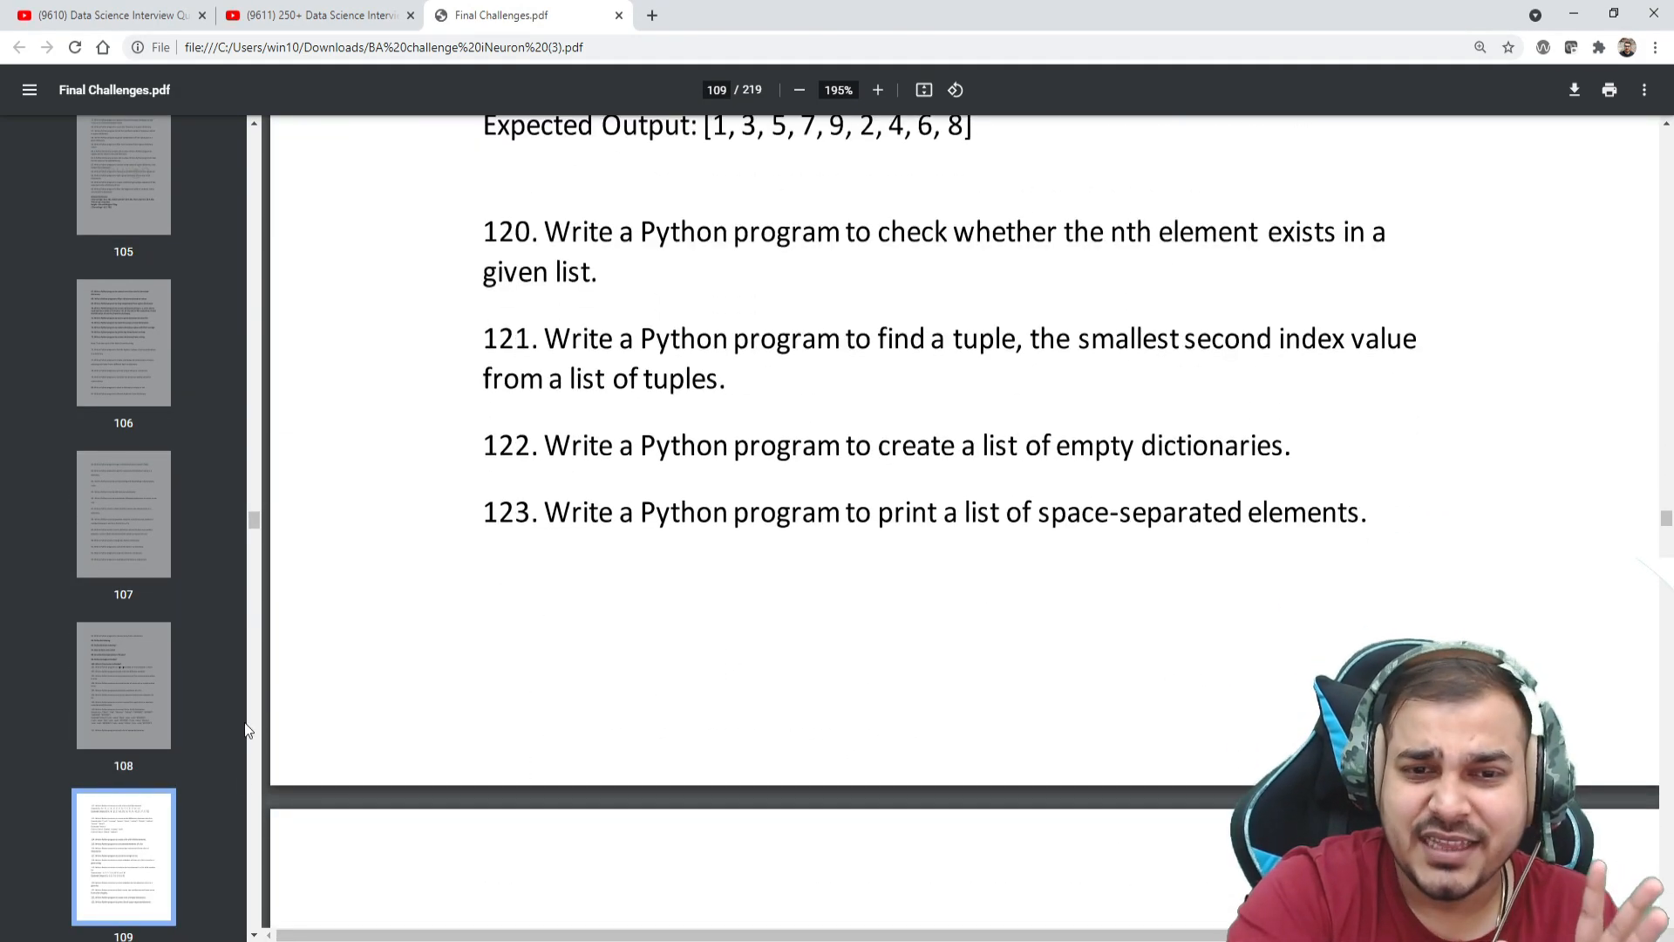
# Step: Skim the Python questions down to list exercises 141-145 on page 113
pyautogui.scroll(-3)
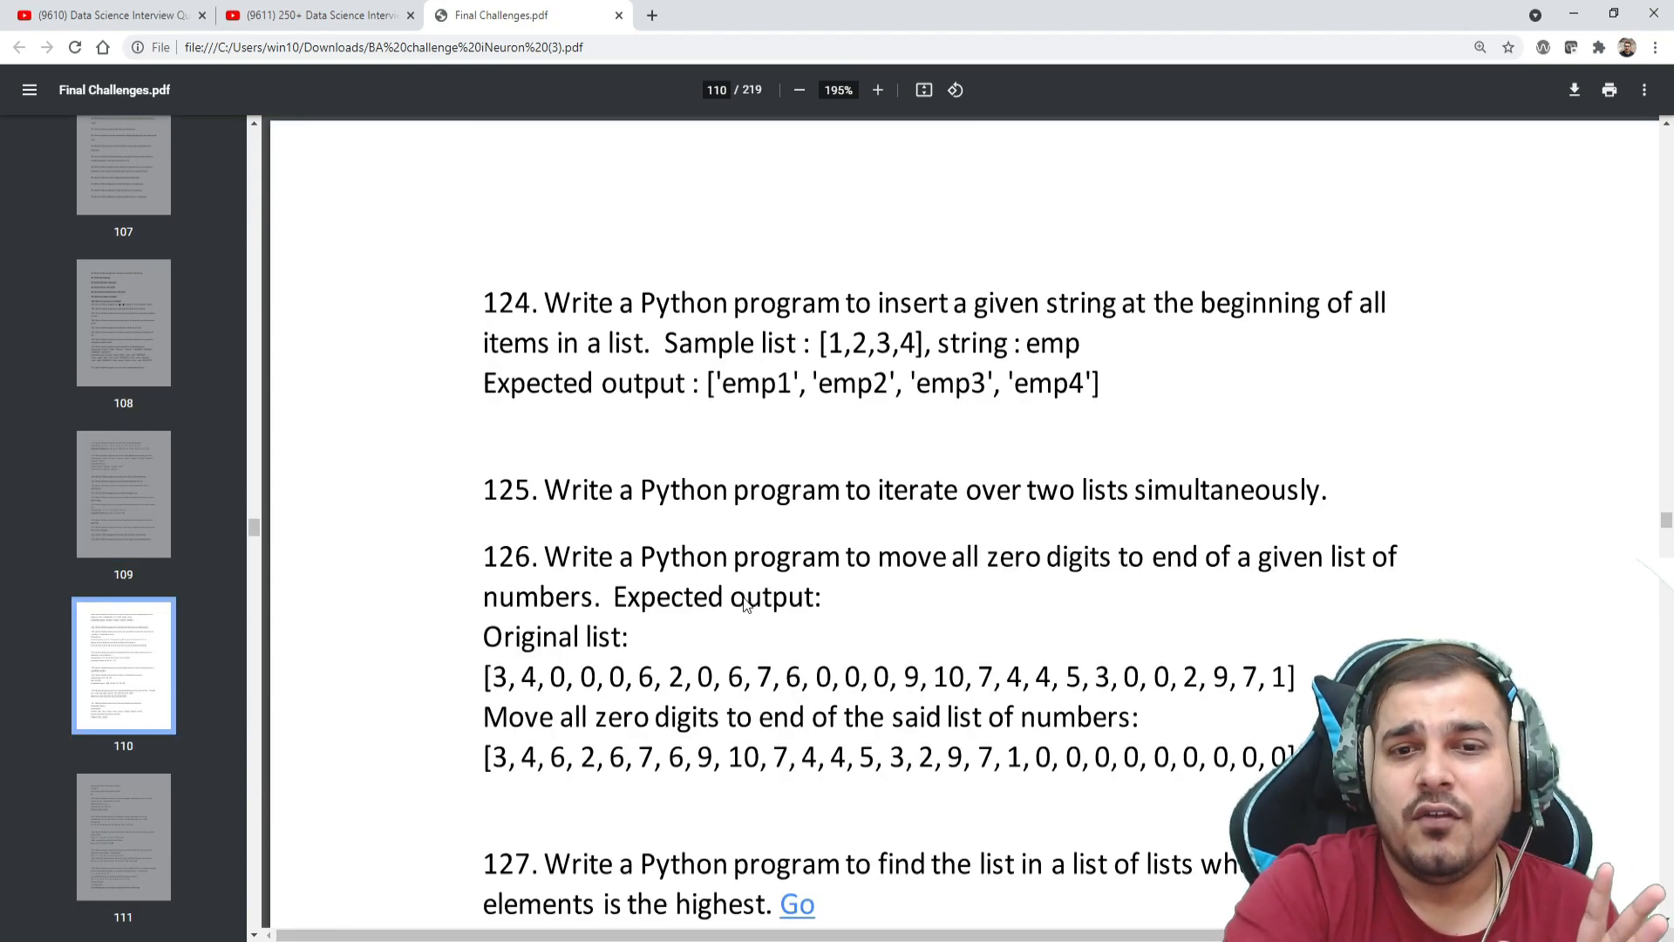
pyautogui.scroll(-3)
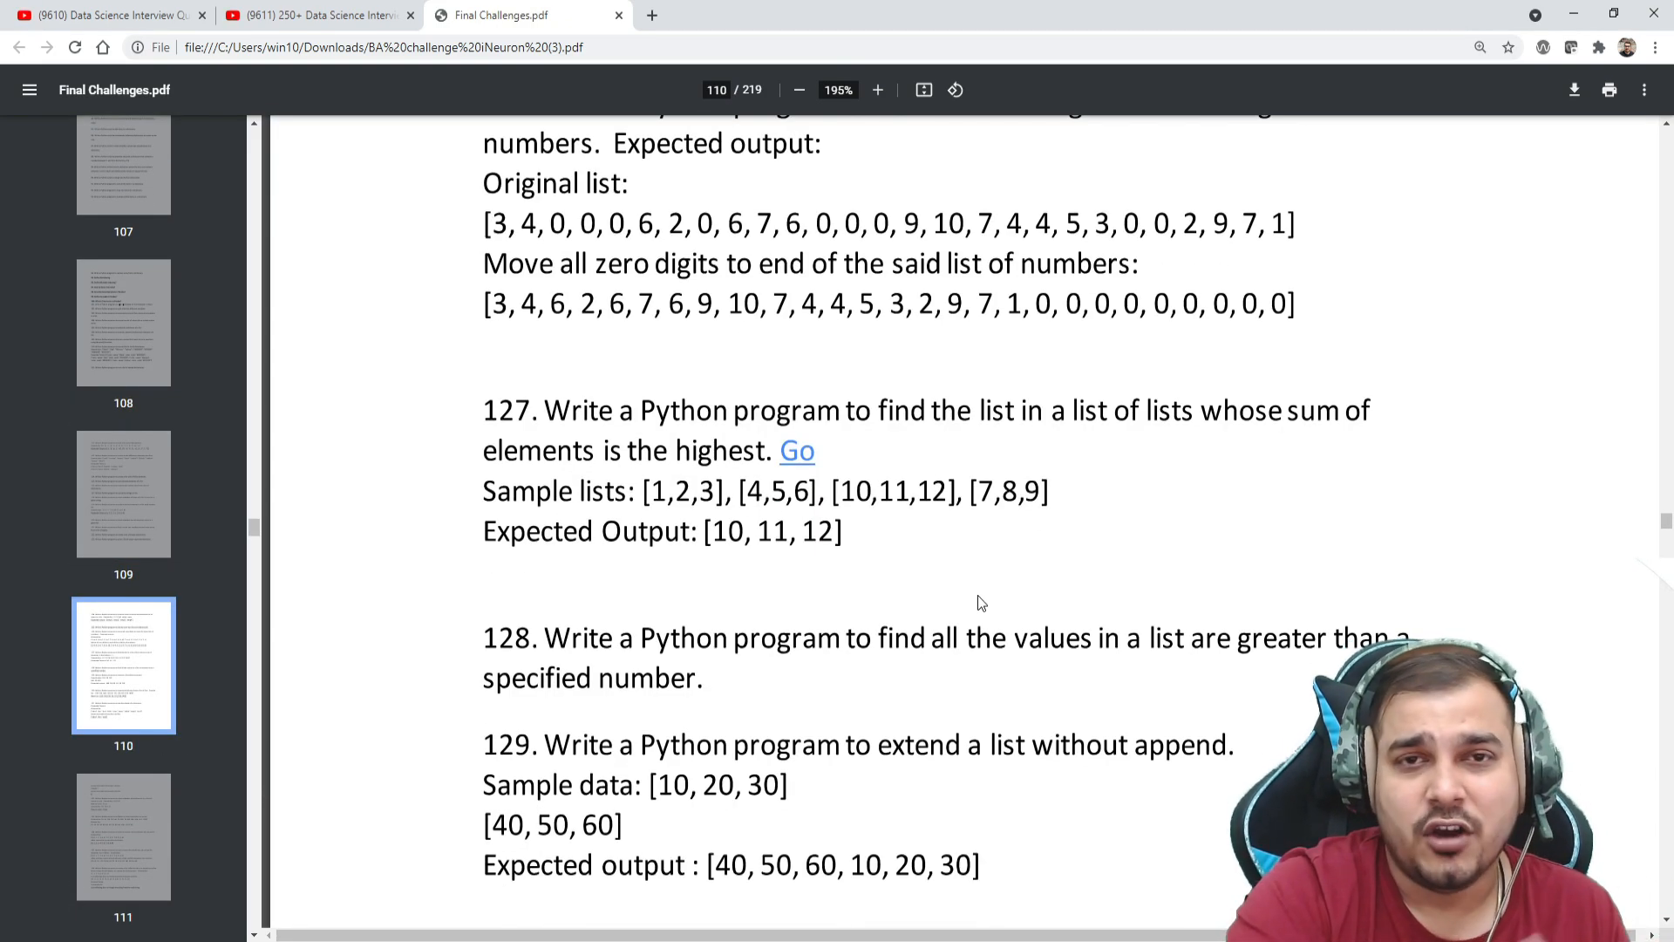
pyautogui.scroll(-3)
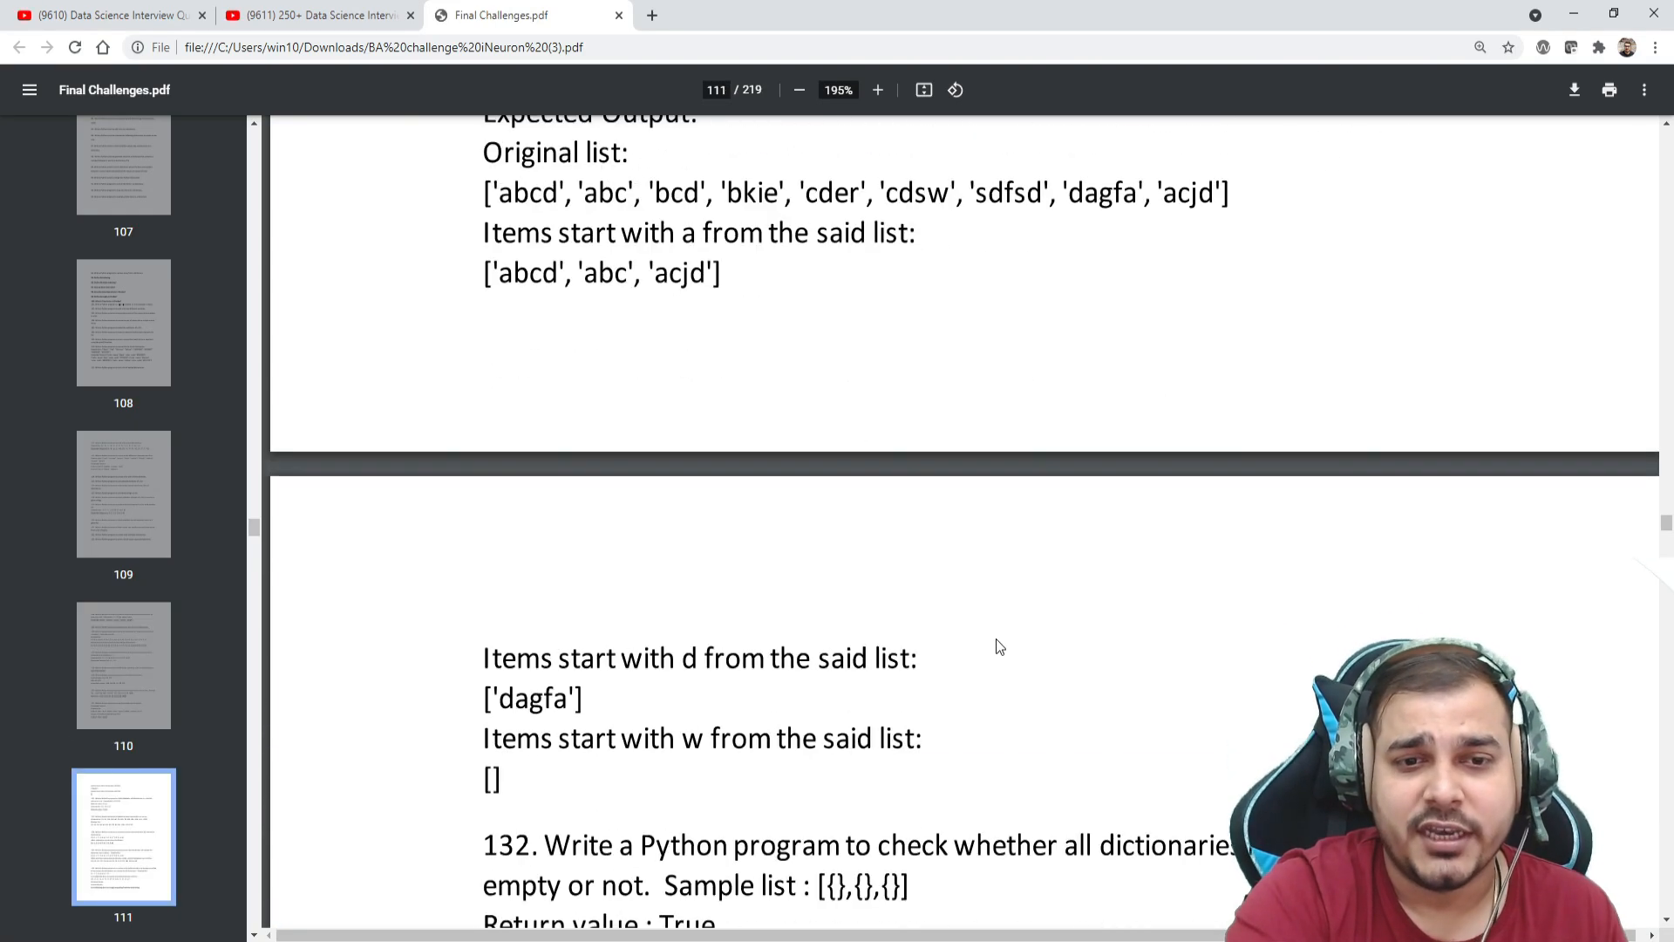
pyautogui.scroll(-3)
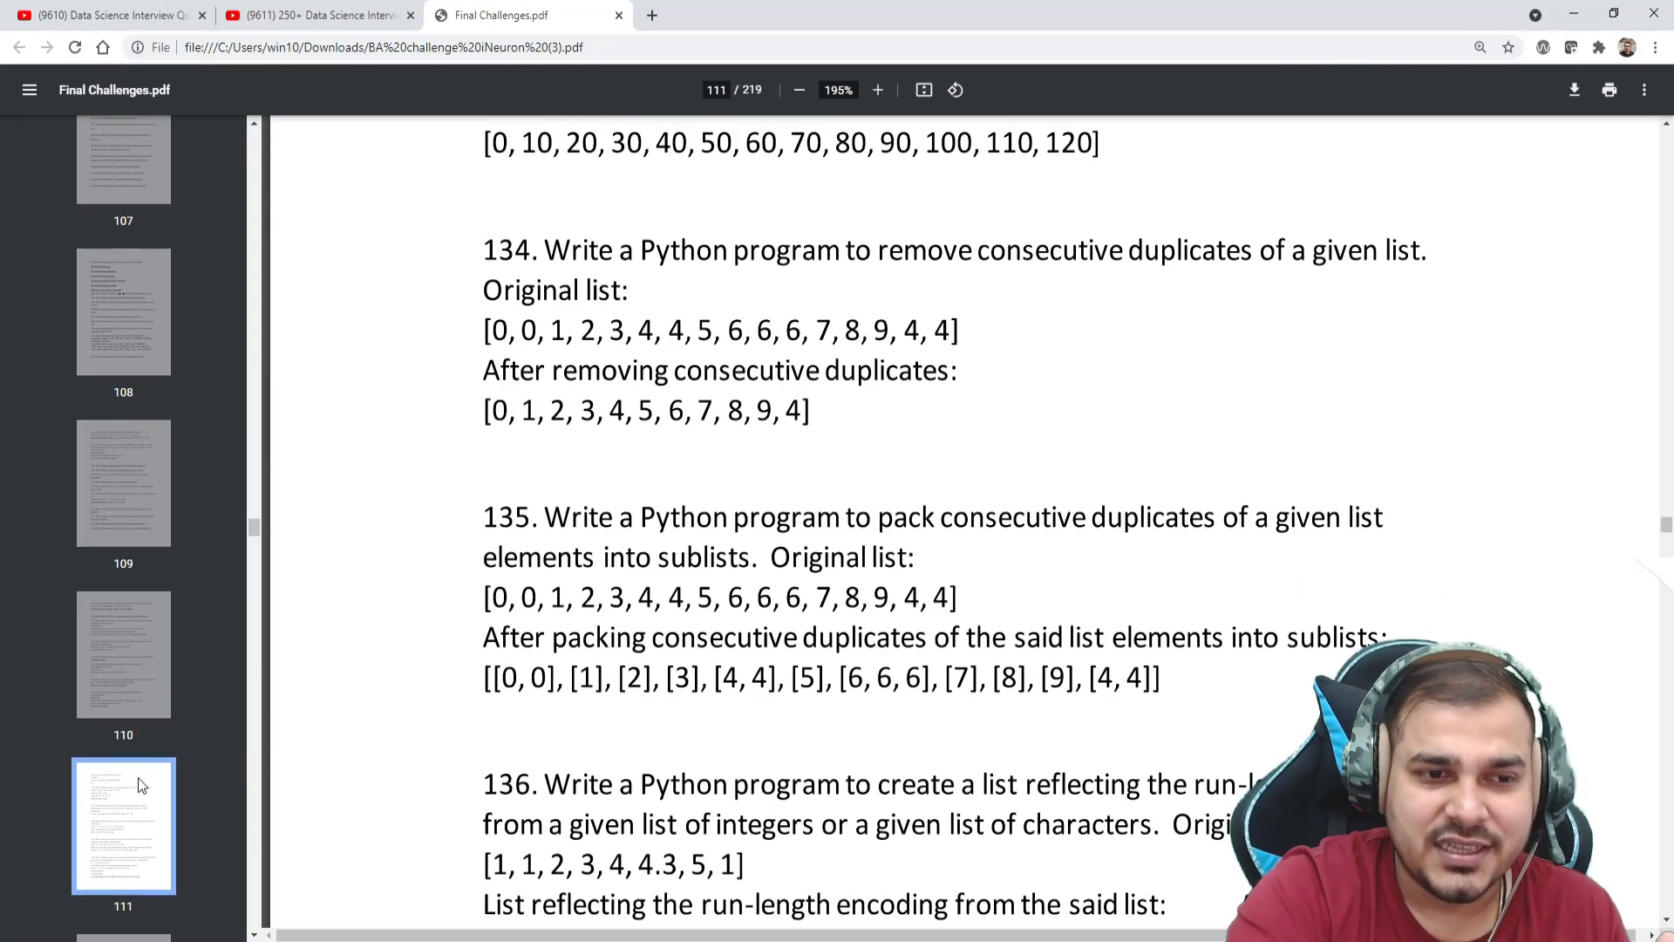
pyautogui.scroll(-3)
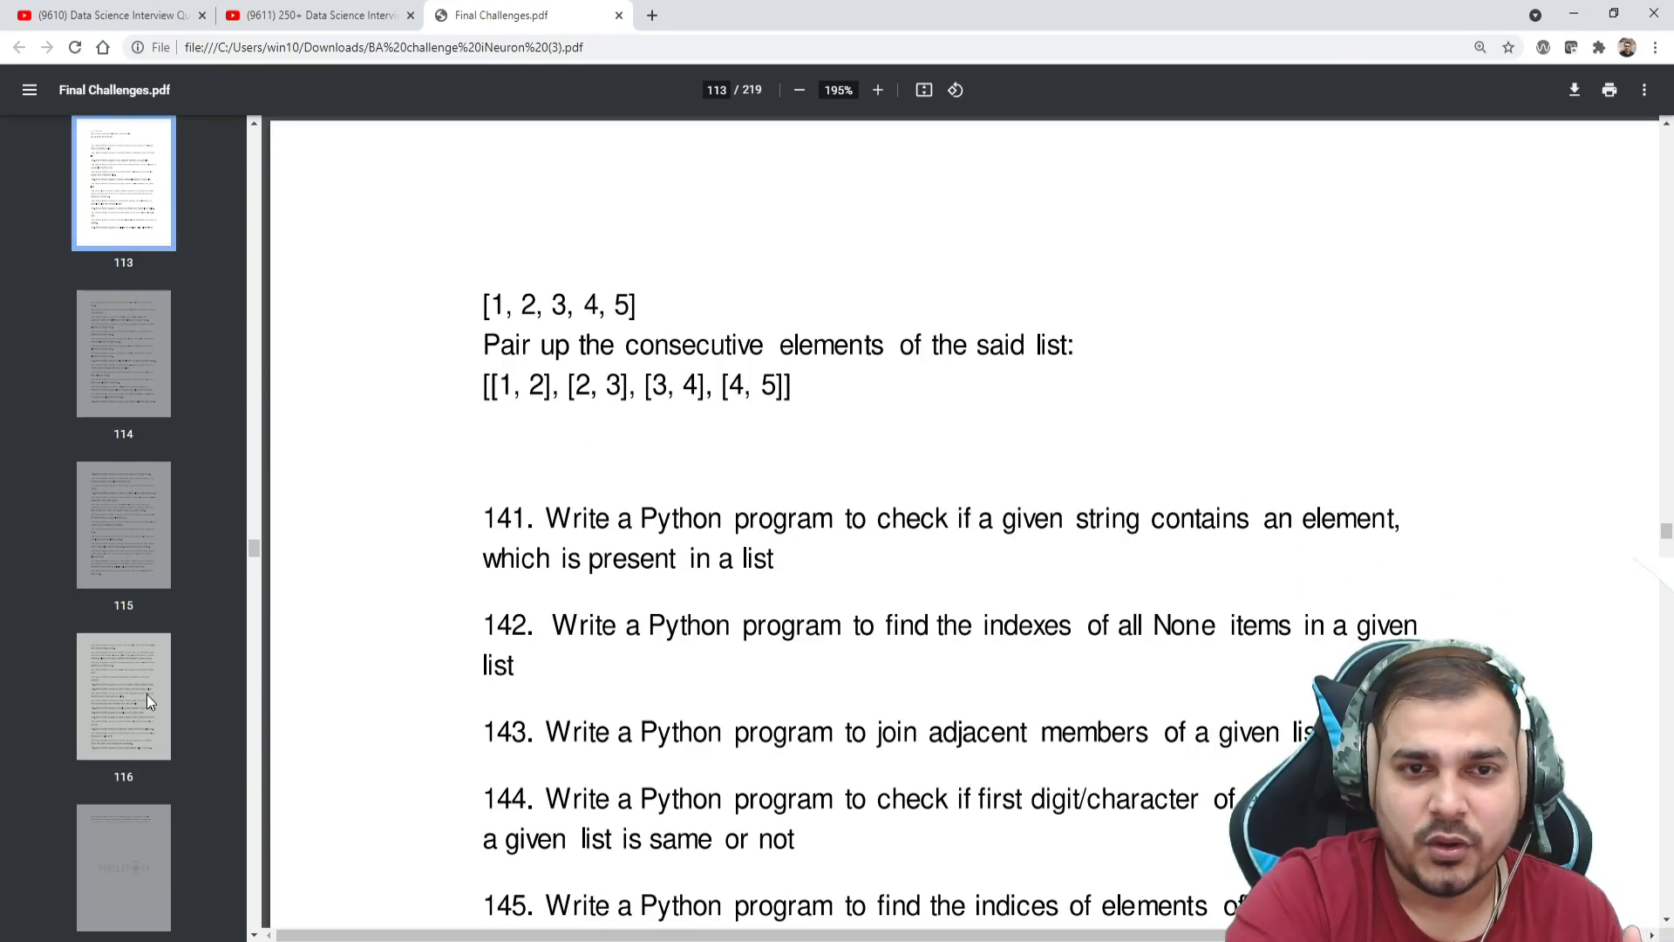
pyautogui.scroll(-3)
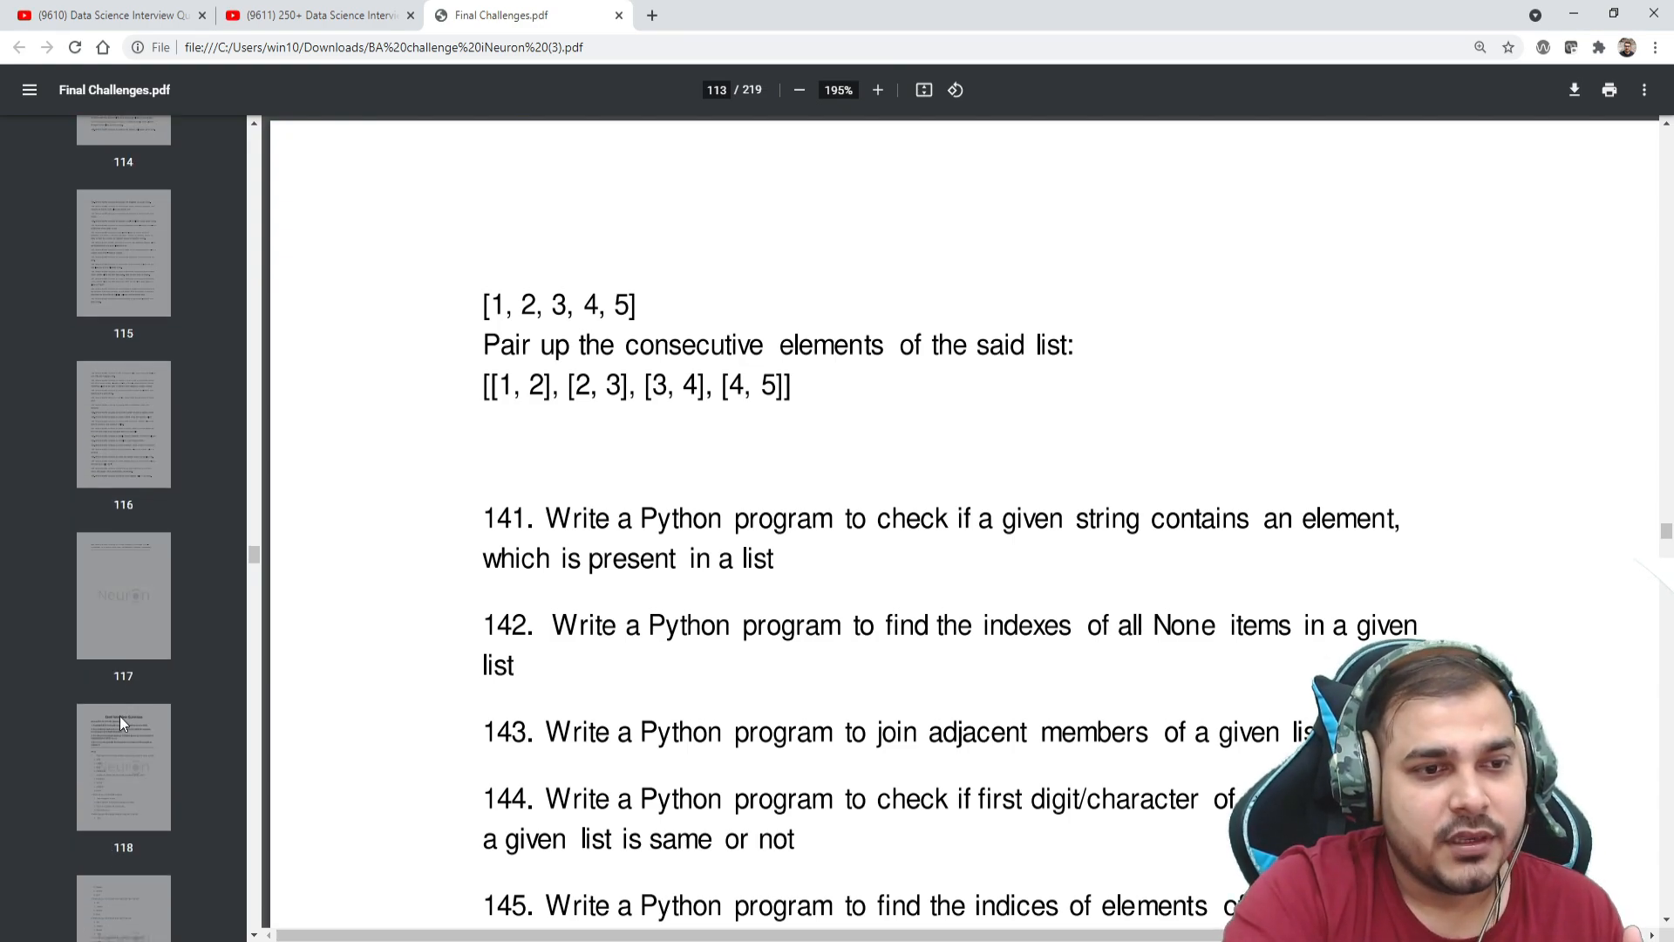
# Step: Jump to page 118, the start of the Excel questions, and read the Excel MCQs
pyautogui.click(122, 767)
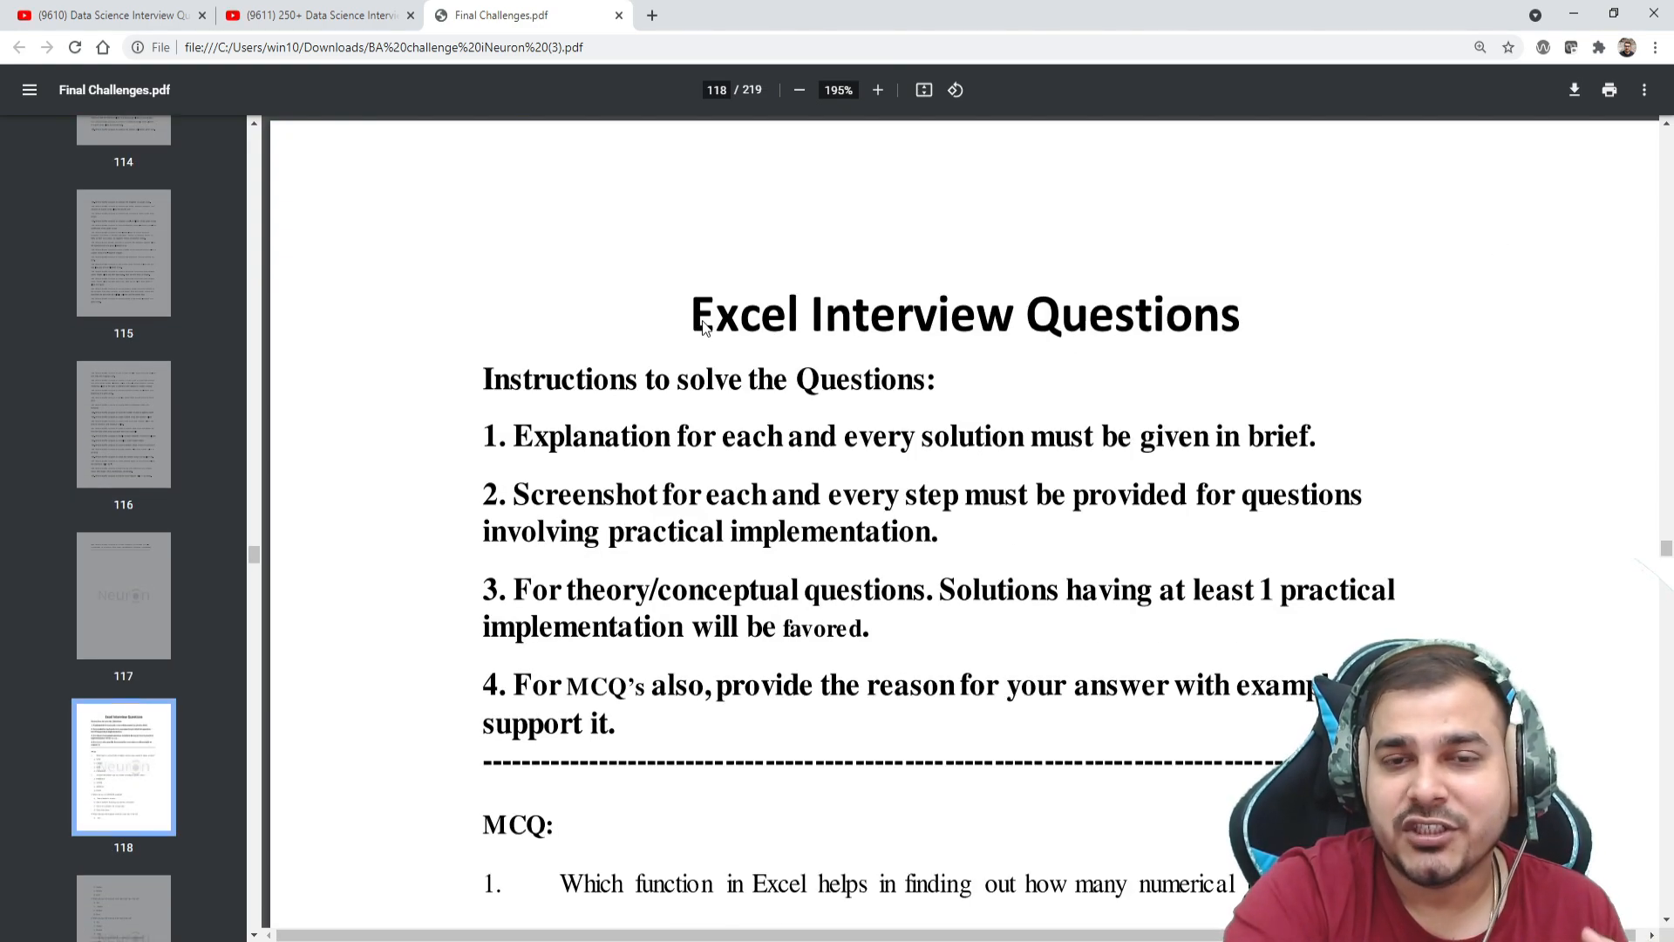
pyautogui.scroll(-3)
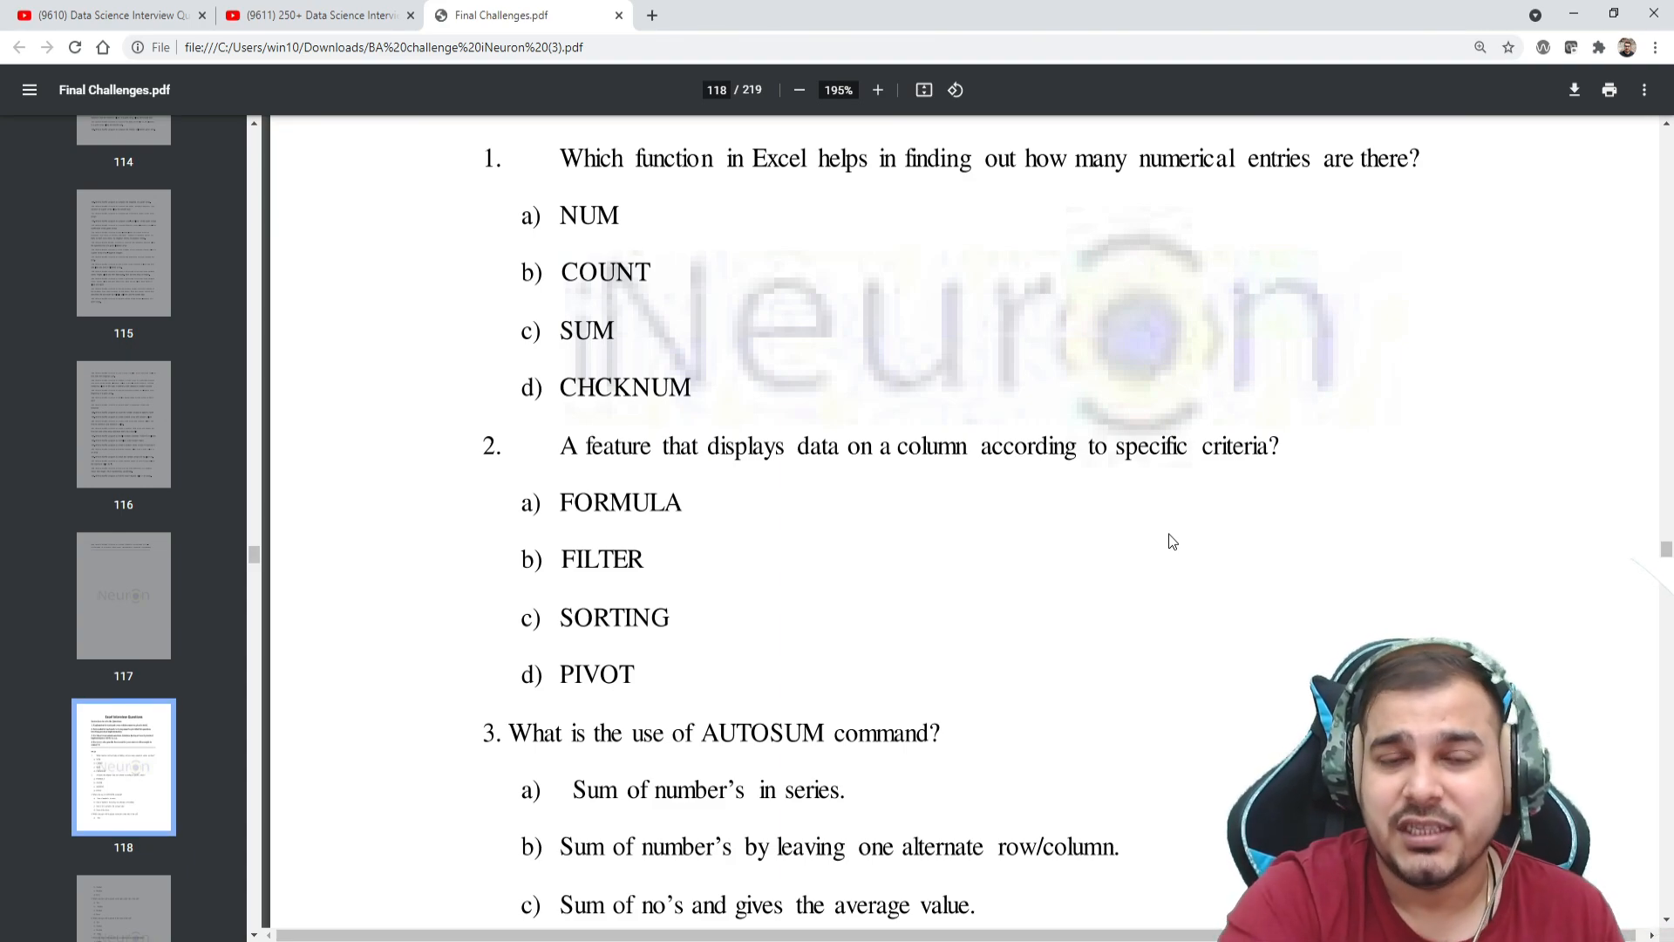
pyautogui.scroll(-3)
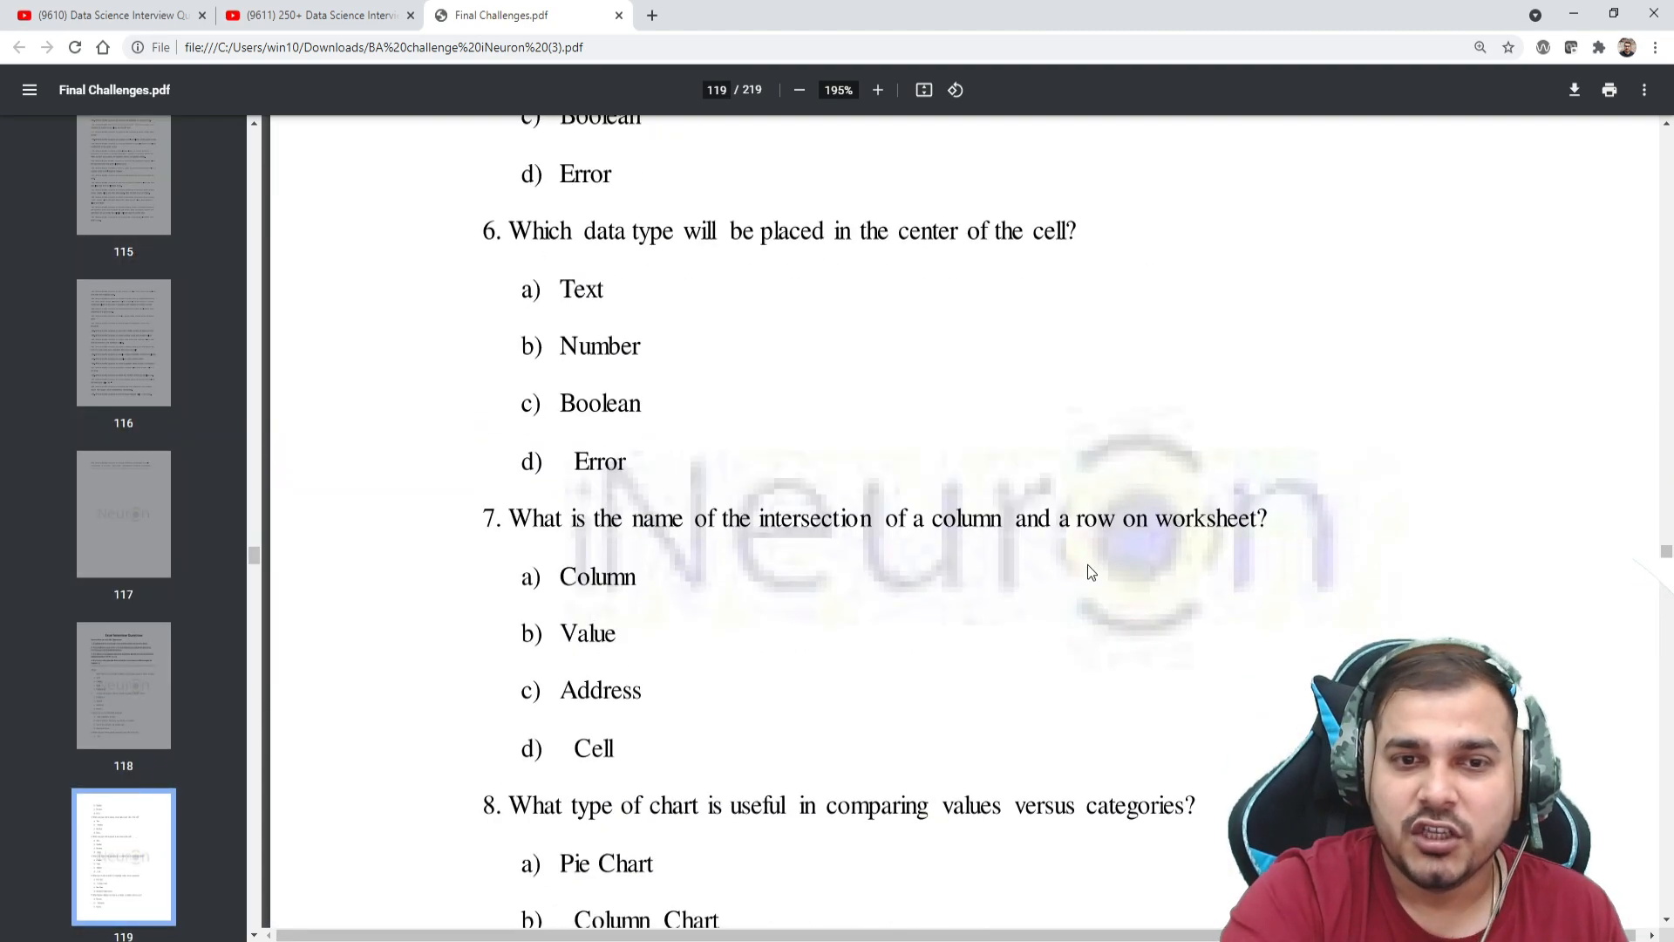
pyautogui.scroll(-3)
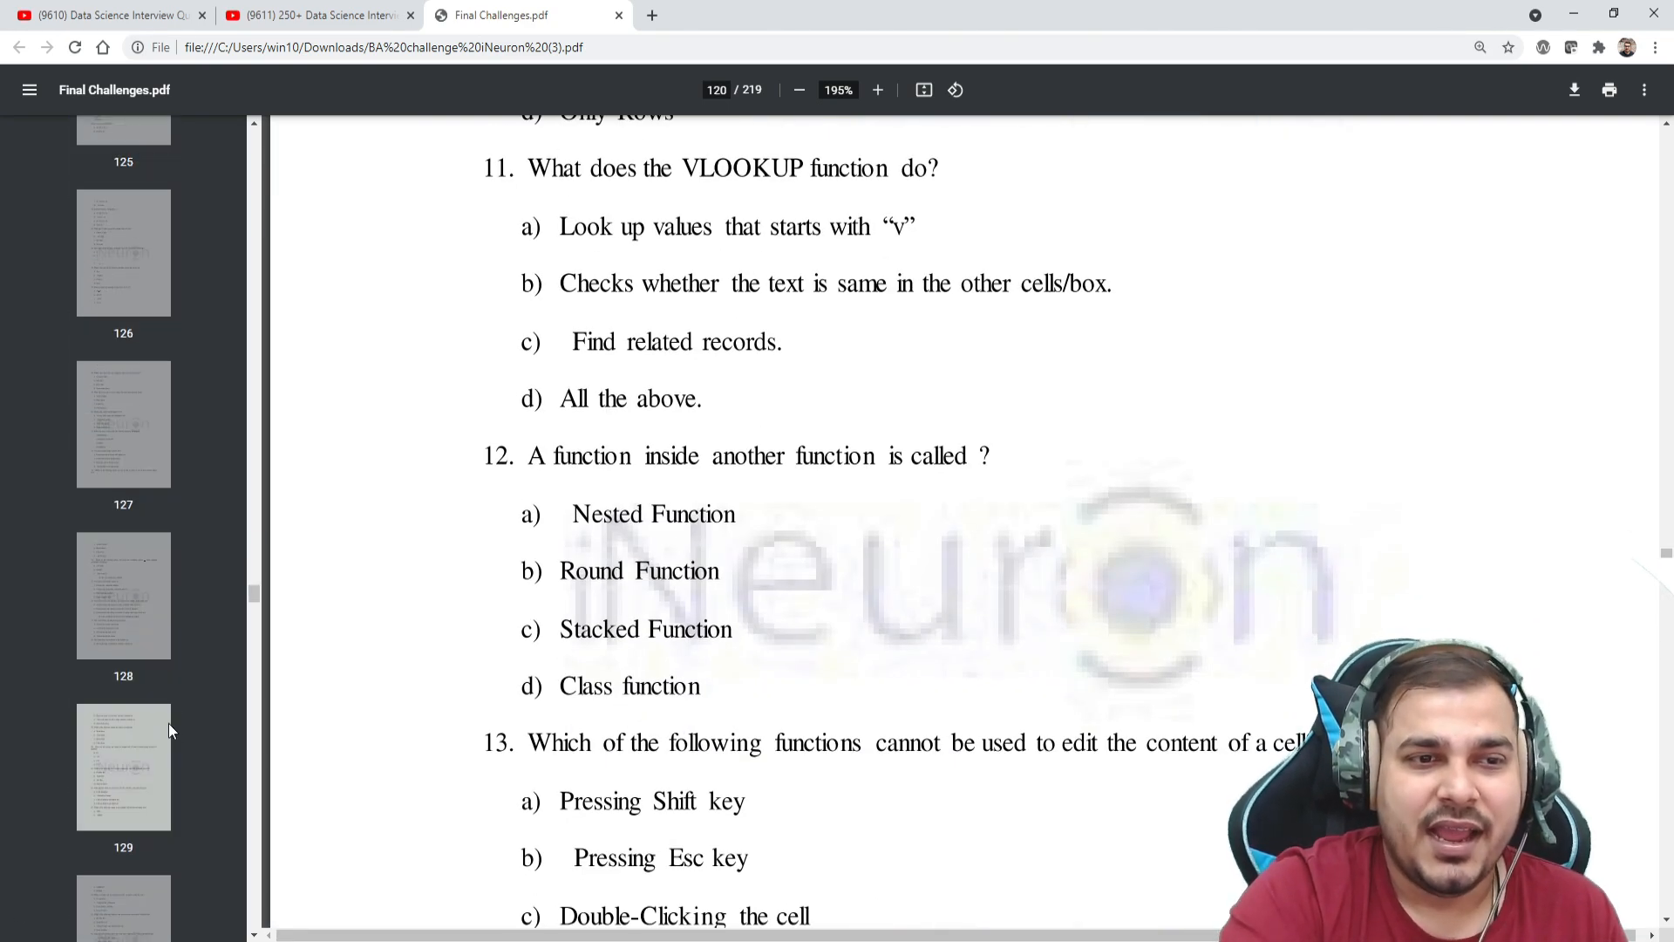
# Step: Jump to page 128 and continue to the end of the Excel subjective questions on page 150
pyautogui.click(122, 594)
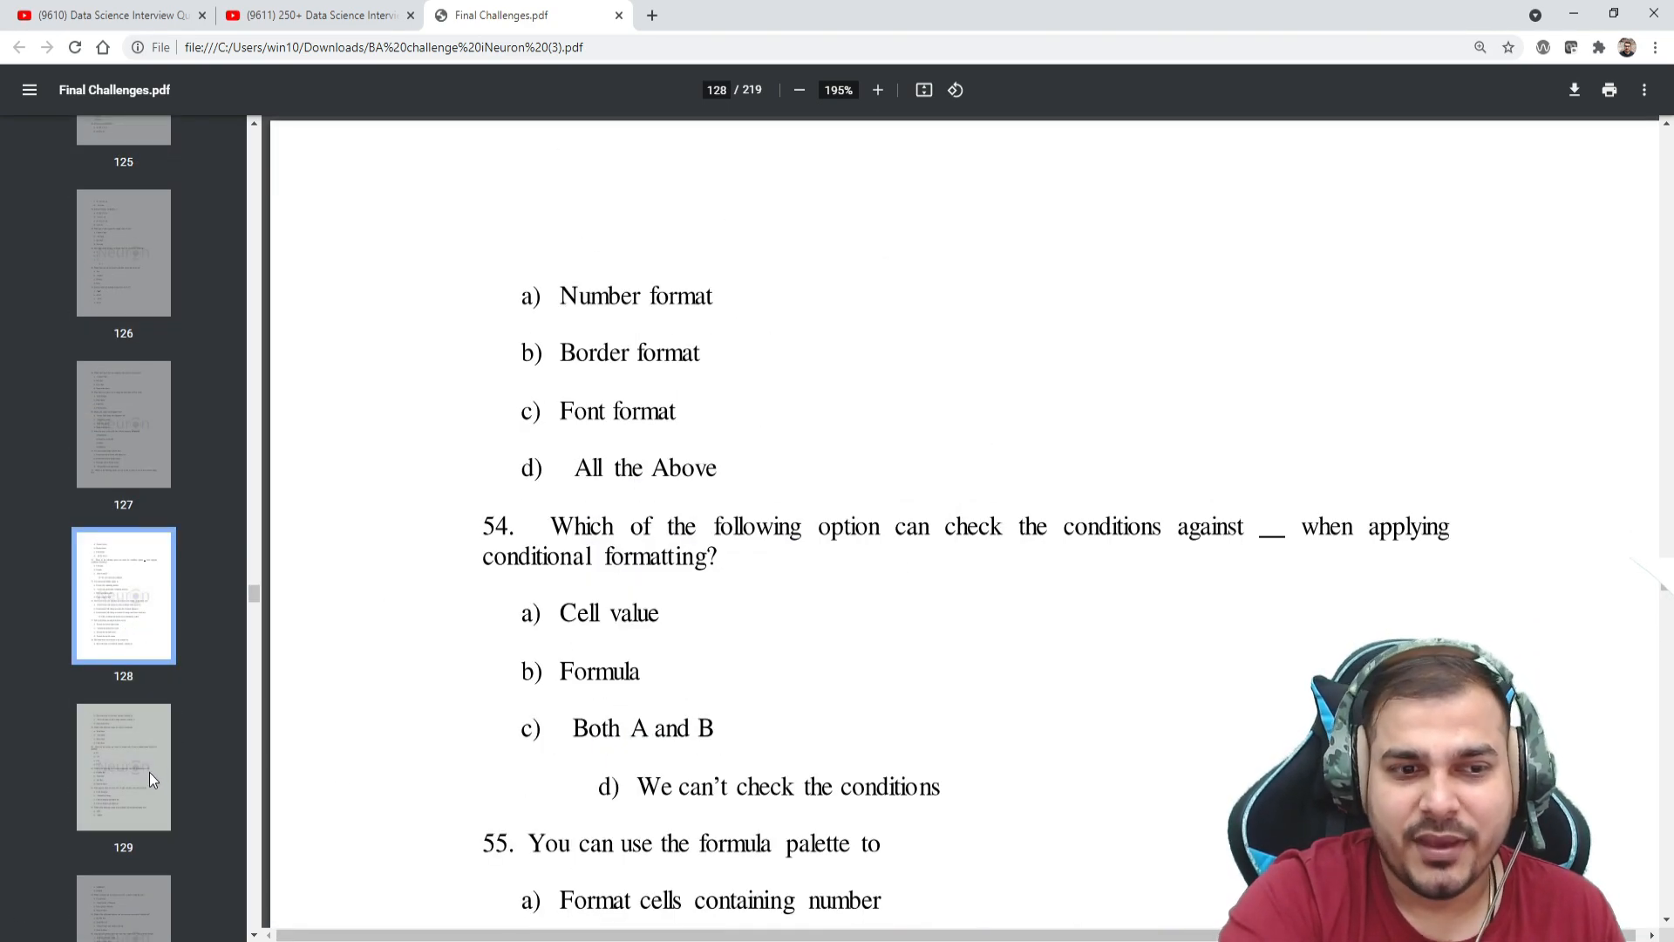
pyautogui.scroll(-3)
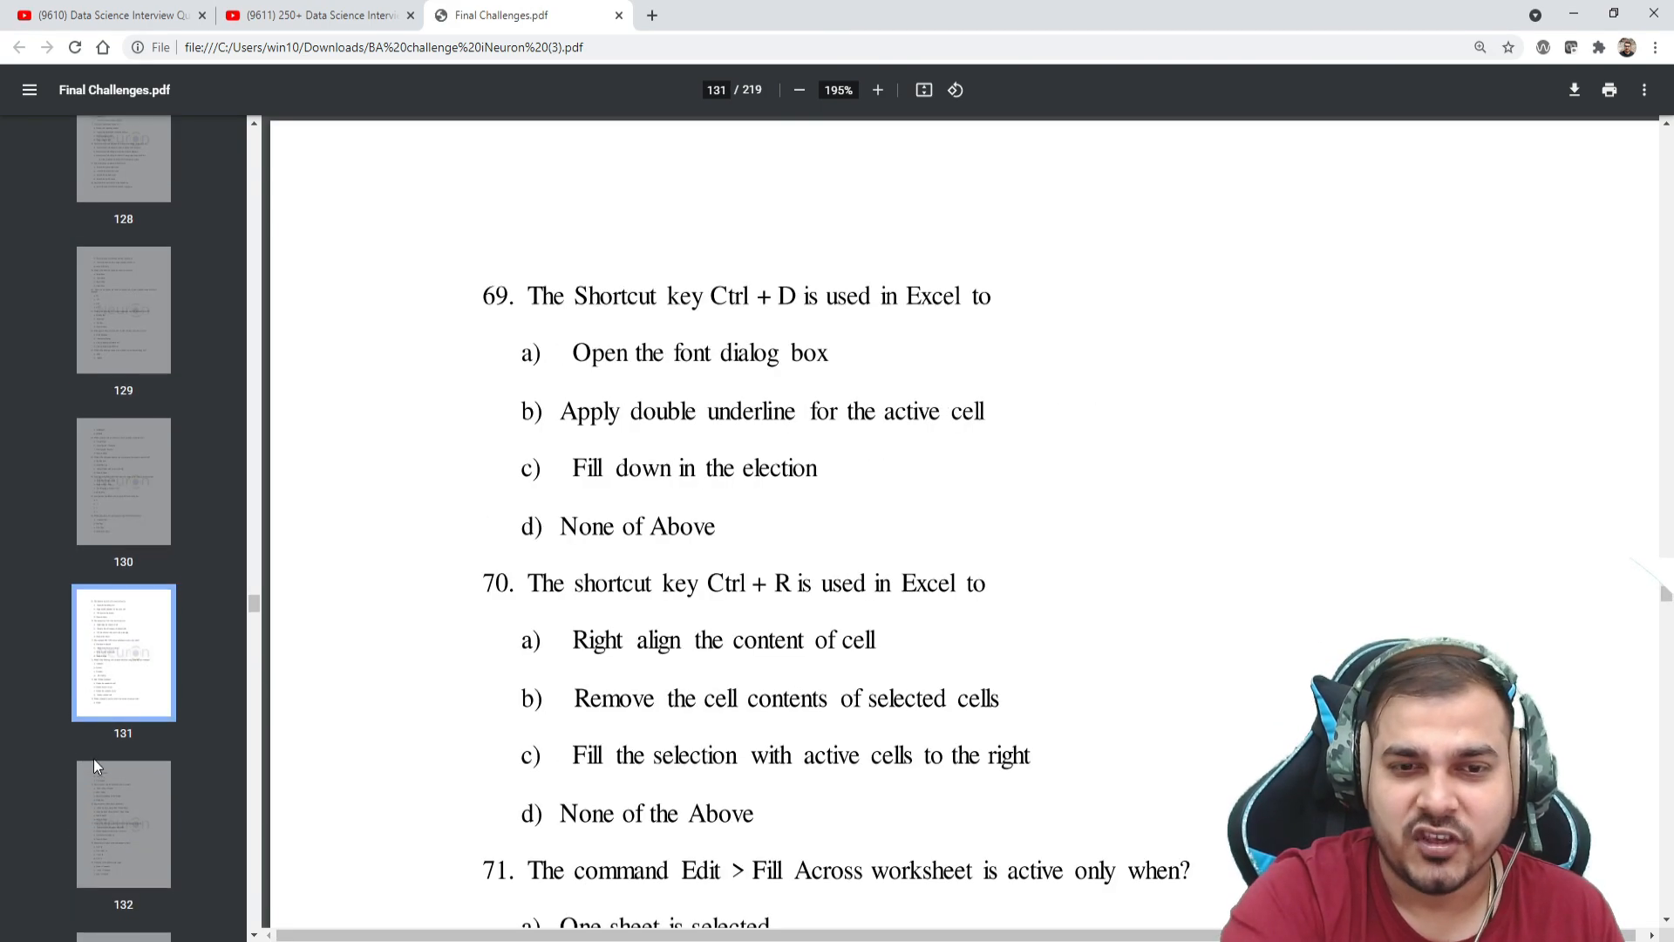
pyautogui.scroll(-3)
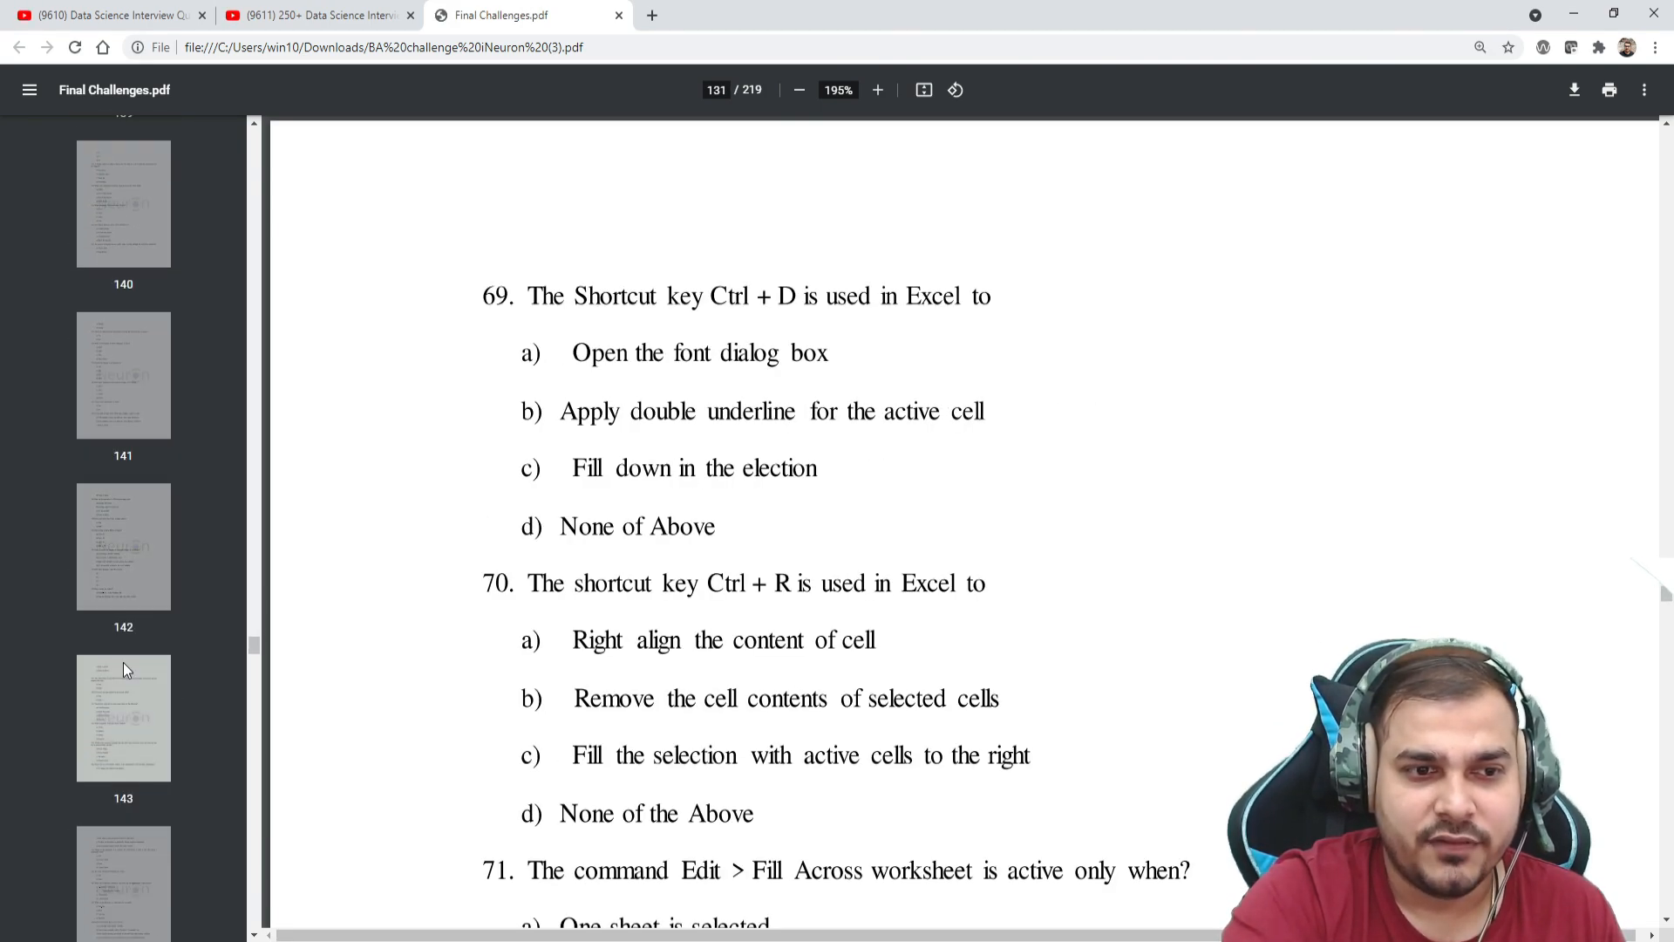
pyautogui.scroll(-3)
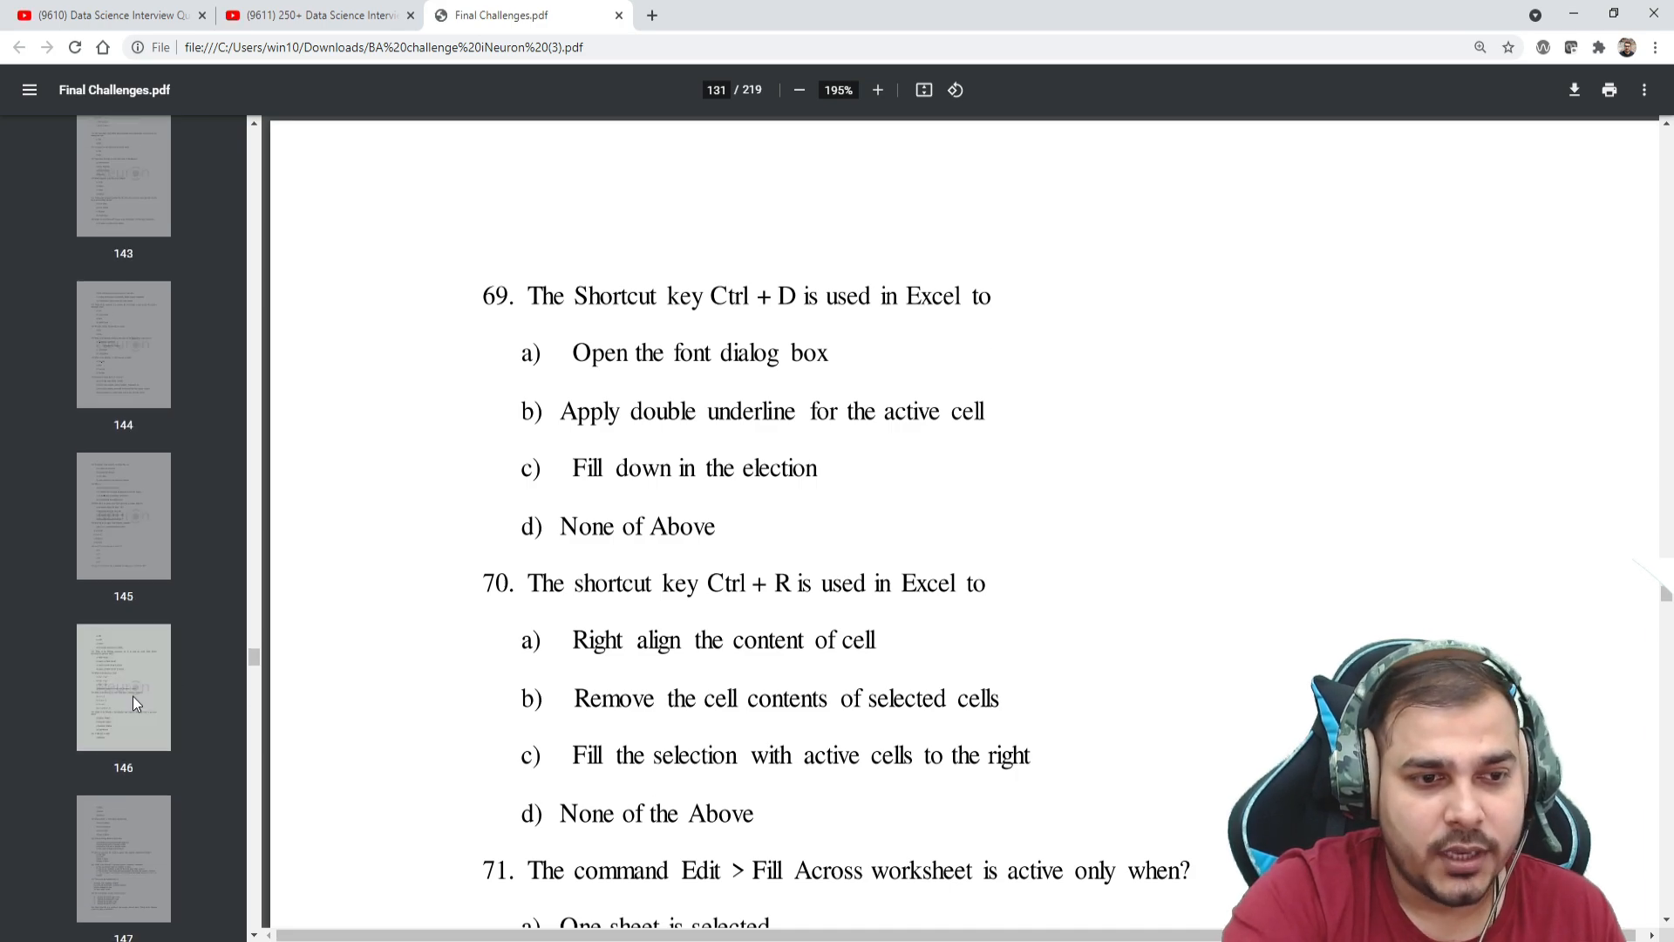
pyautogui.scroll(-3)
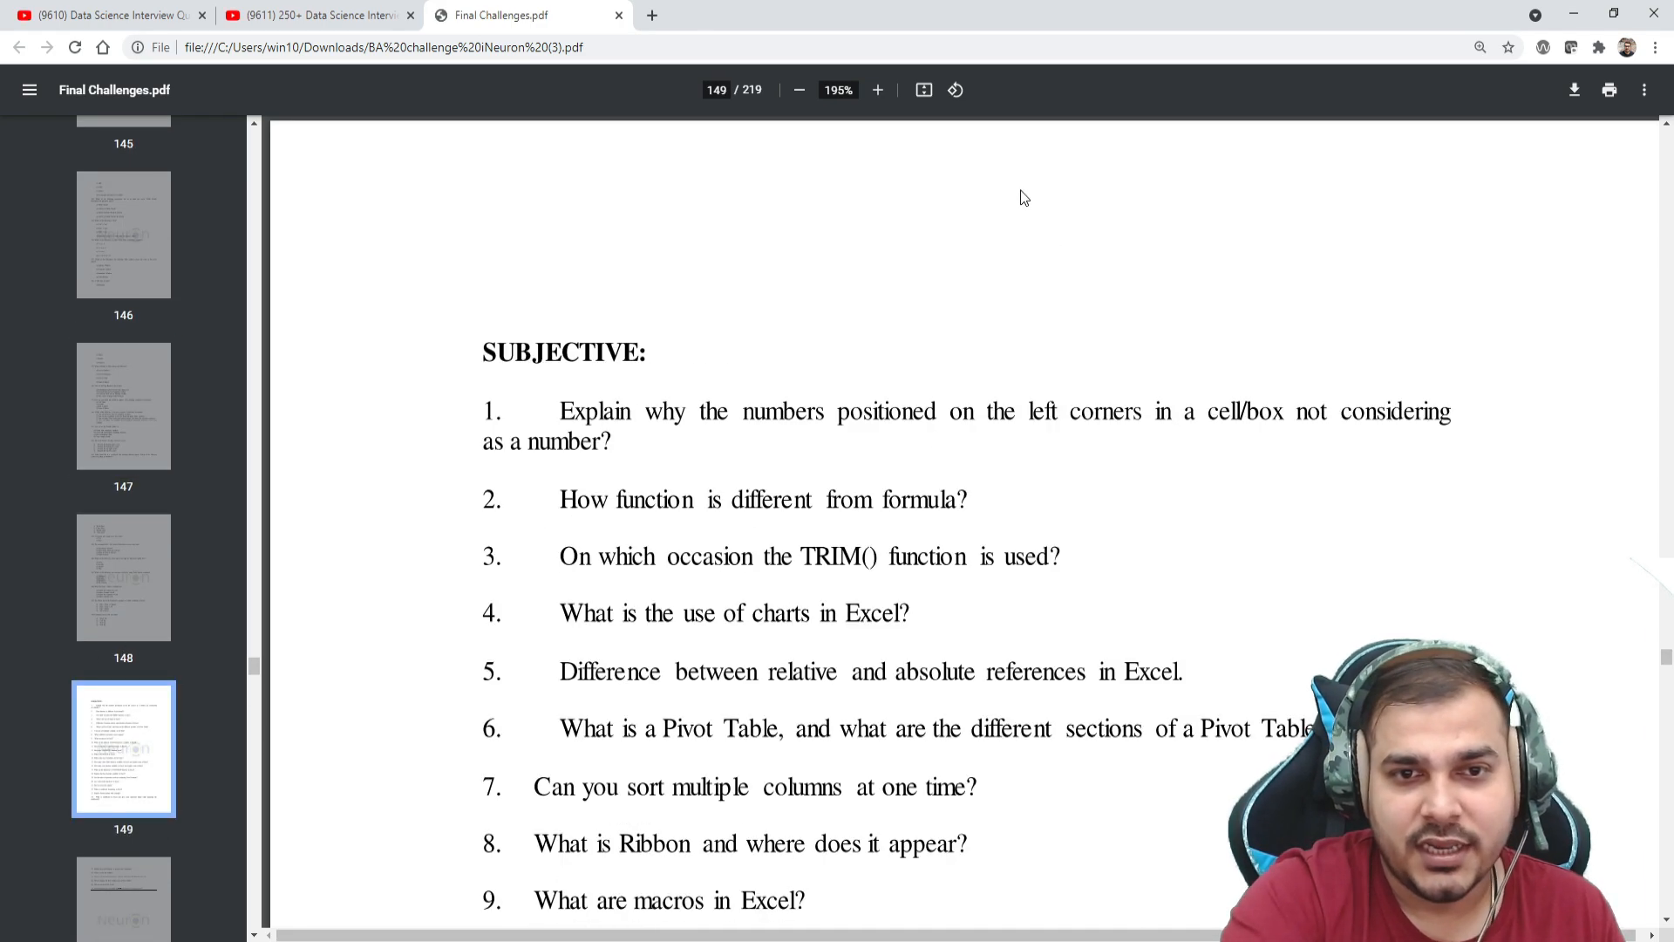
pyautogui.scroll(-3)
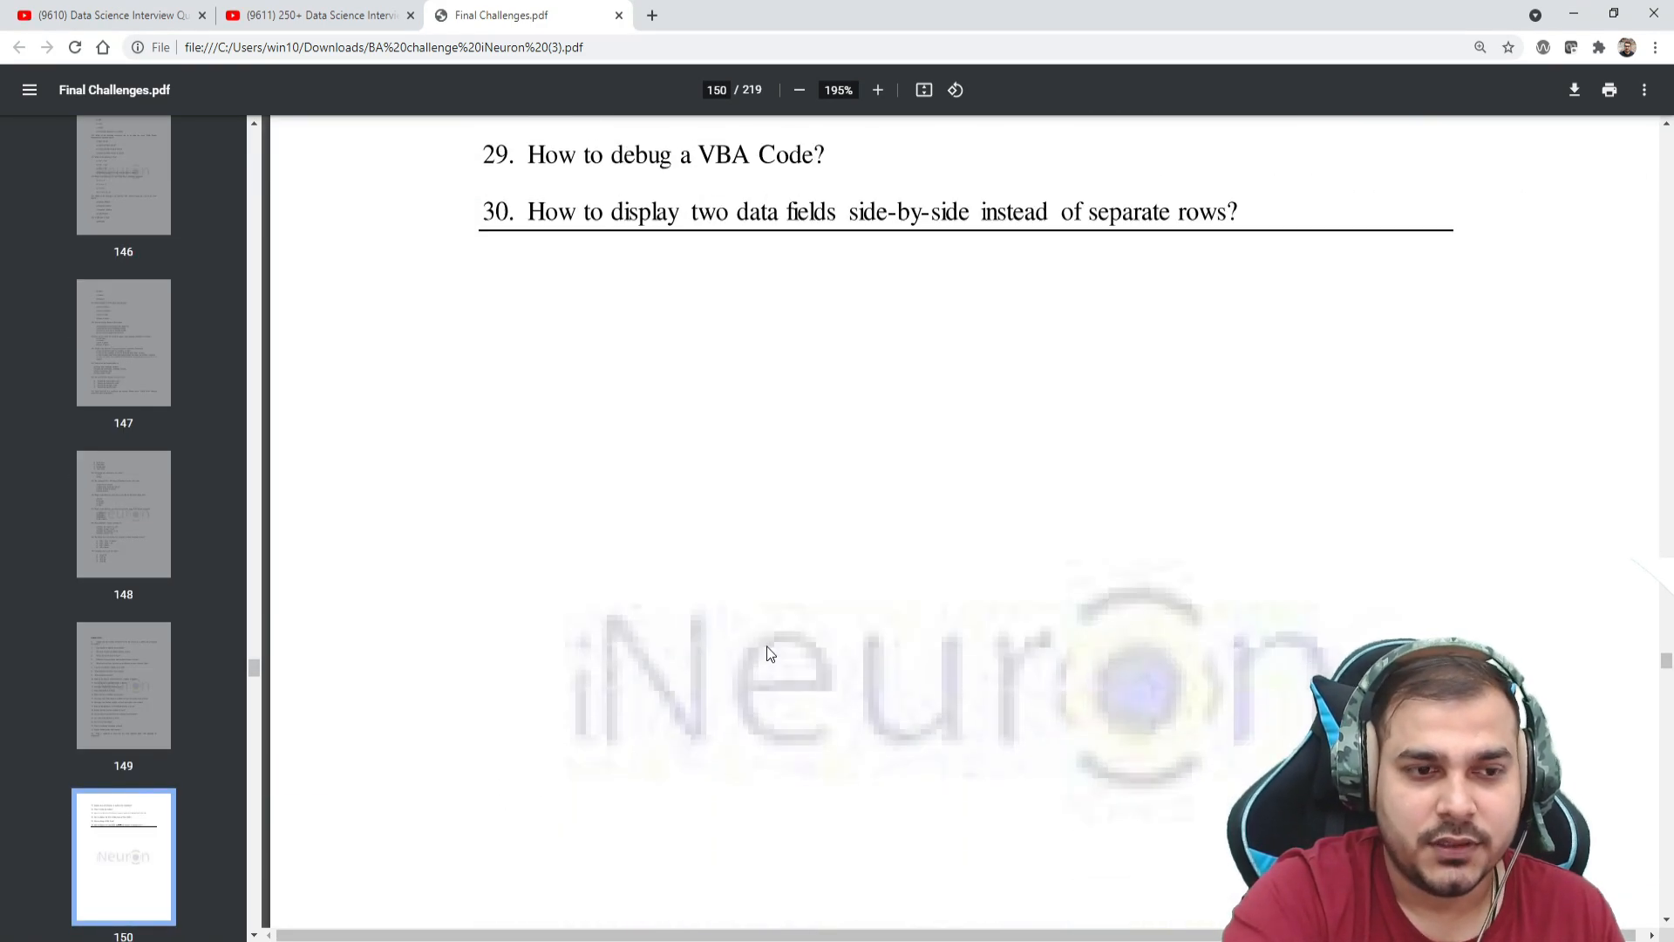
# Step: Scroll into the Qlik View section to the Trellis and bar chart questions on page 152
pyautogui.scroll(-3)
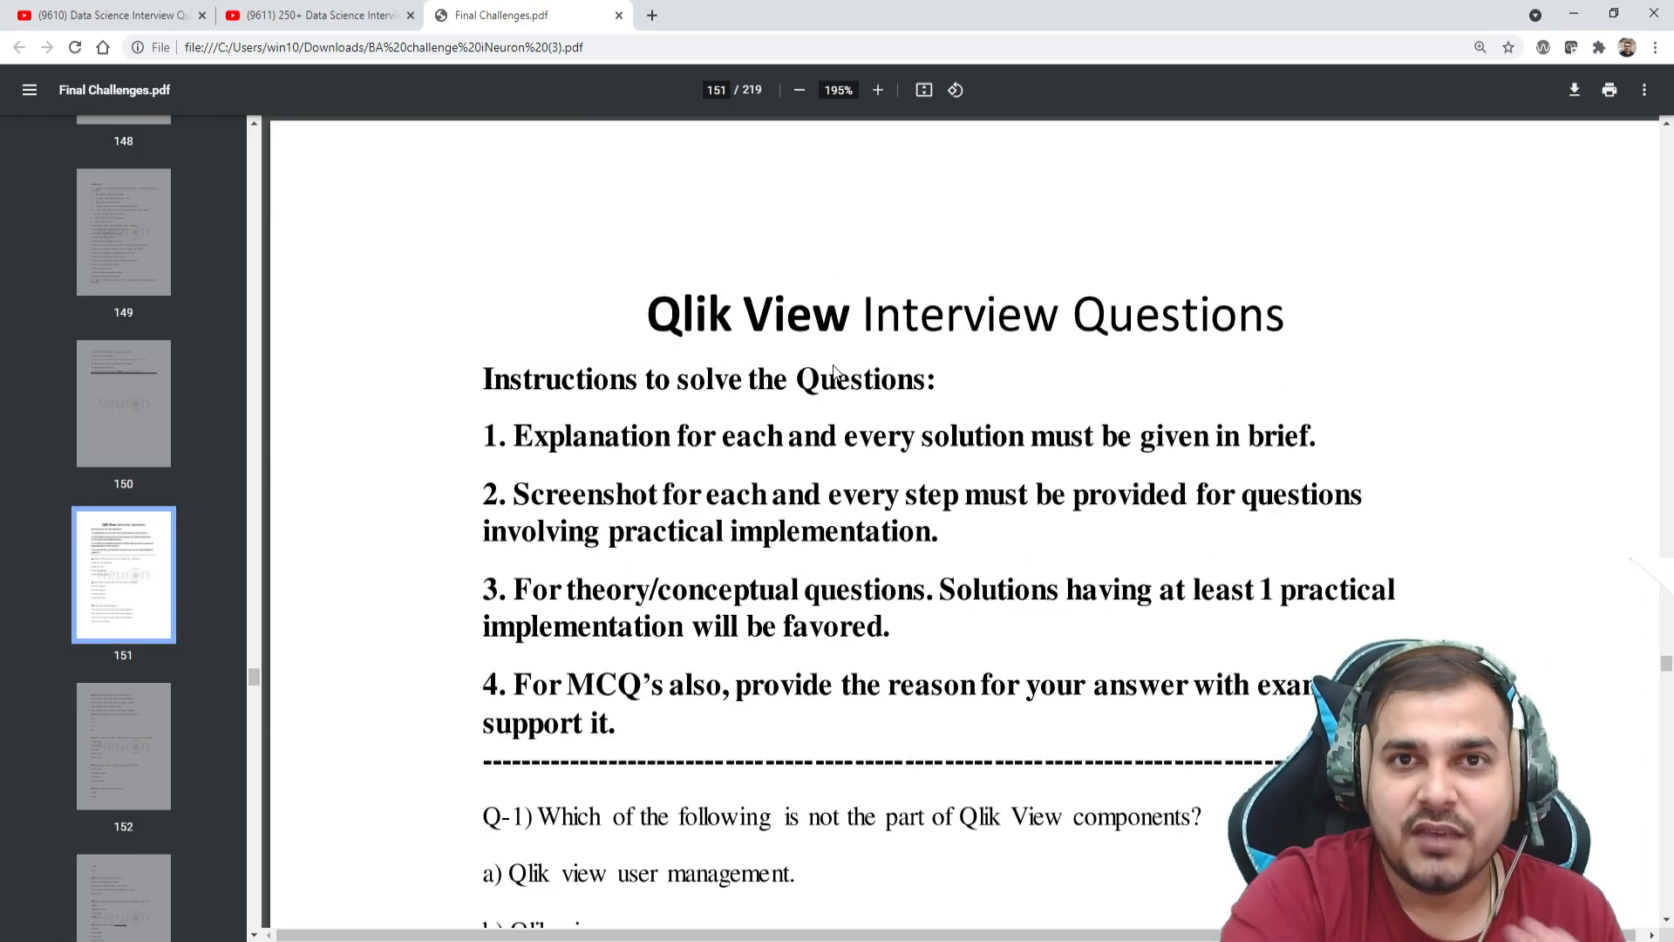
pyautogui.moveTo(844, 640)
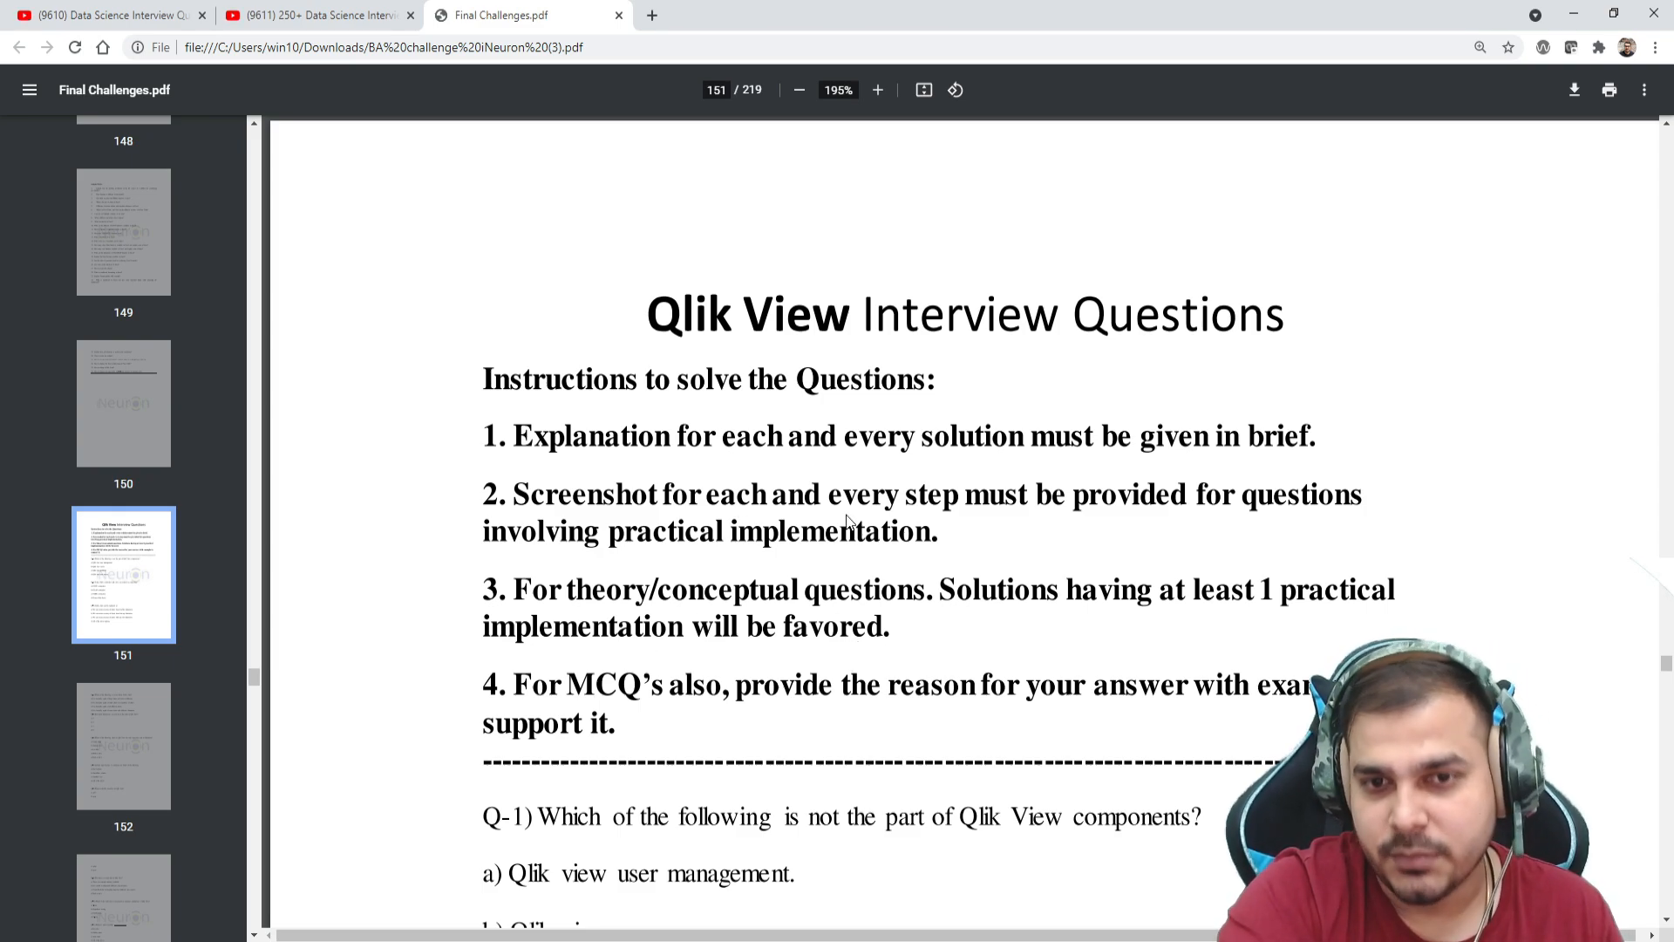
pyautogui.moveTo(724, 704)
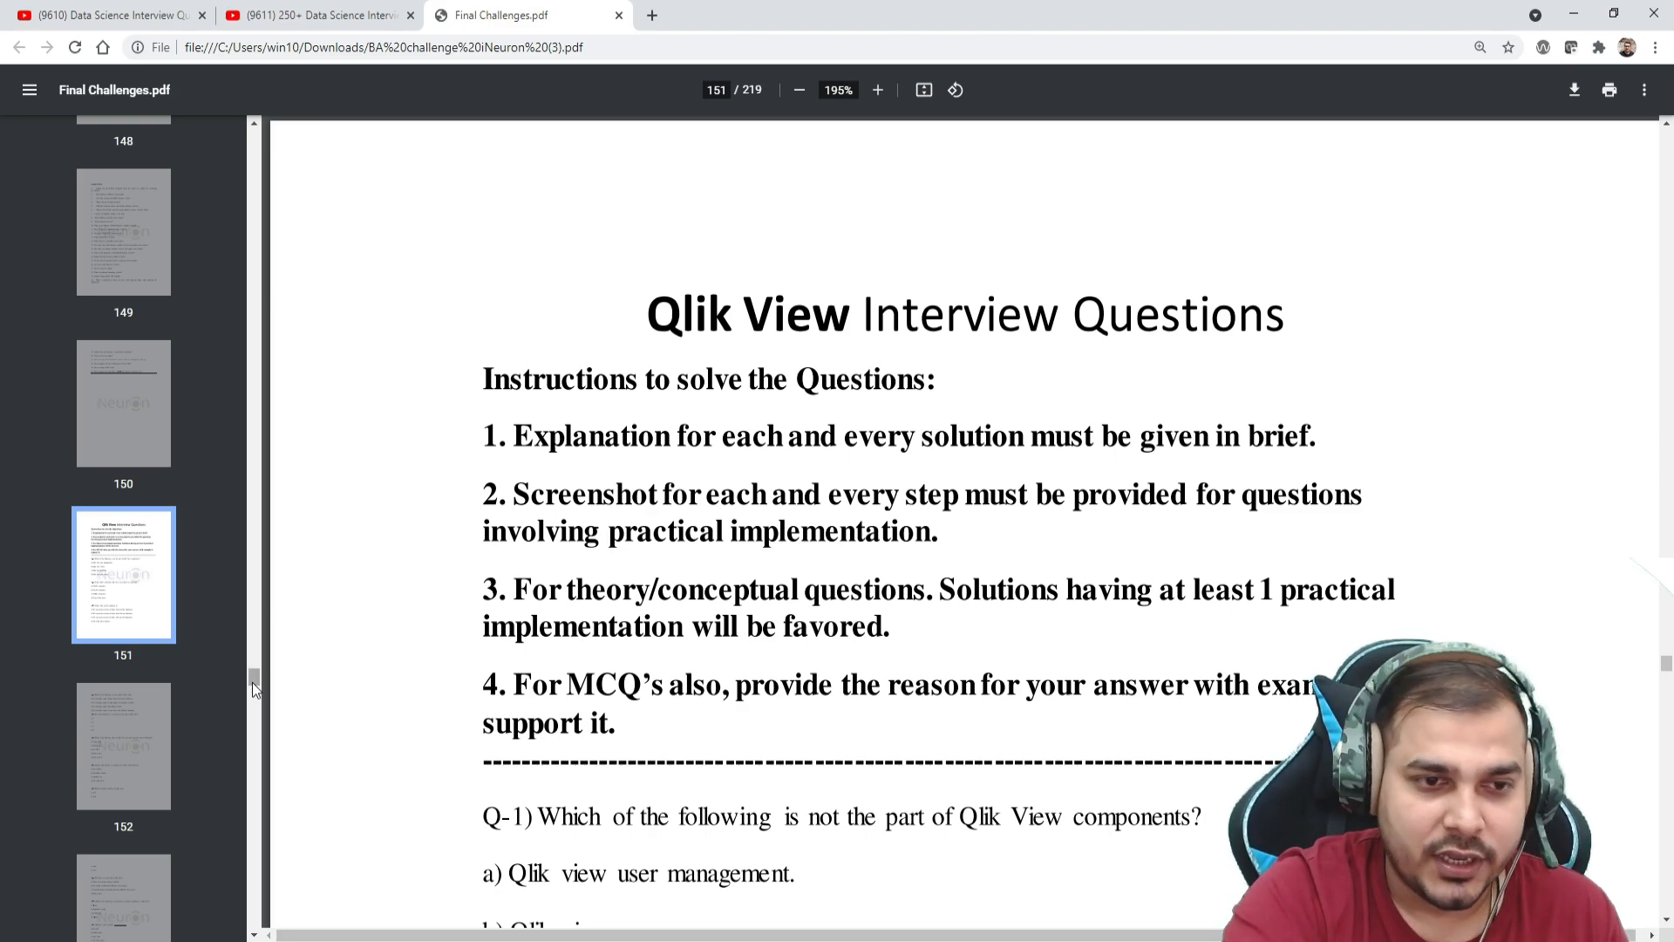
pyautogui.scroll(-3)
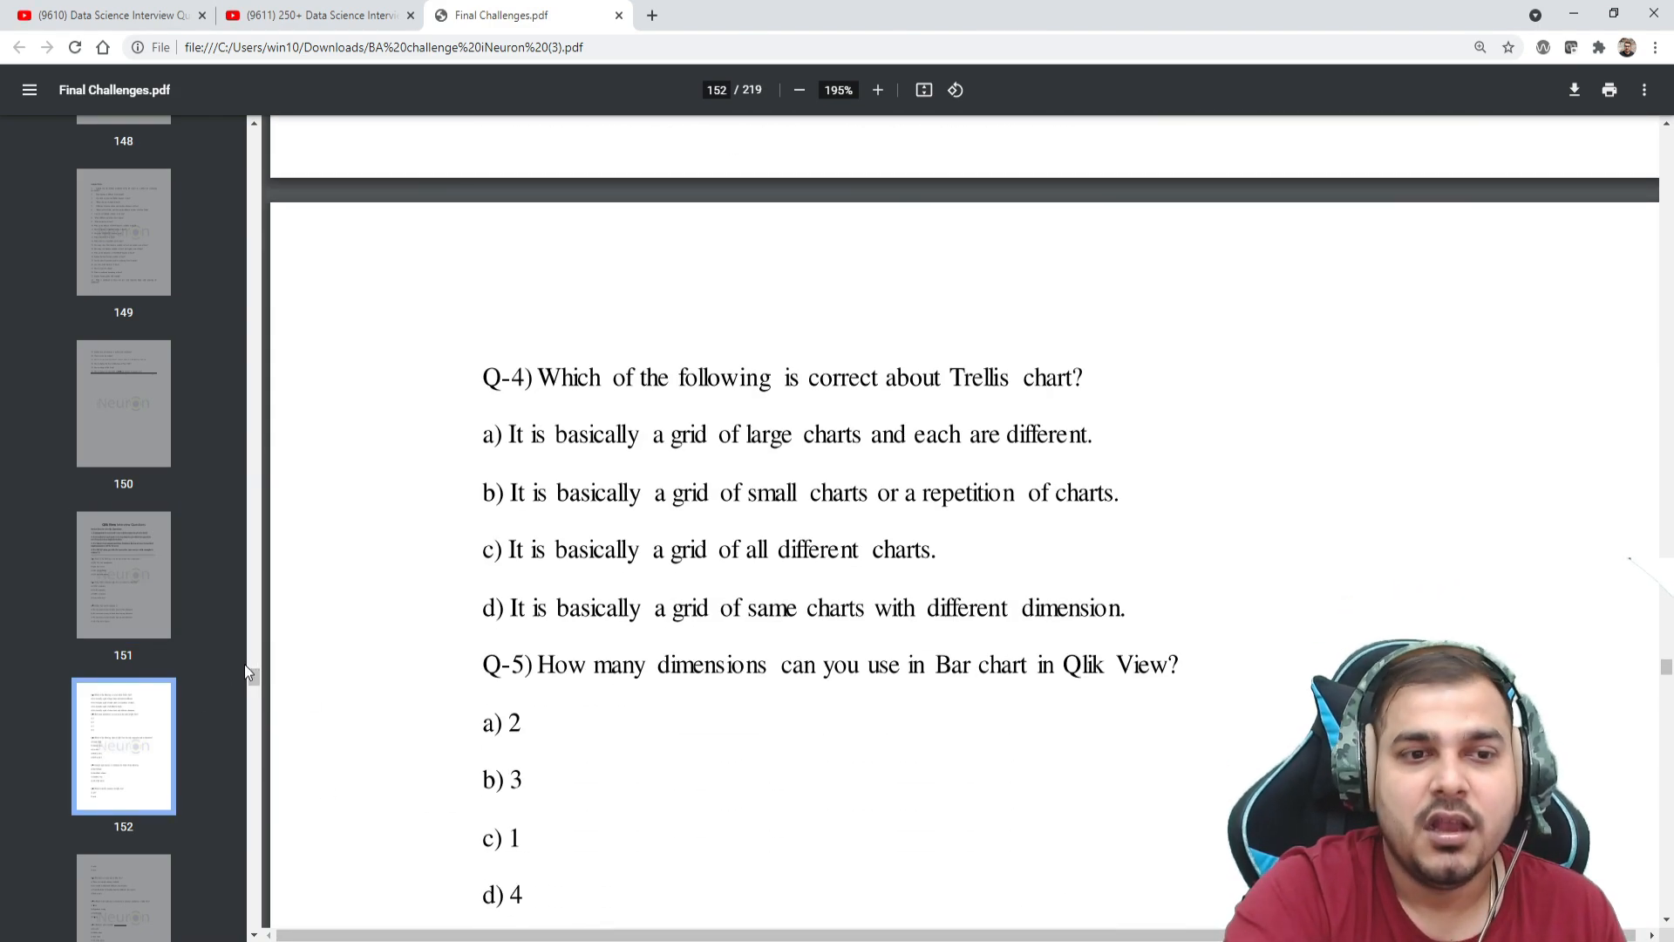
pyautogui.scroll(-3)
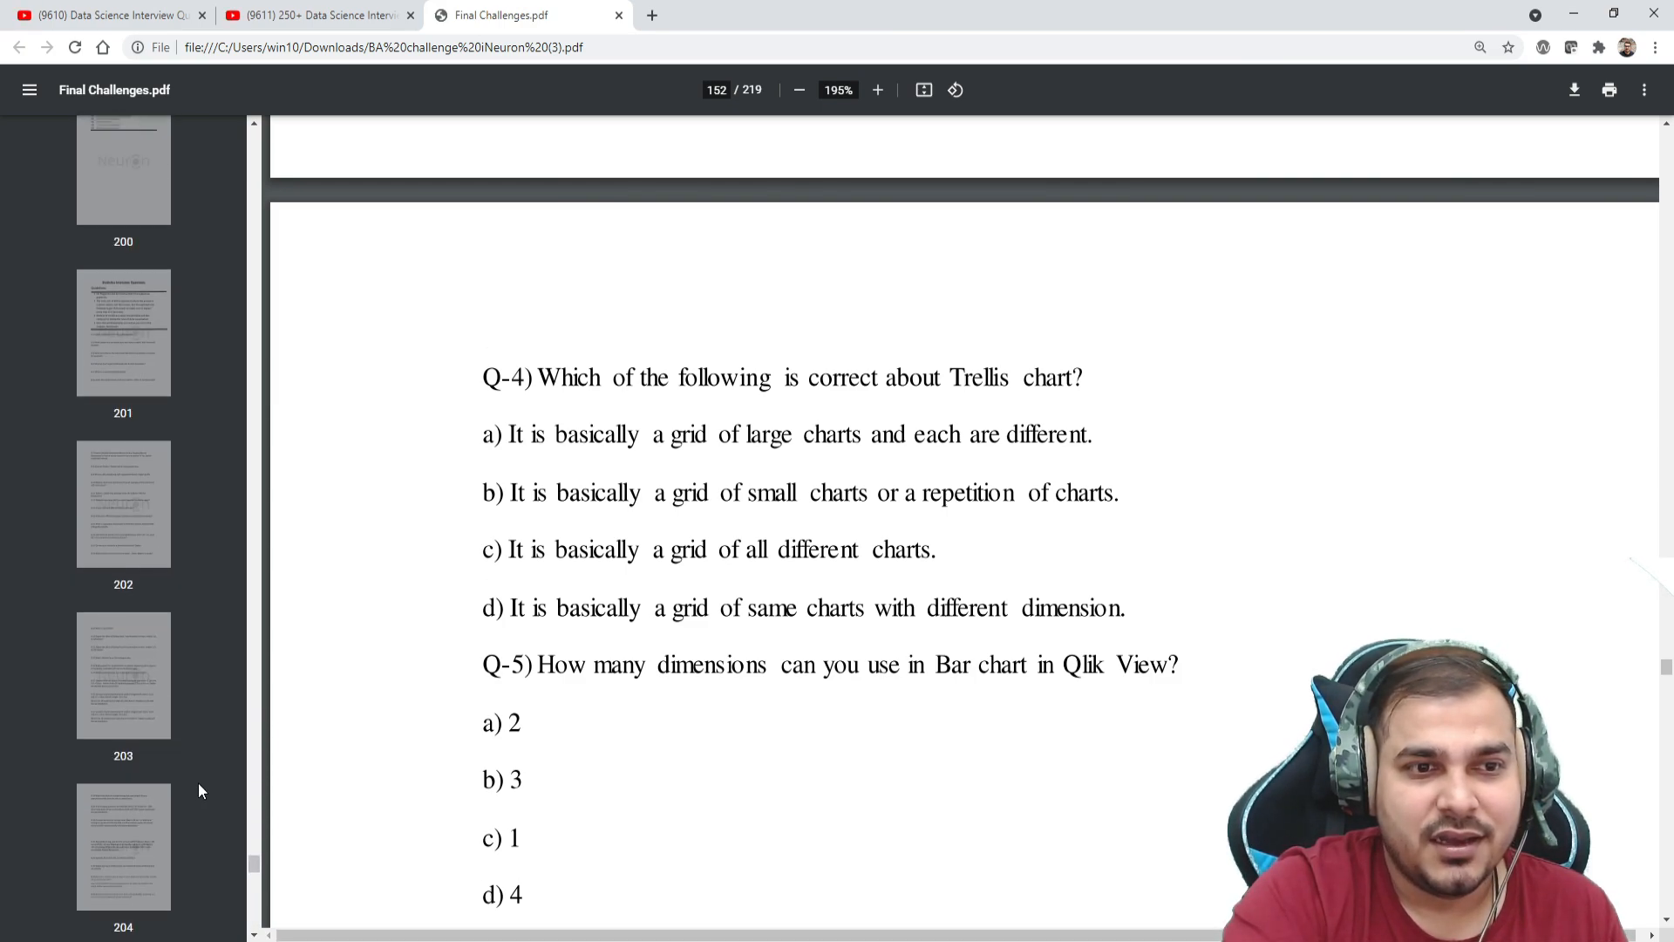
pyautogui.scroll(3)
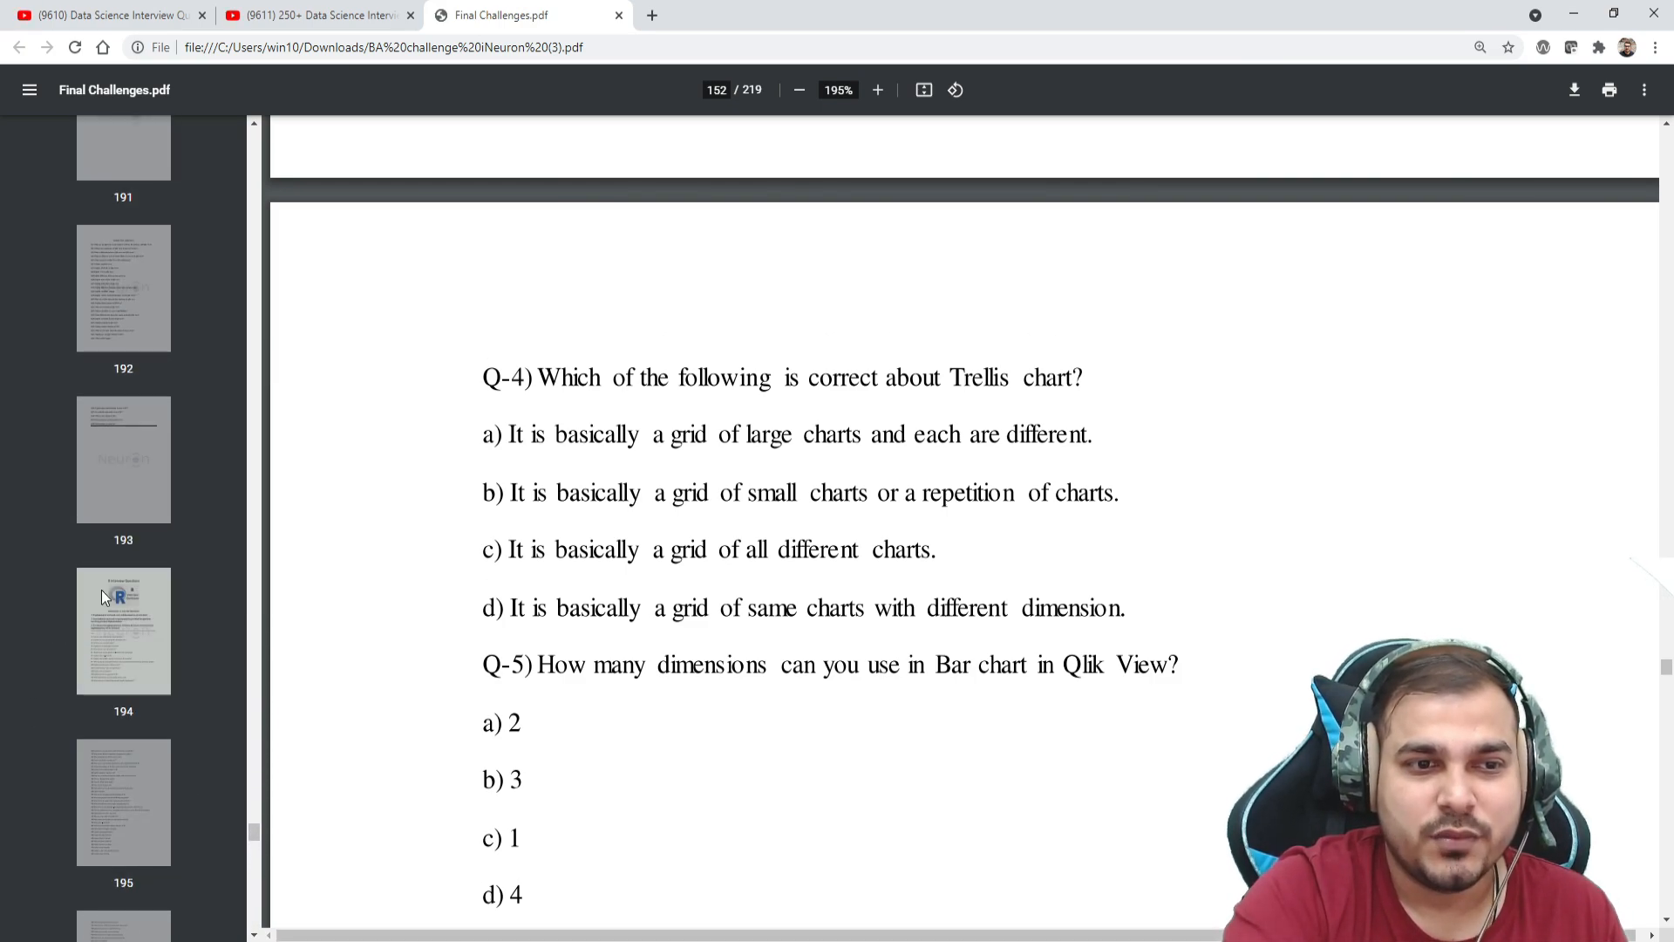
# Step: Jump to thumbnail 194 and read down through the R questions to page 200
pyautogui.click(122, 629)
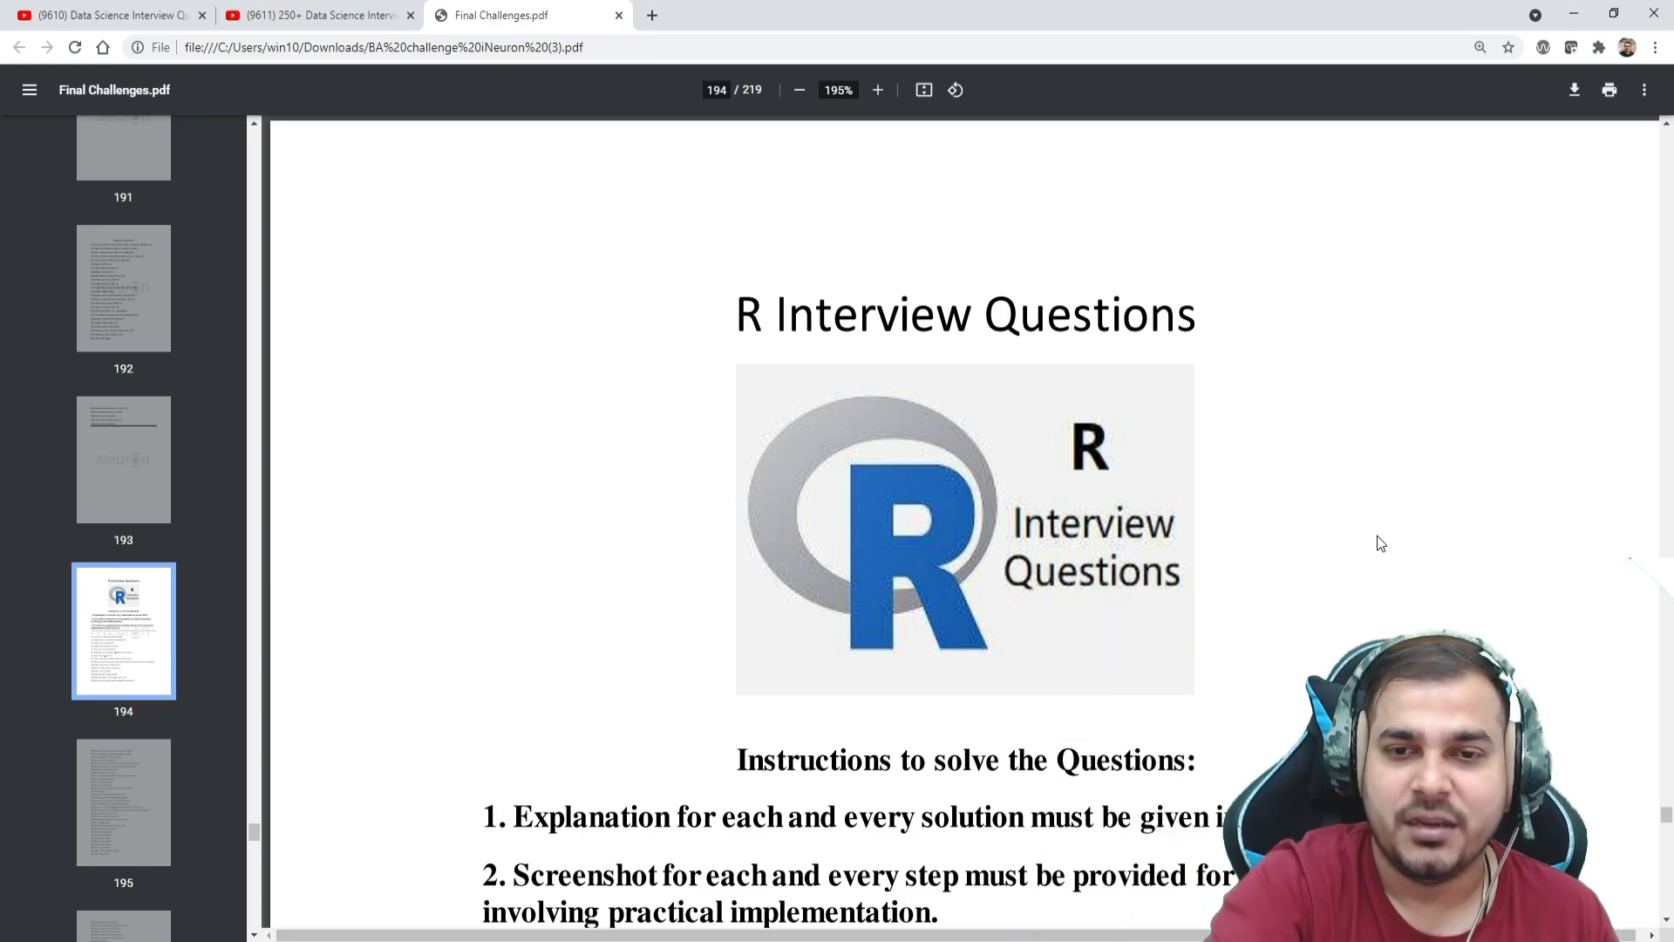
pyautogui.scroll(-3)
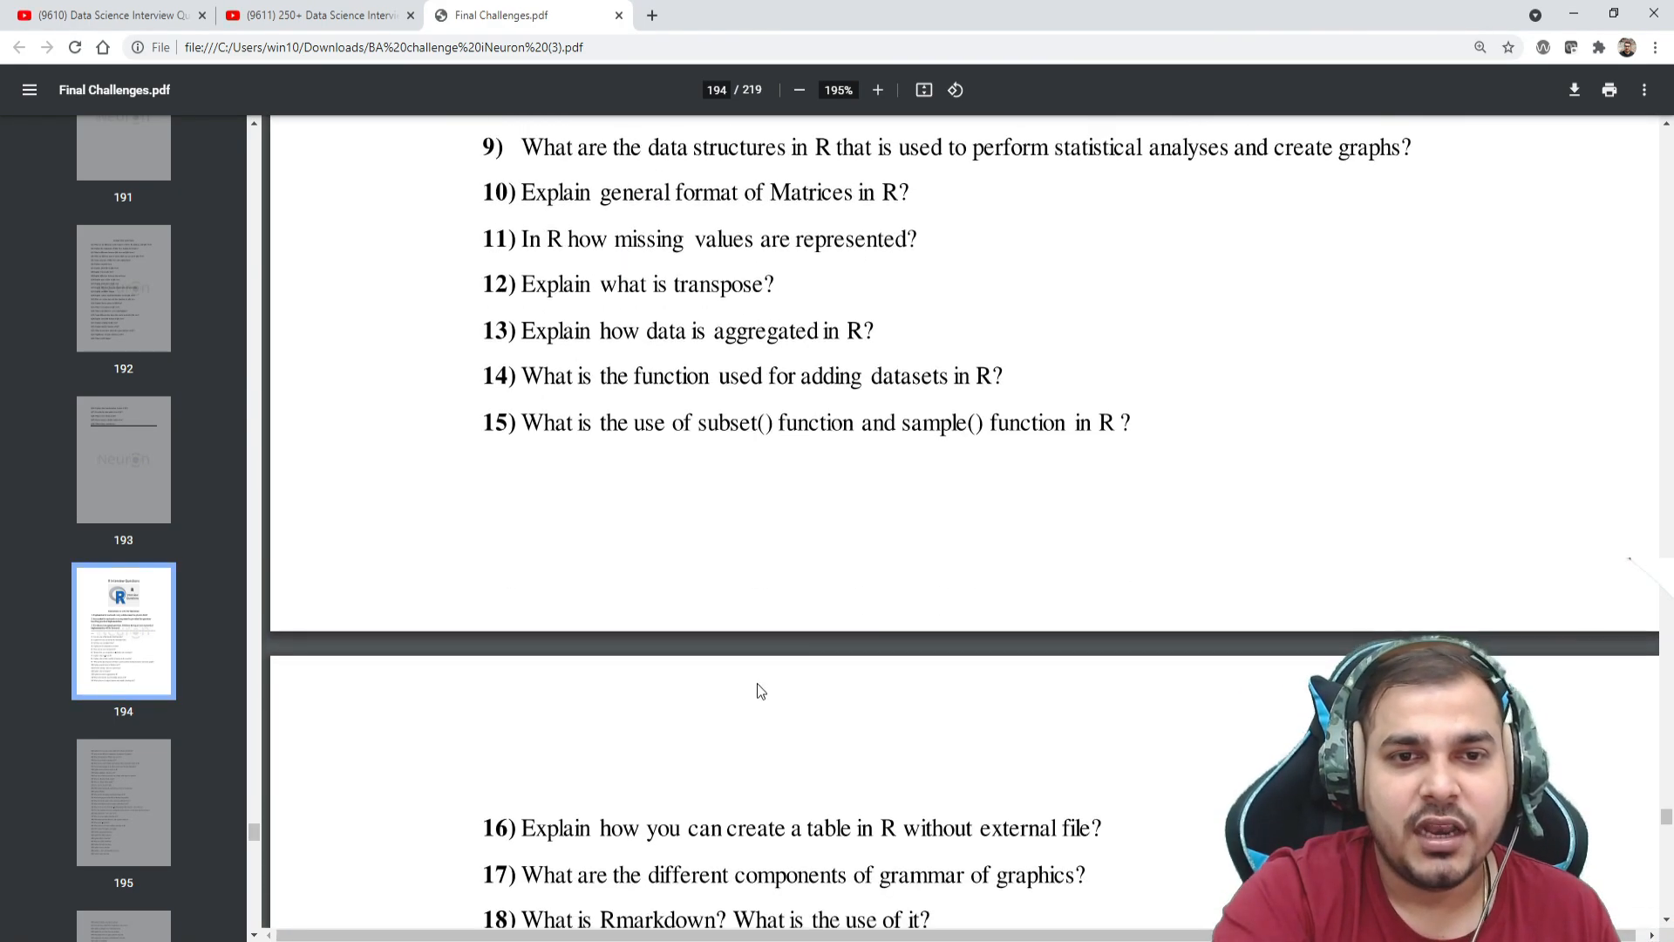
pyautogui.scroll(-3)
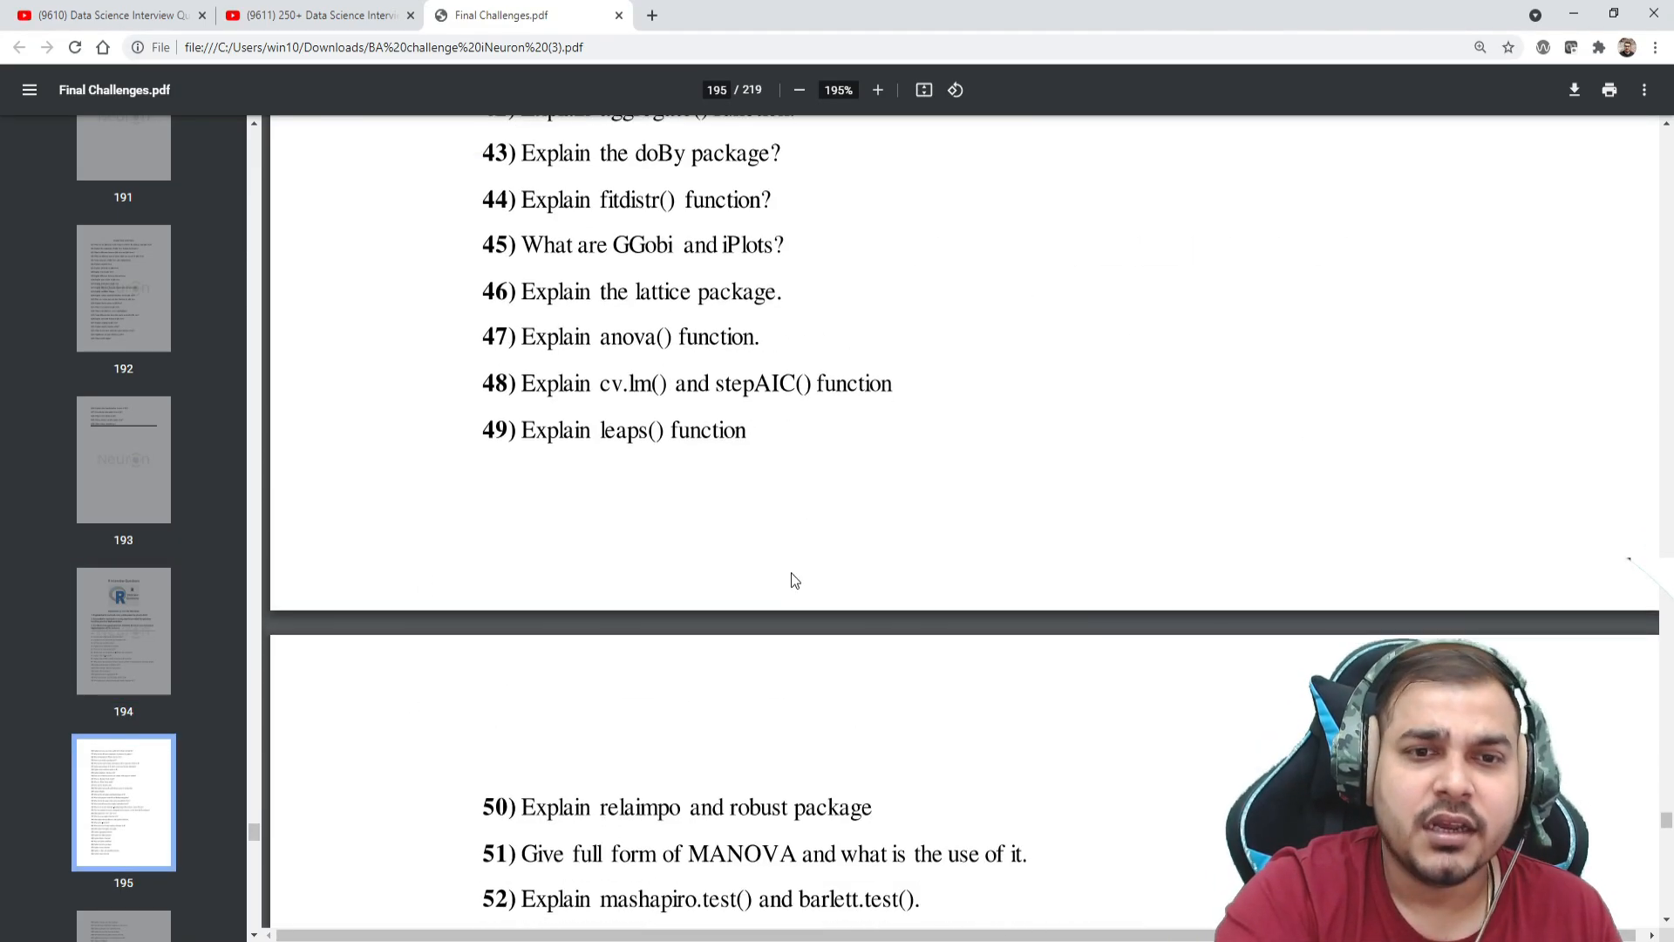
pyautogui.scroll(-3)
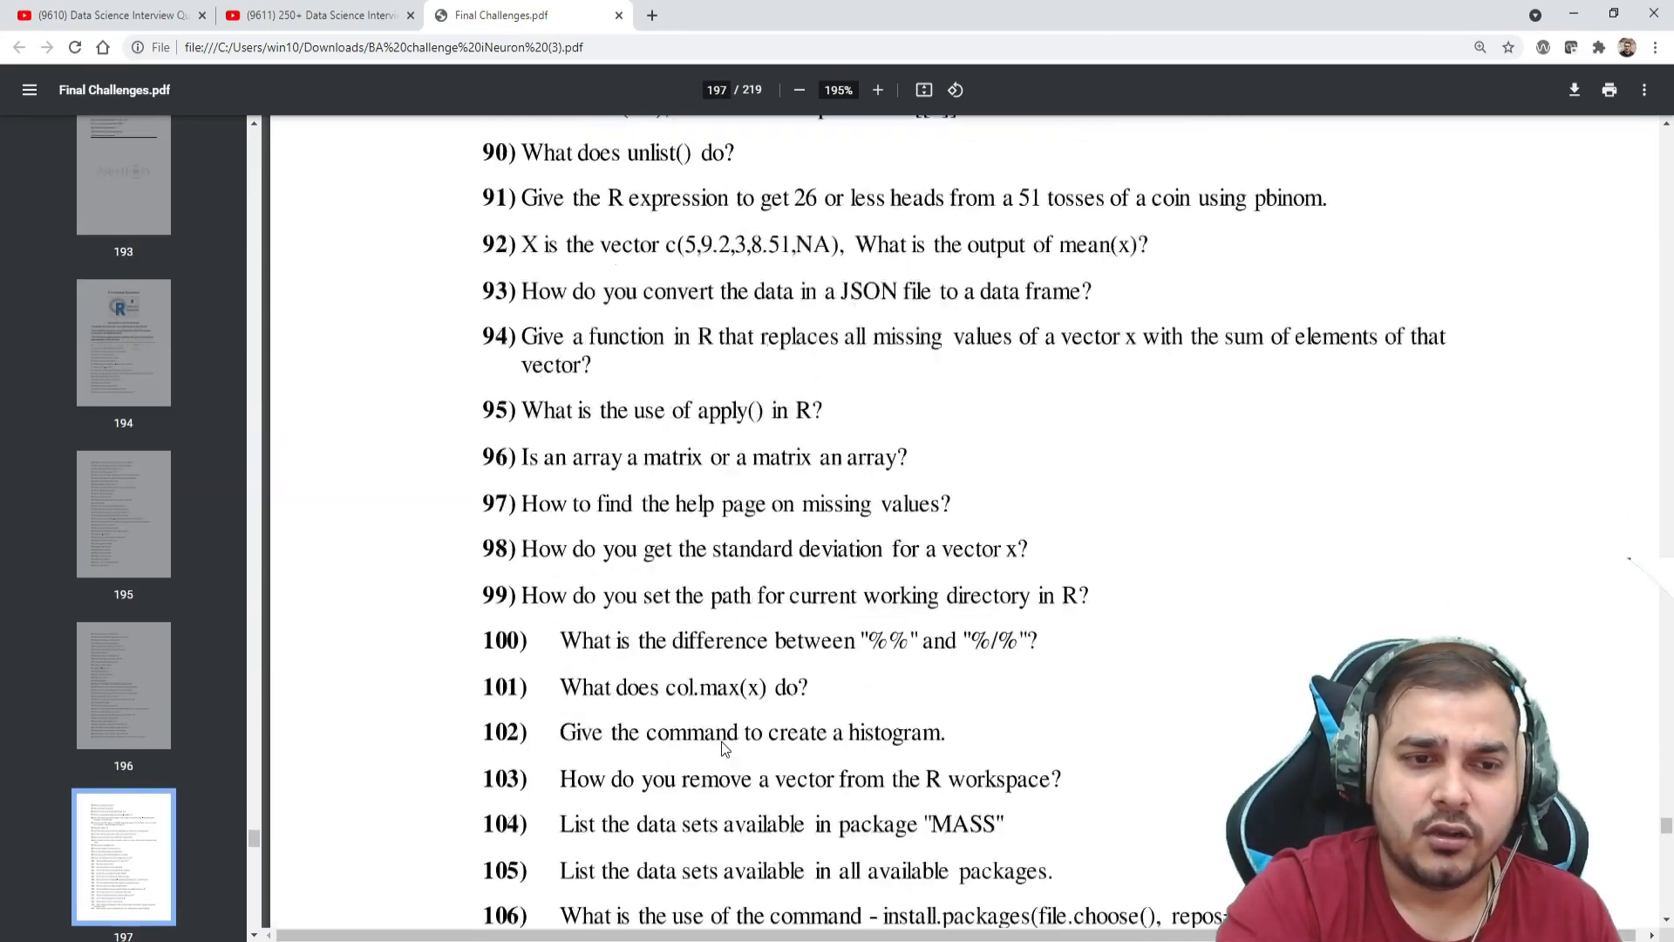
pyautogui.scroll(-3)
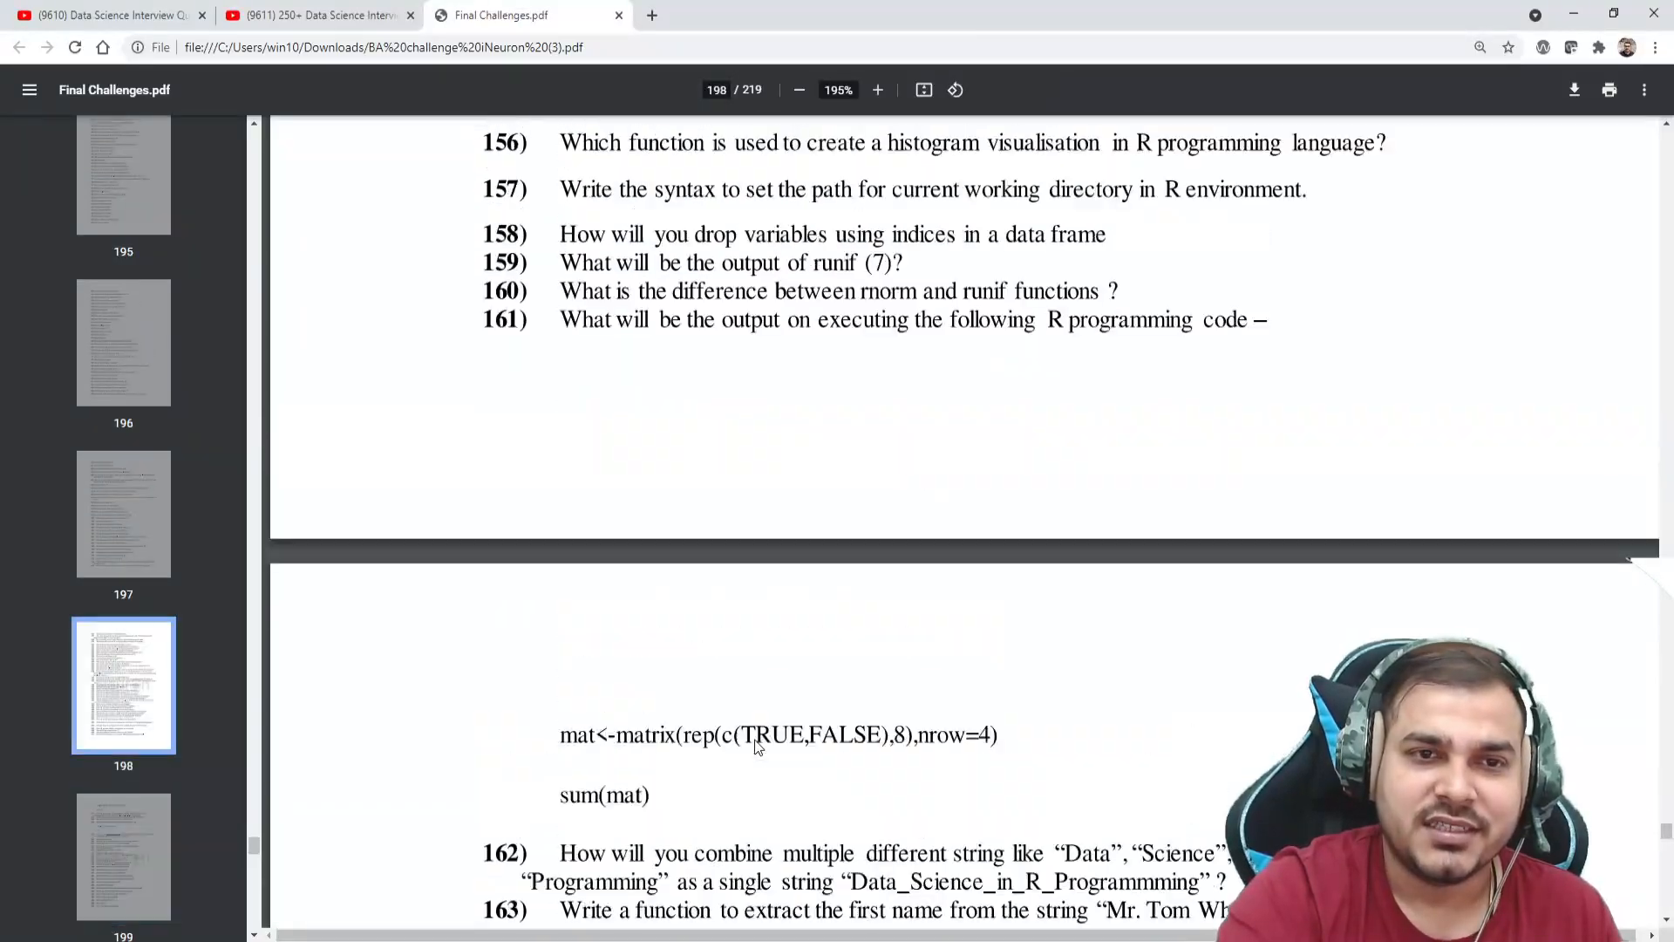
pyautogui.scroll(-3)
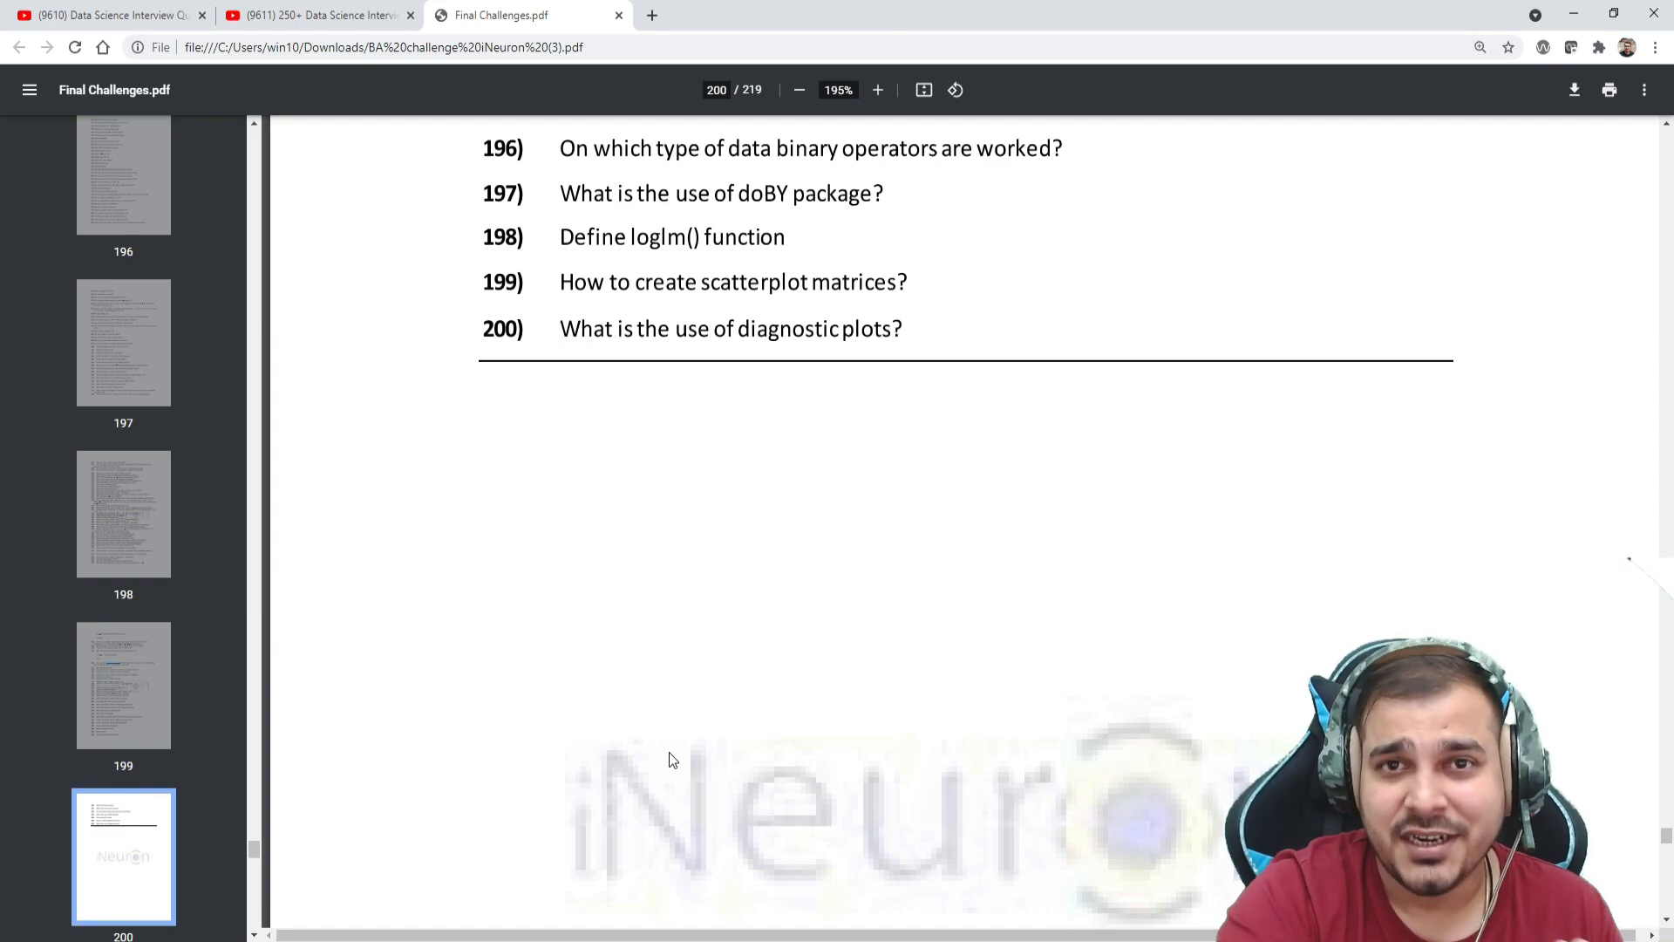
# Step: Scroll back up to page 179 with R questions 103 through 115
pyautogui.scroll(3)
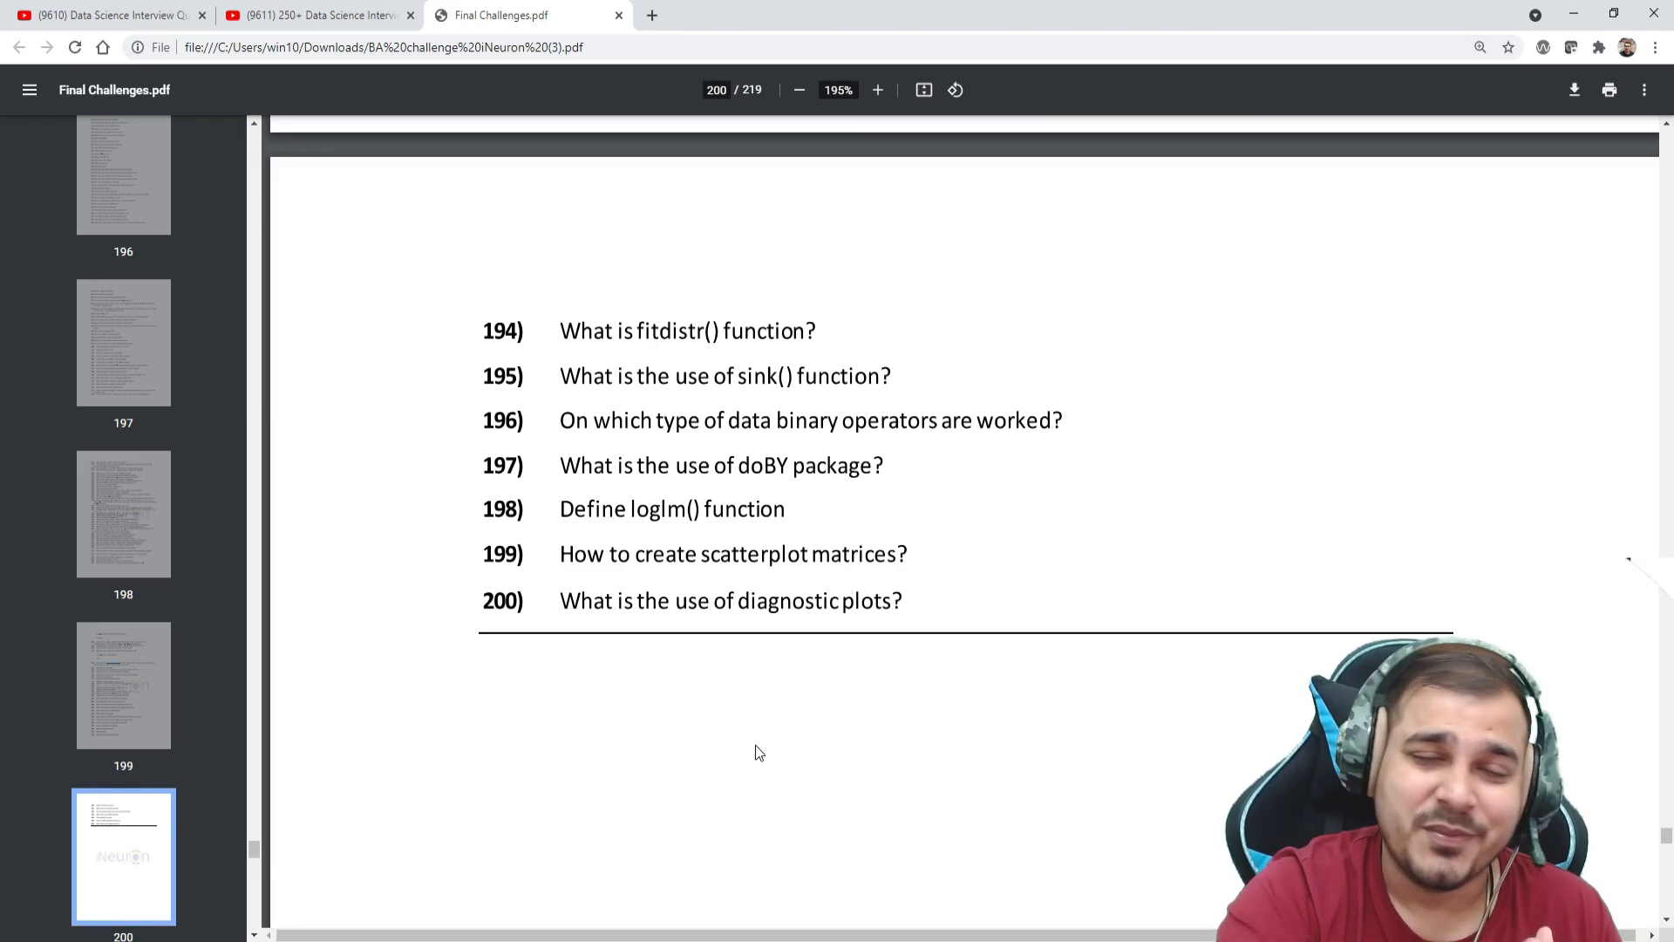
pyautogui.scroll(3)
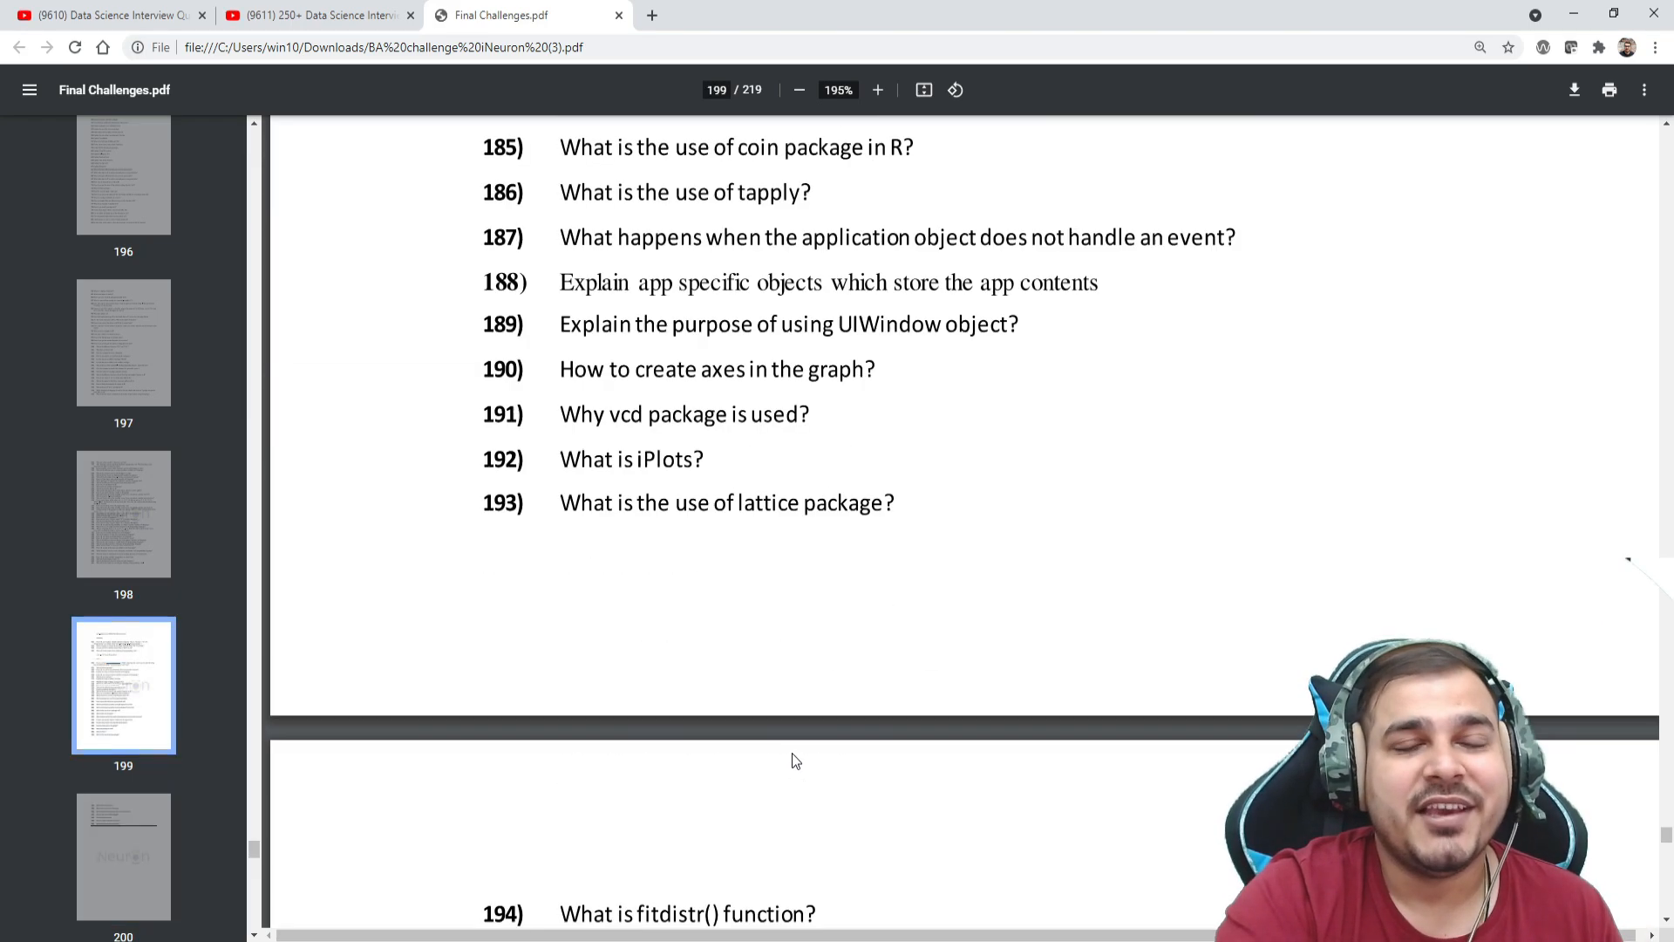
pyautogui.scroll(3)
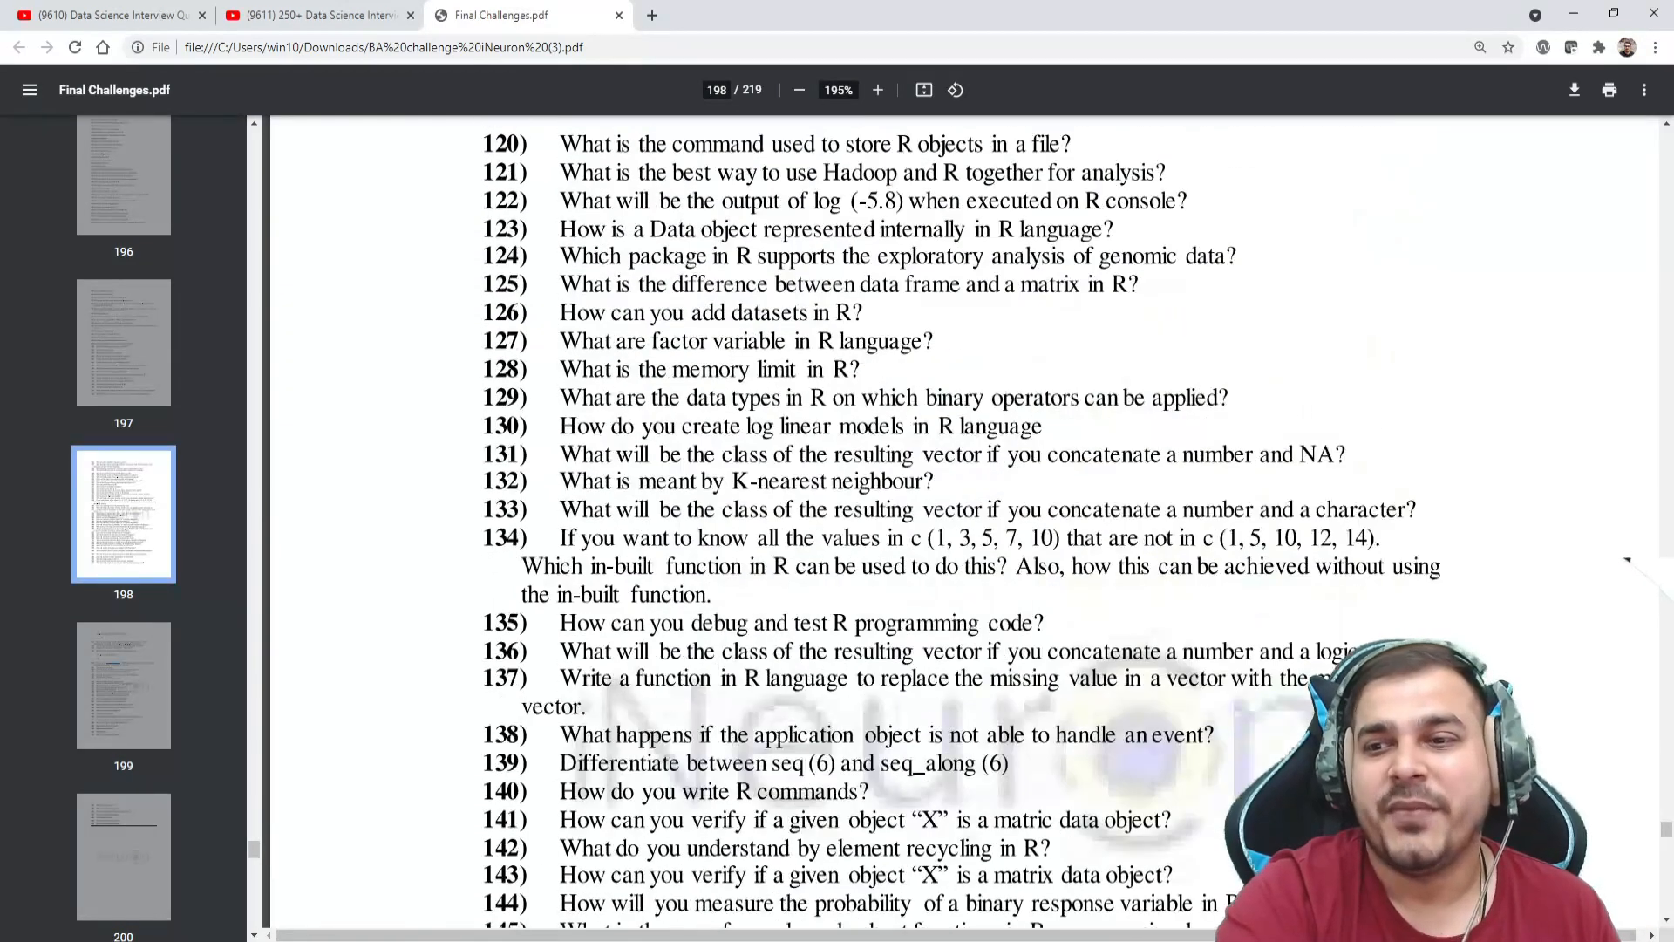
pyautogui.scroll(3)
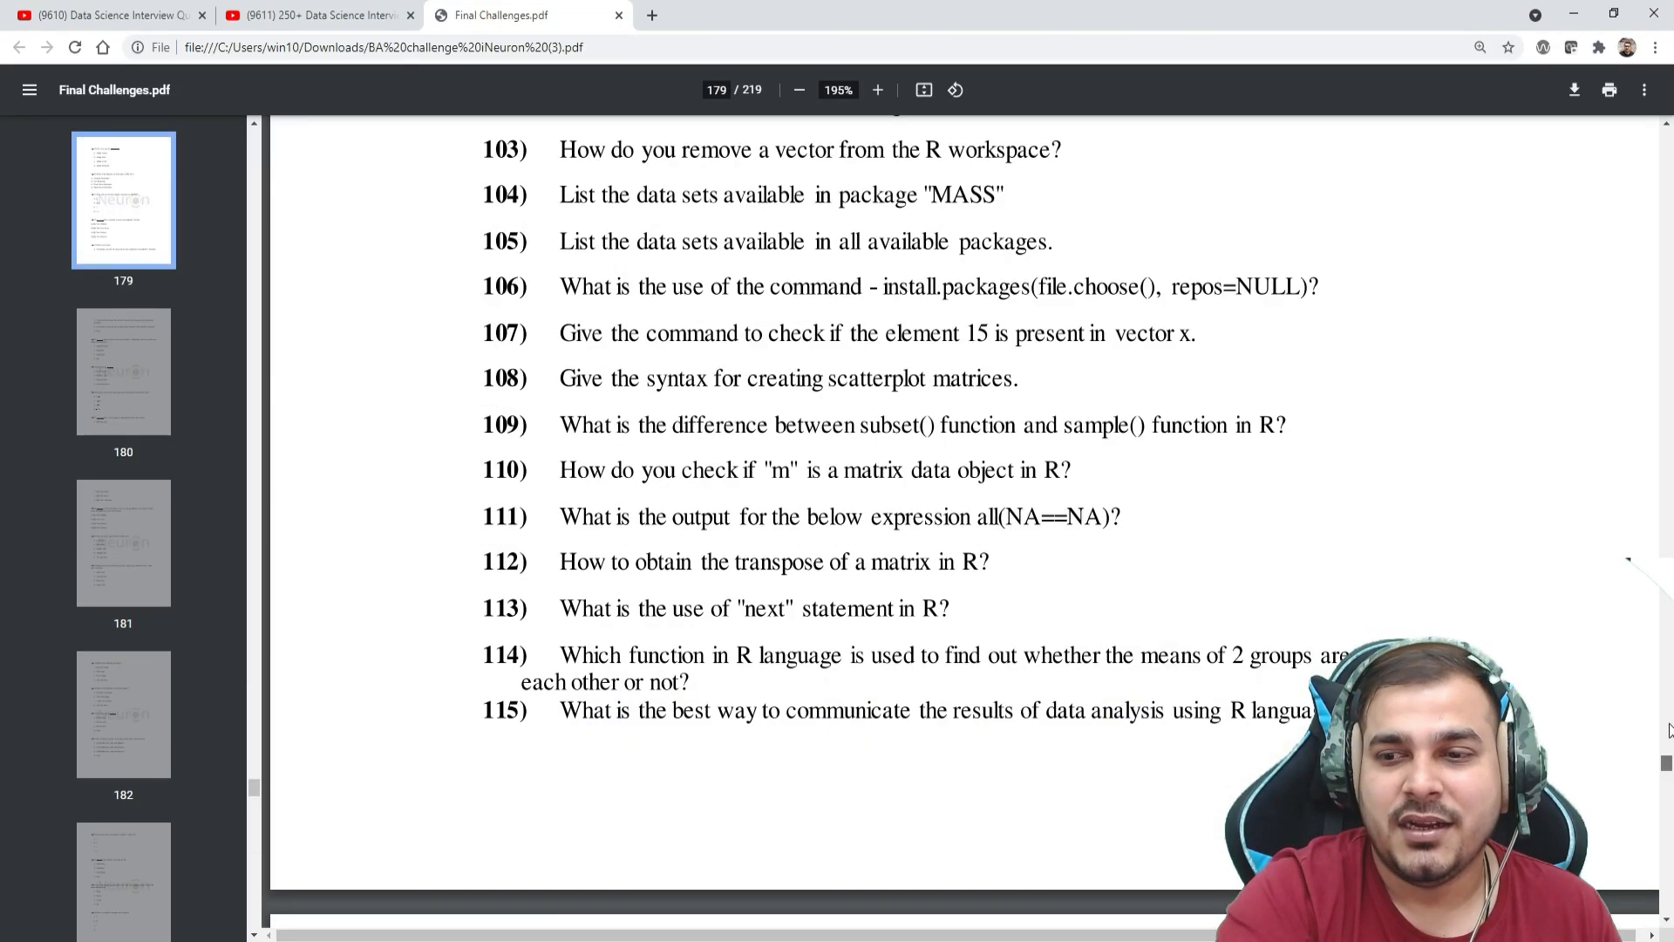